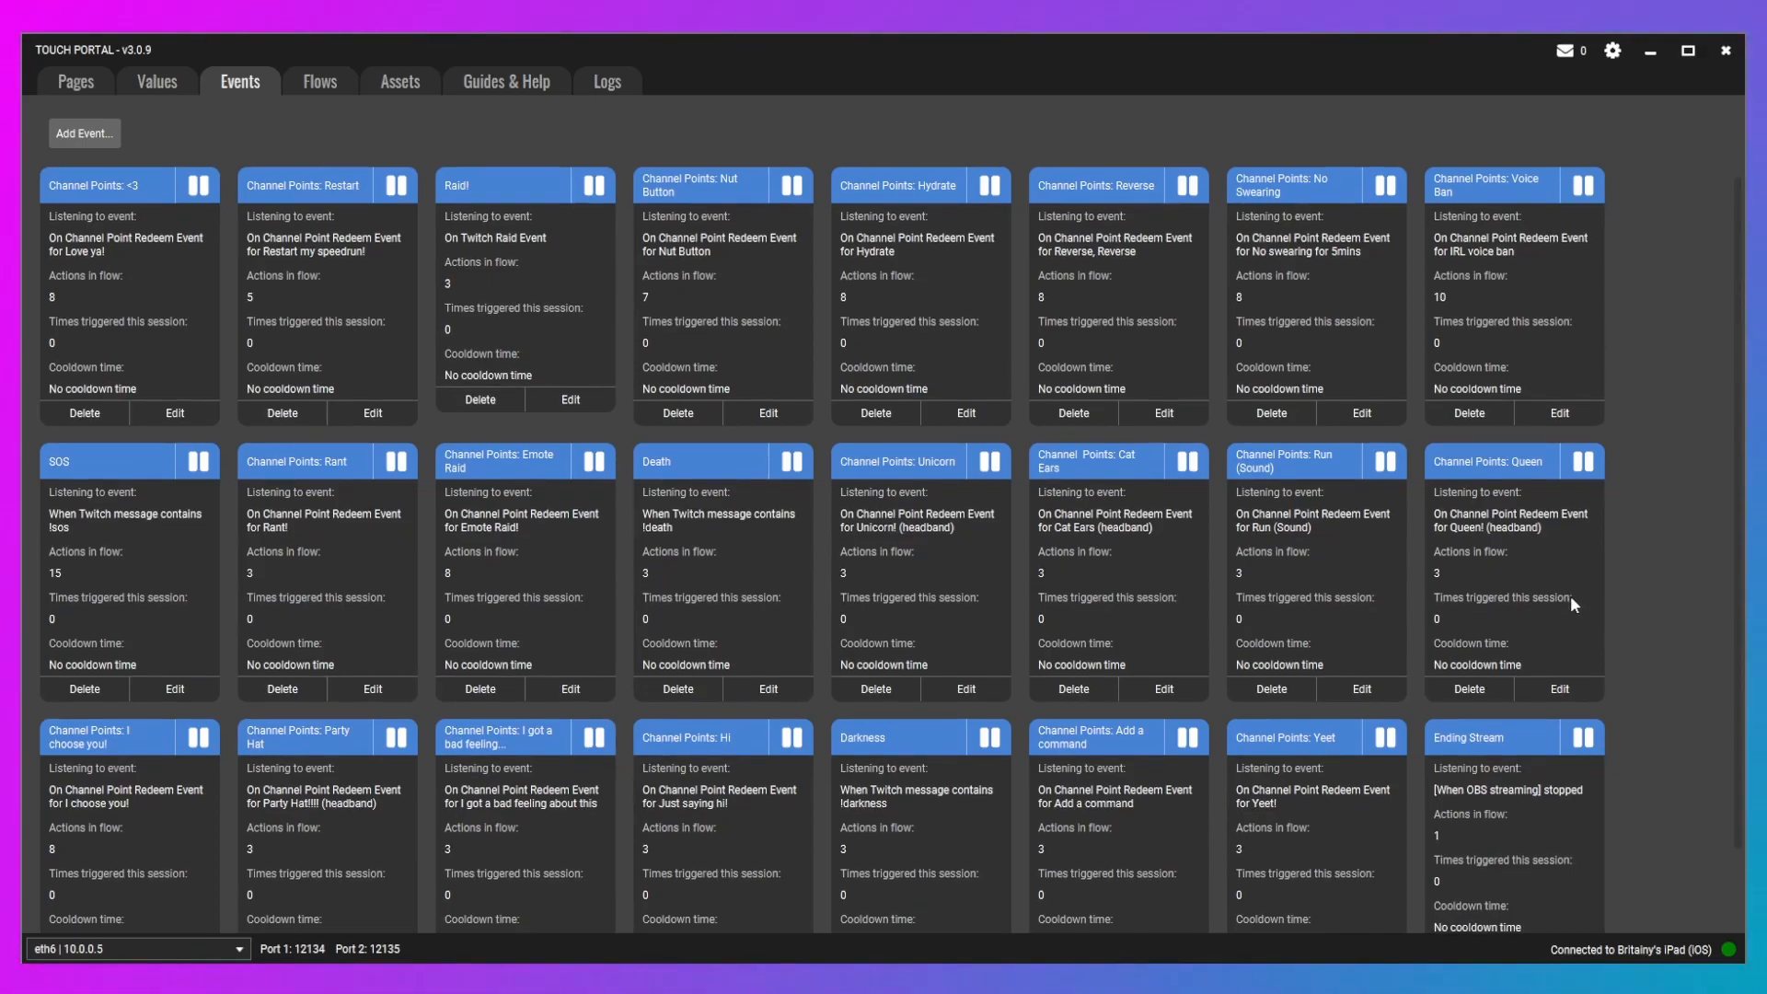
# - Add a new event and scroll the action categories to the OBS group
pyautogui.scroll(-3)
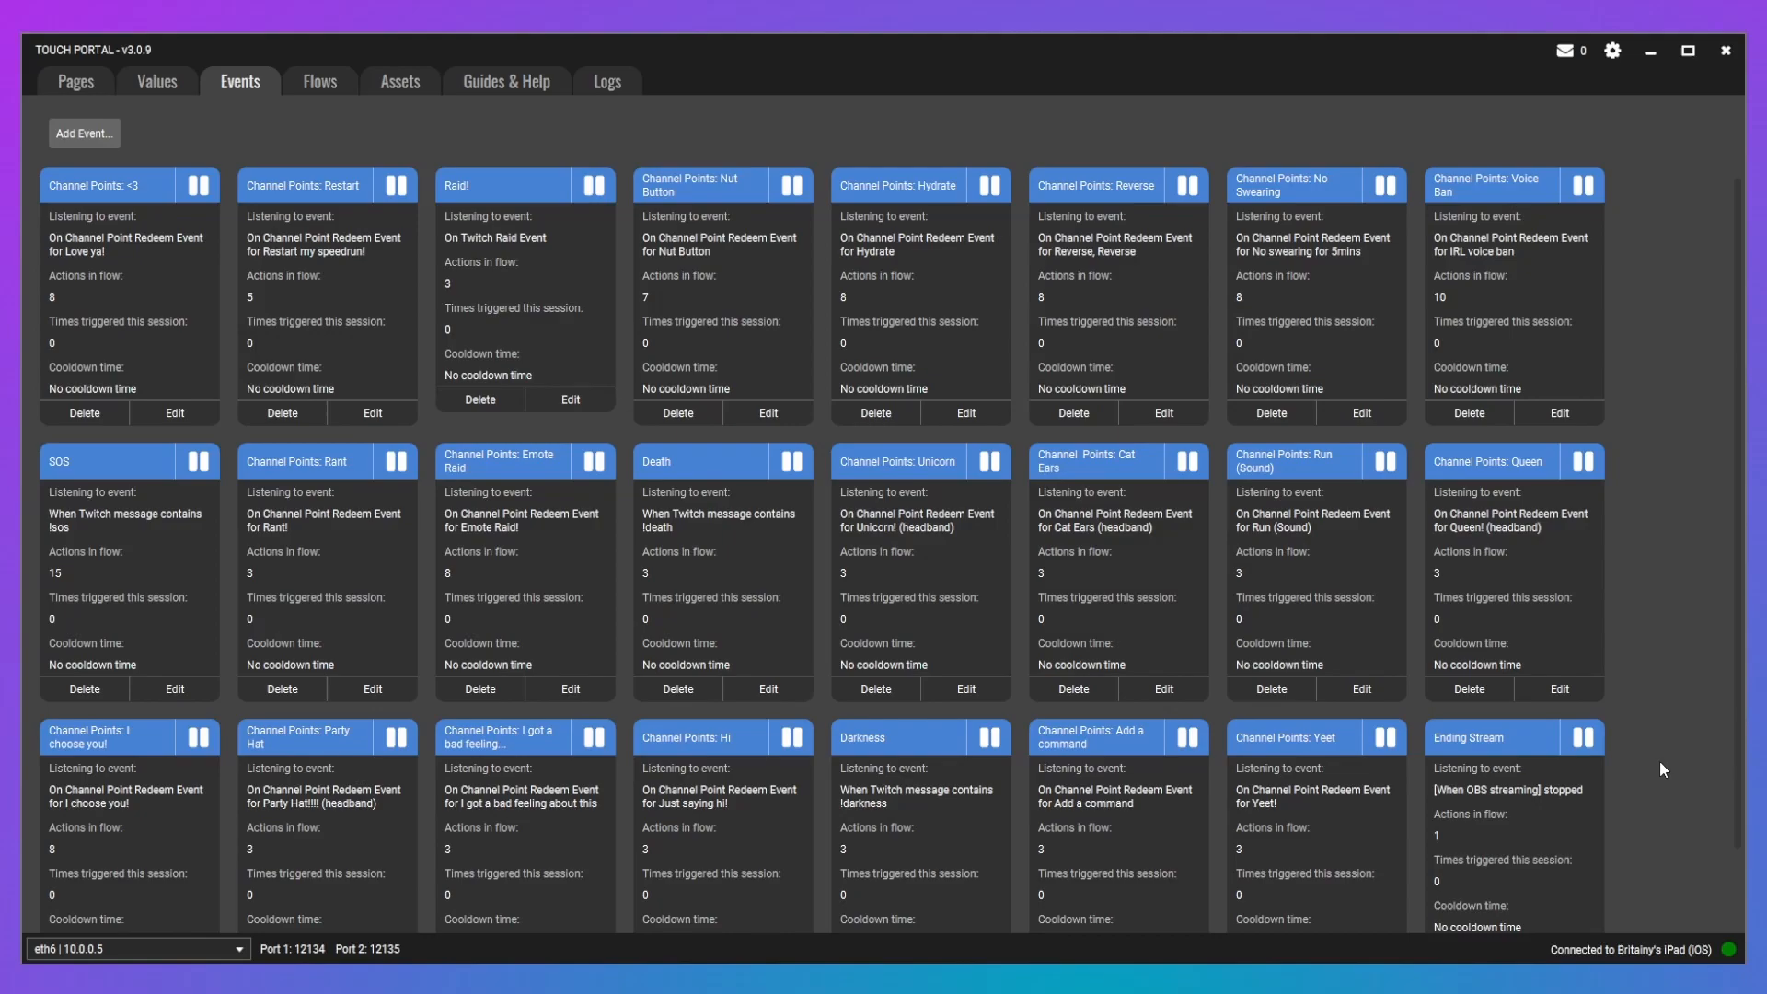
pyautogui.moveTo(1691, 748)
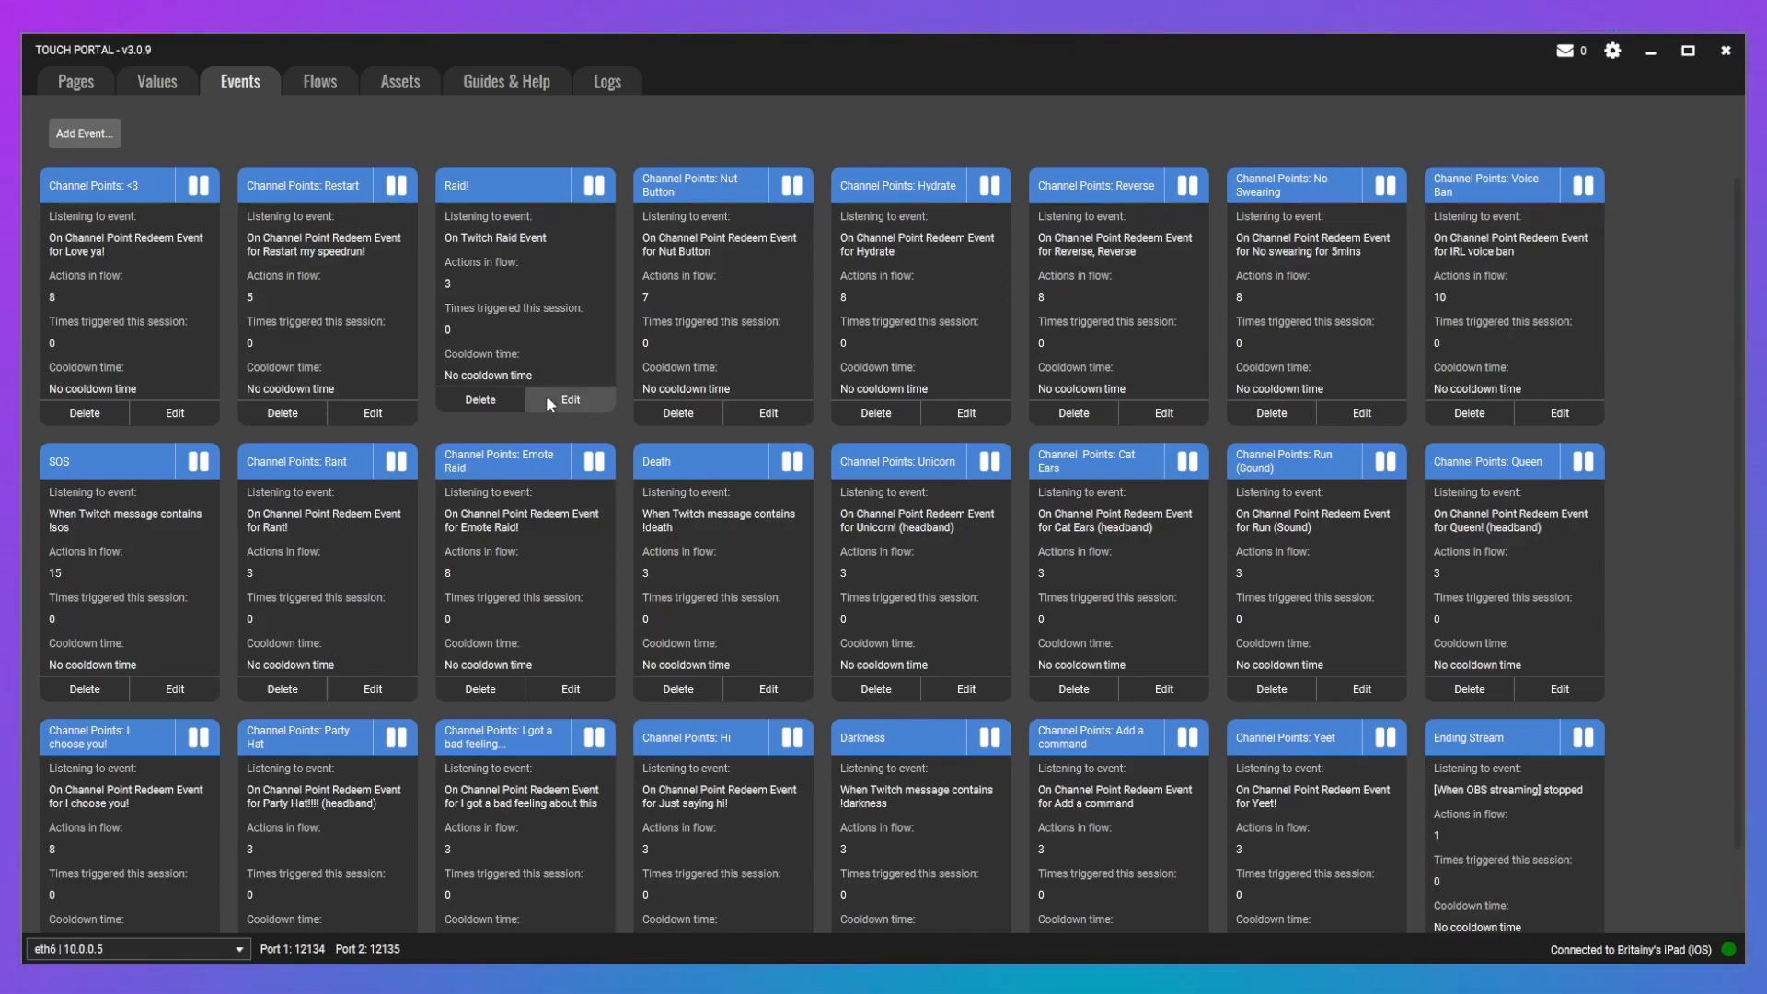
pyautogui.moveTo(644, 637)
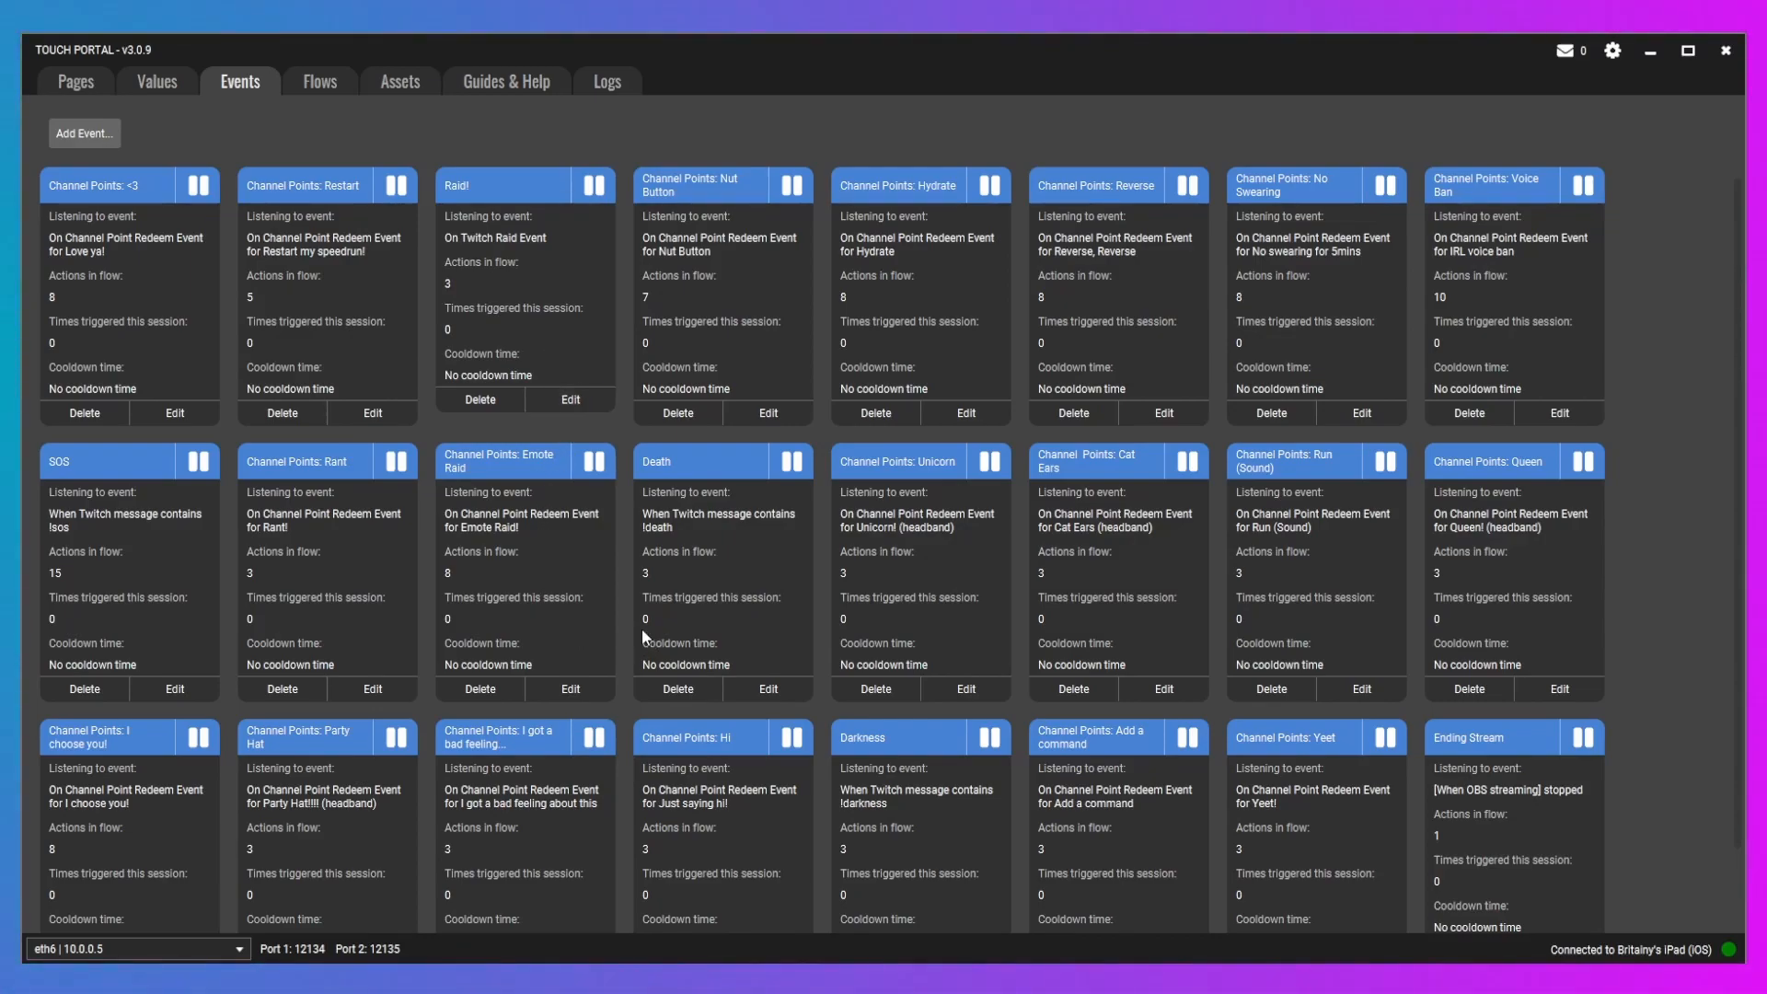
pyautogui.moveTo(118, 572)
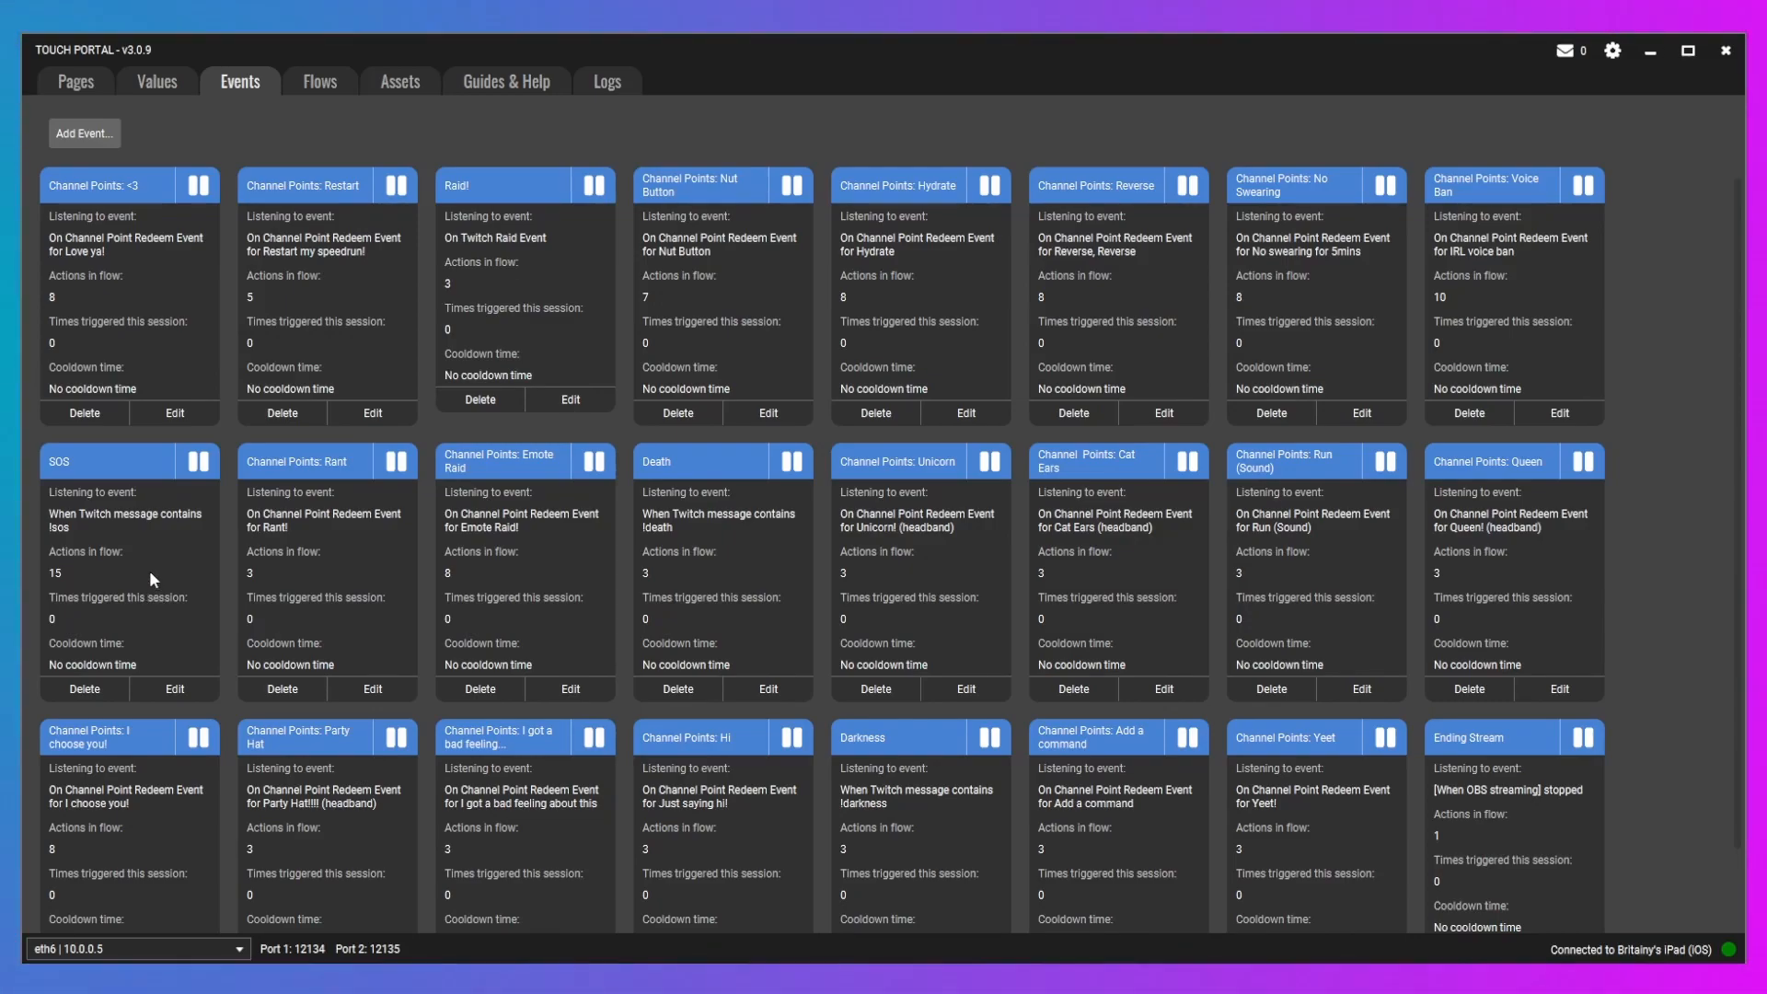
pyautogui.moveTo(356, 603)
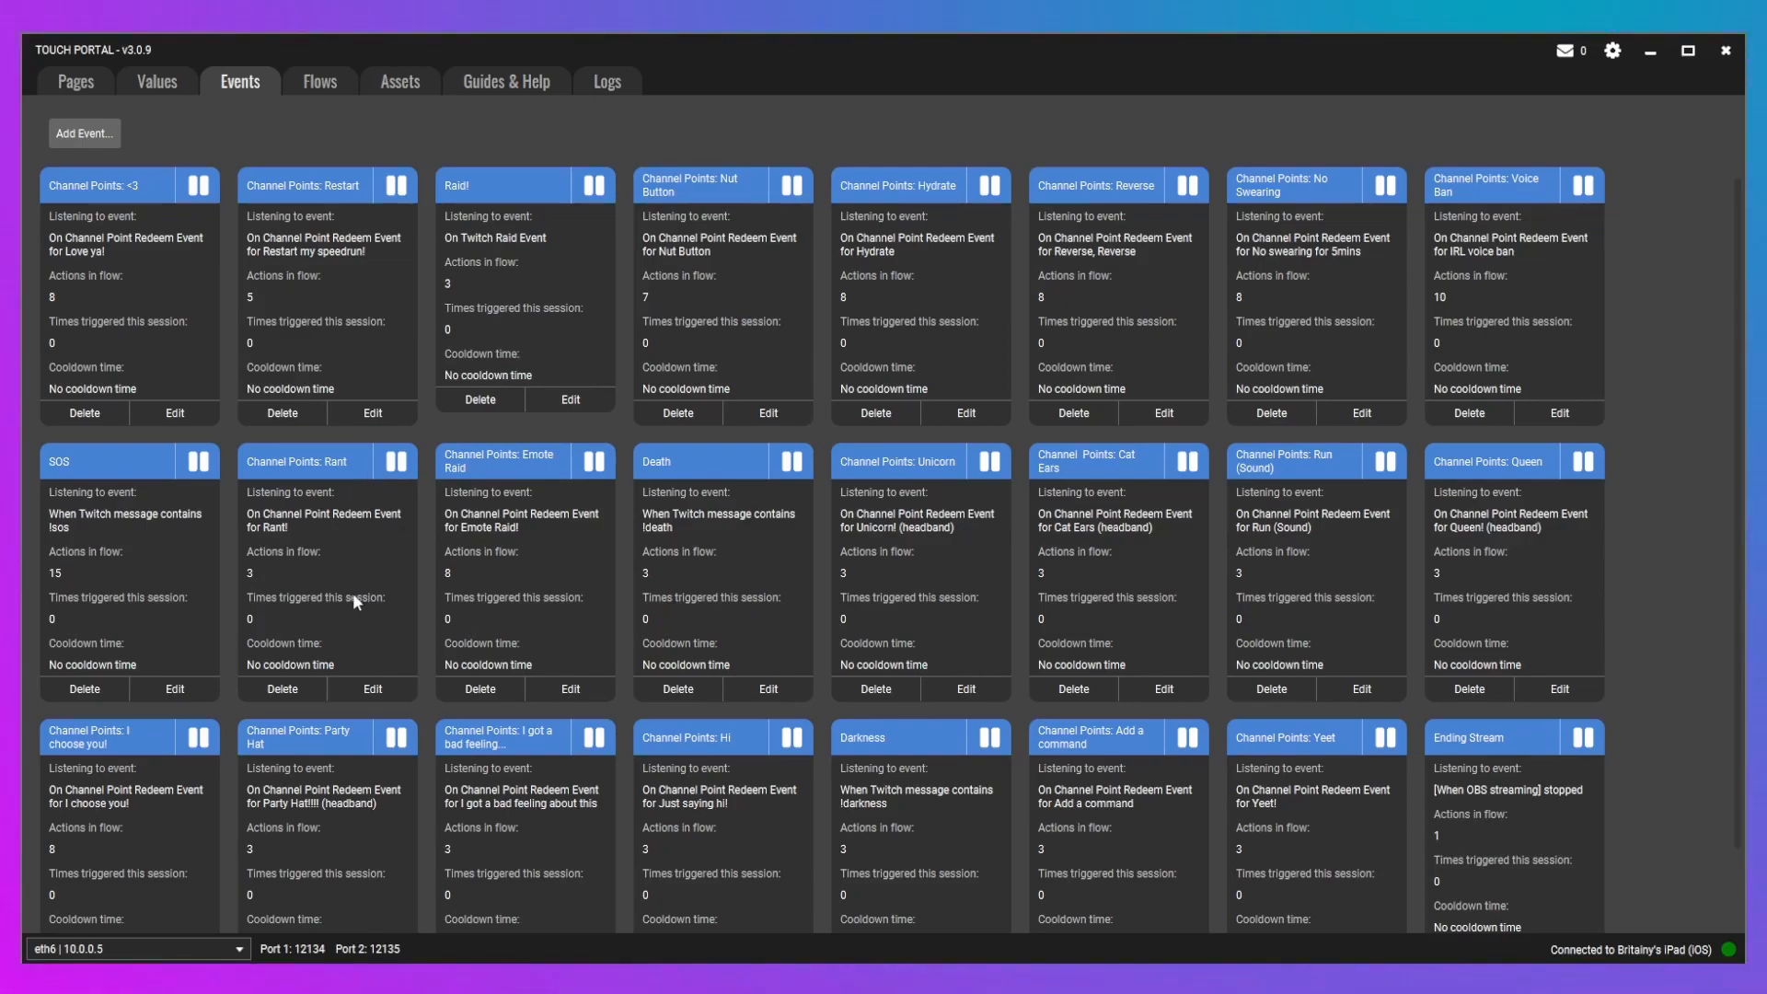
pyautogui.moveTo(385, 551)
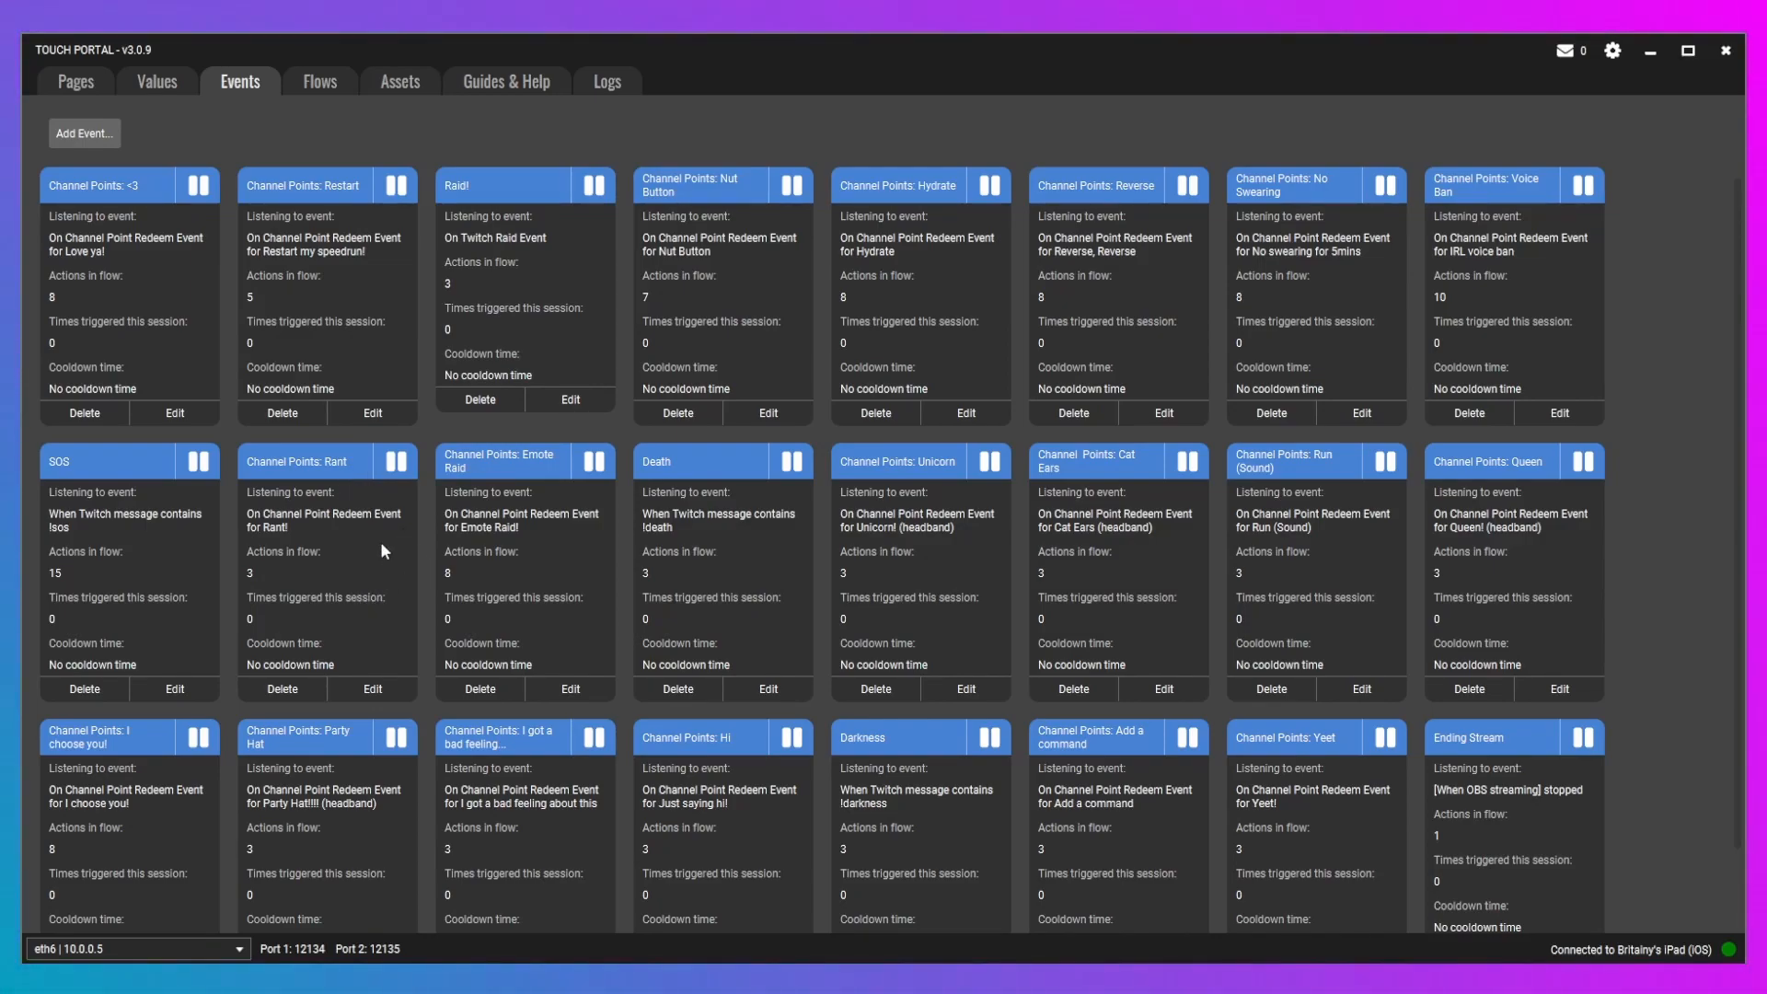
pyautogui.scroll(-3)
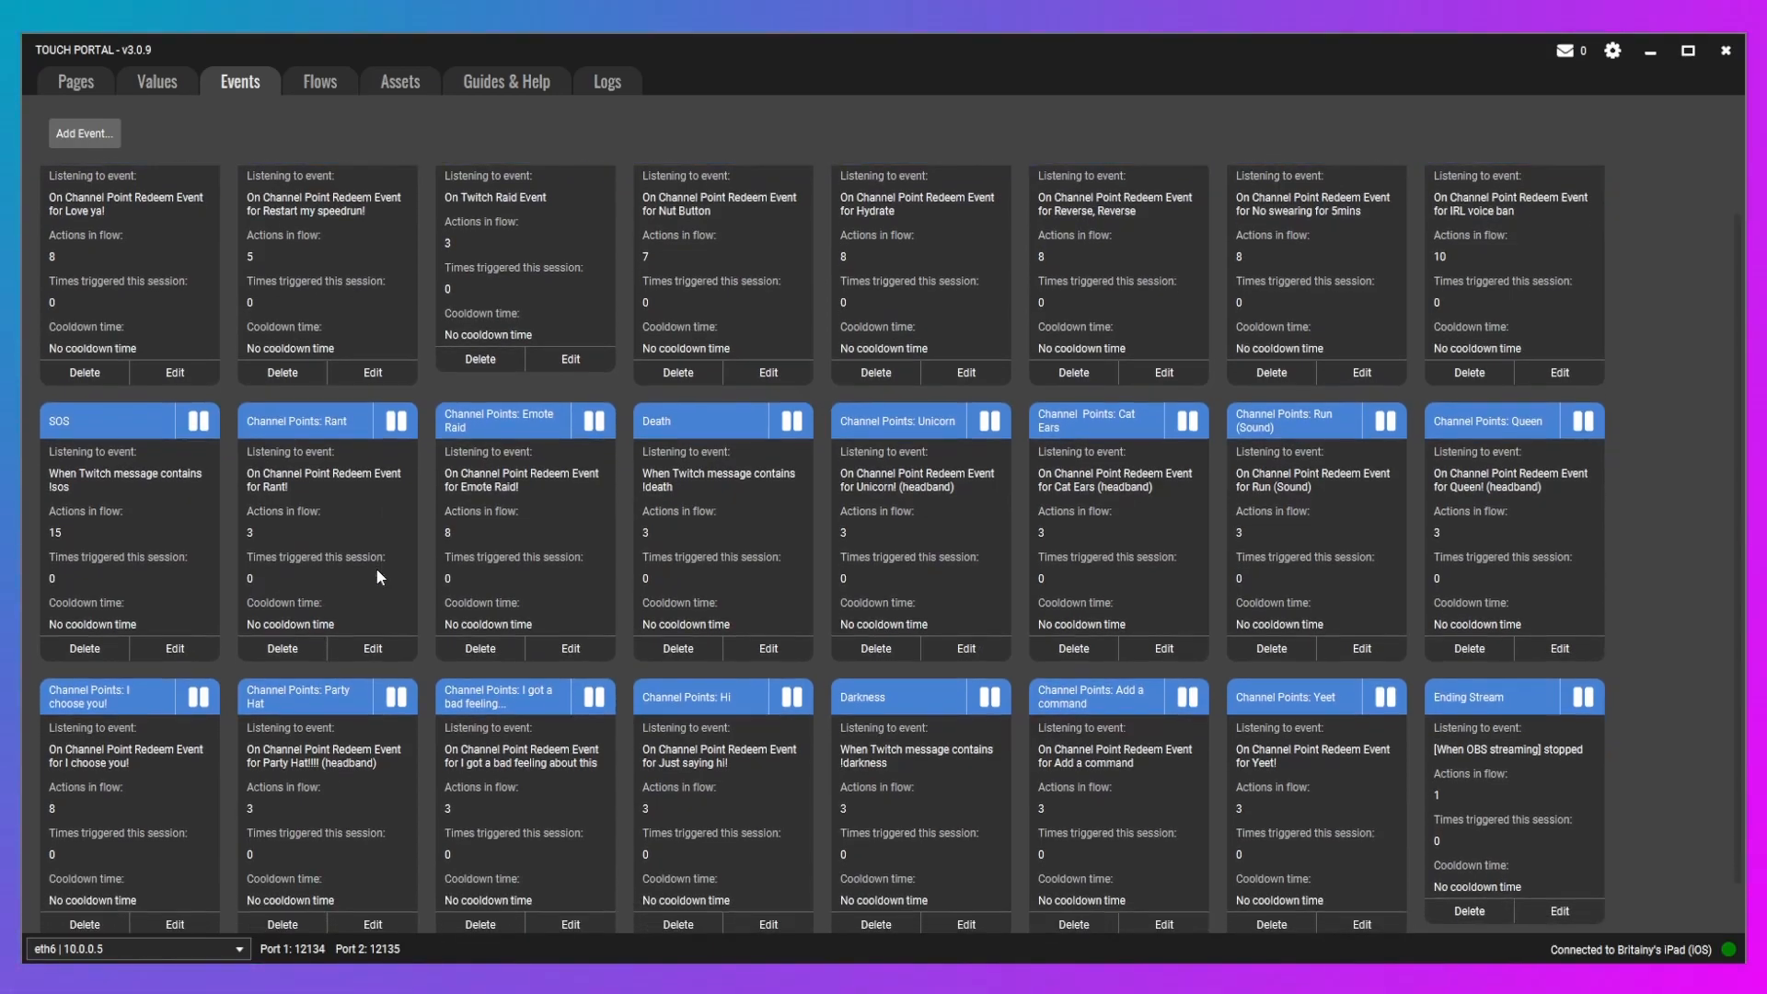
pyautogui.scroll(-3)
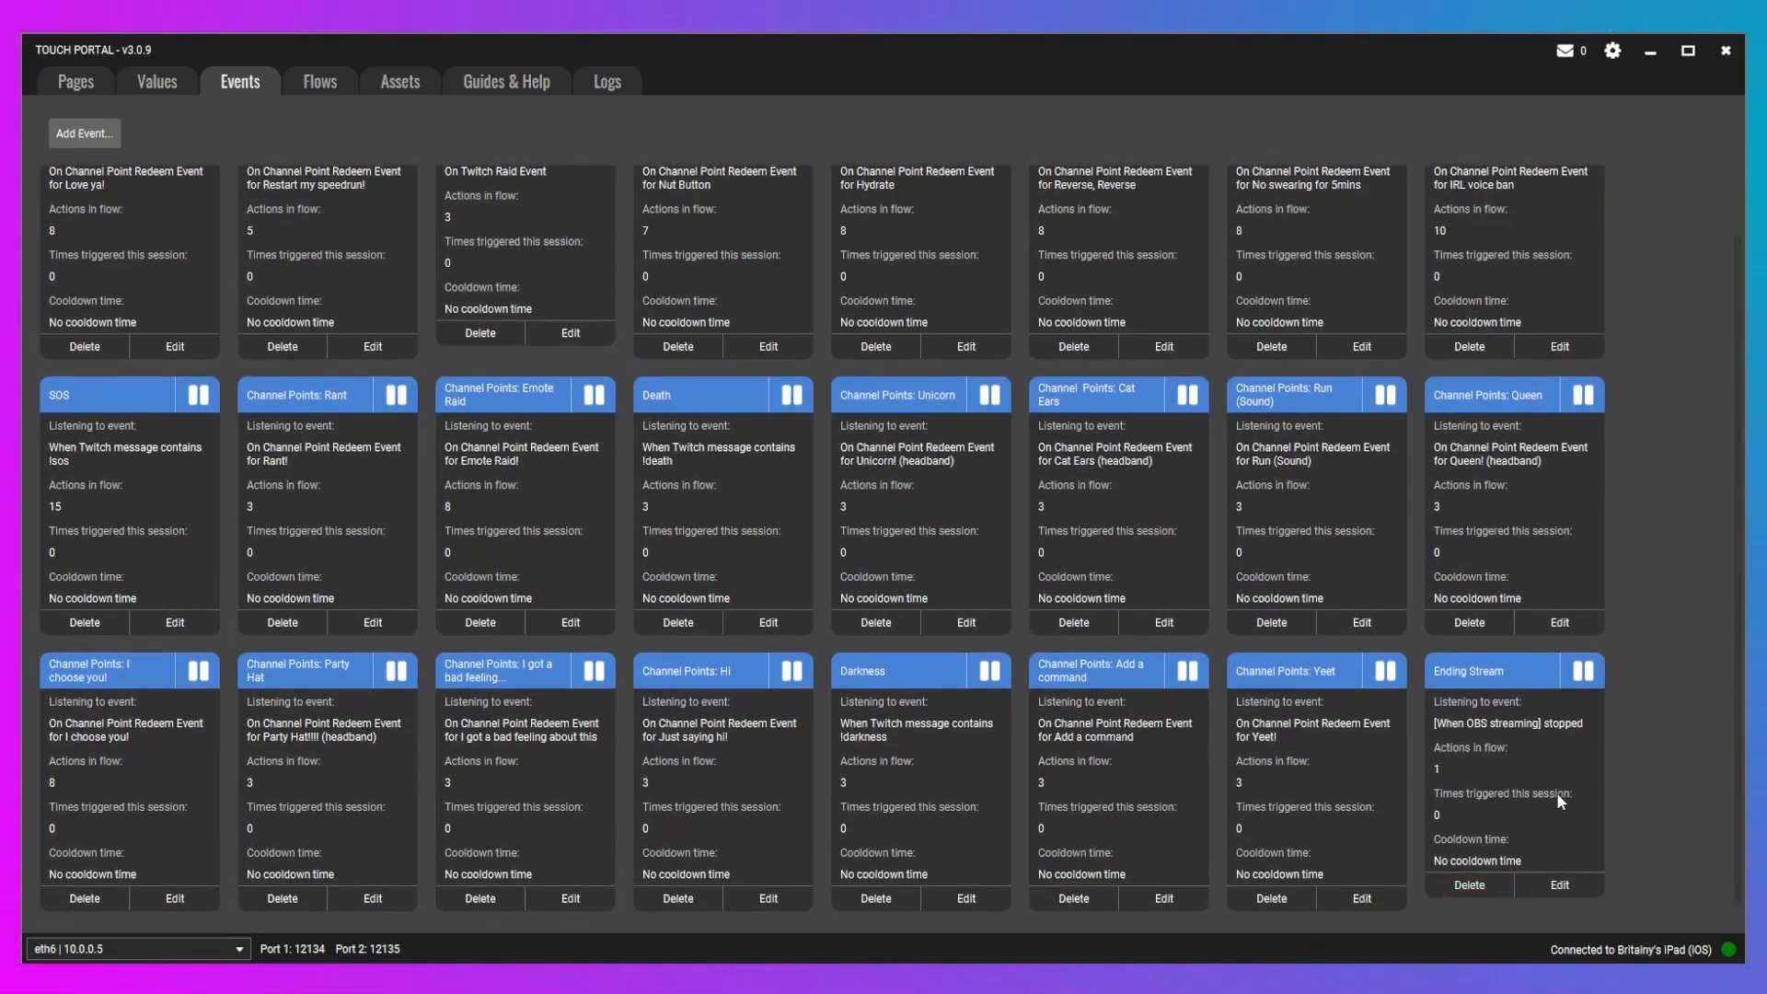
pyautogui.moveTo(1668, 792)
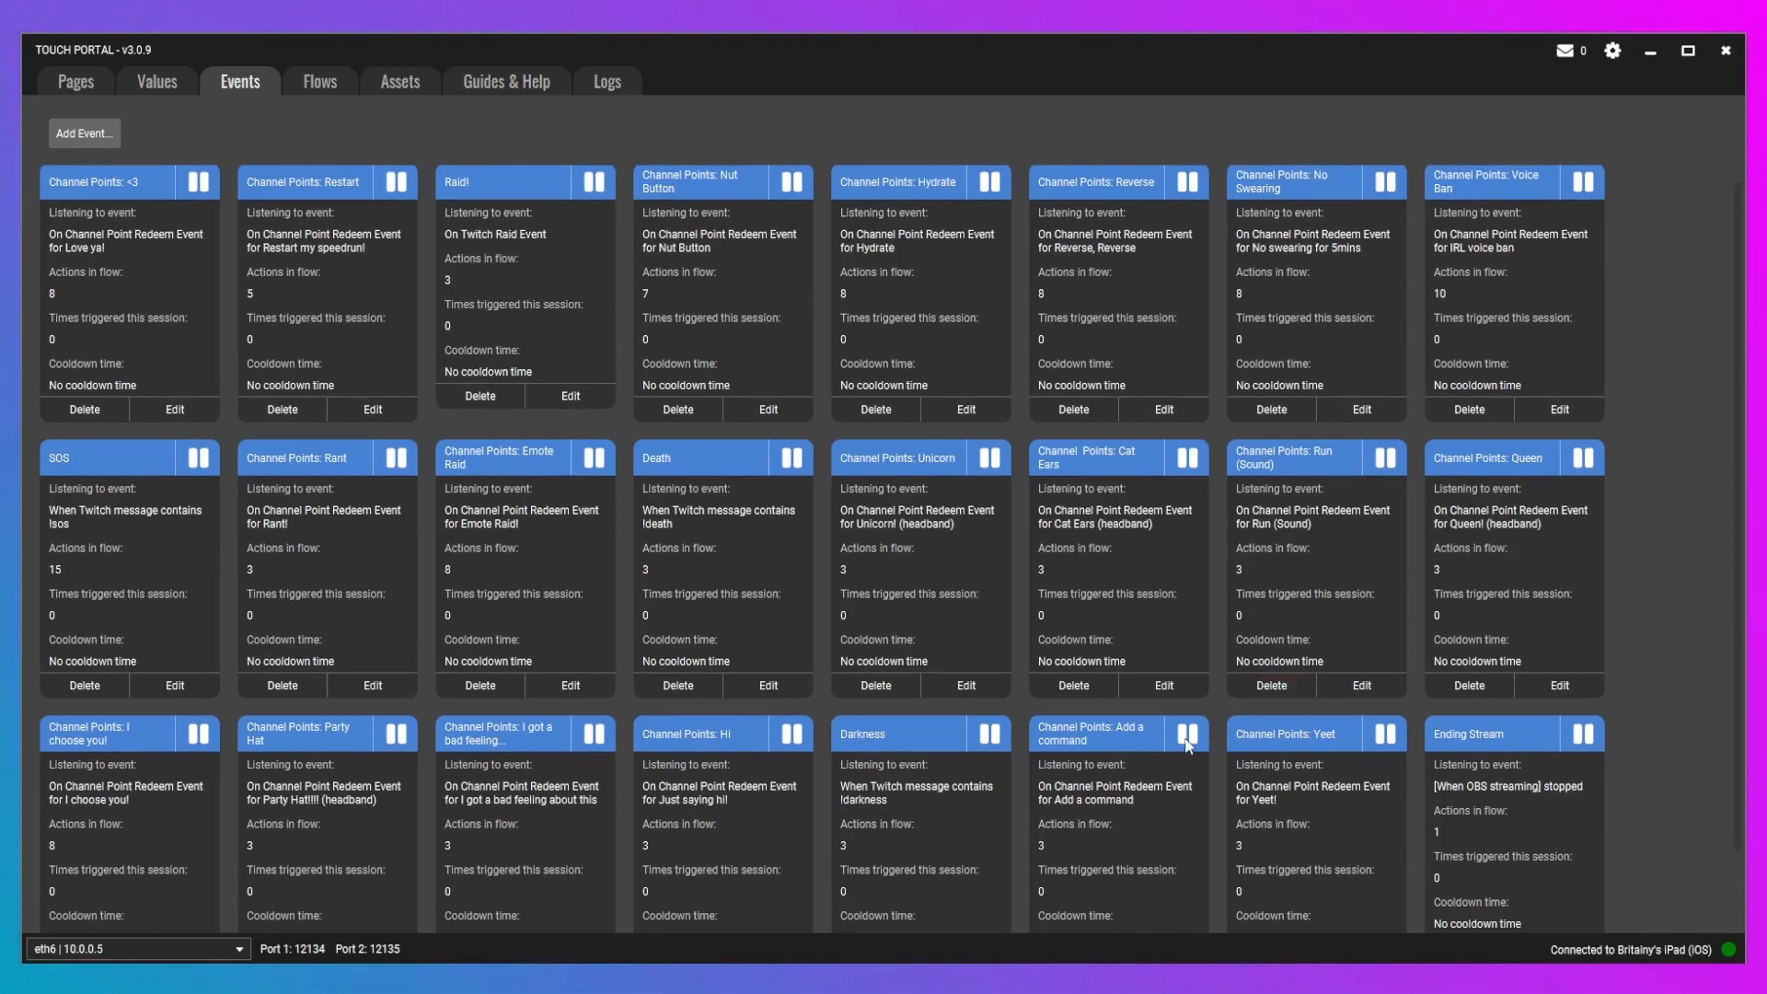
pyautogui.moveTo(947, 822)
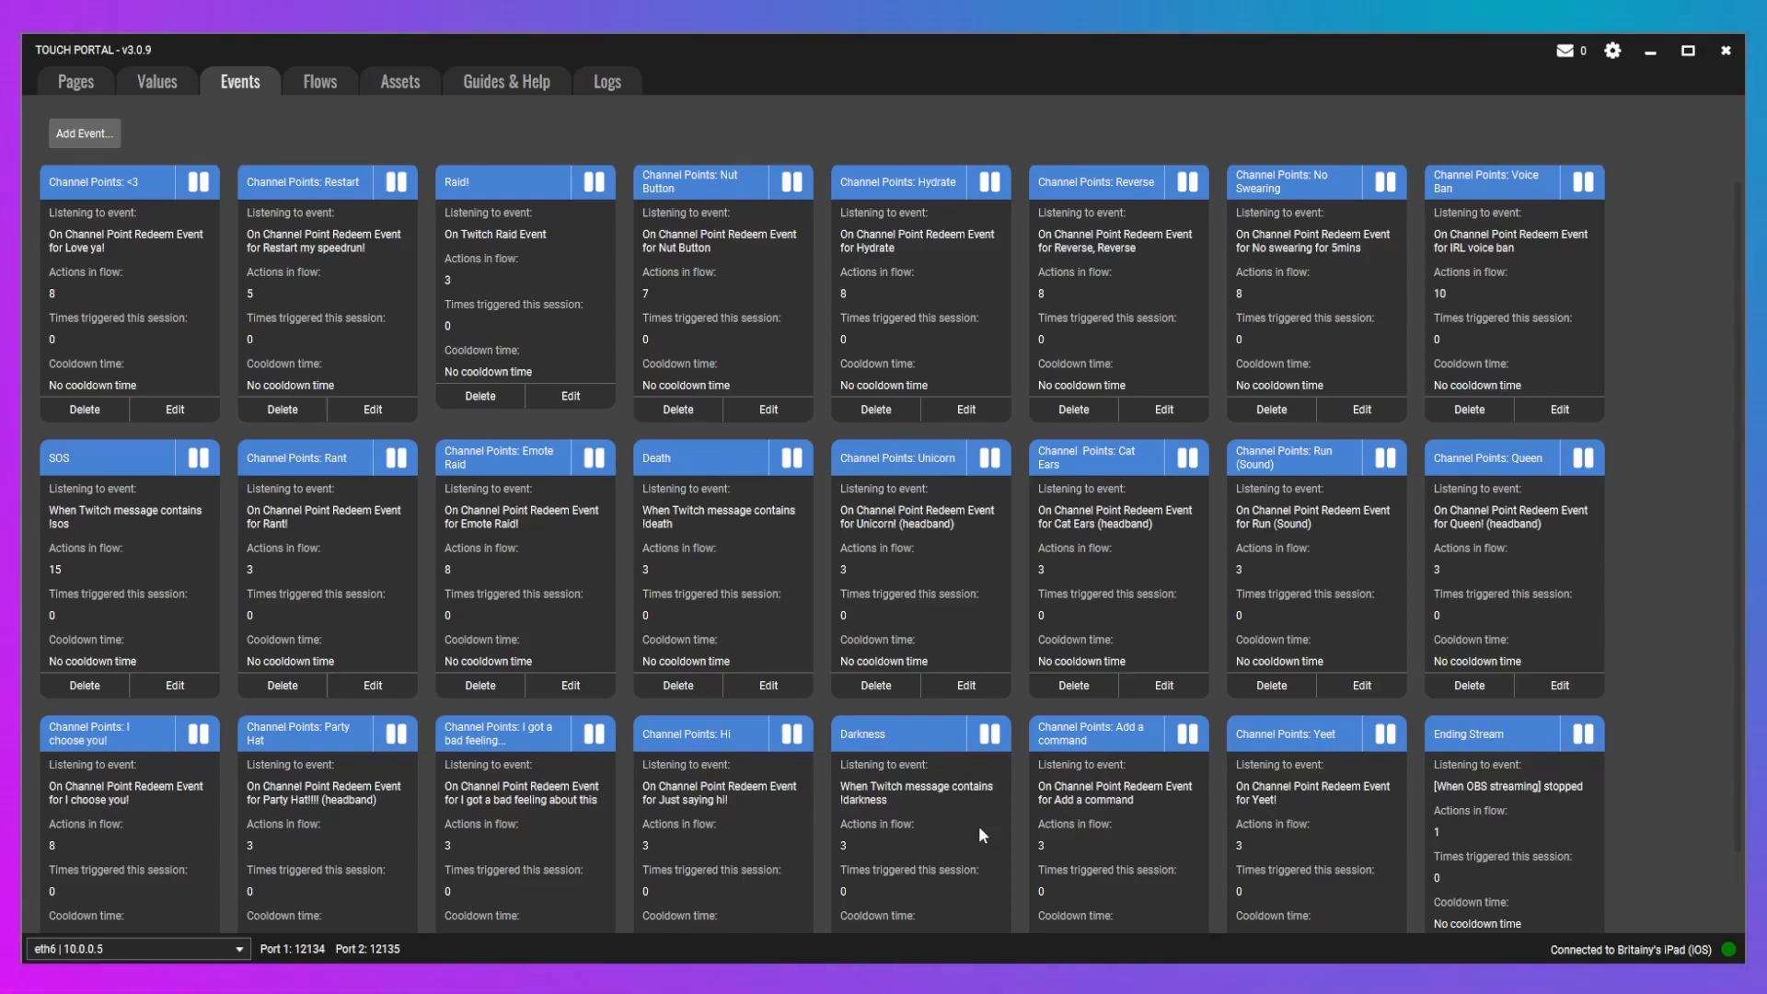
pyautogui.moveTo(864, 806)
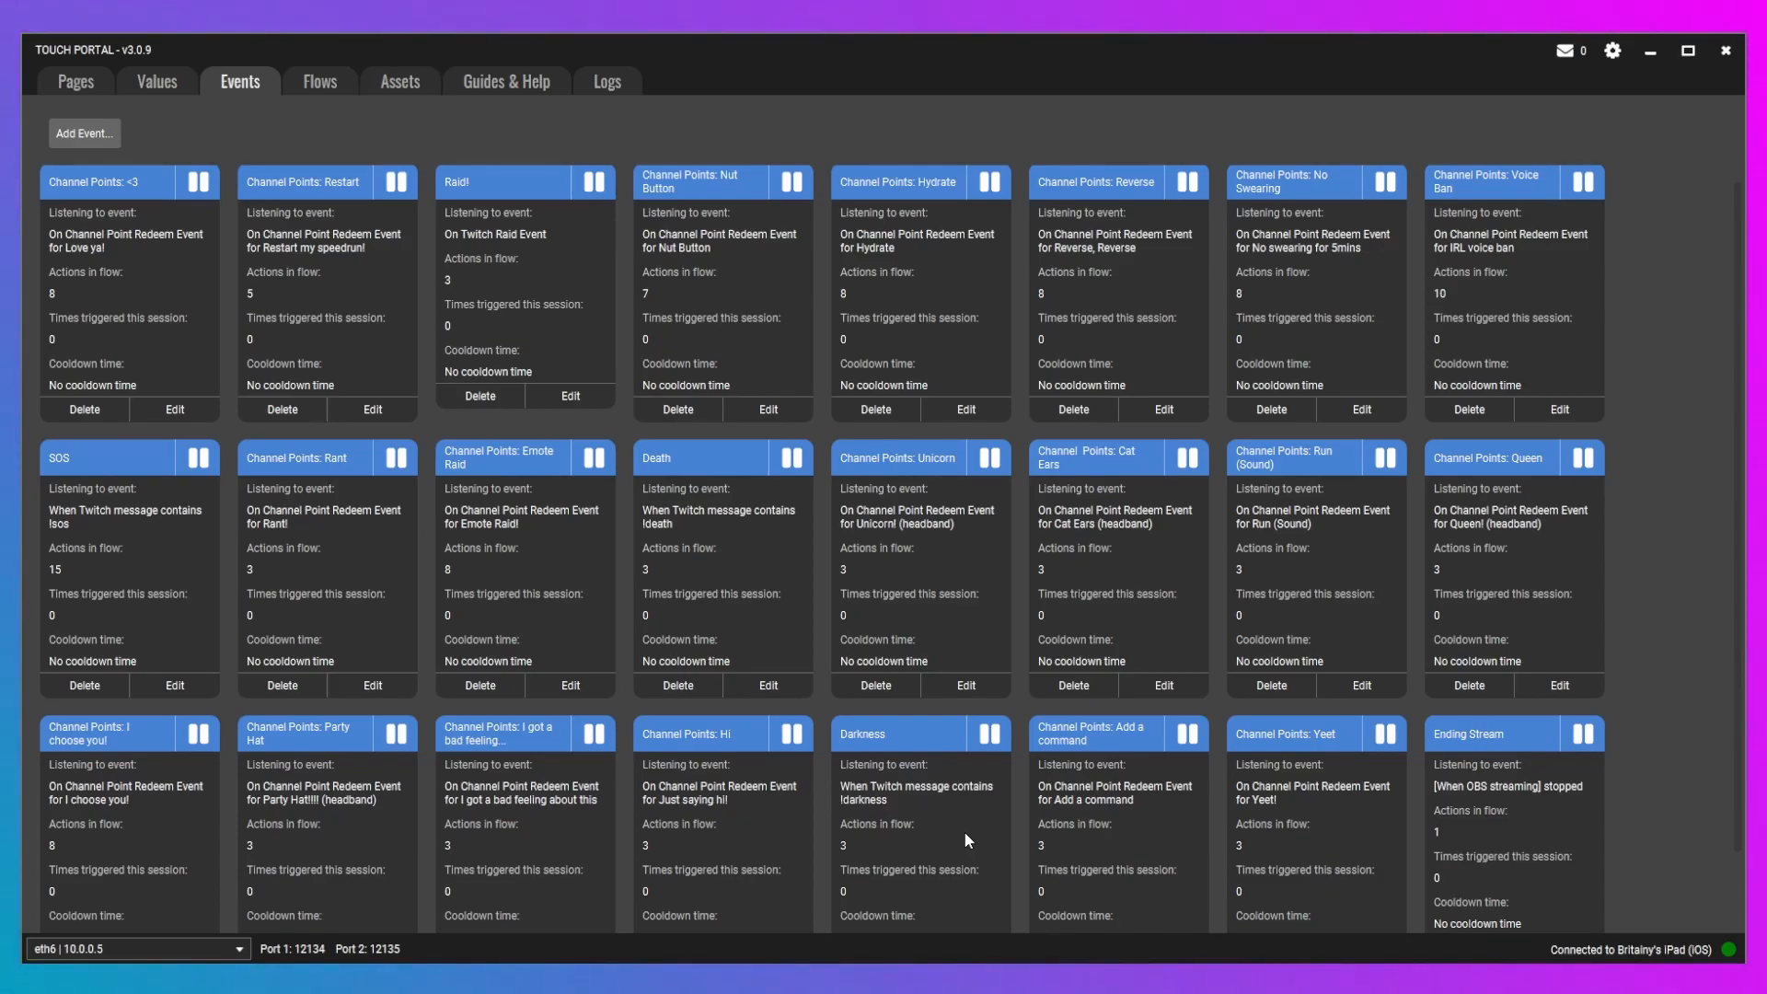
pyautogui.moveTo(993, 841)
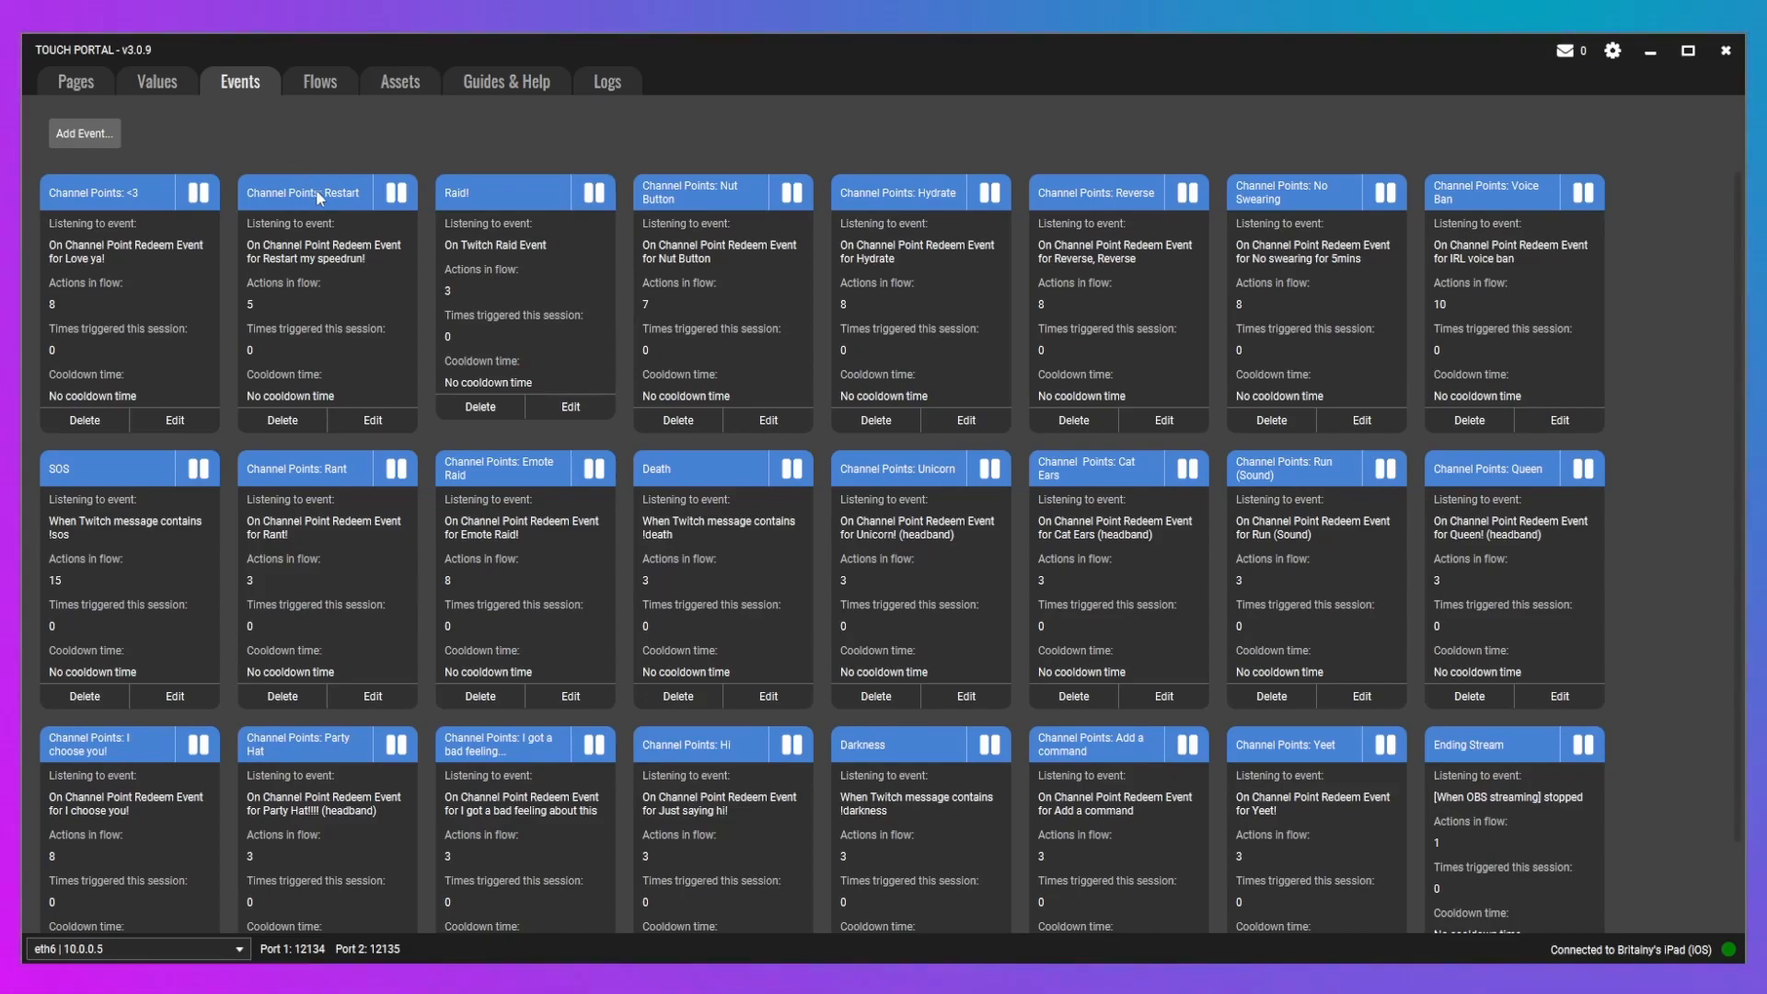
pyautogui.moveTo(239, 110)
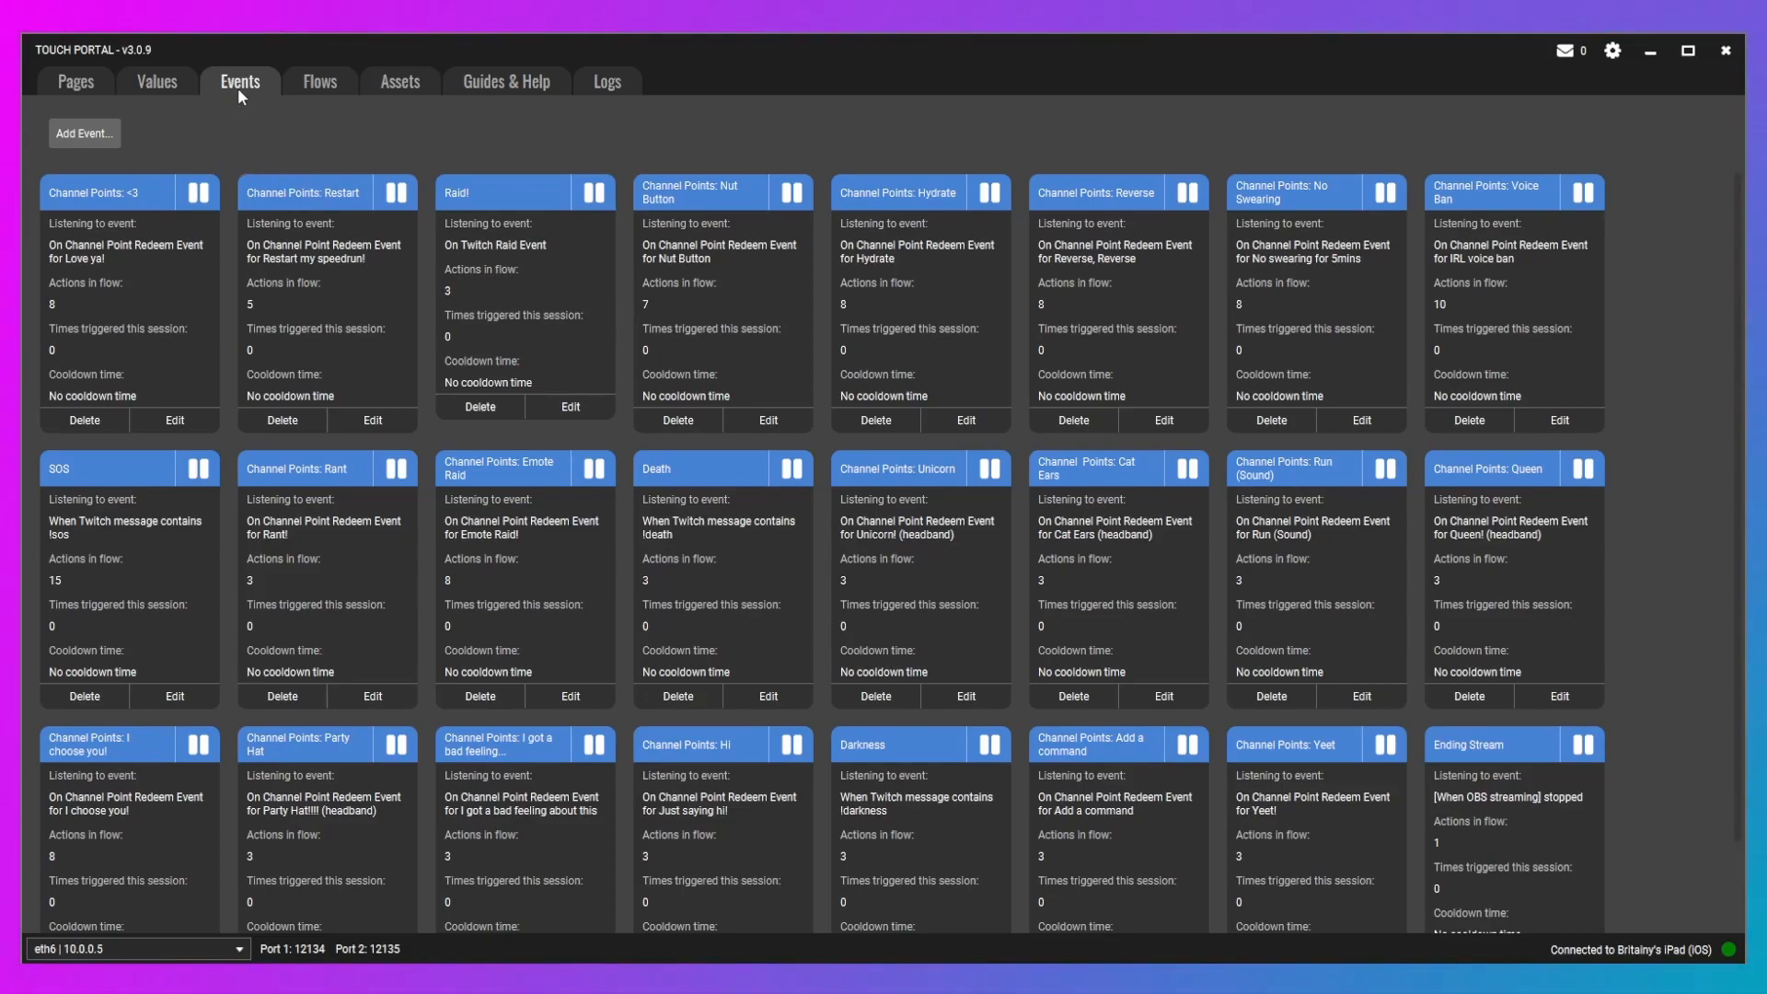
pyautogui.click(83, 134)
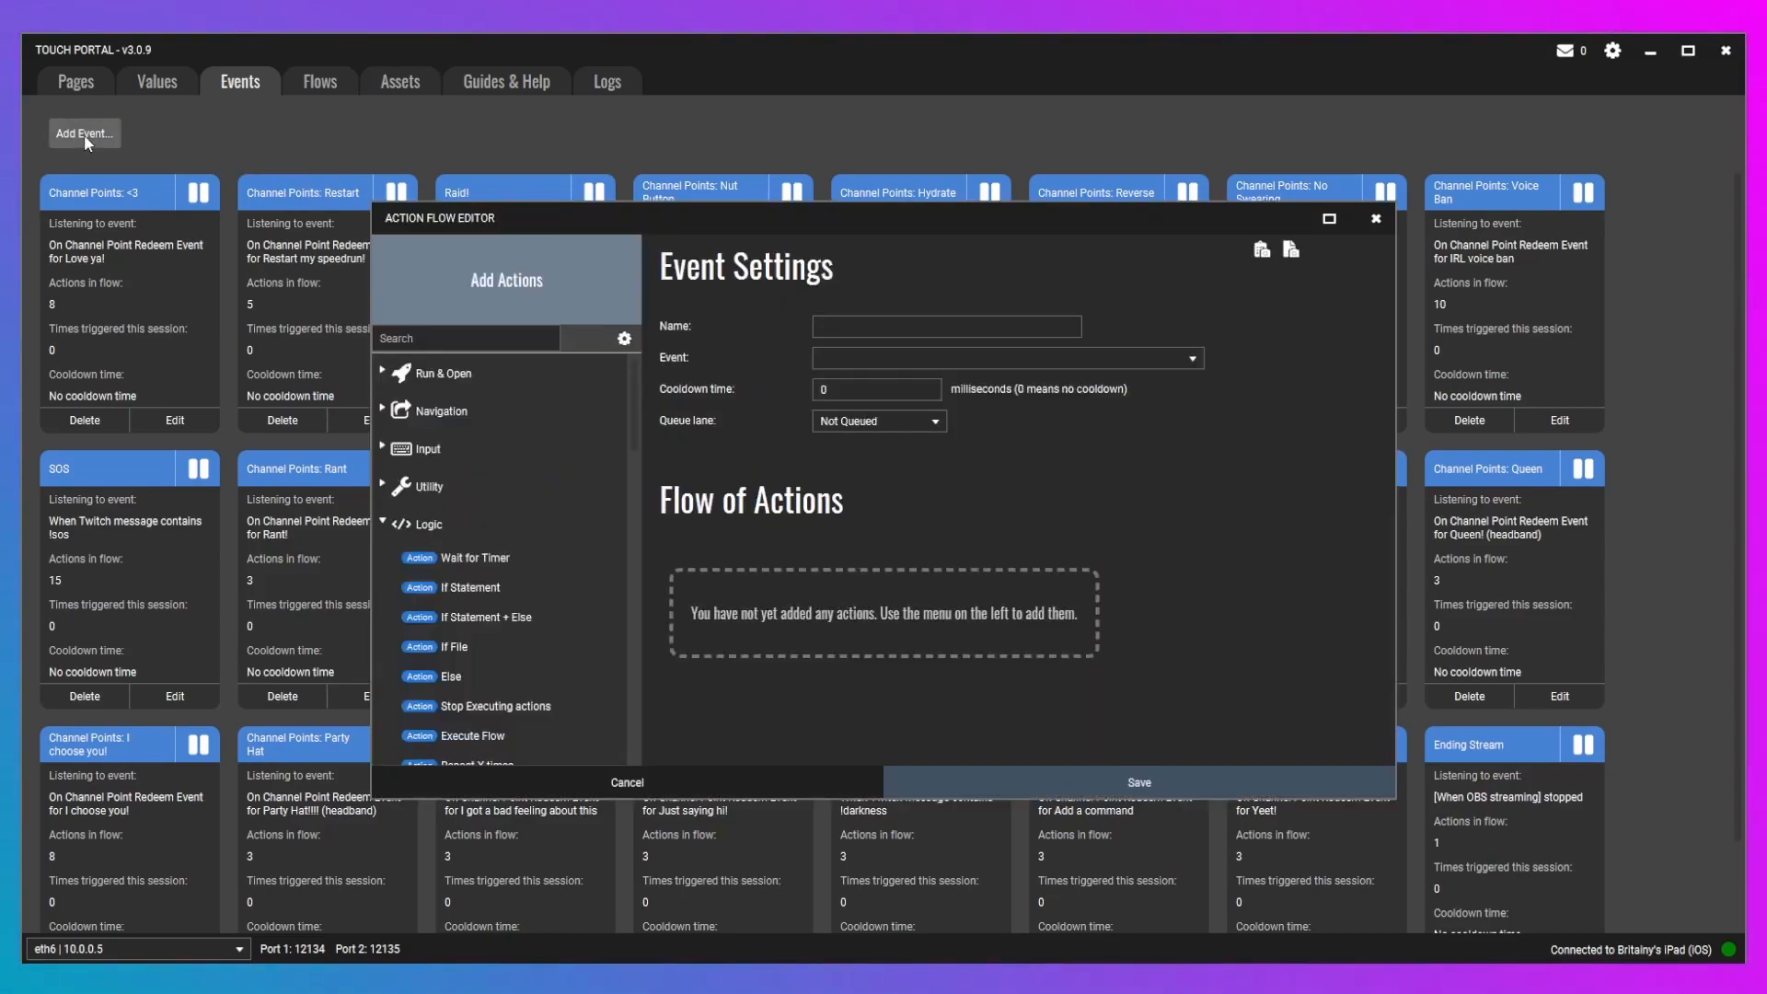
pyautogui.moveTo(1064, 312)
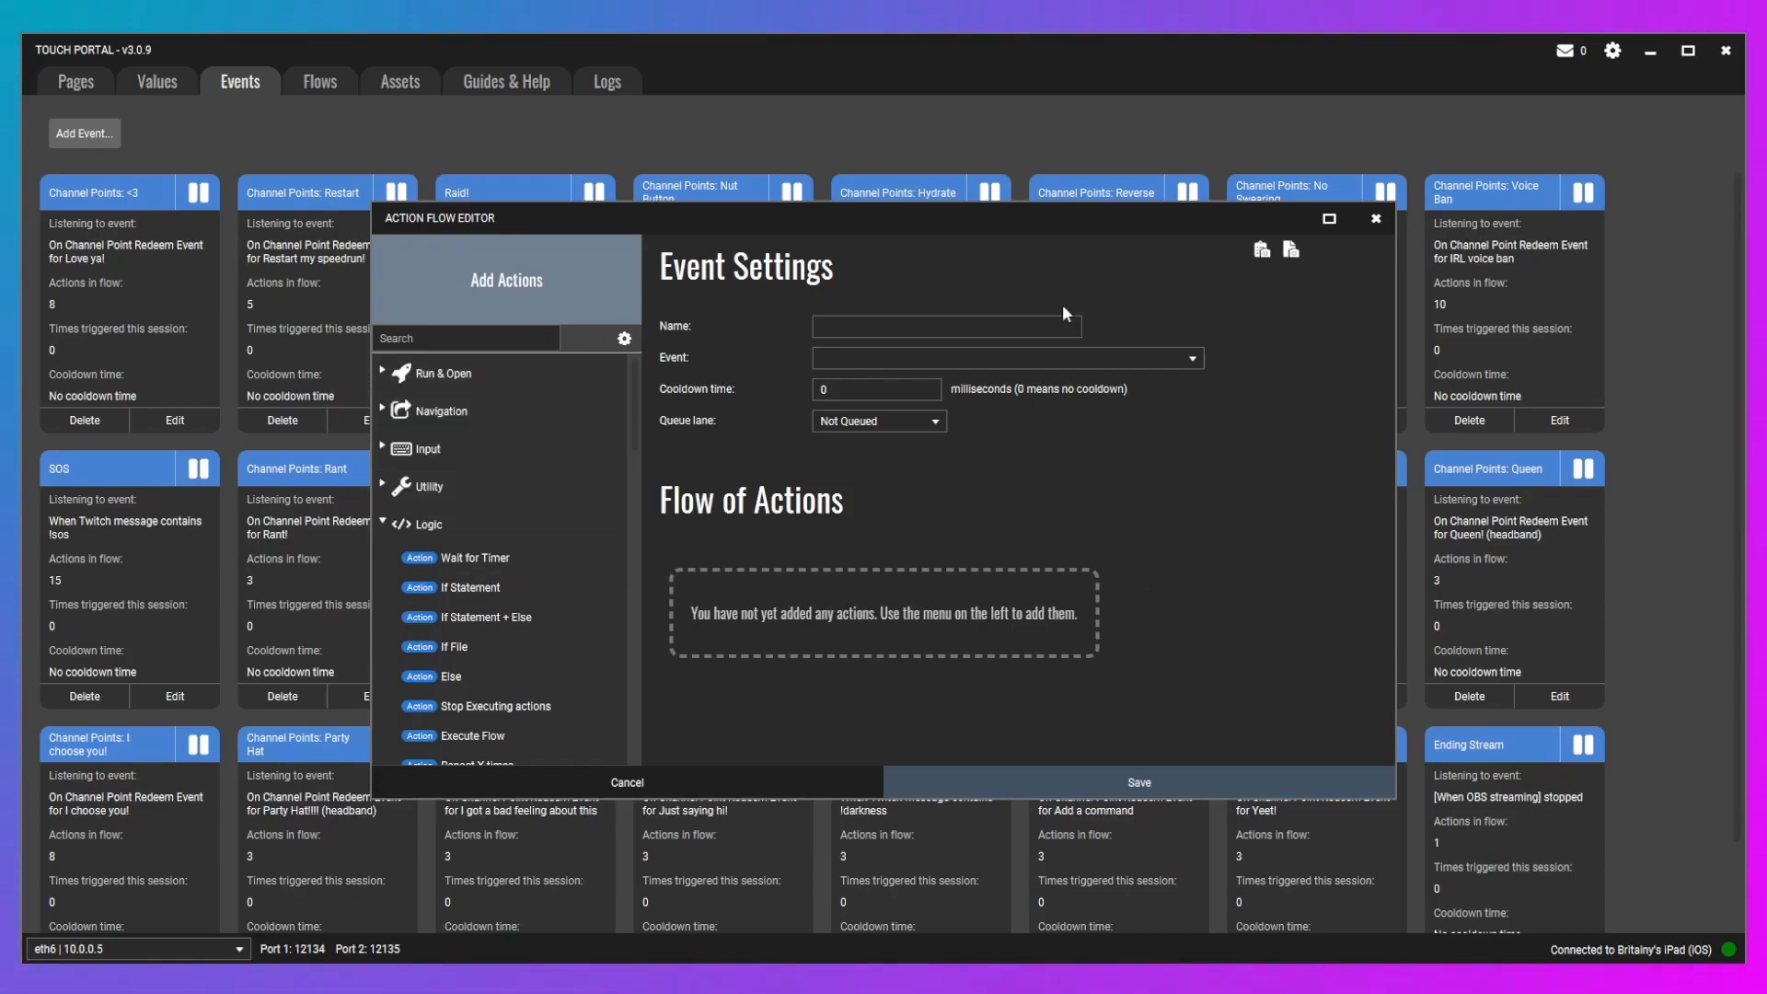
pyautogui.moveTo(956, 673)
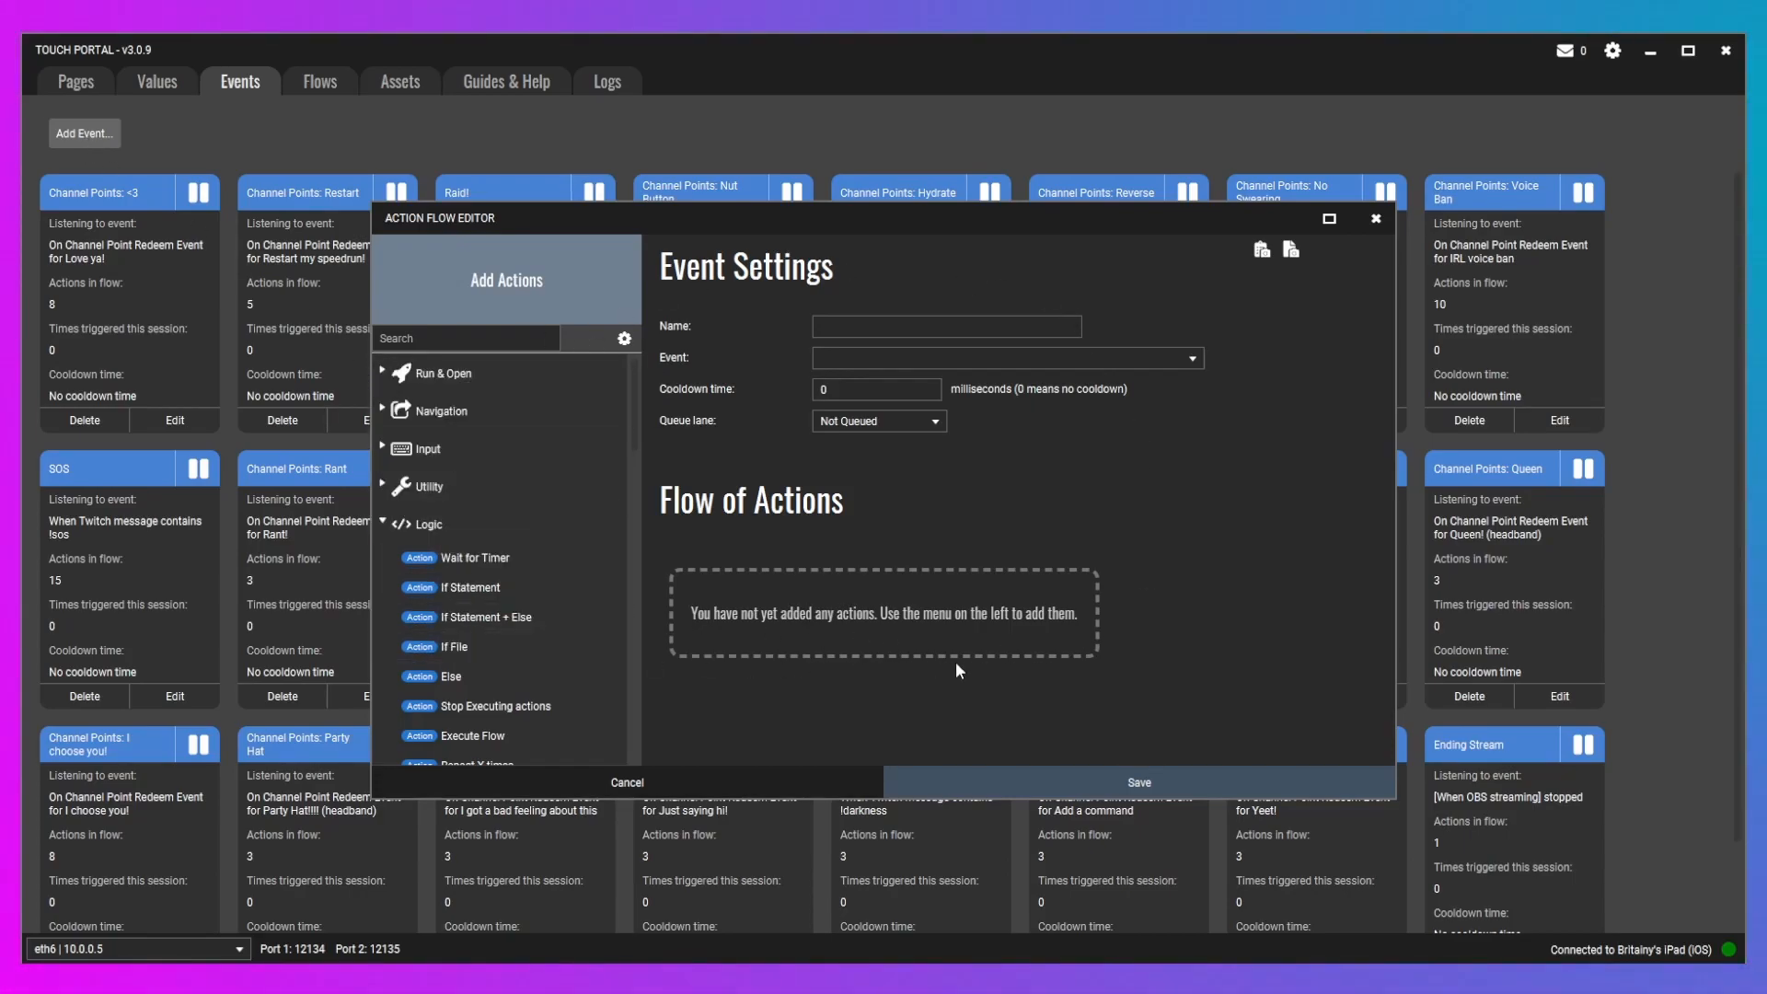
pyautogui.moveTo(1019, 646)
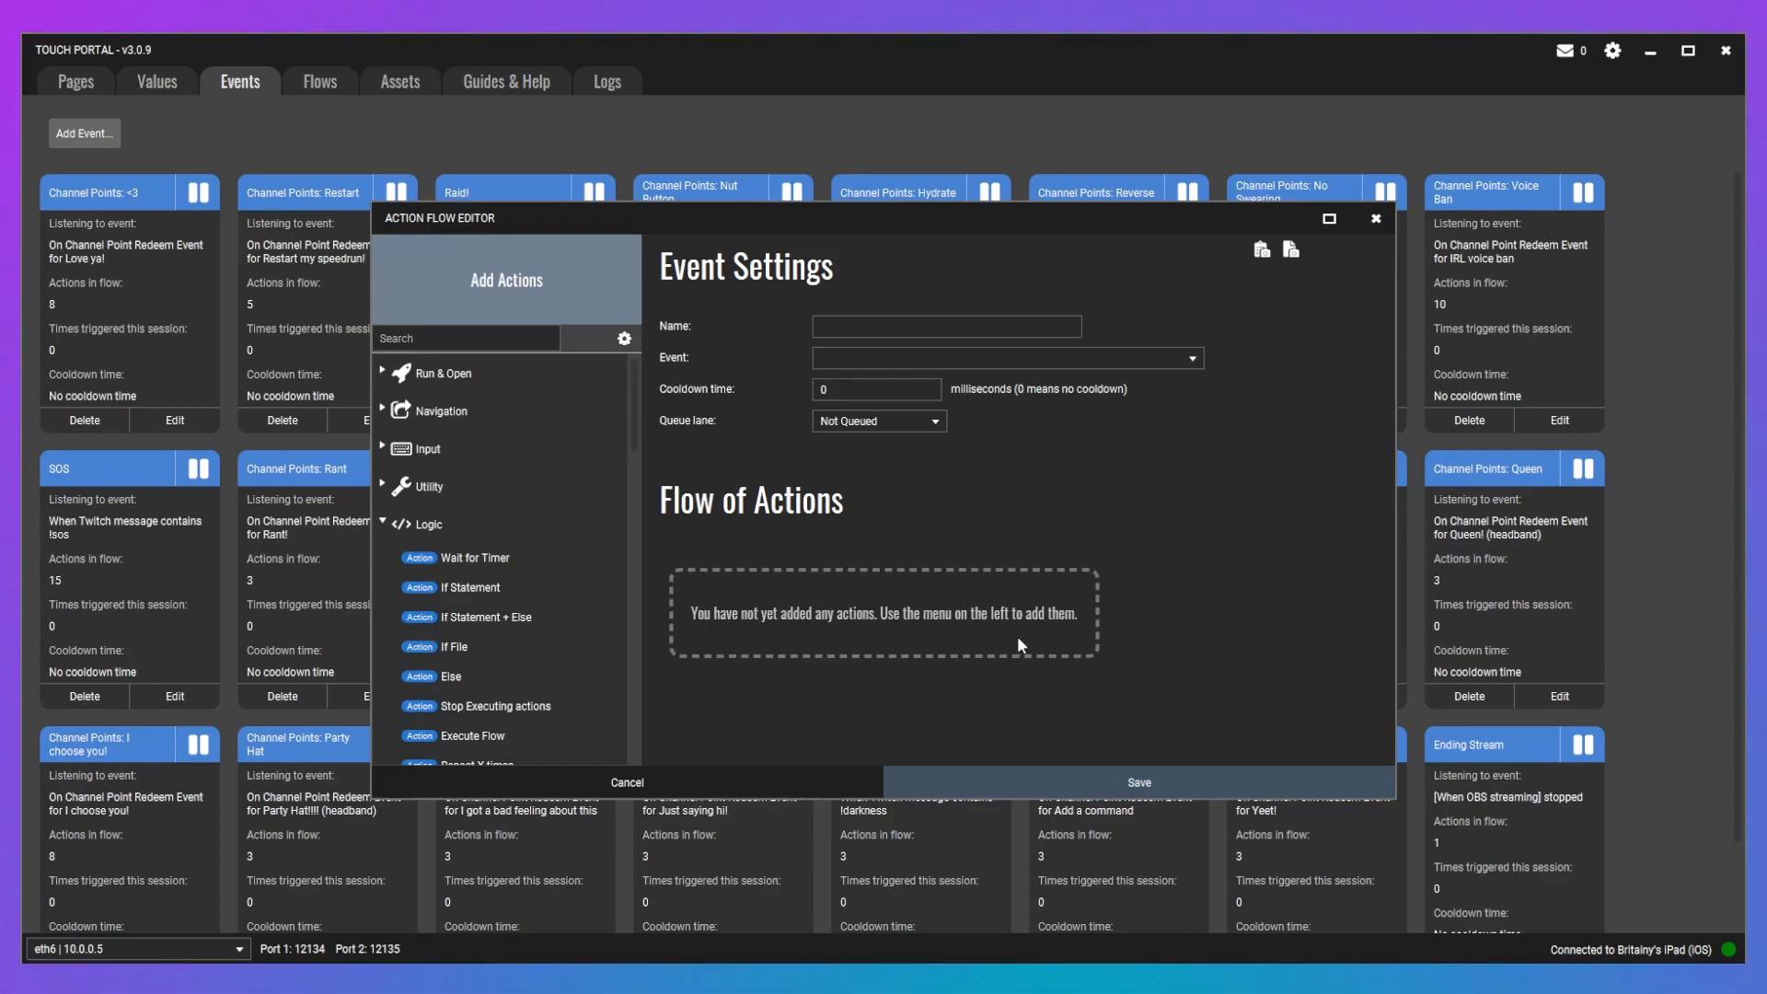
pyautogui.moveTo(1225, 608)
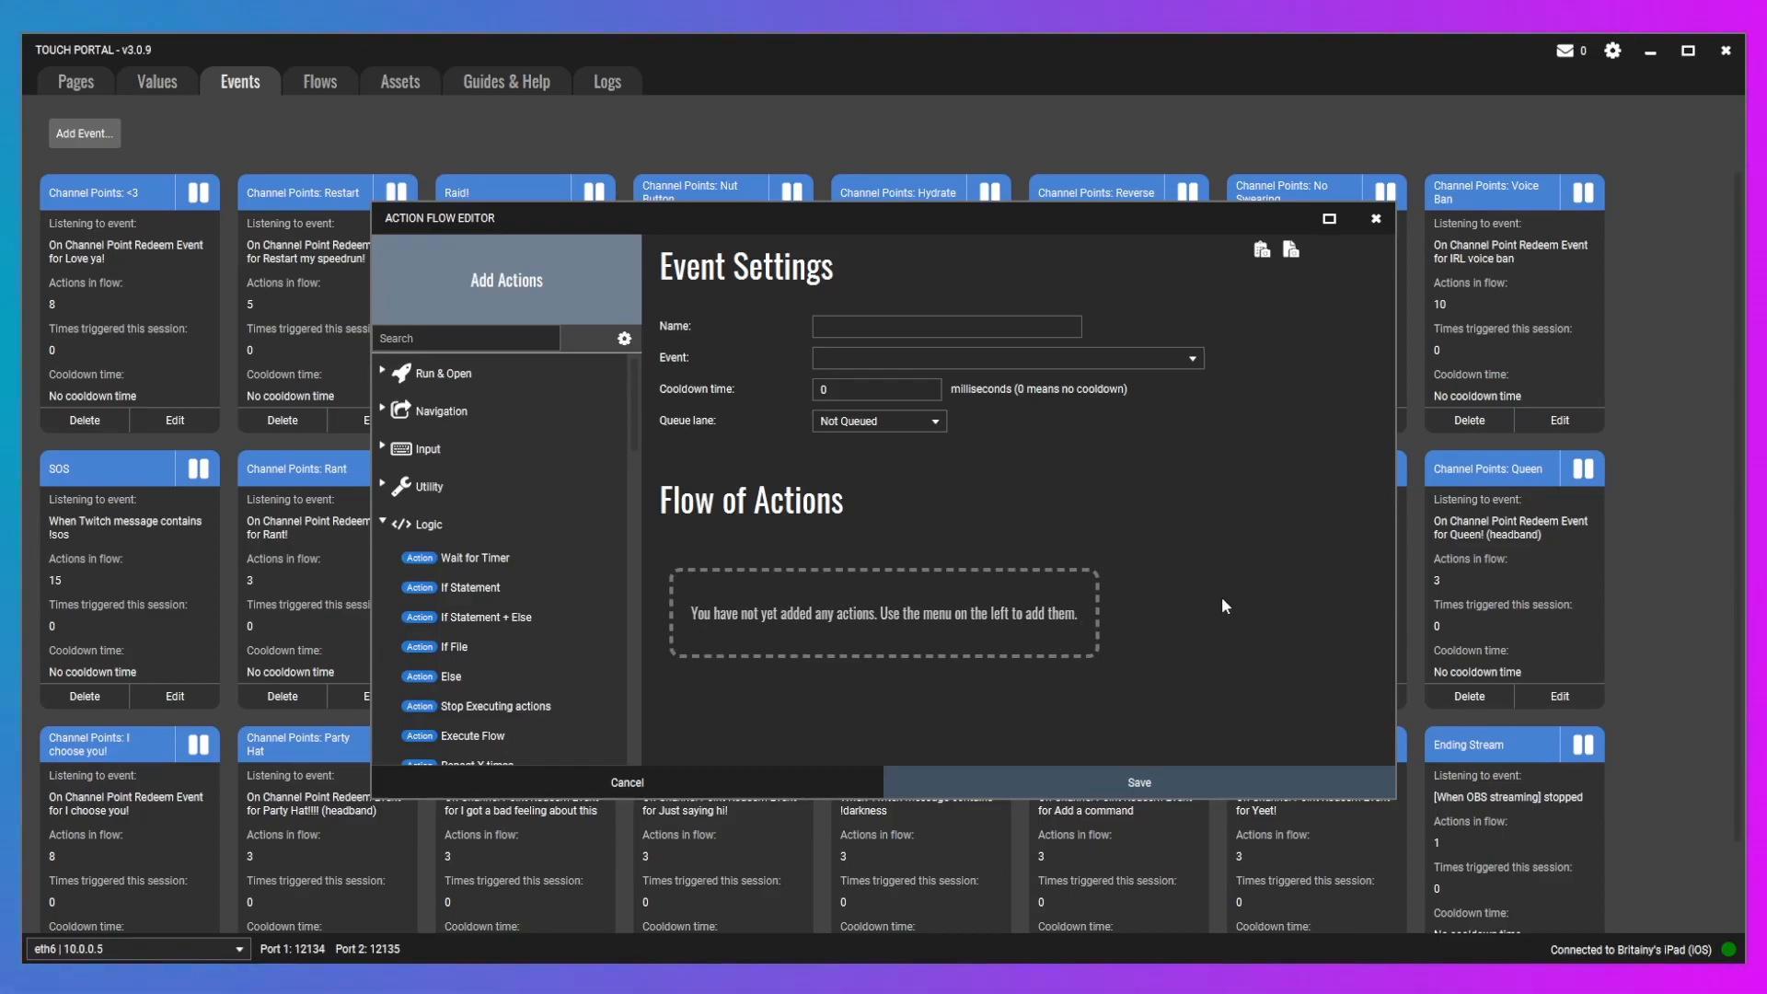
pyautogui.moveTo(1329, 520)
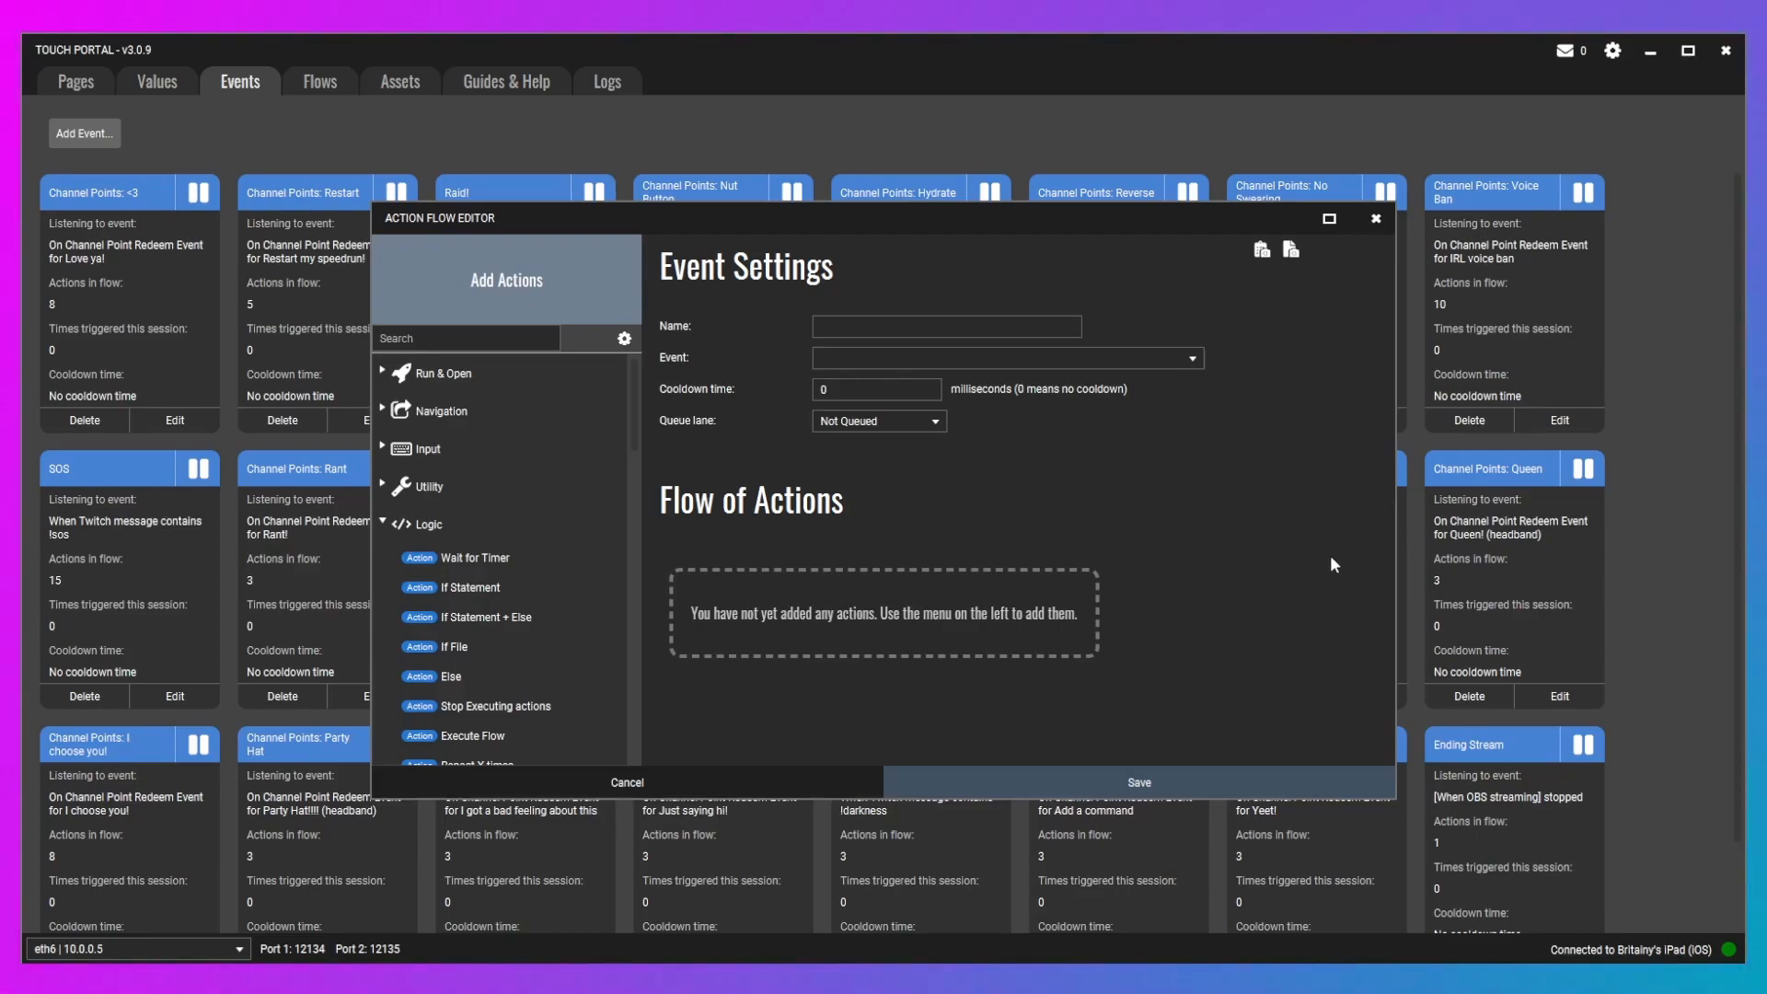
pyautogui.moveTo(463, 411)
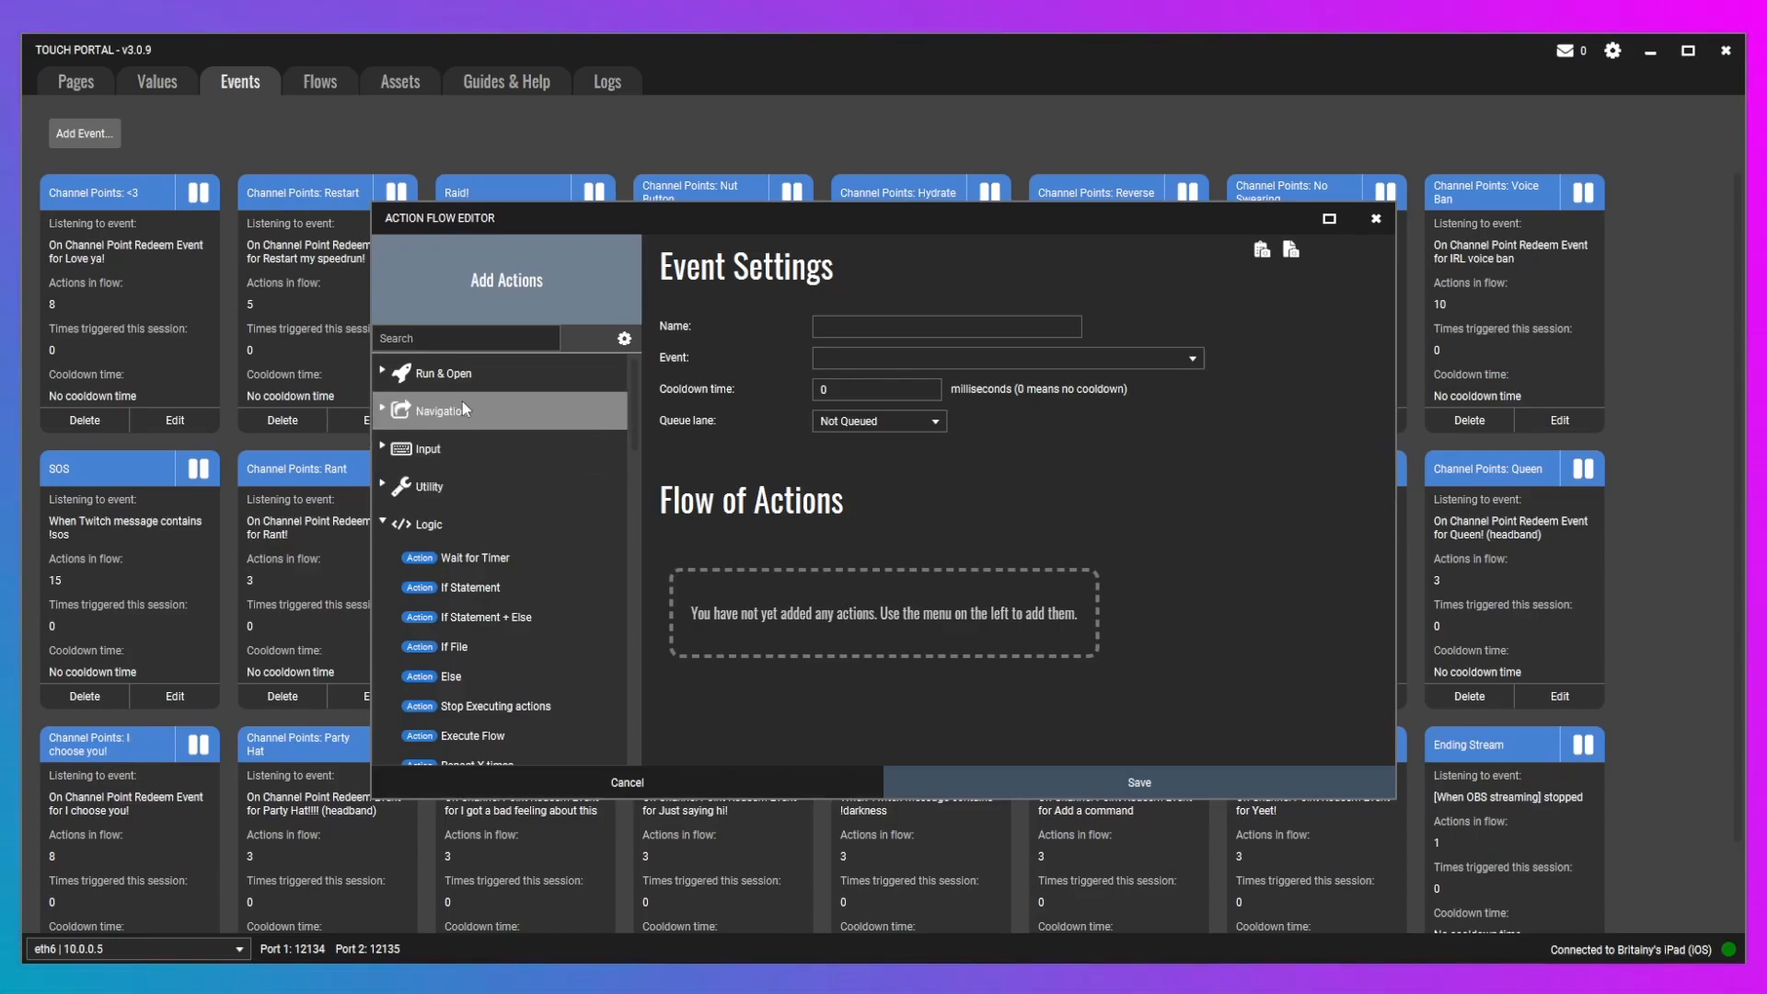
pyautogui.moveTo(509, 389)
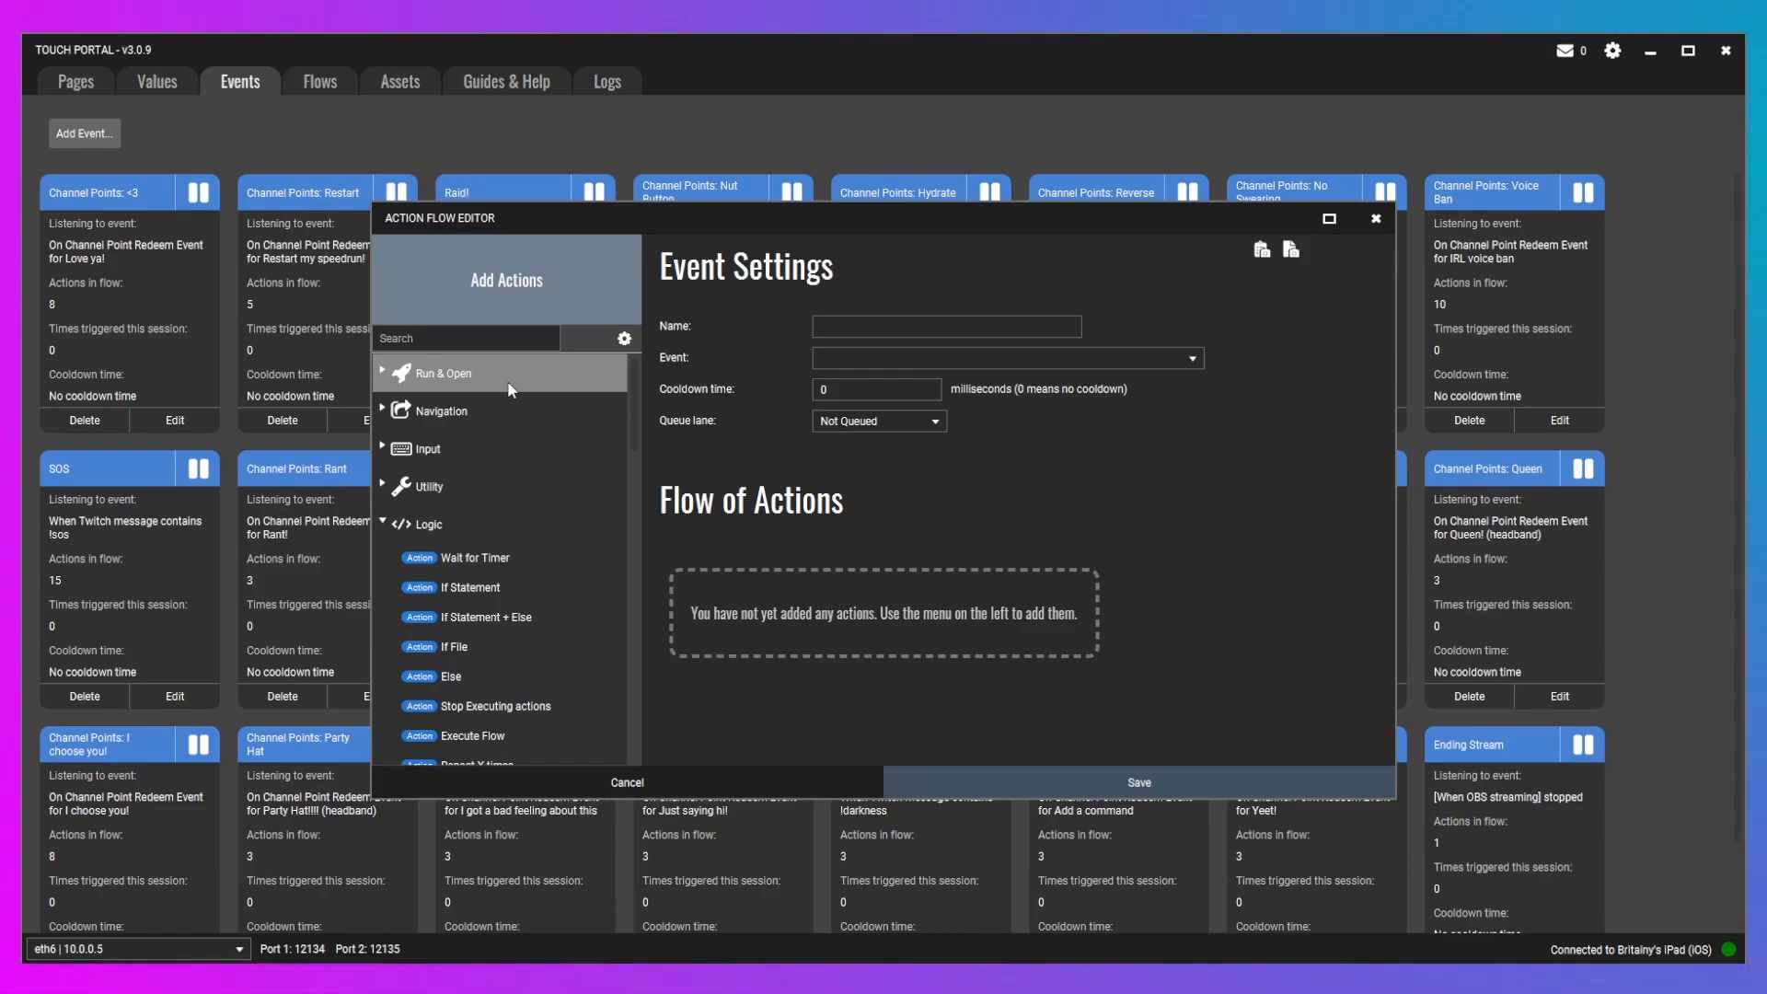
pyautogui.scroll(-3)
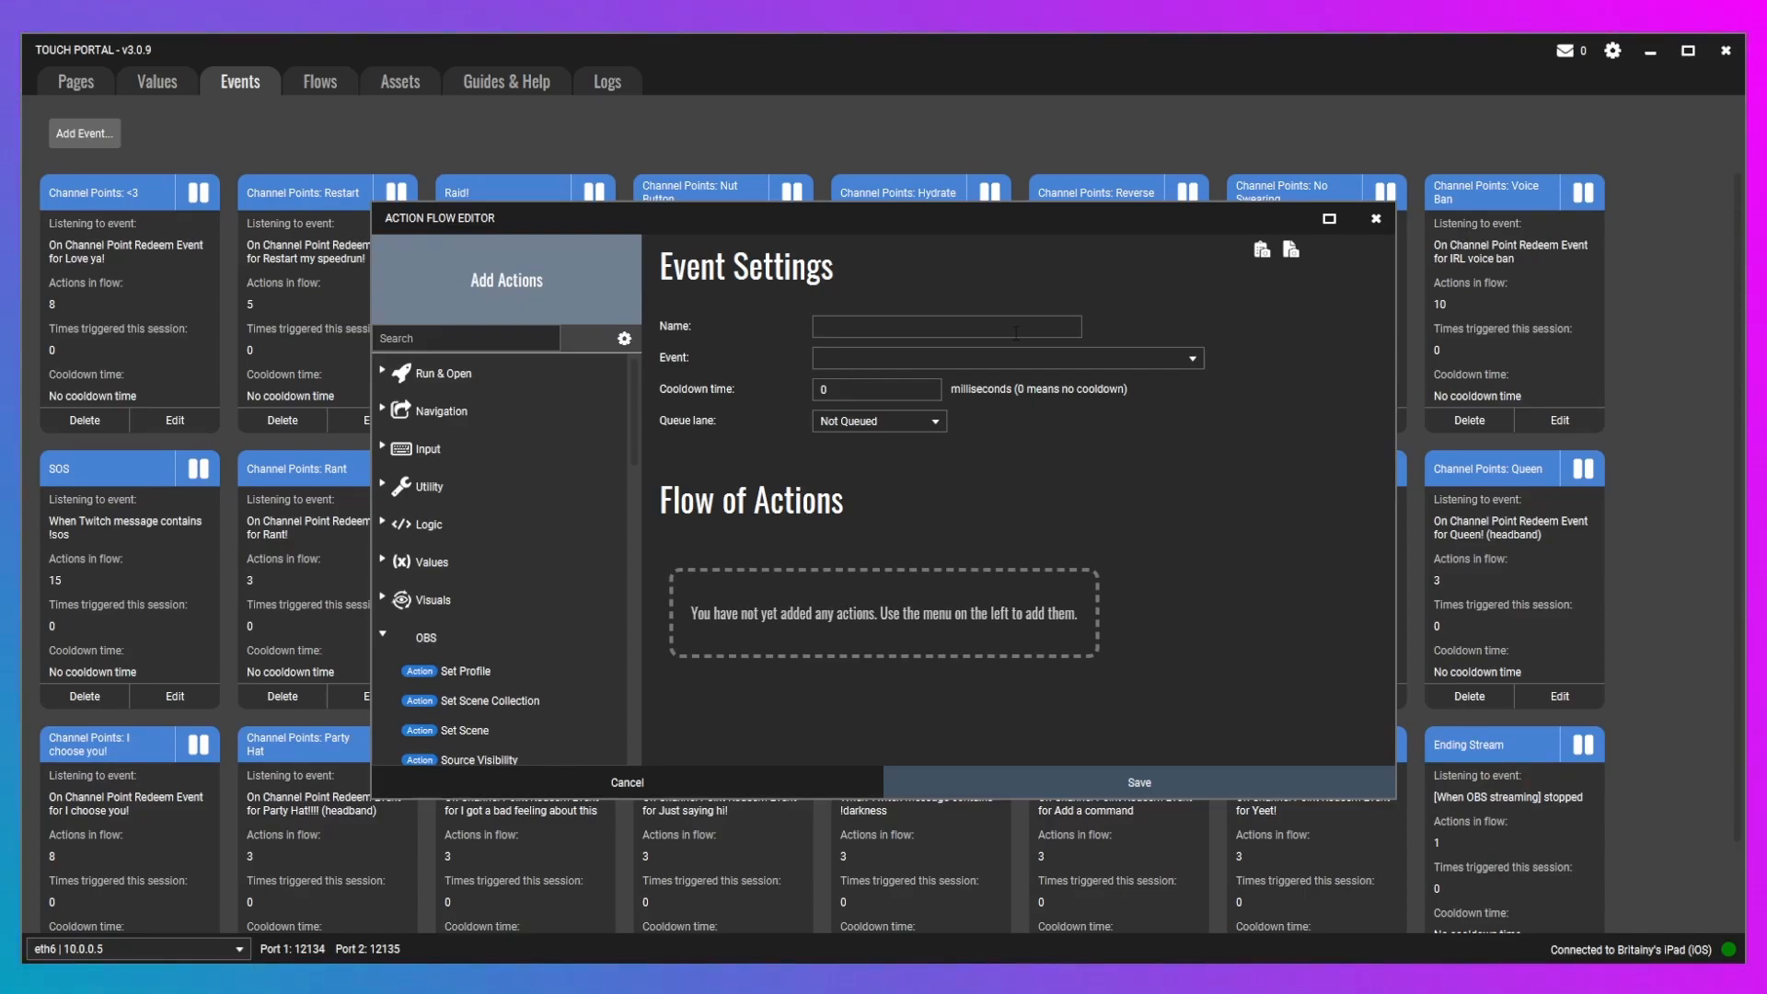
# - Enter 'Hi facecam' as the new event's name
pyautogui.write('Hi')
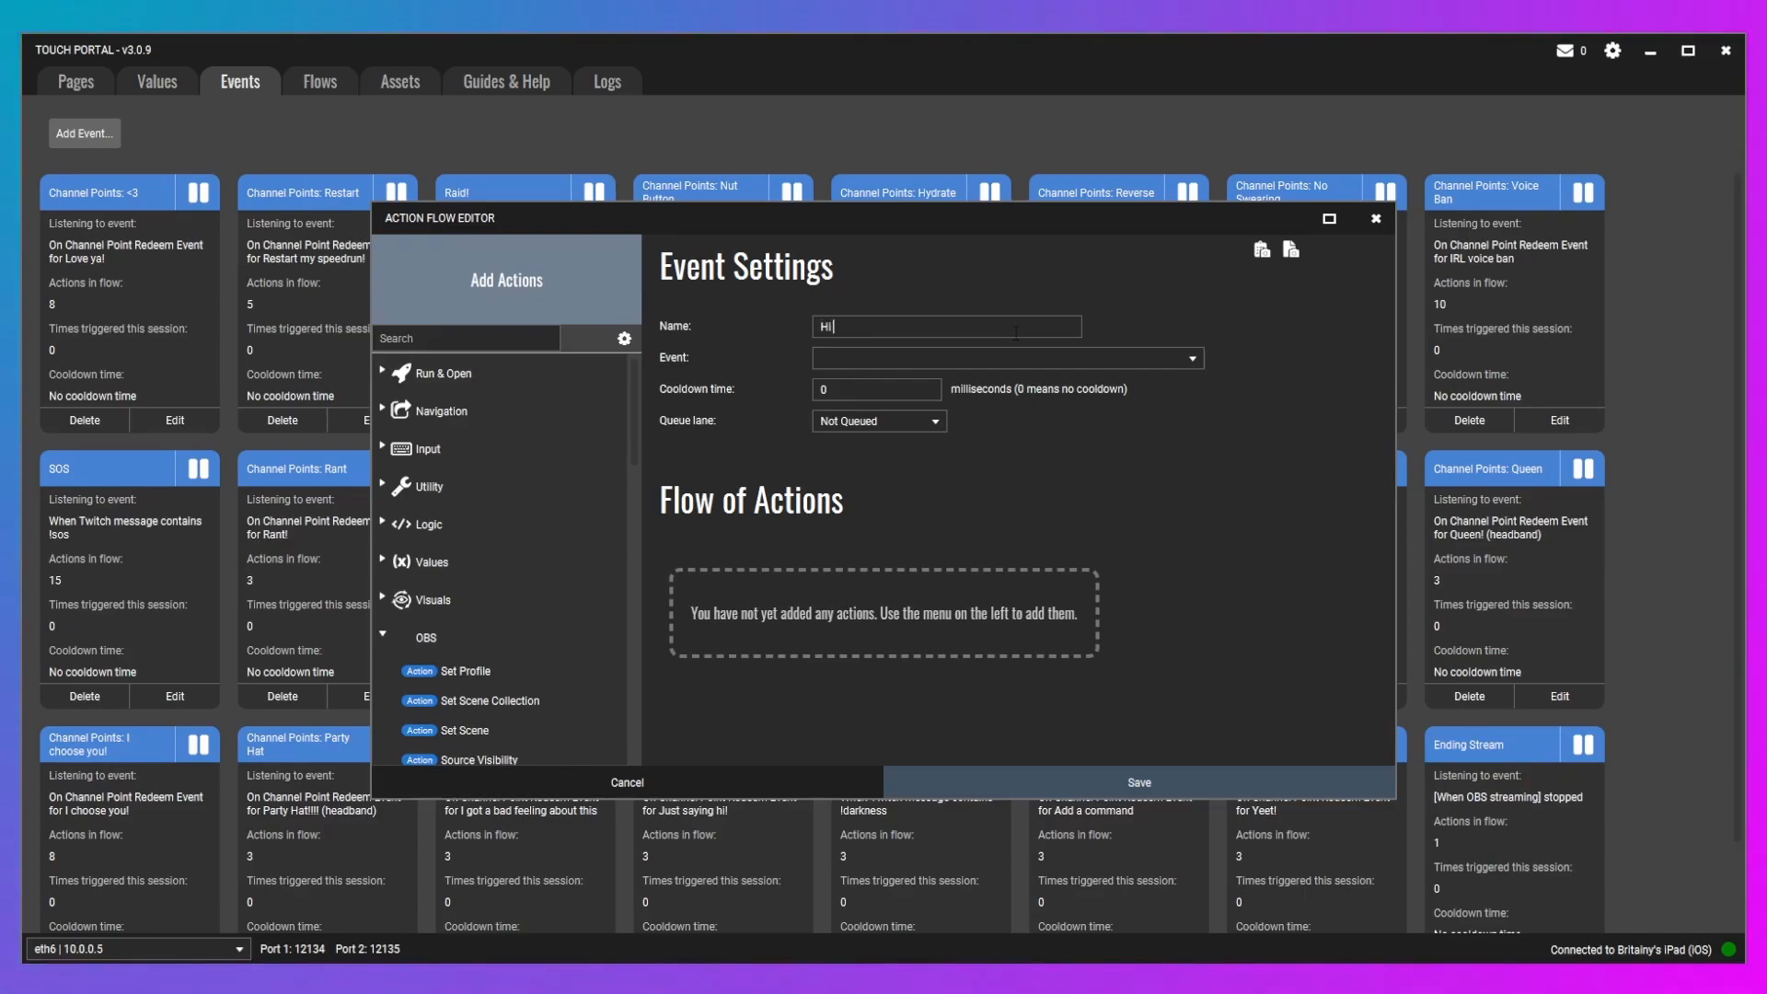
pyautogui.write('facecam')
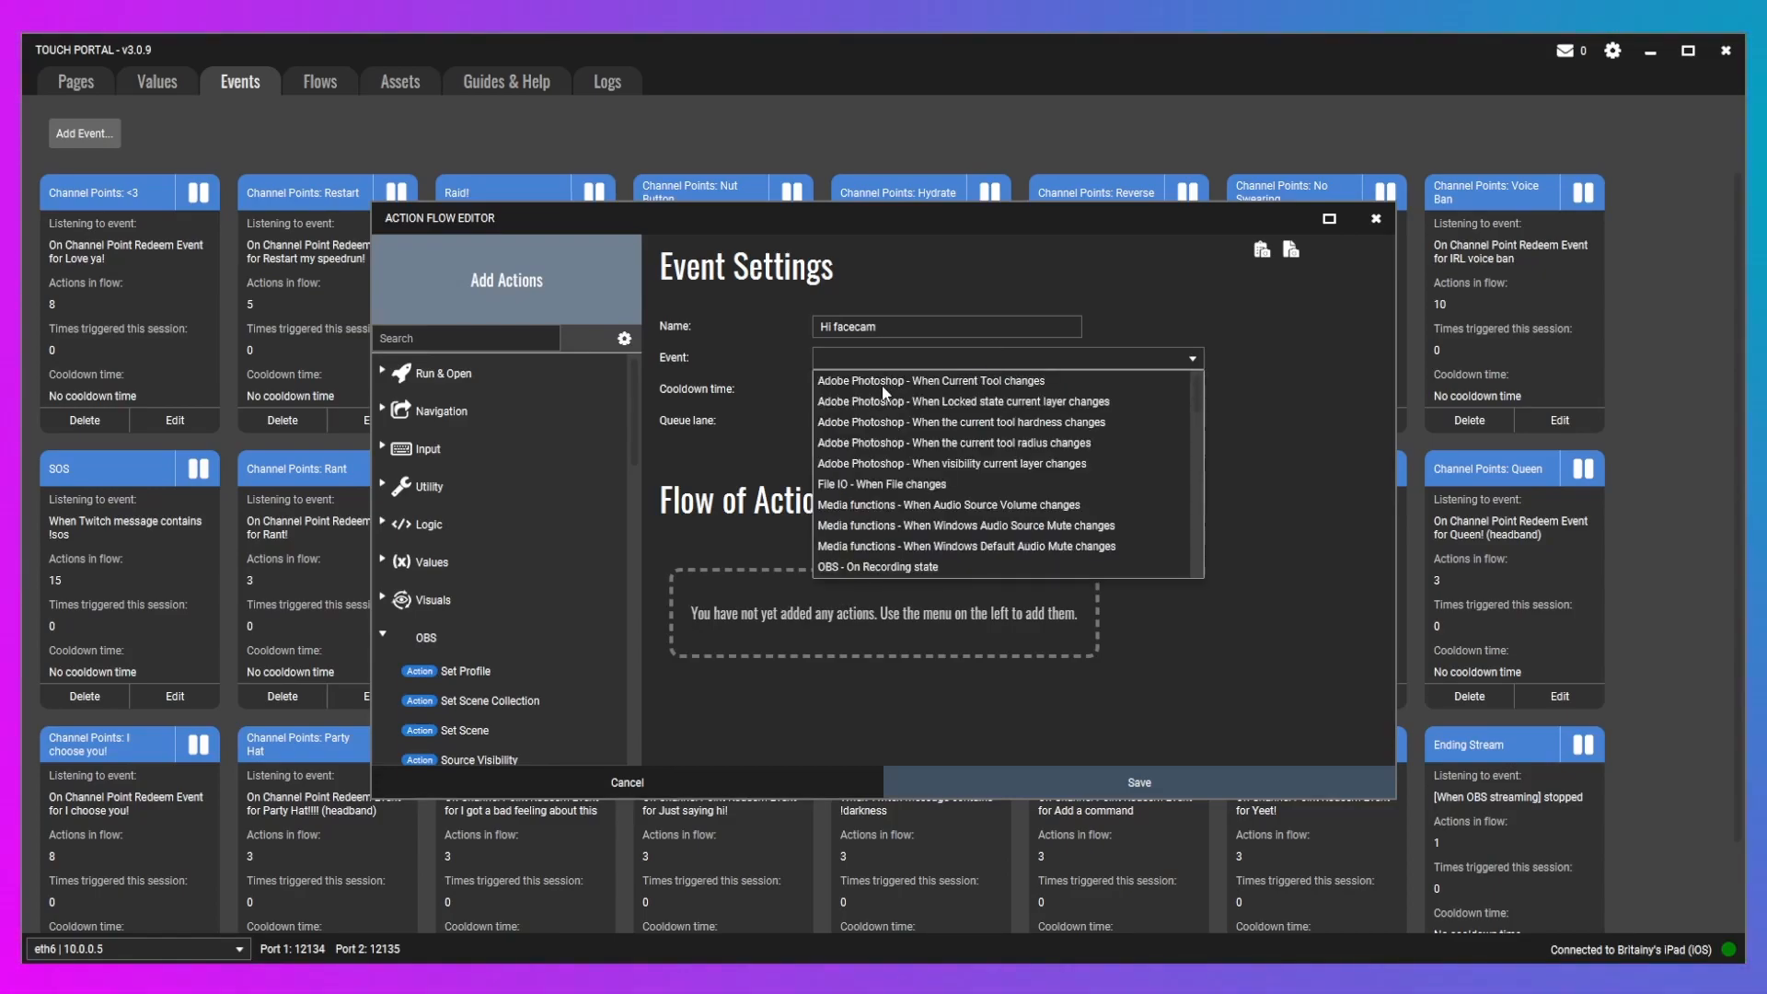
pyautogui.moveTo(945, 445)
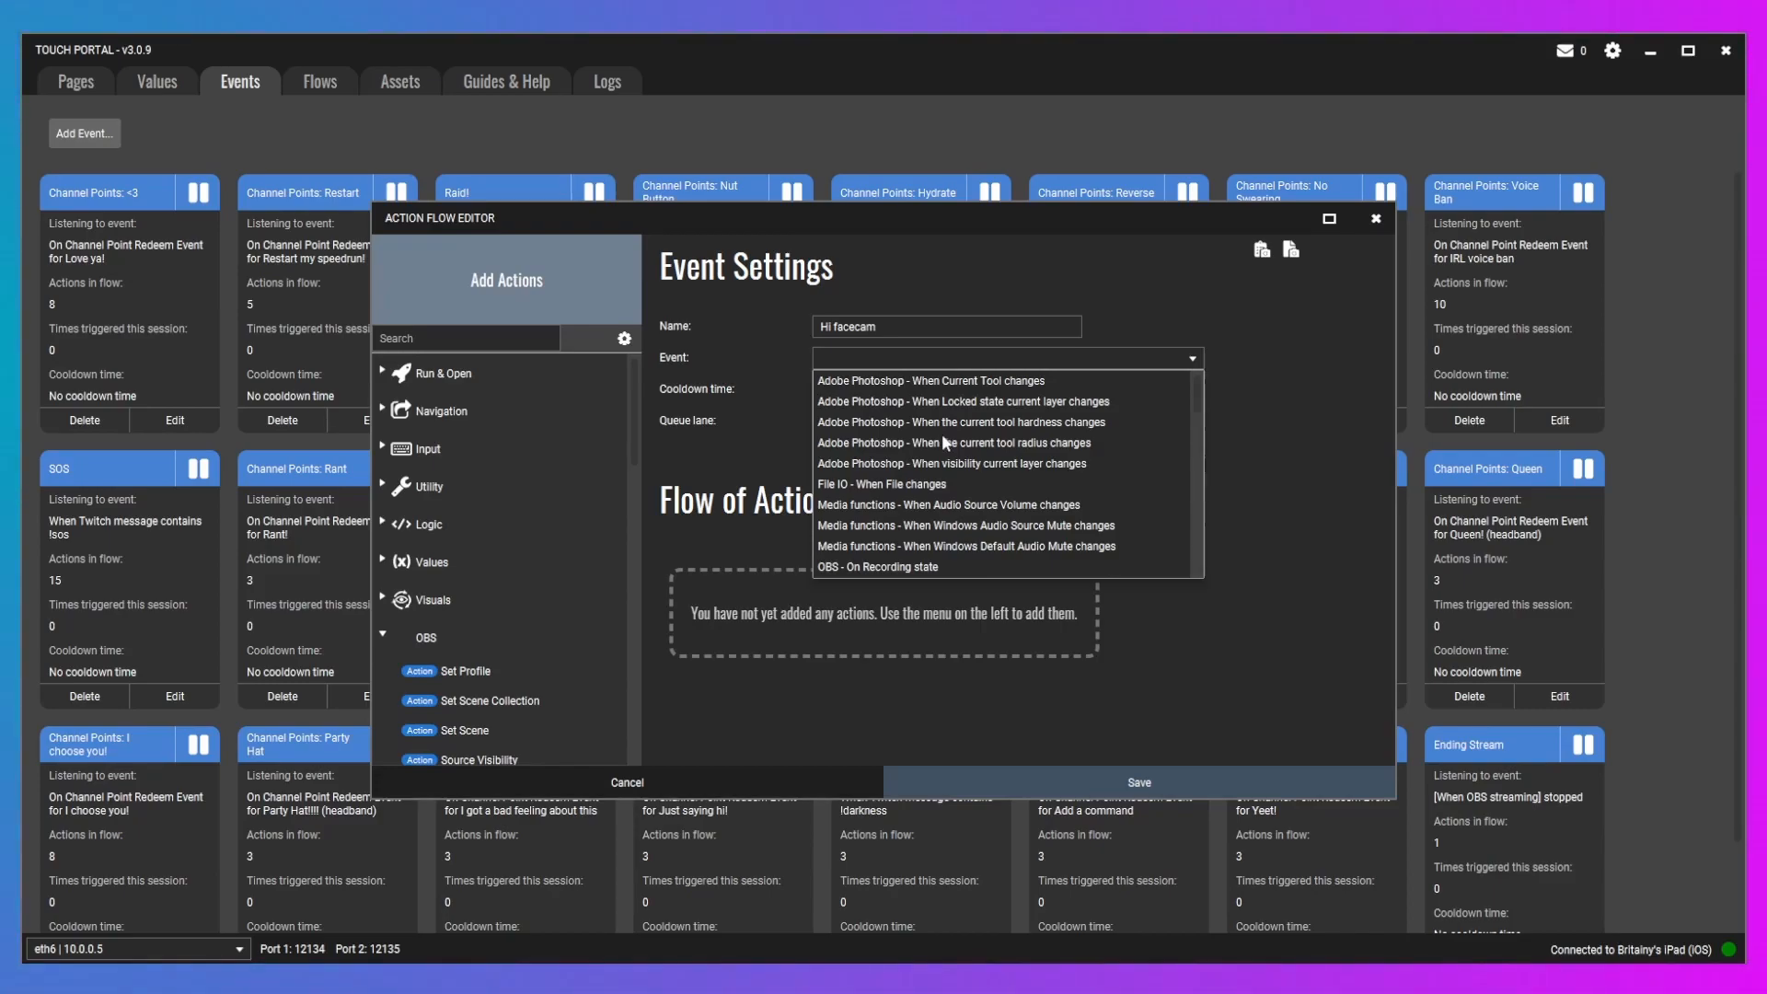
# - Scroll the Event dropdown's trigger list down to the OBS entries
pyautogui.scroll(-3)
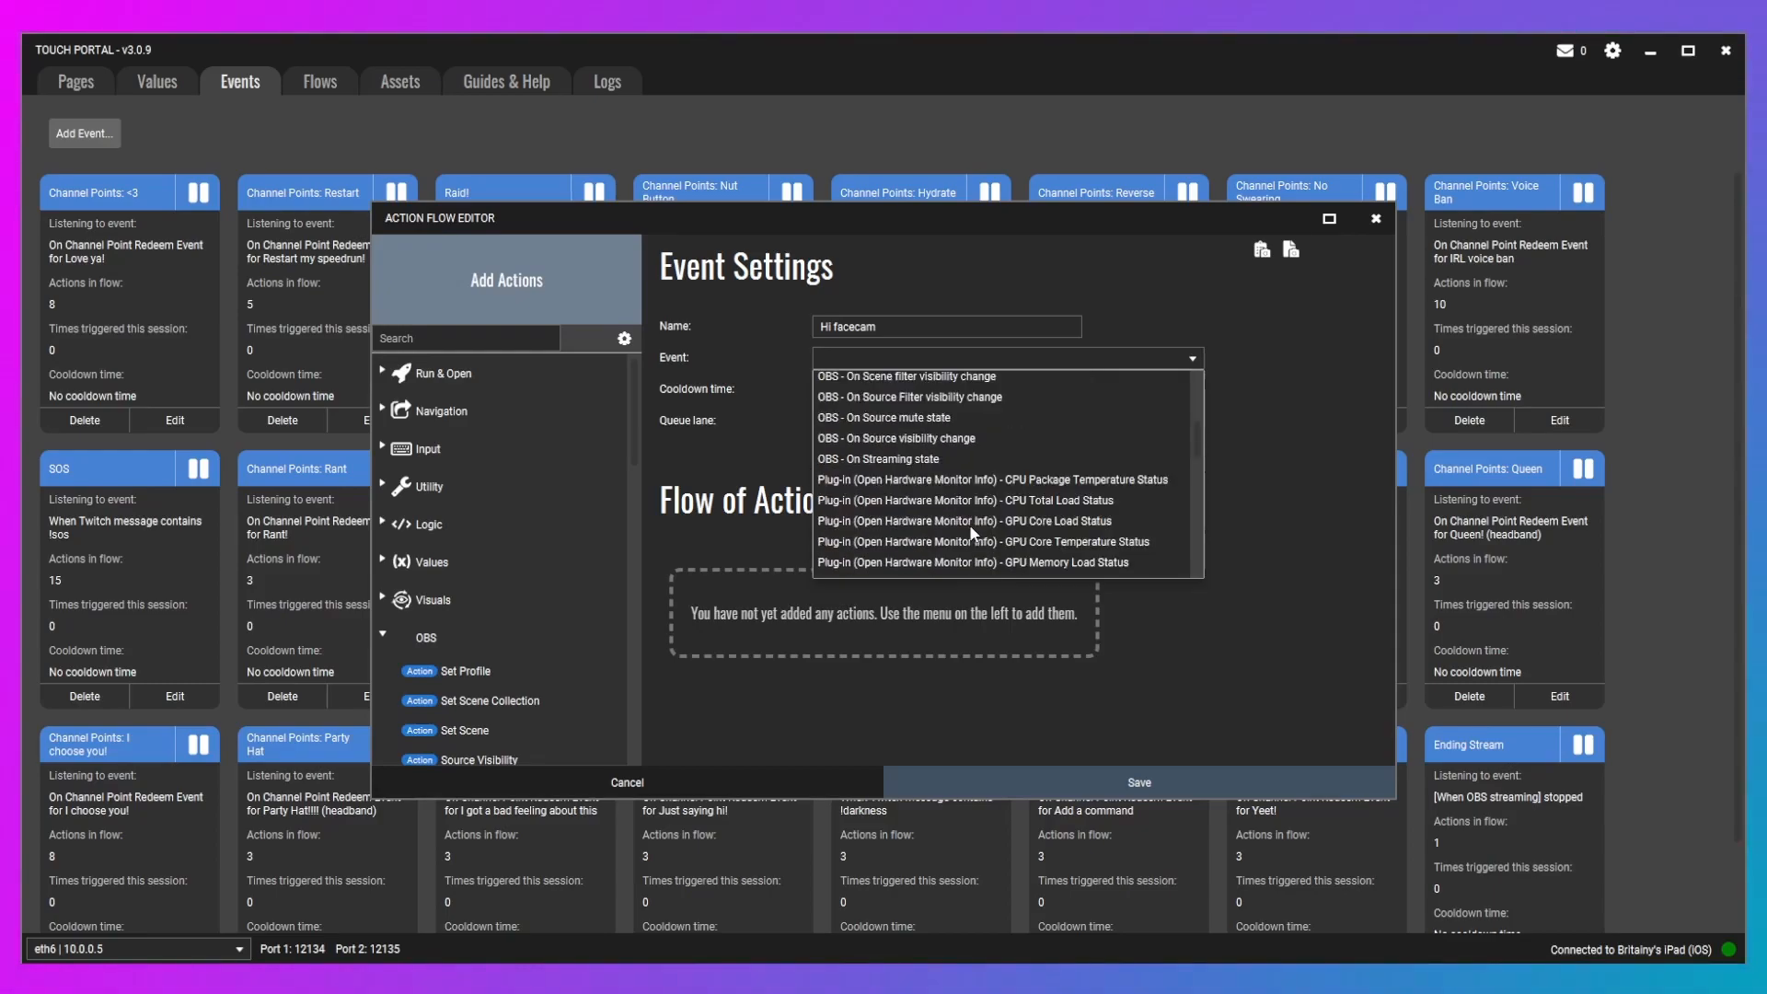
pyautogui.scroll(-3)
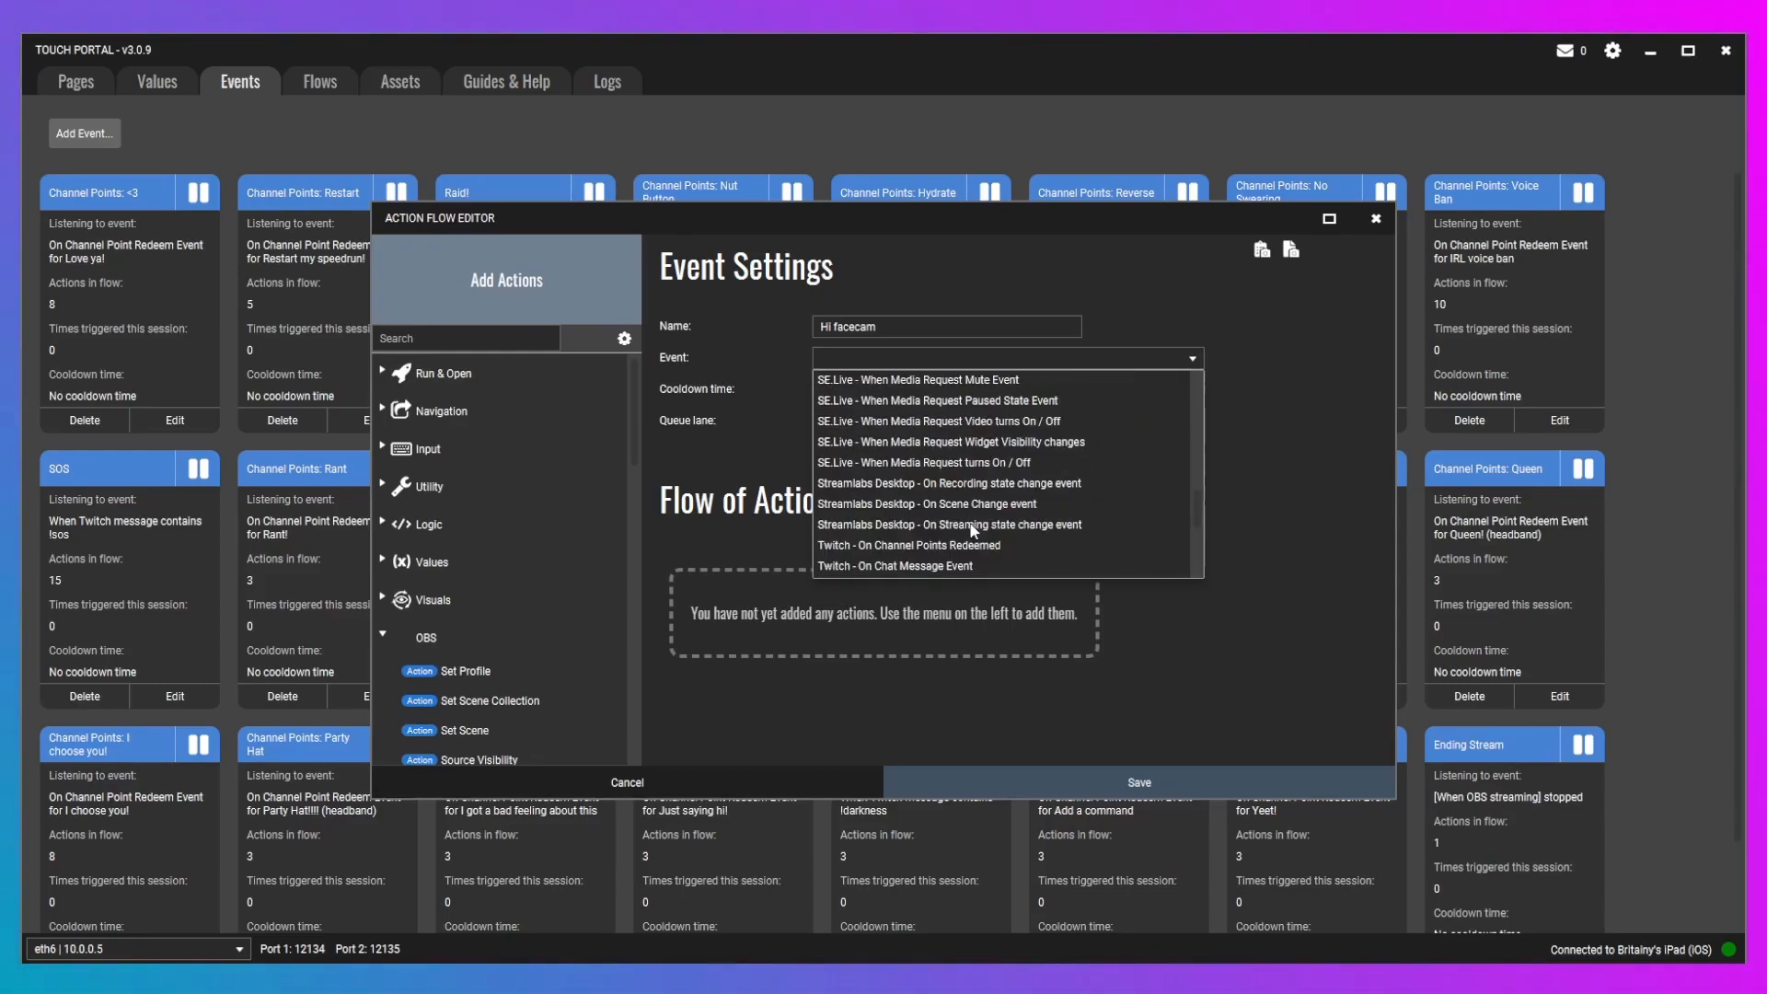
pyautogui.moveTo(860, 457)
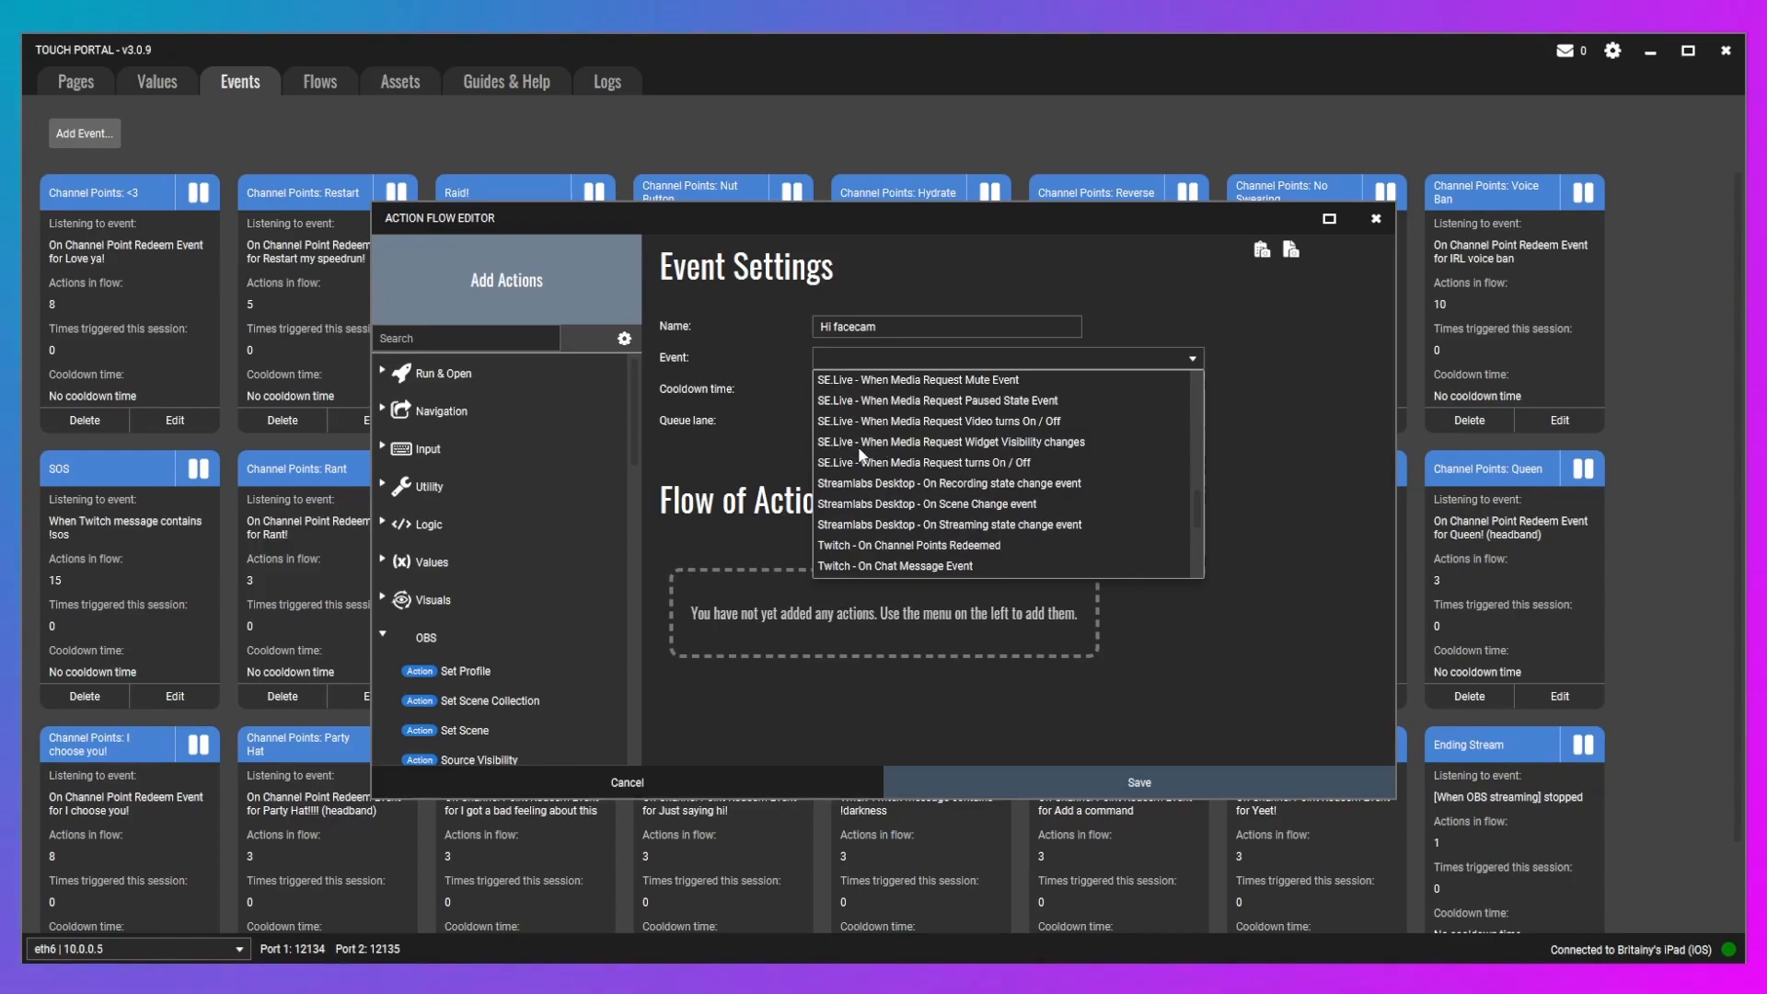
pyautogui.scroll(-3)
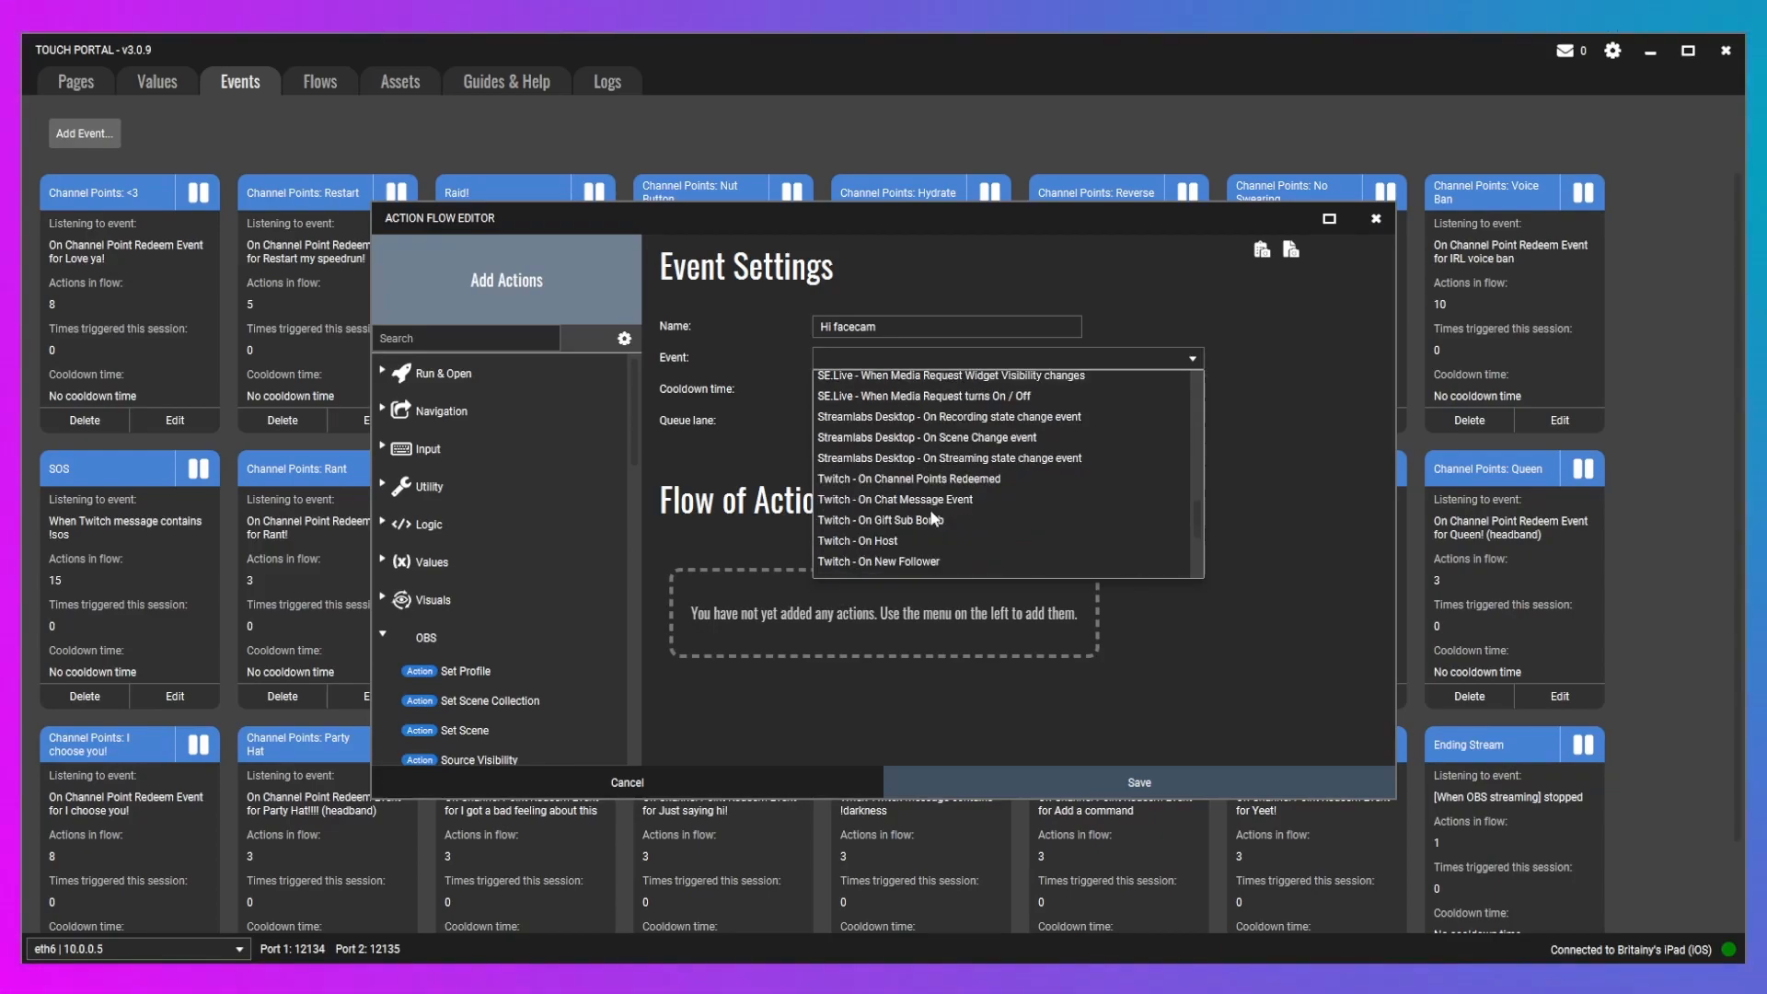
pyautogui.scroll(-3)
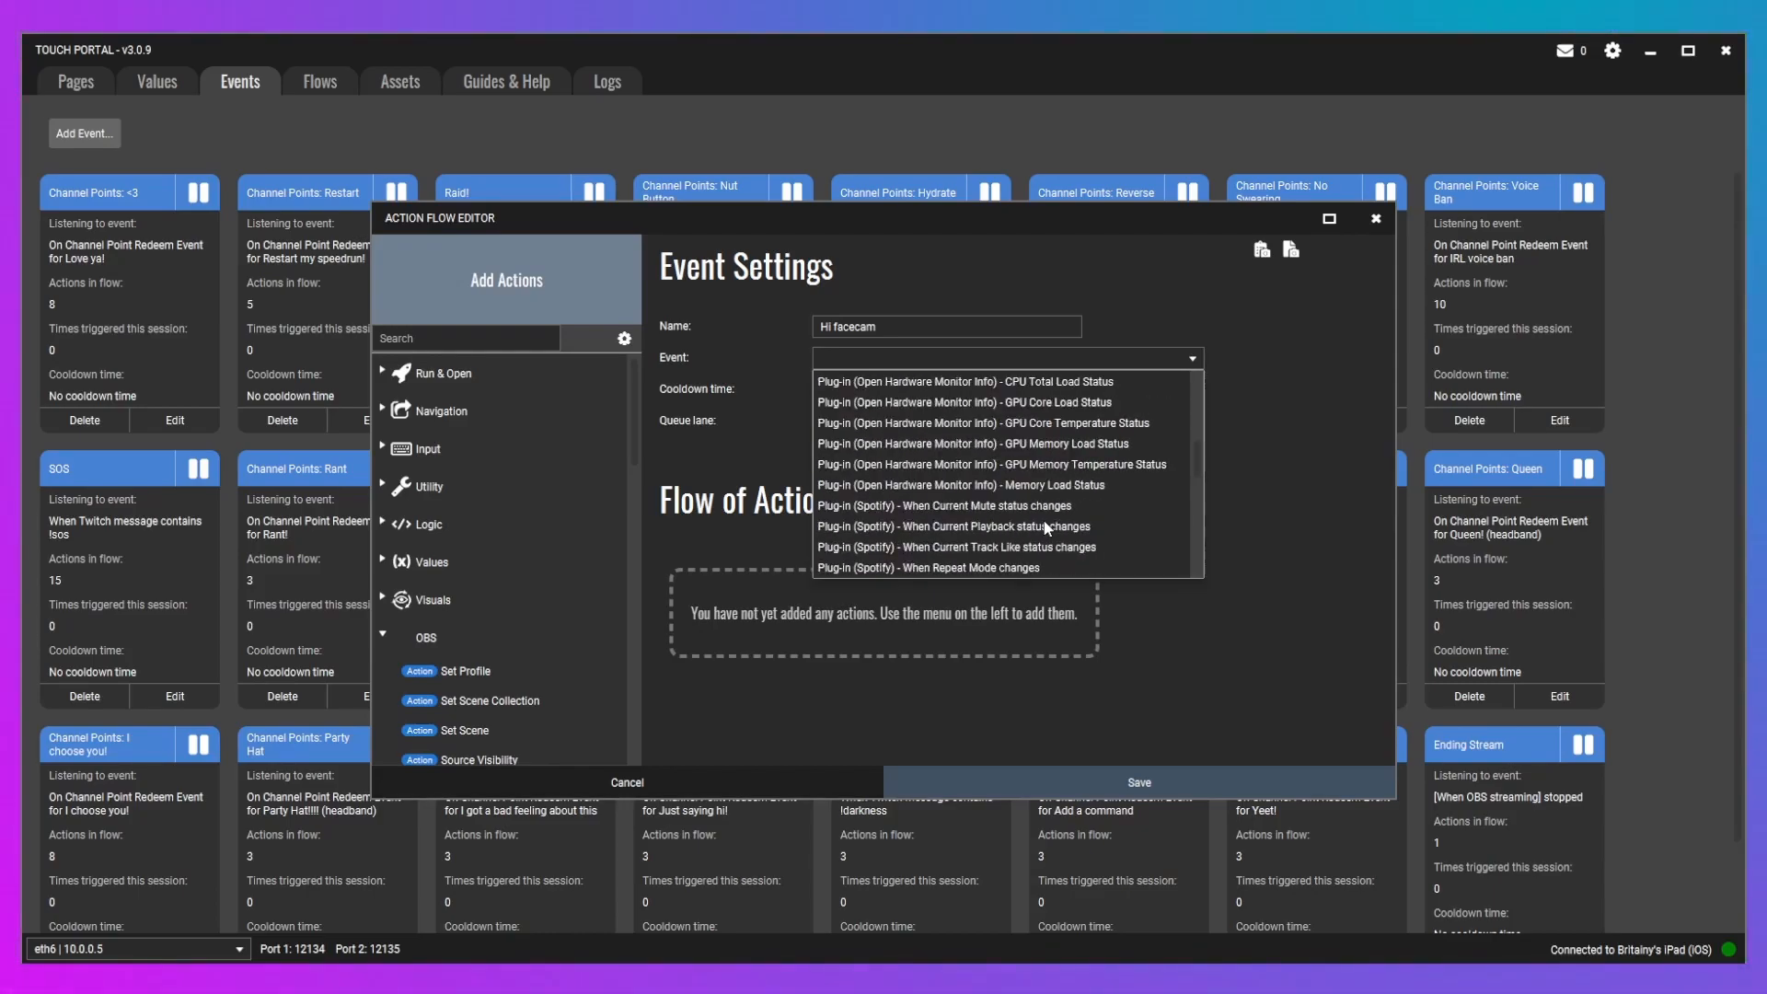
pyautogui.scroll(-3)
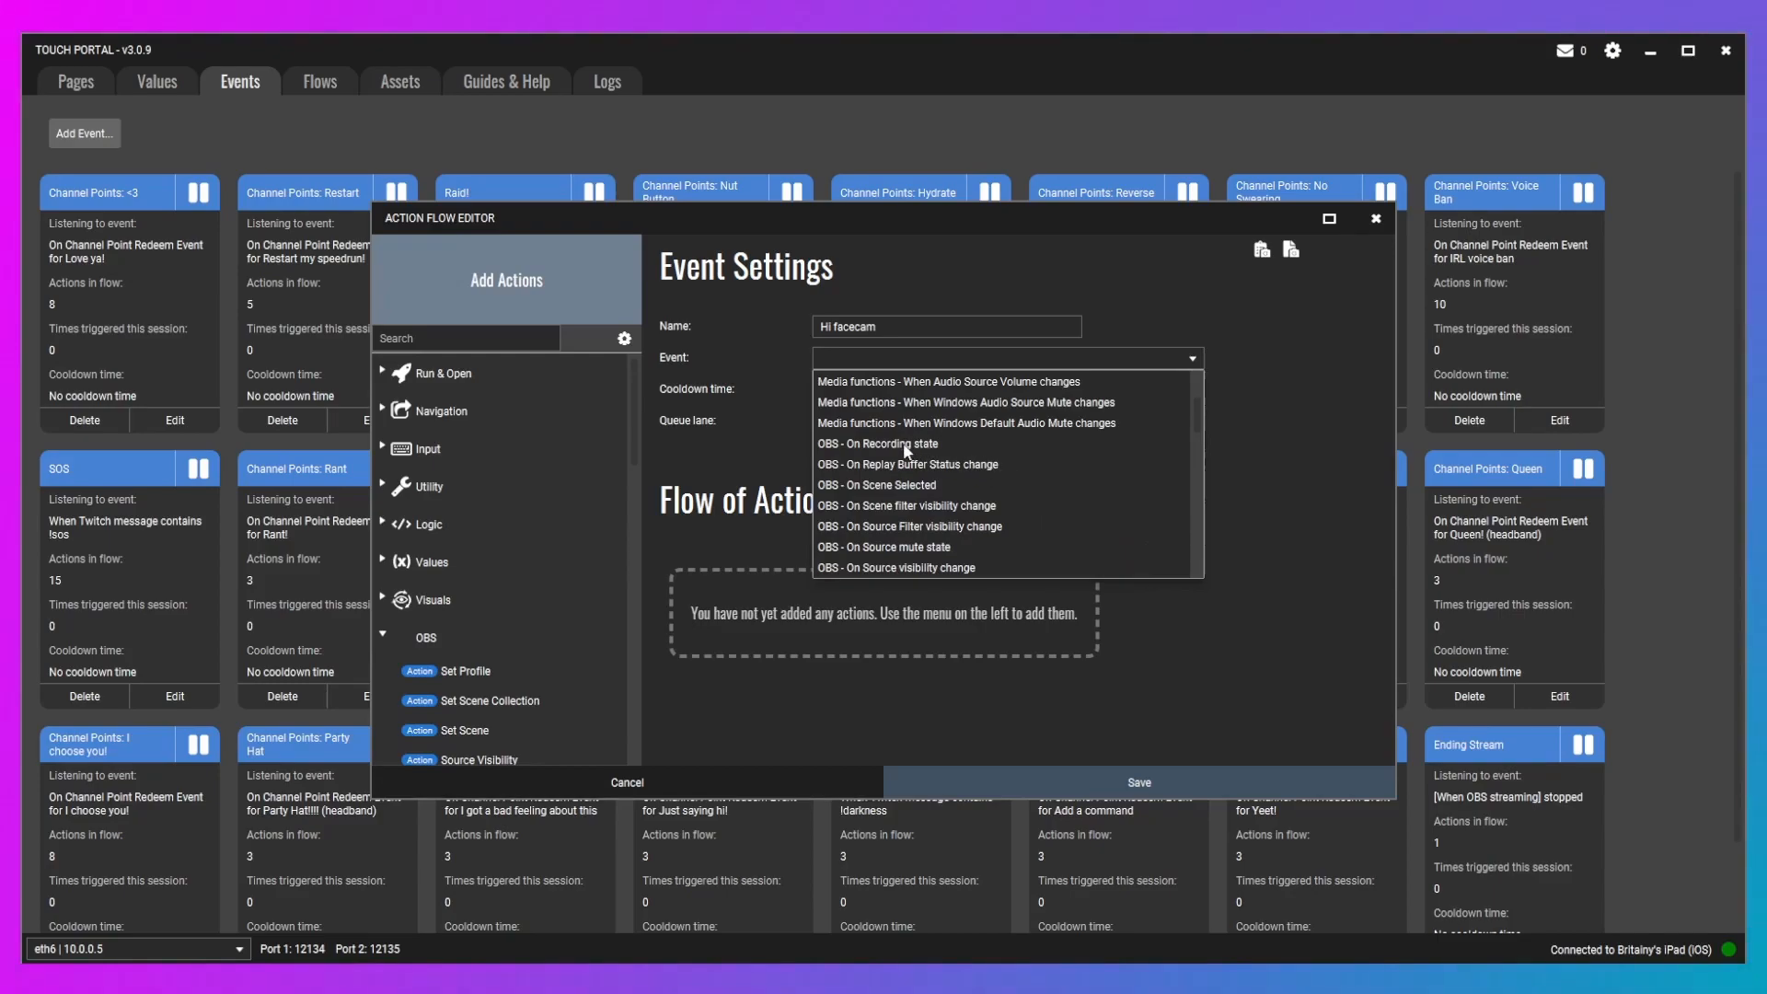
pyautogui.moveTo(981, 489)
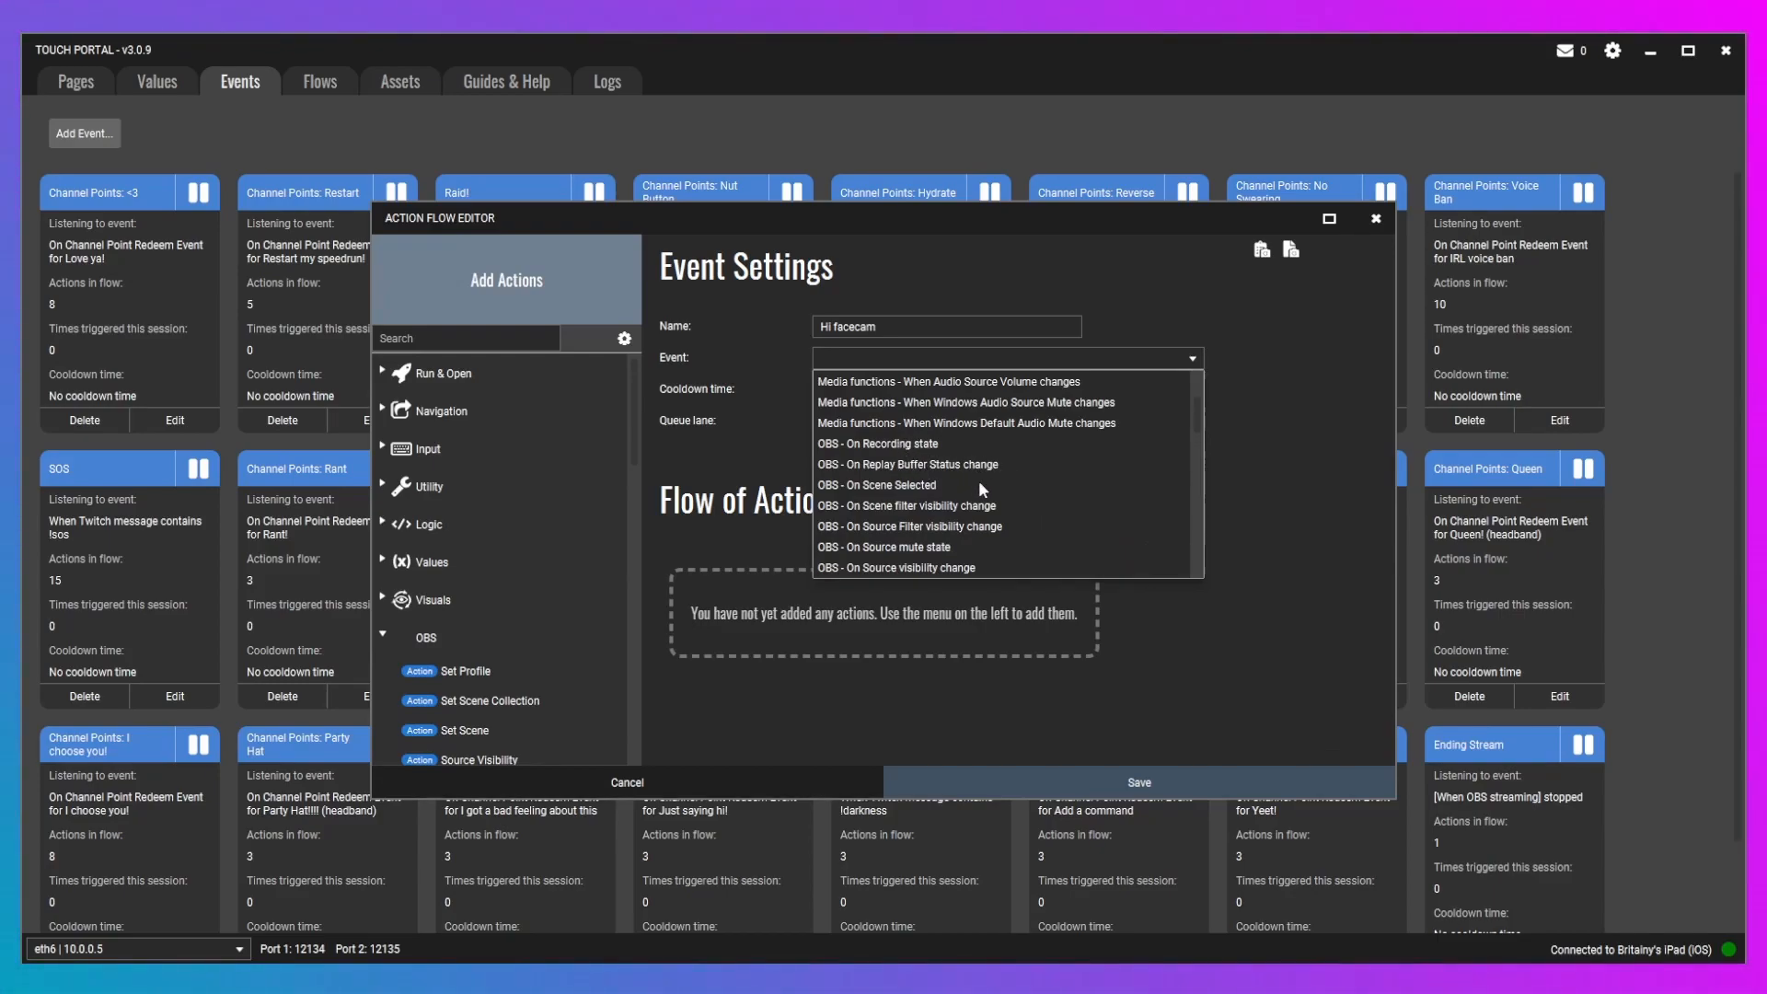
pyautogui.moveTo(955, 496)
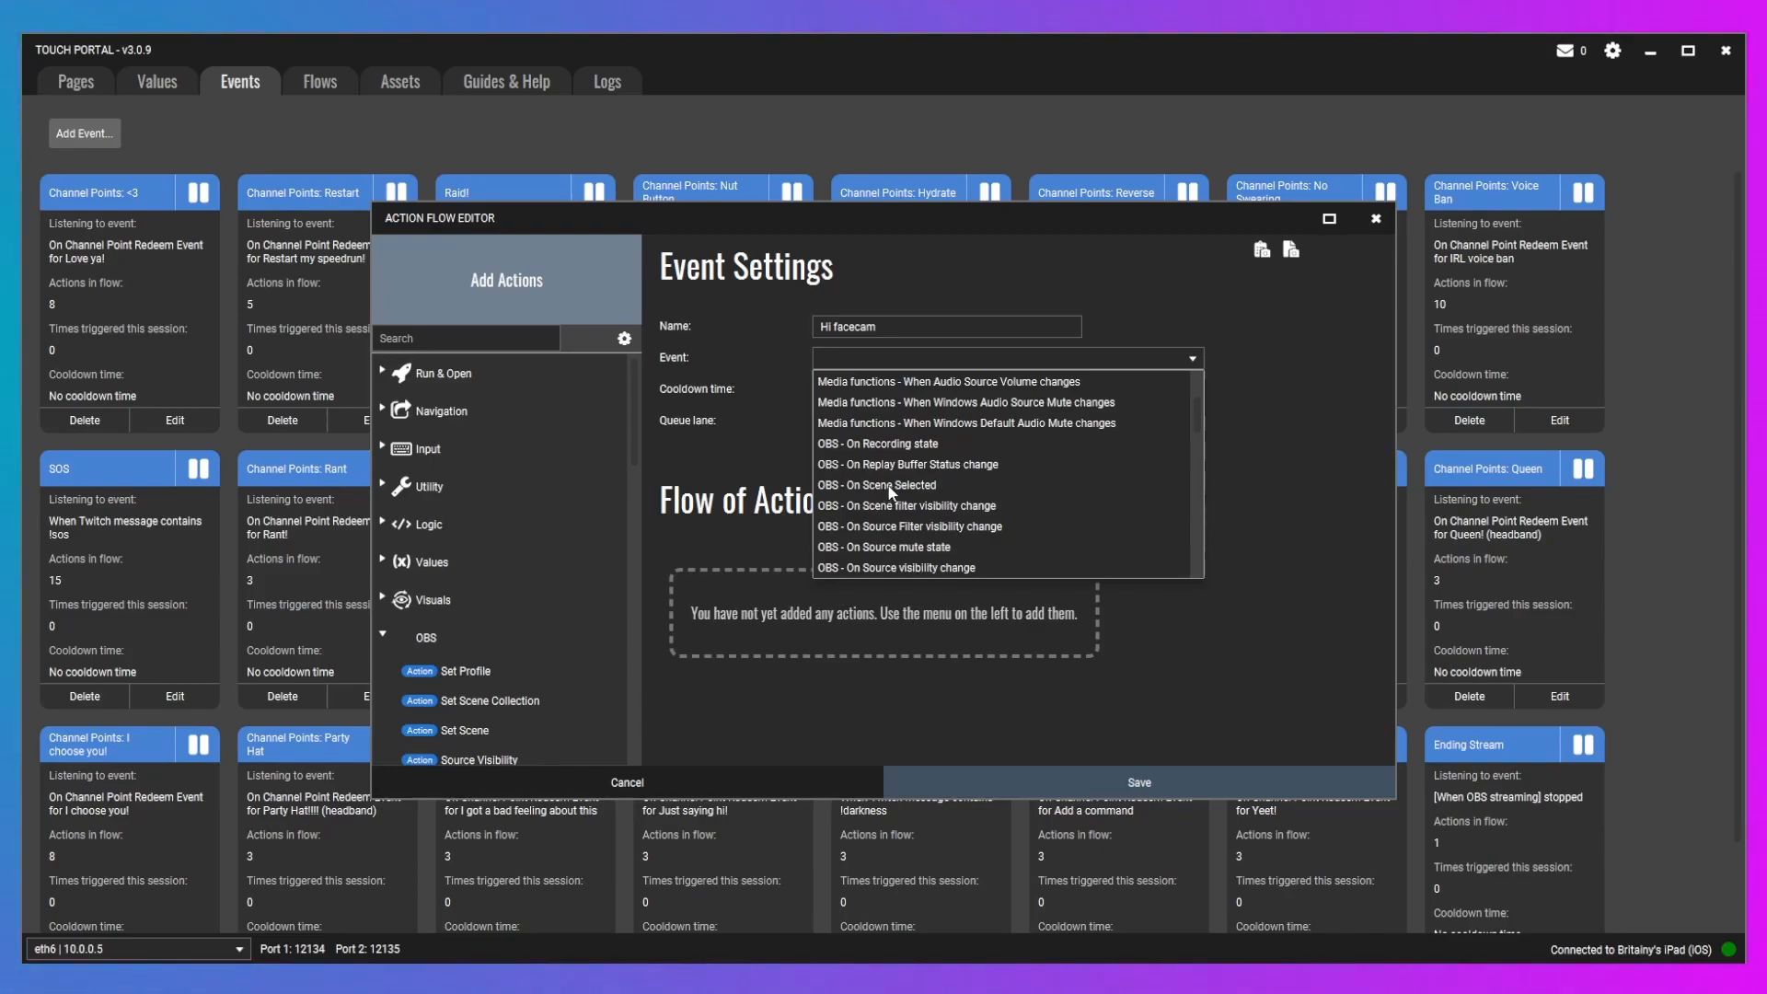
# - Trigger on OBS scene changed to 'Facecam w/ Game' and add an OBS Source Visibility action
pyautogui.click(877, 485)
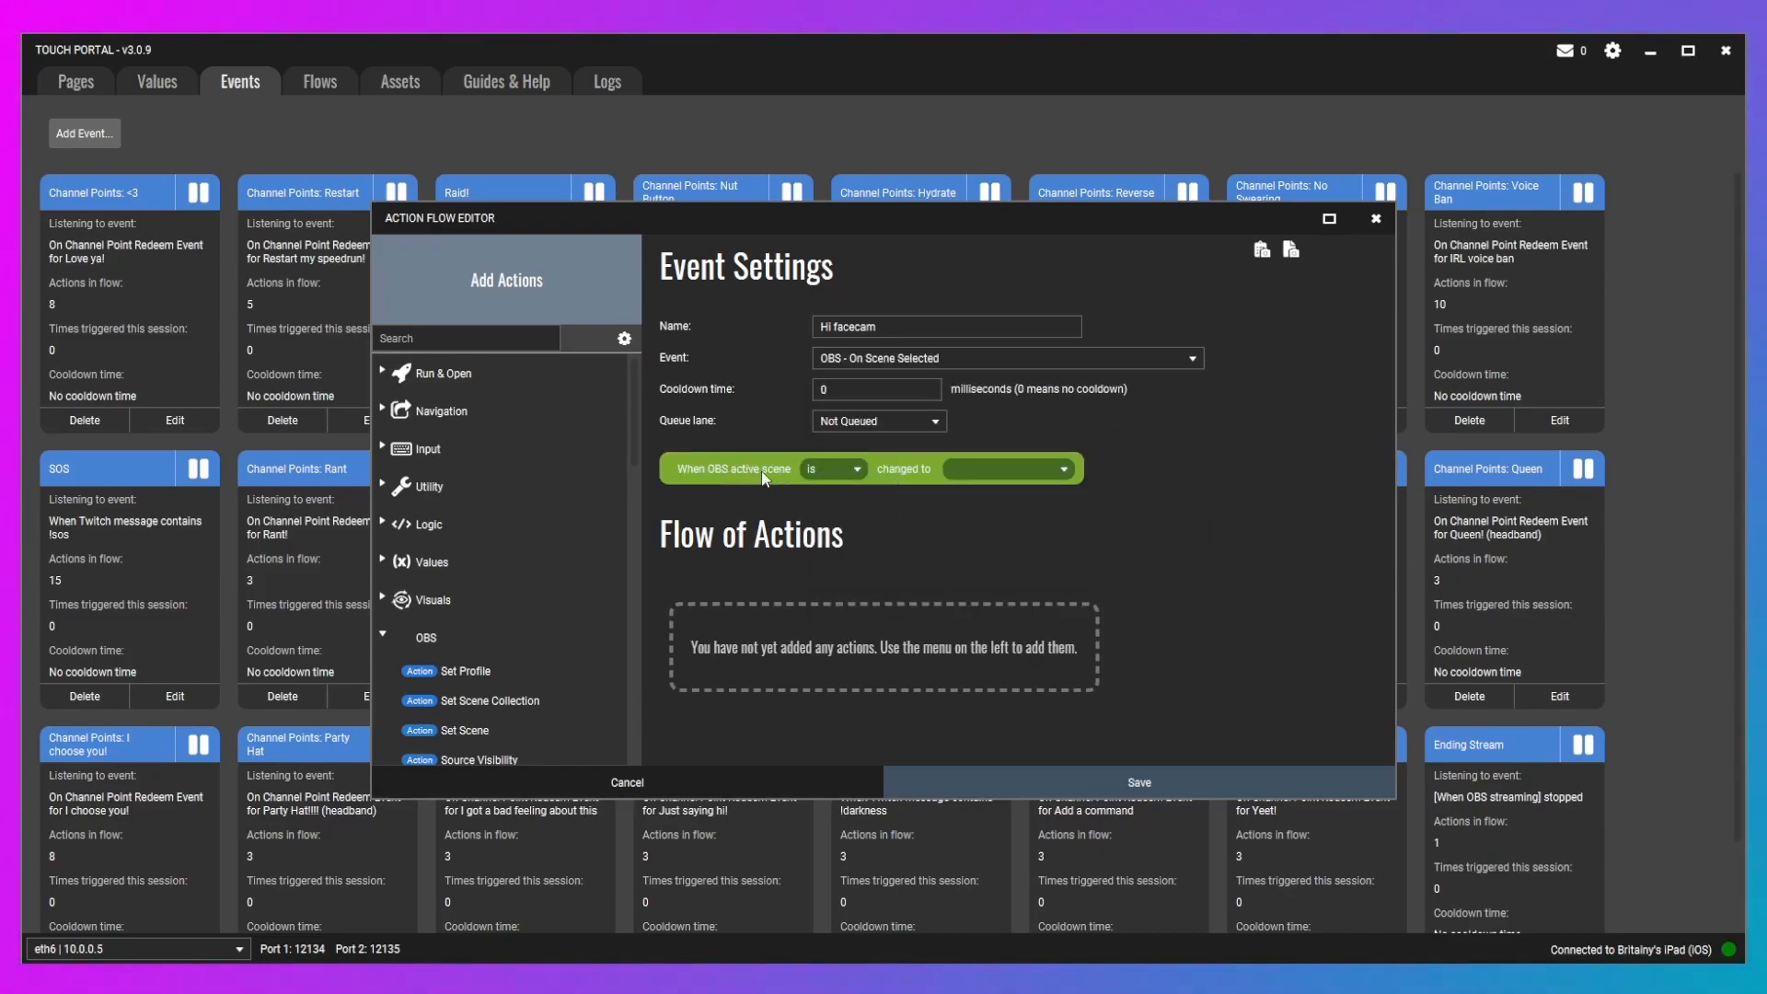
pyautogui.click(1007, 468)
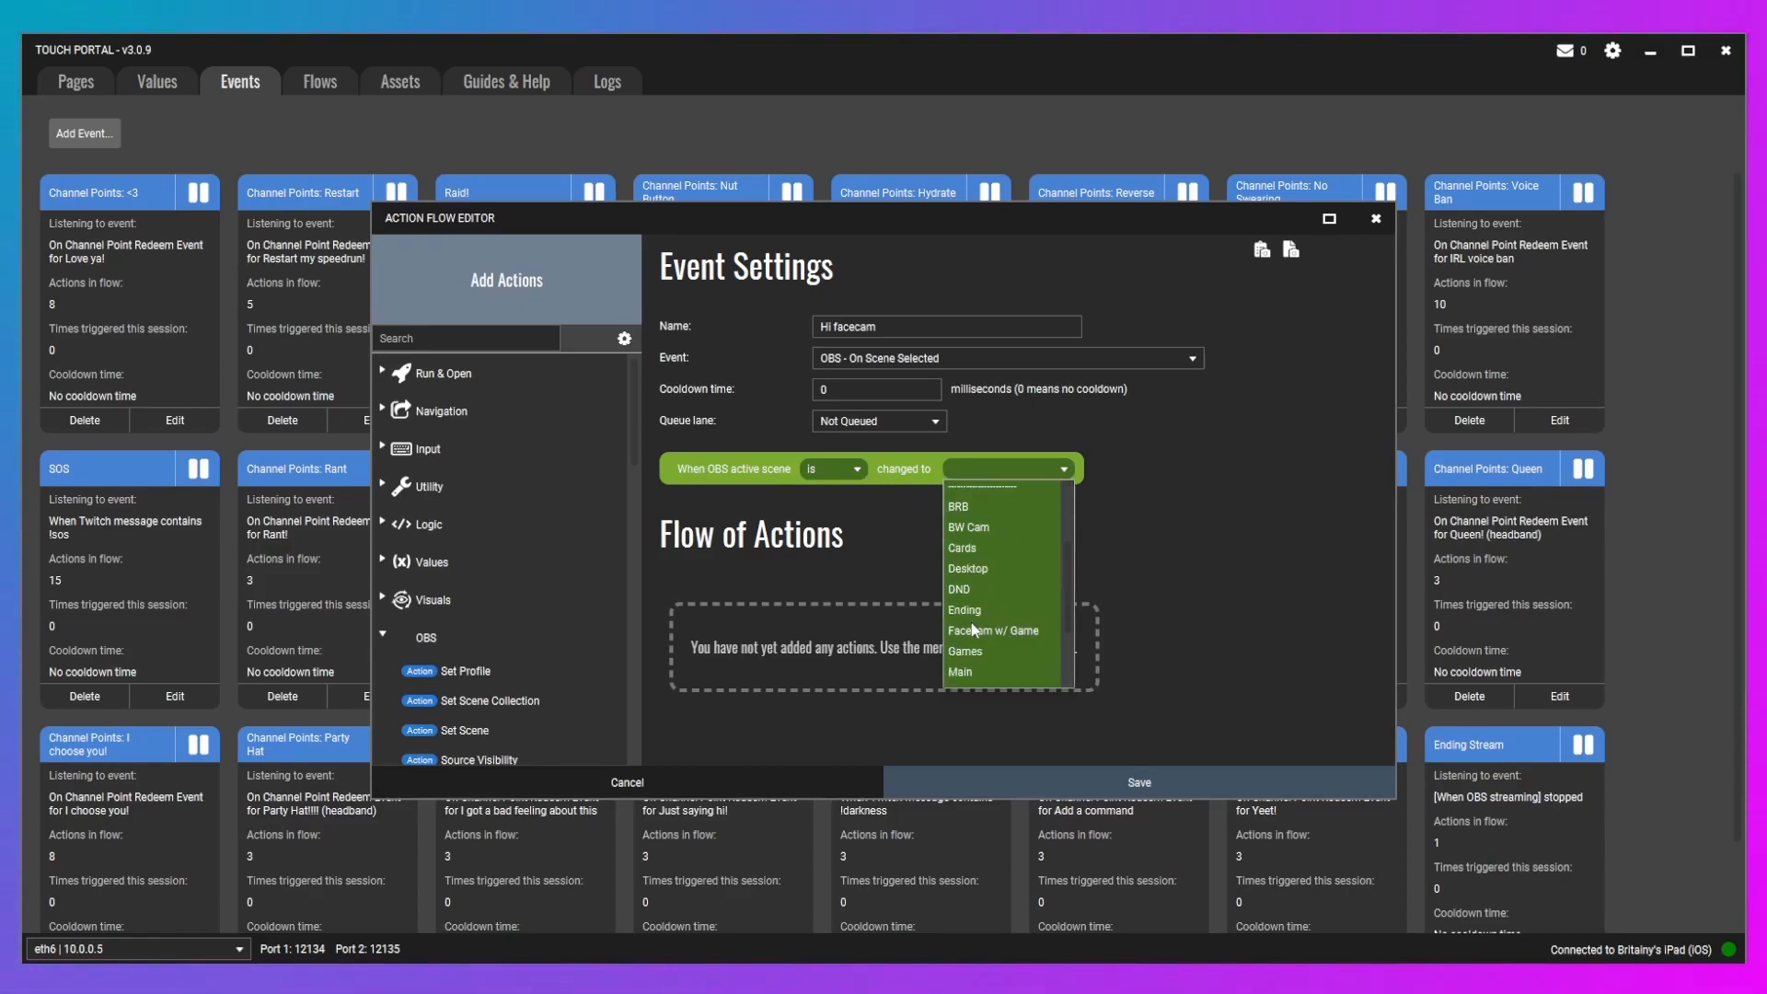
pyautogui.click(994, 630)
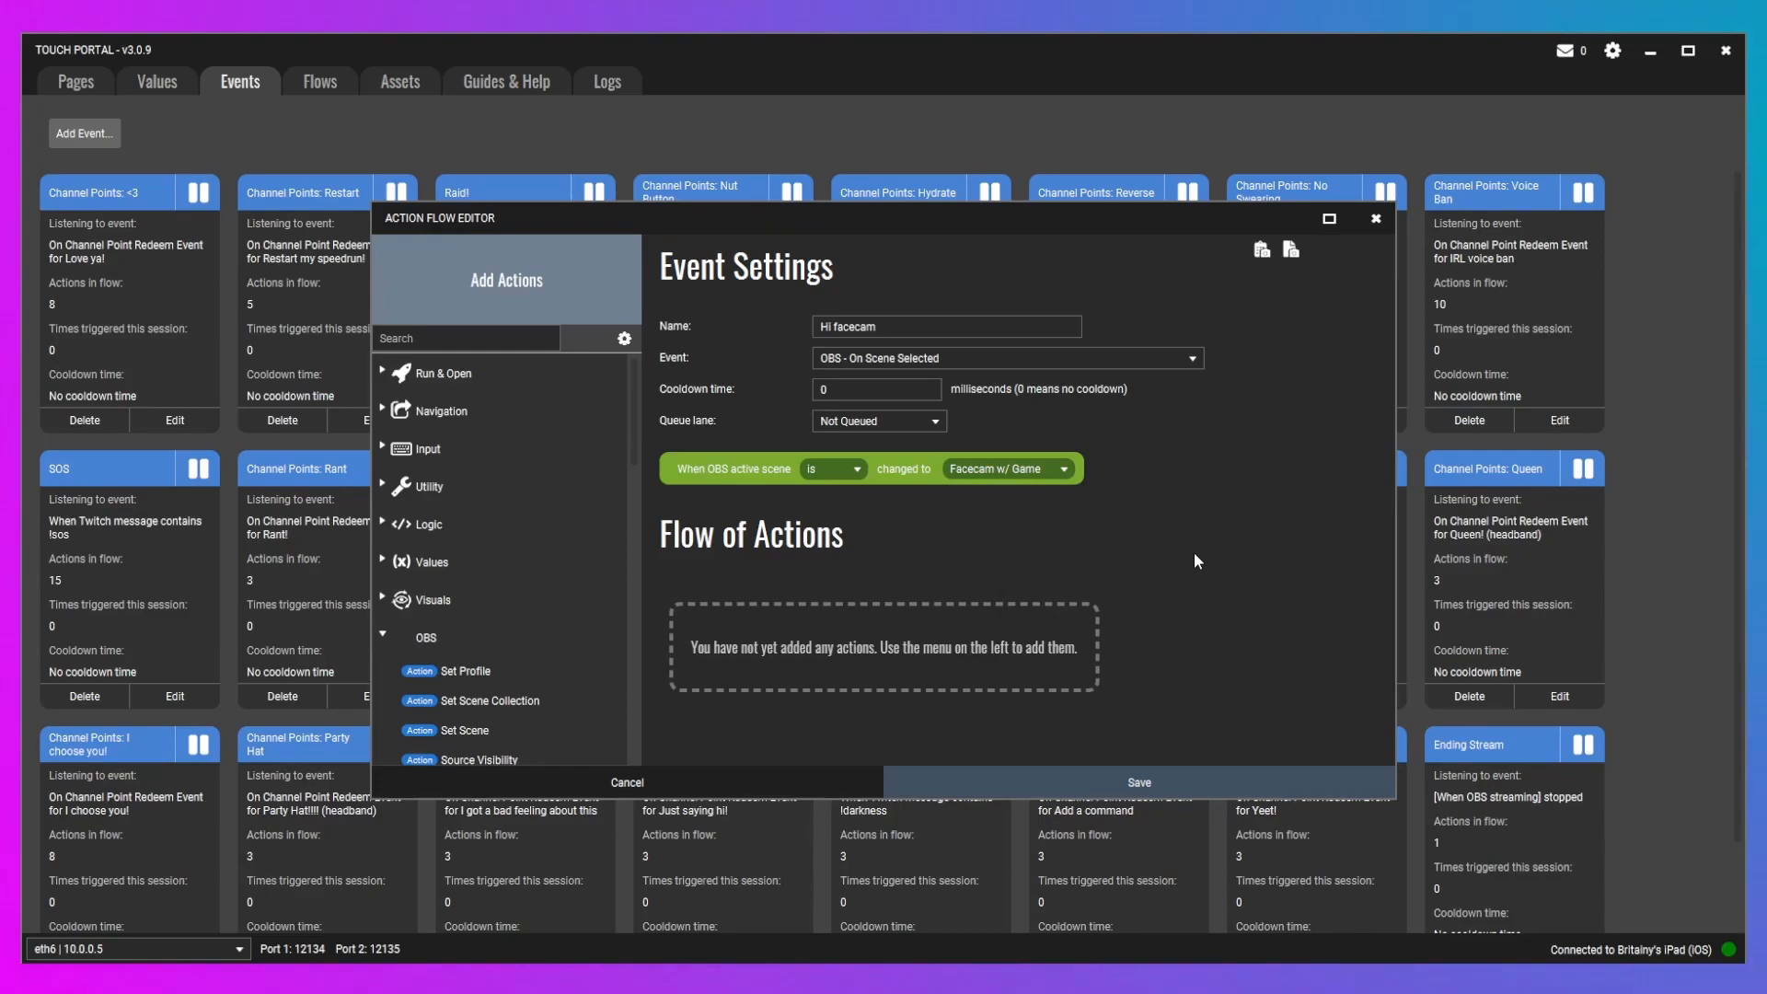
pyautogui.moveTo(697, 575)
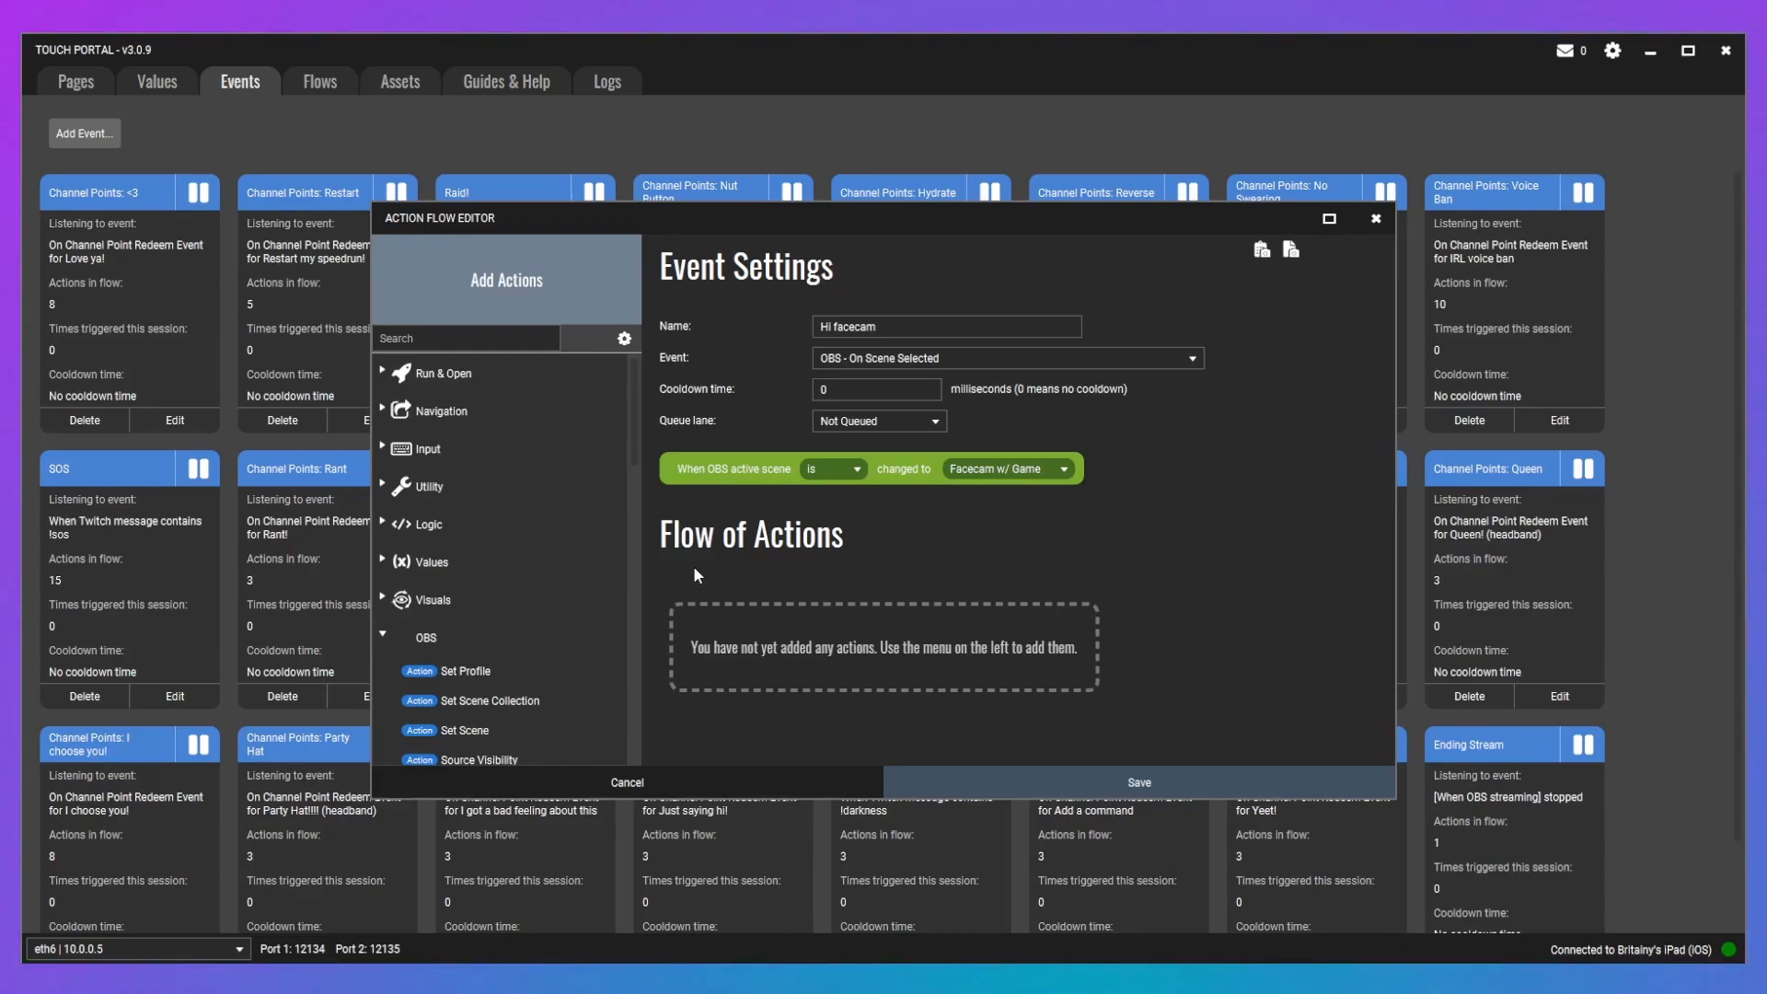
pyautogui.scroll(-3)
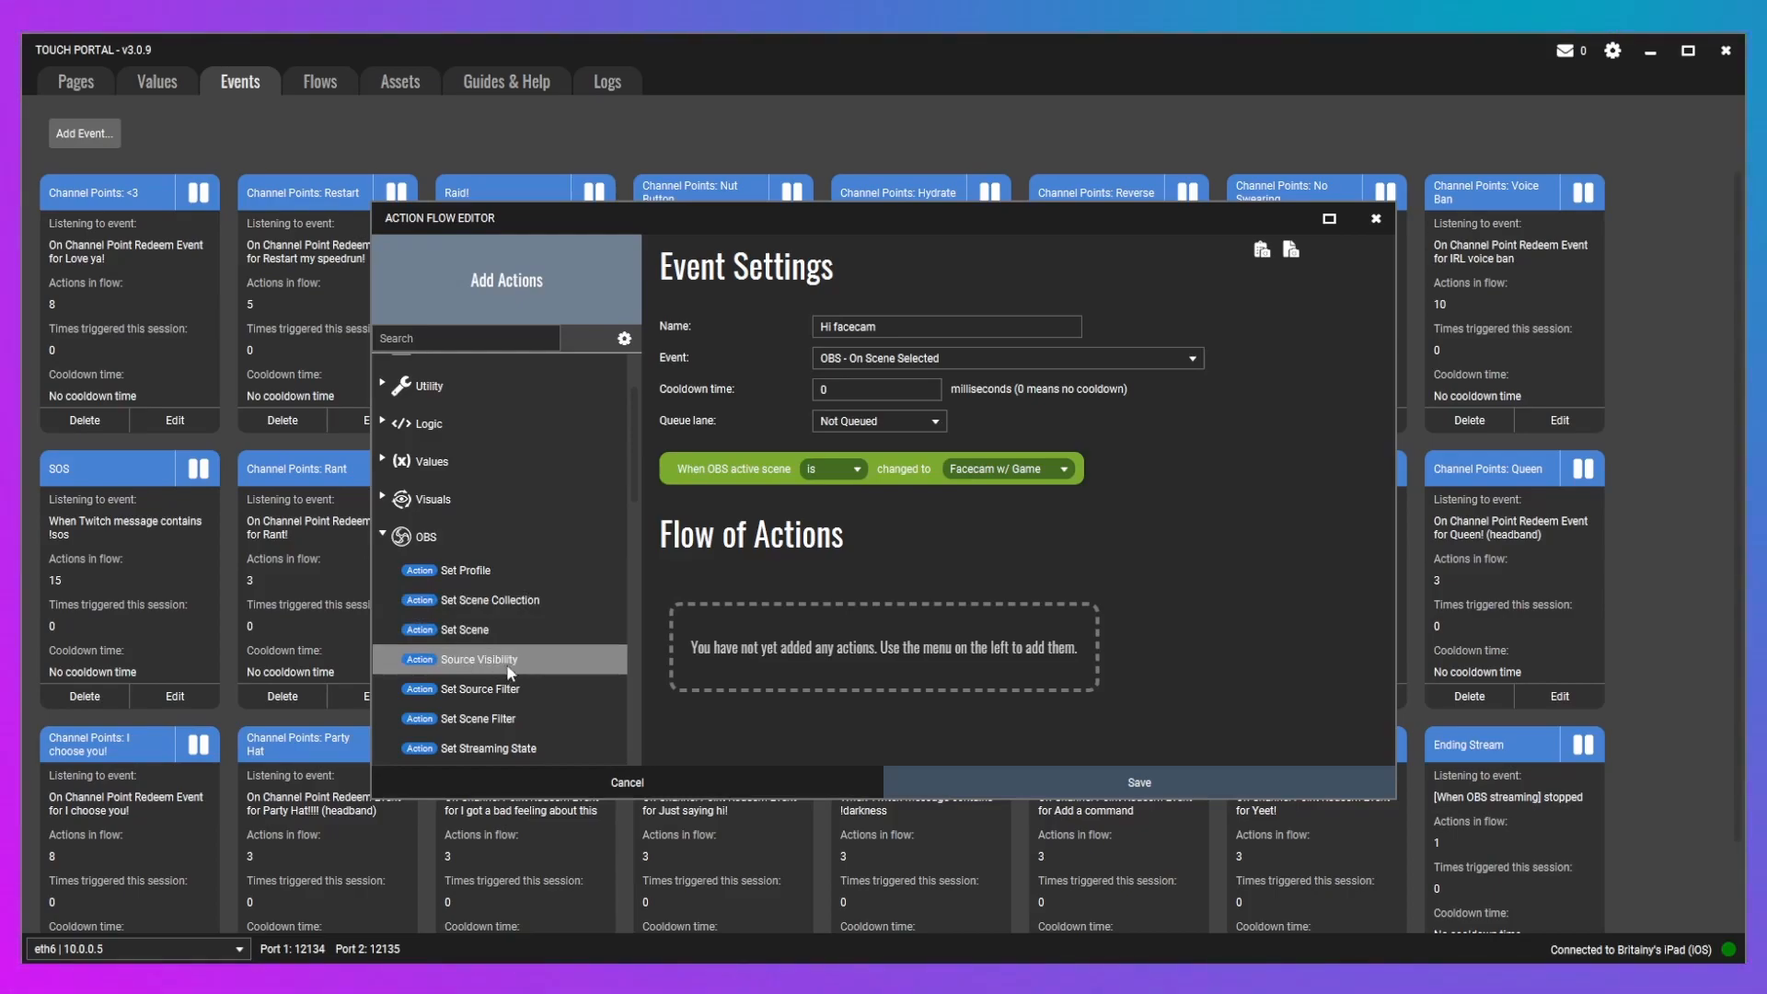
pyautogui.click(476, 659)
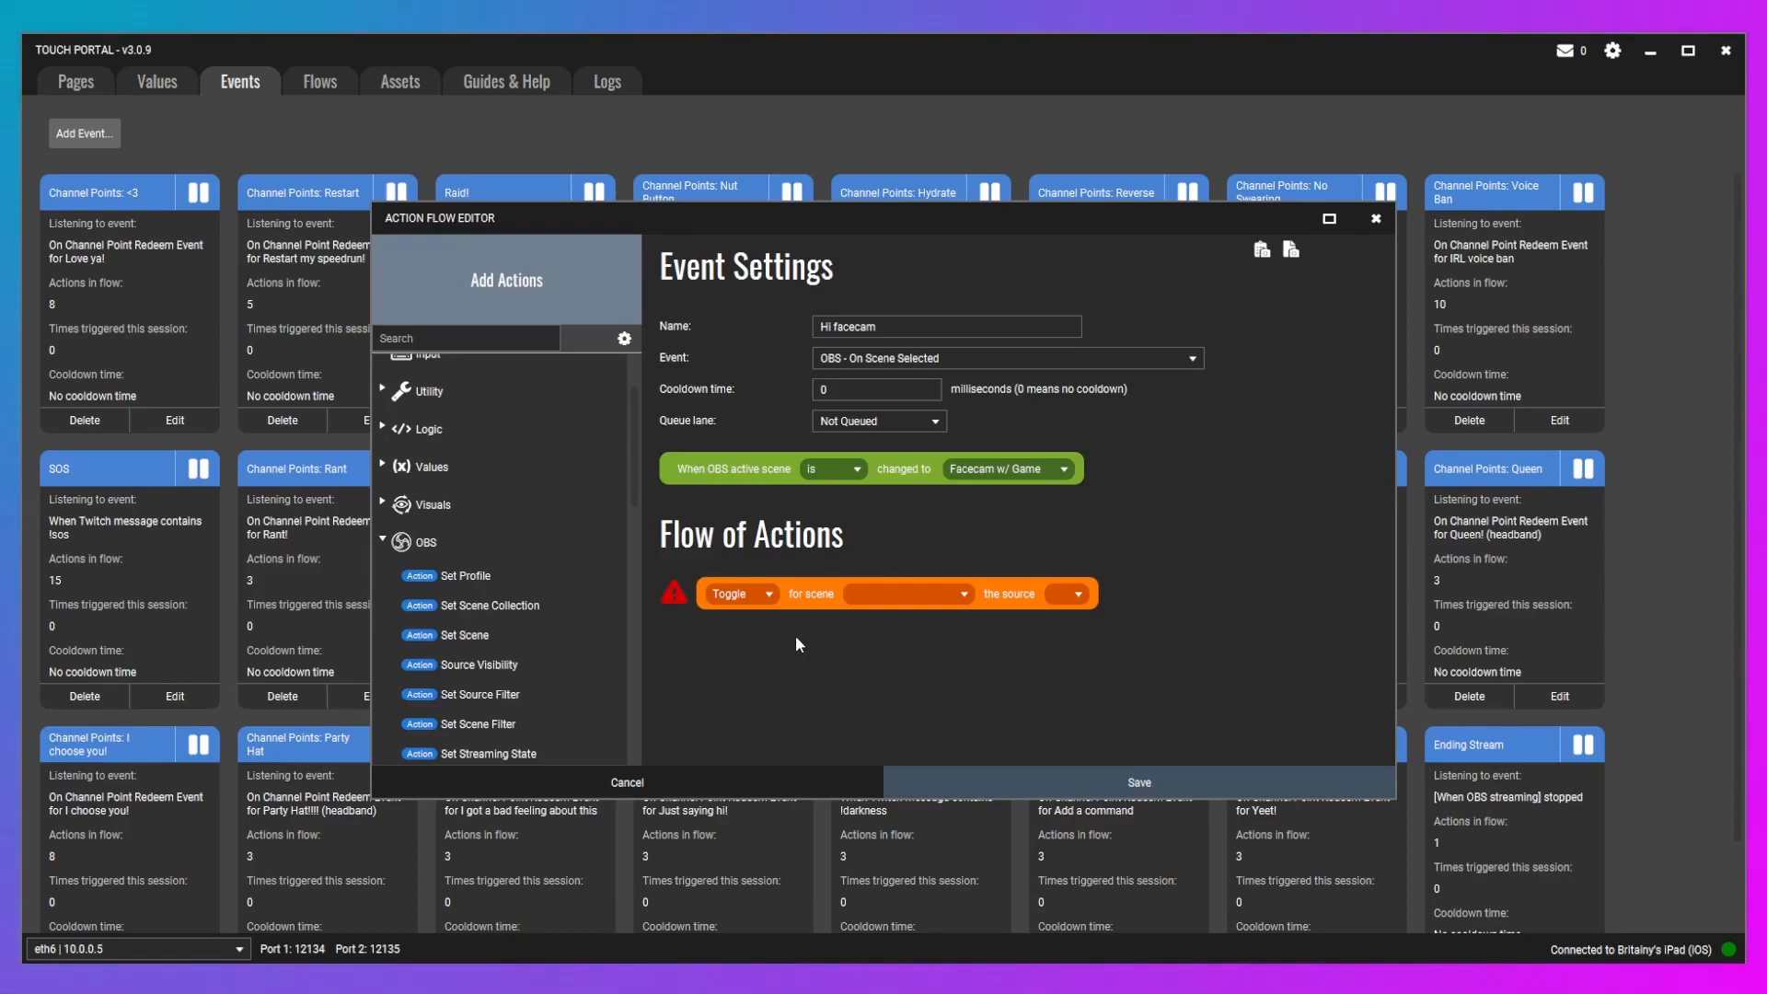
pyautogui.moveTo(770, 609)
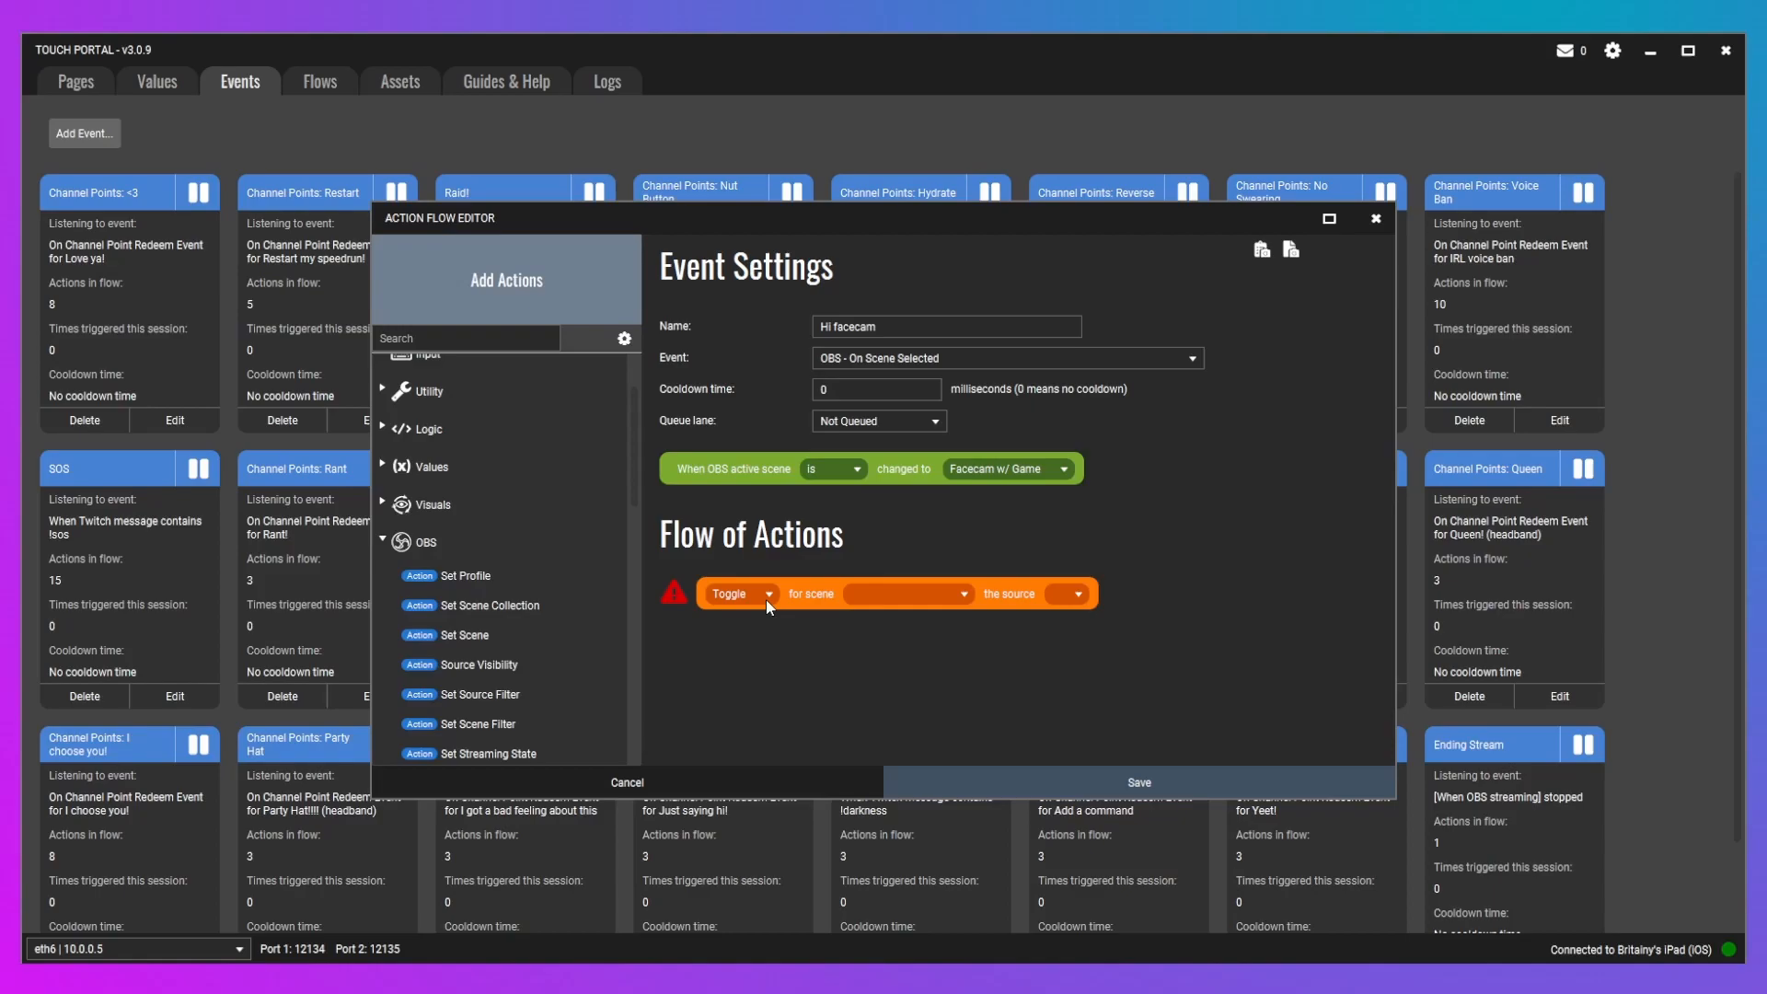
# - Set the visibility action to Show and open its scene list
pyautogui.click(764, 594)
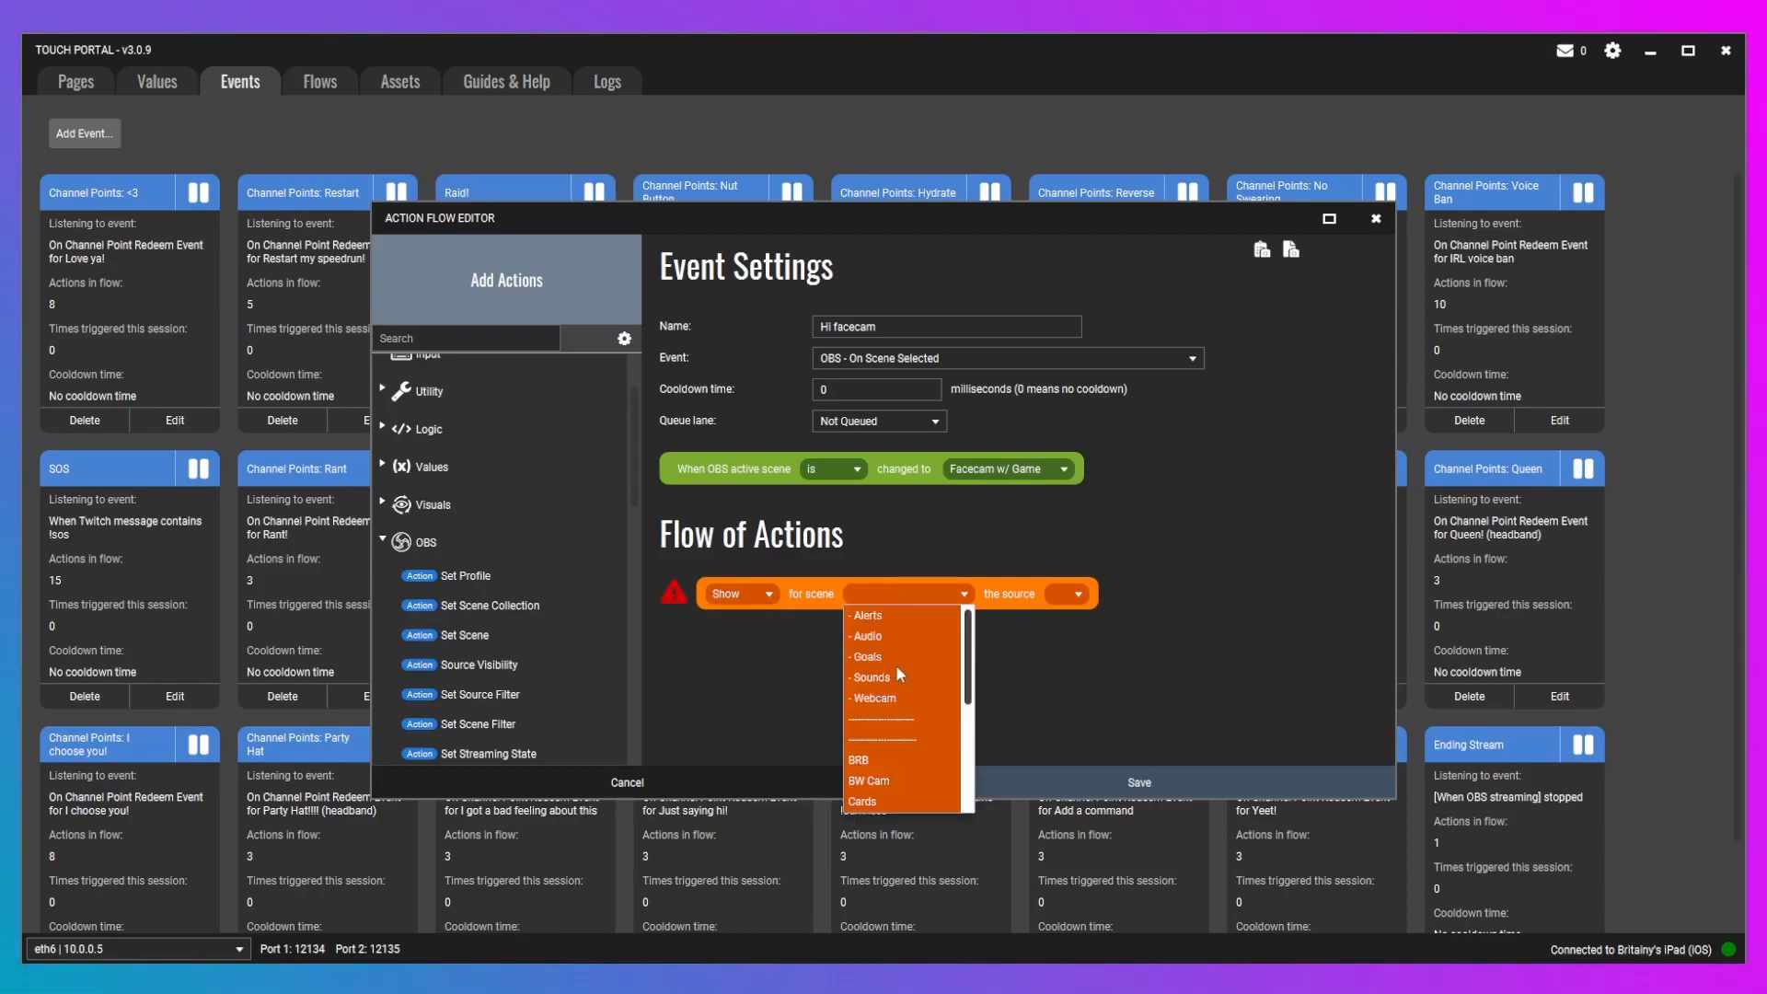
pyautogui.click(870, 677)
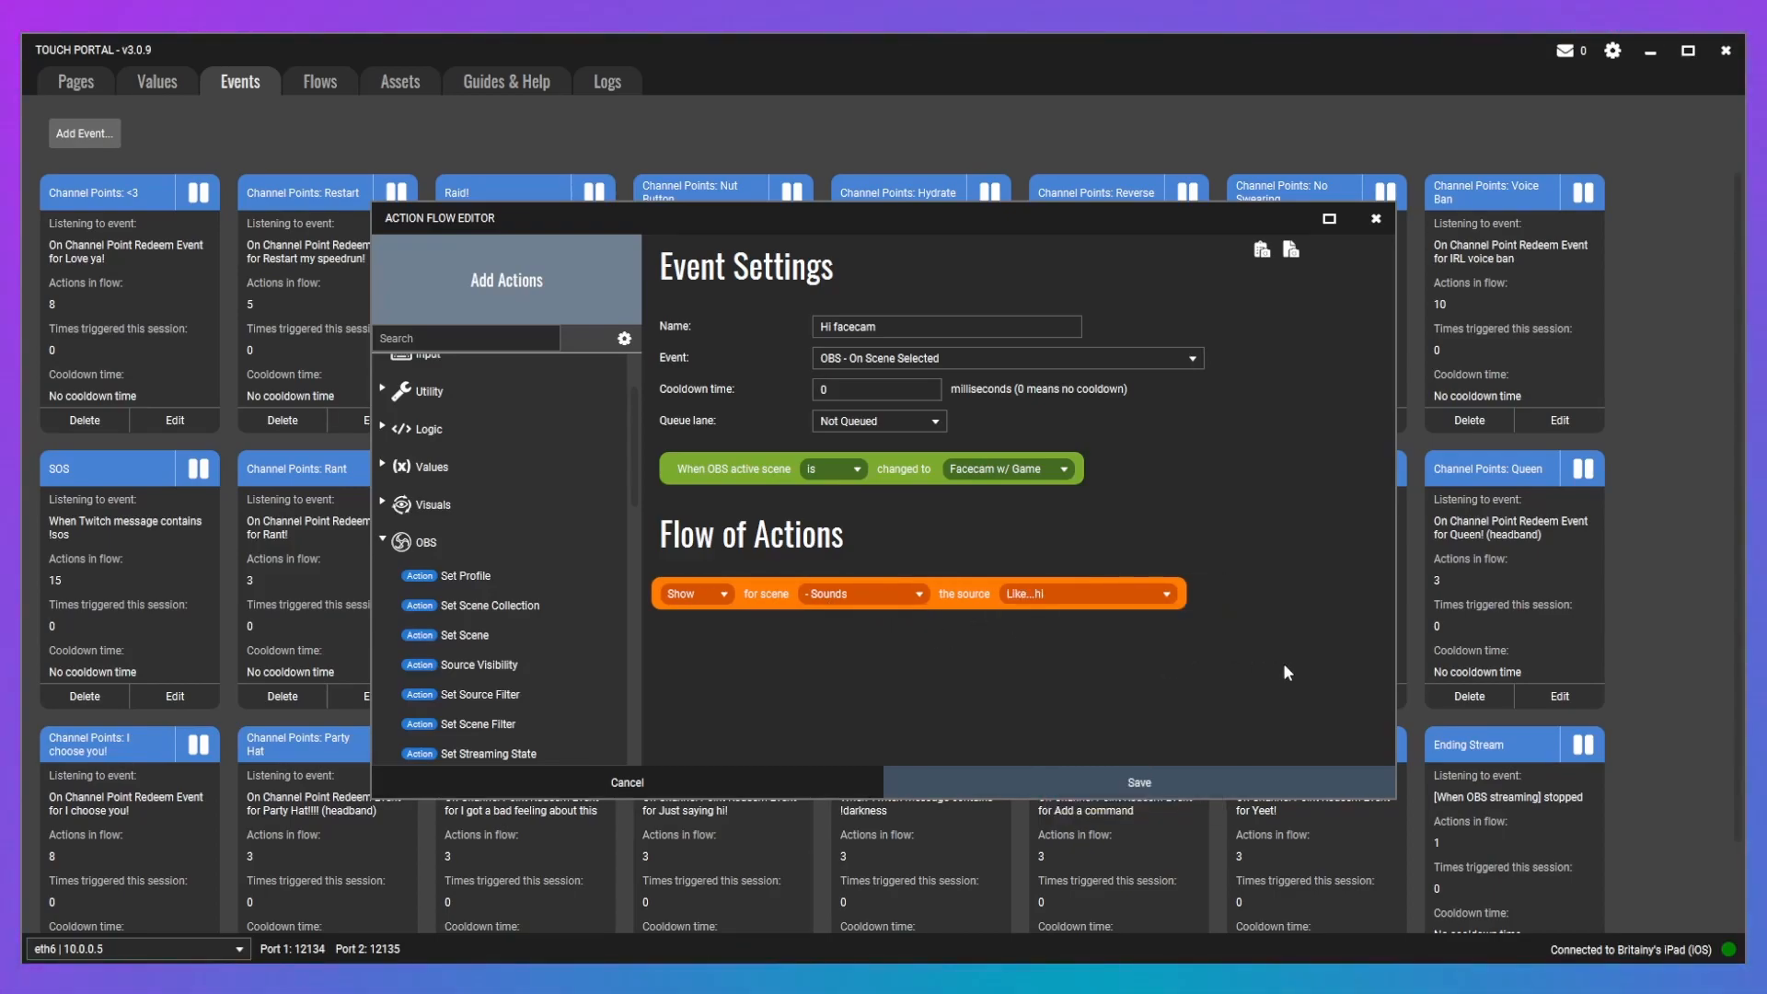
pyautogui.moveTo(1278, 664)
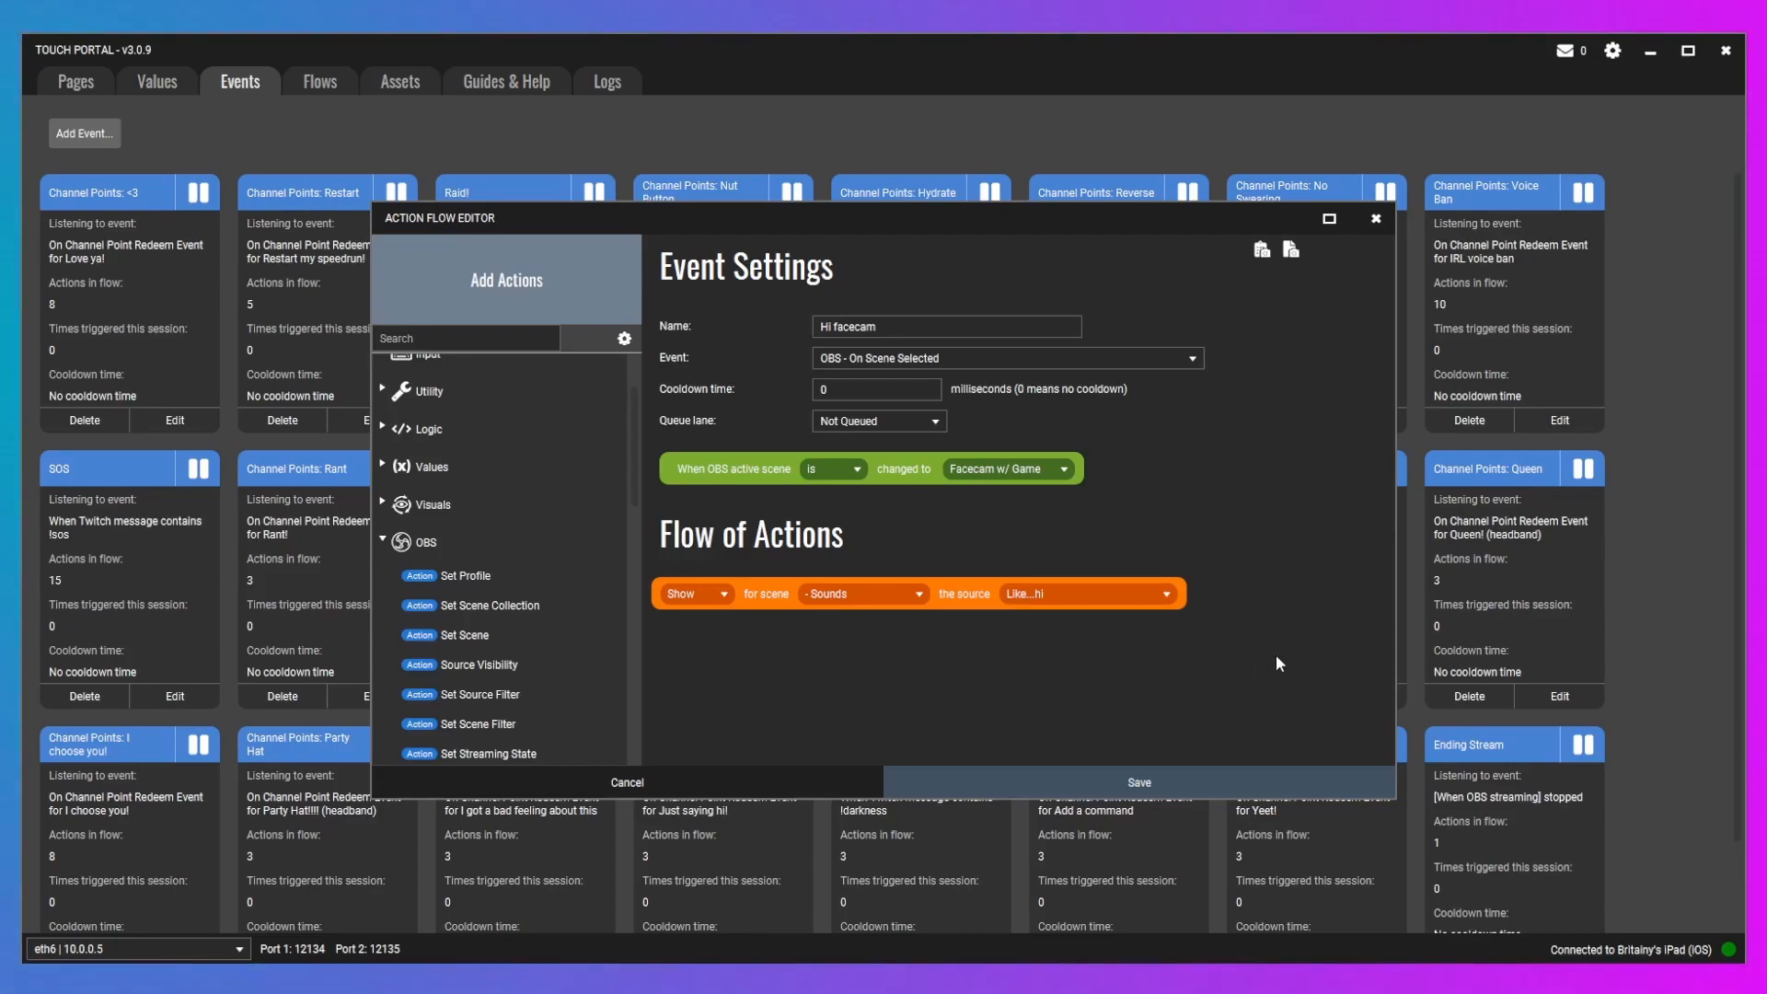
pyautogui.moveTo(1299, 659)
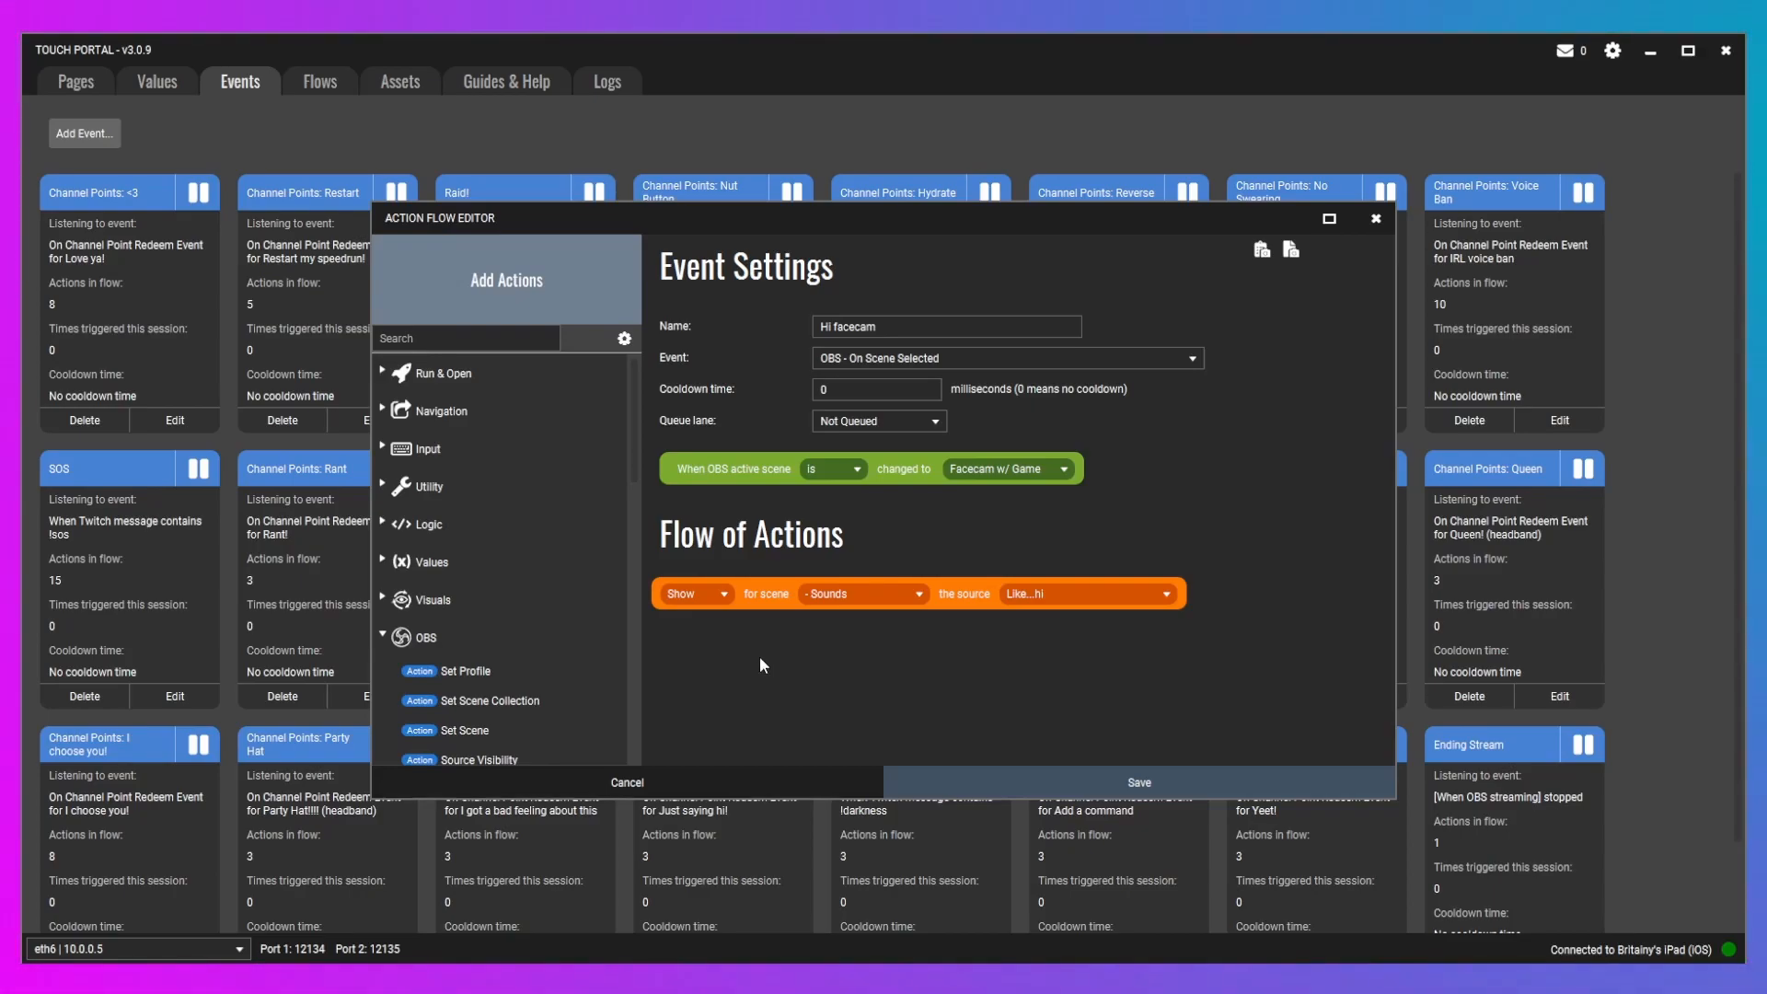
pyautogui.moveTo(736, 633)
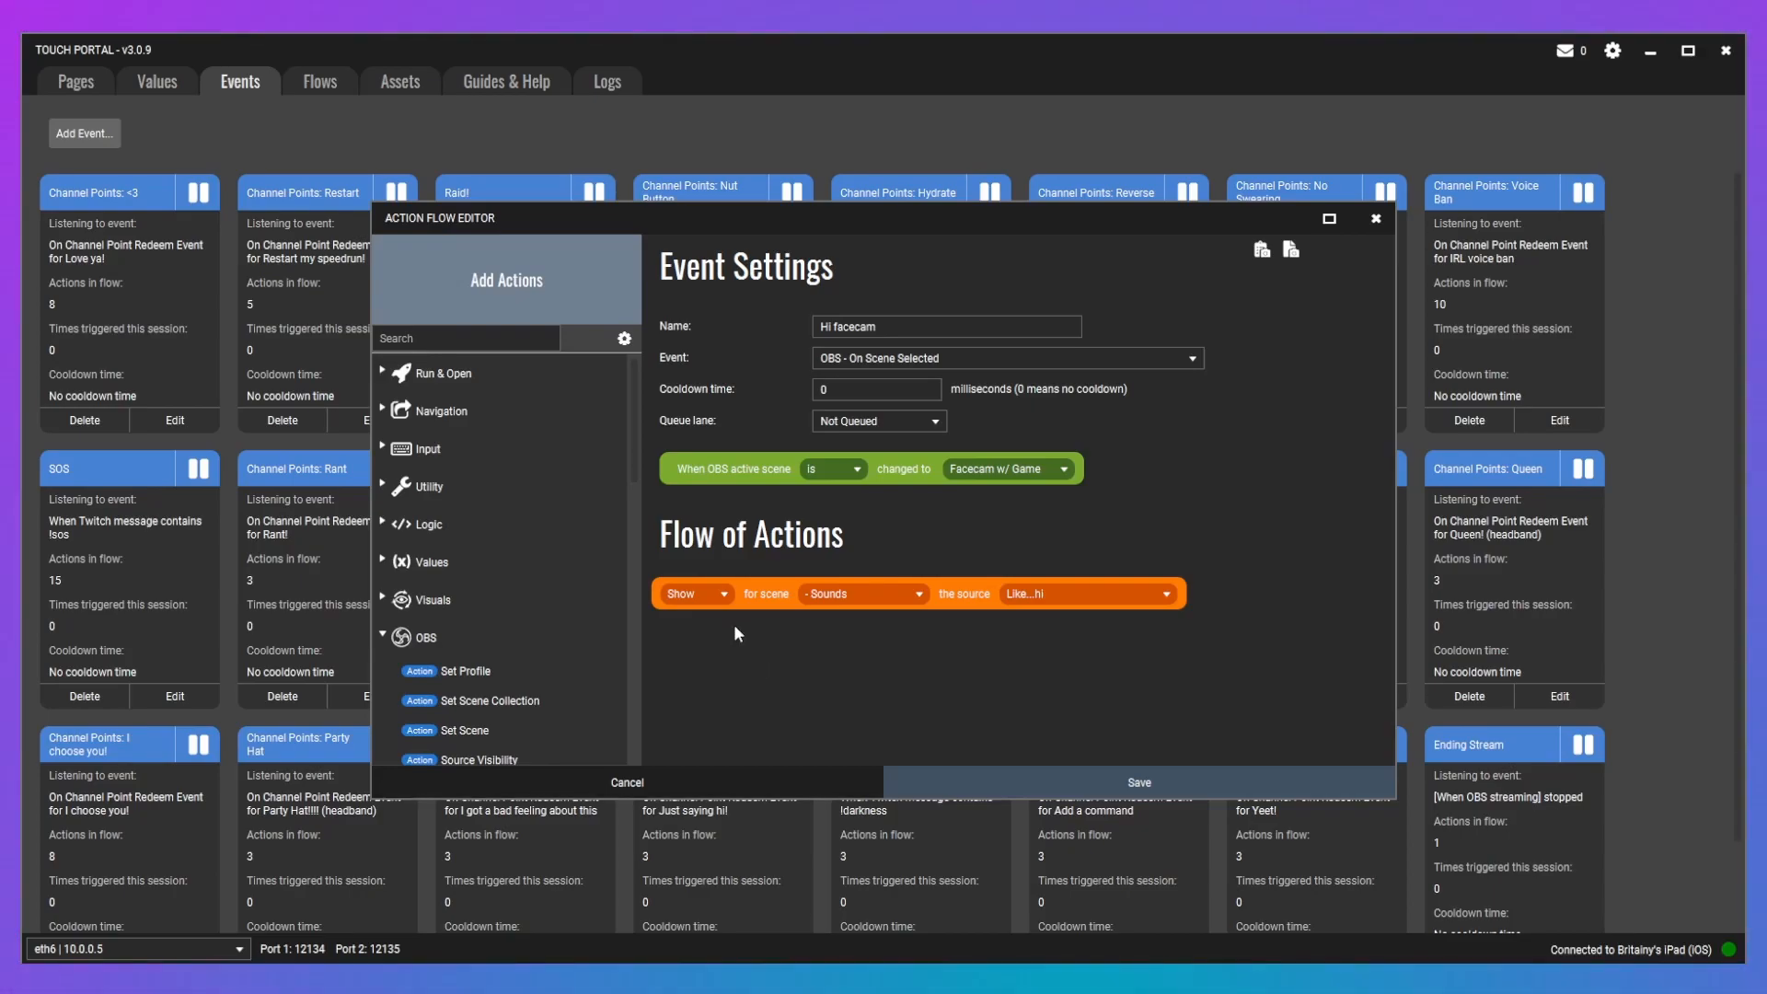
pyautogui.moveTo(719, 636)
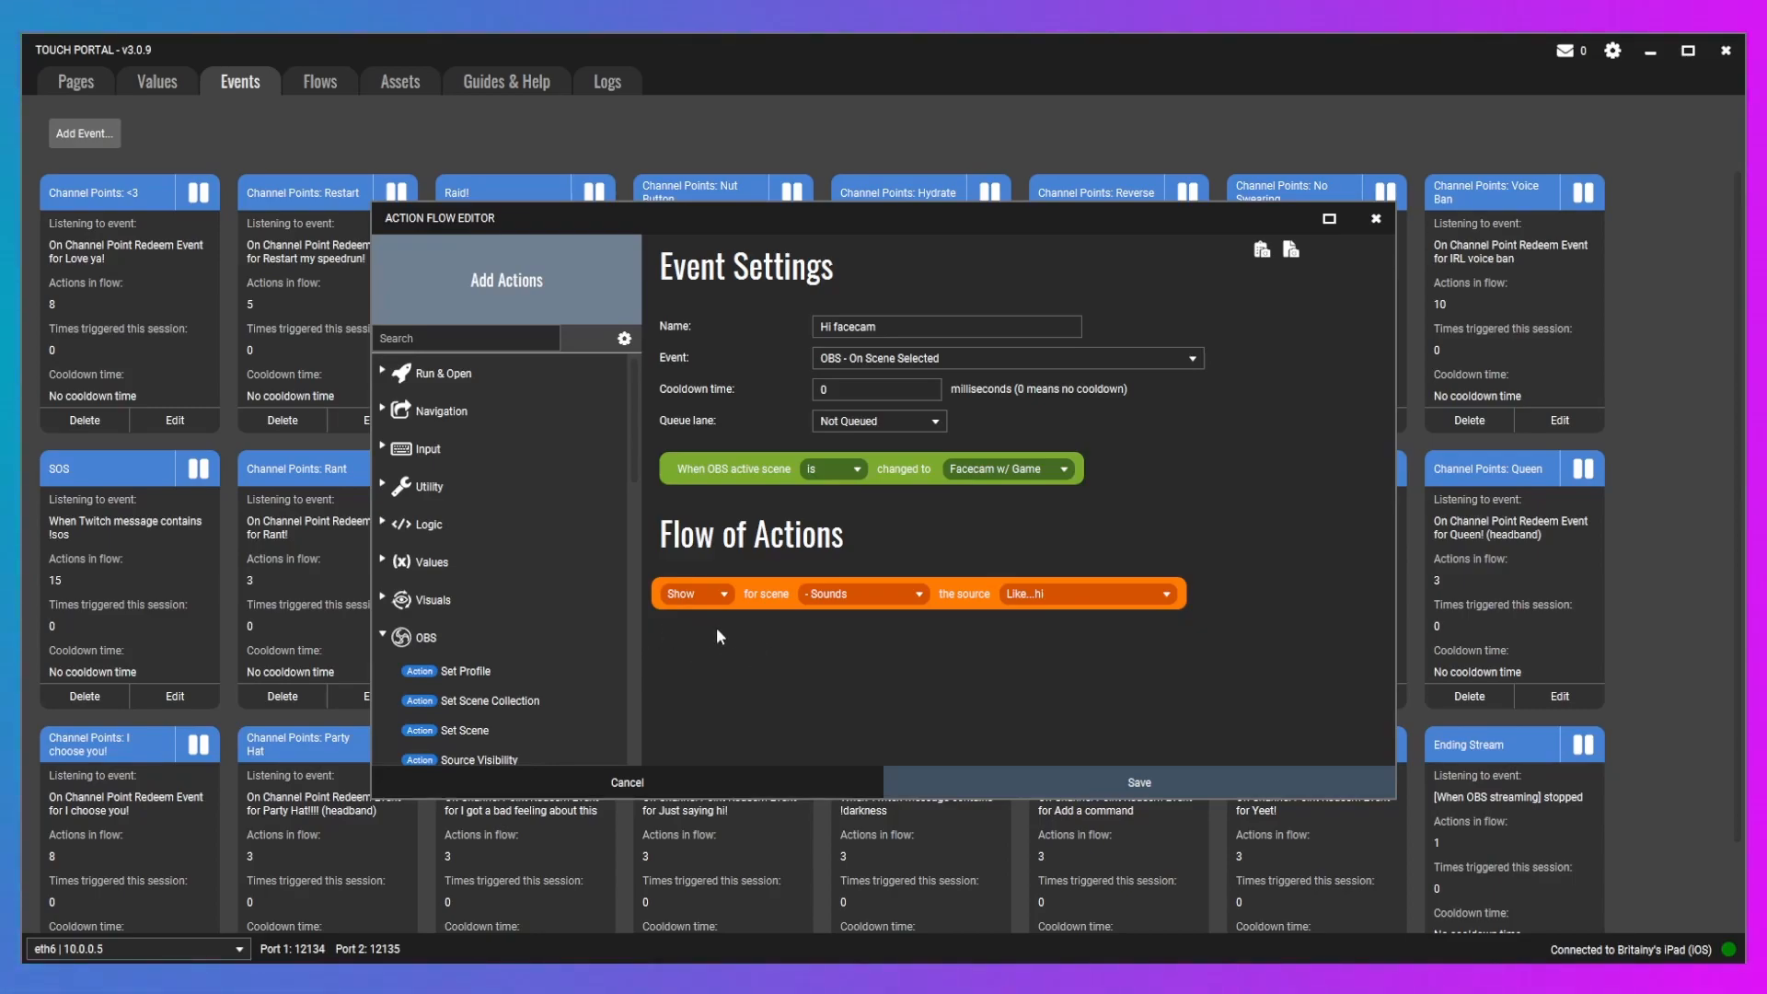
pyautogui.moveTo(844, 588)
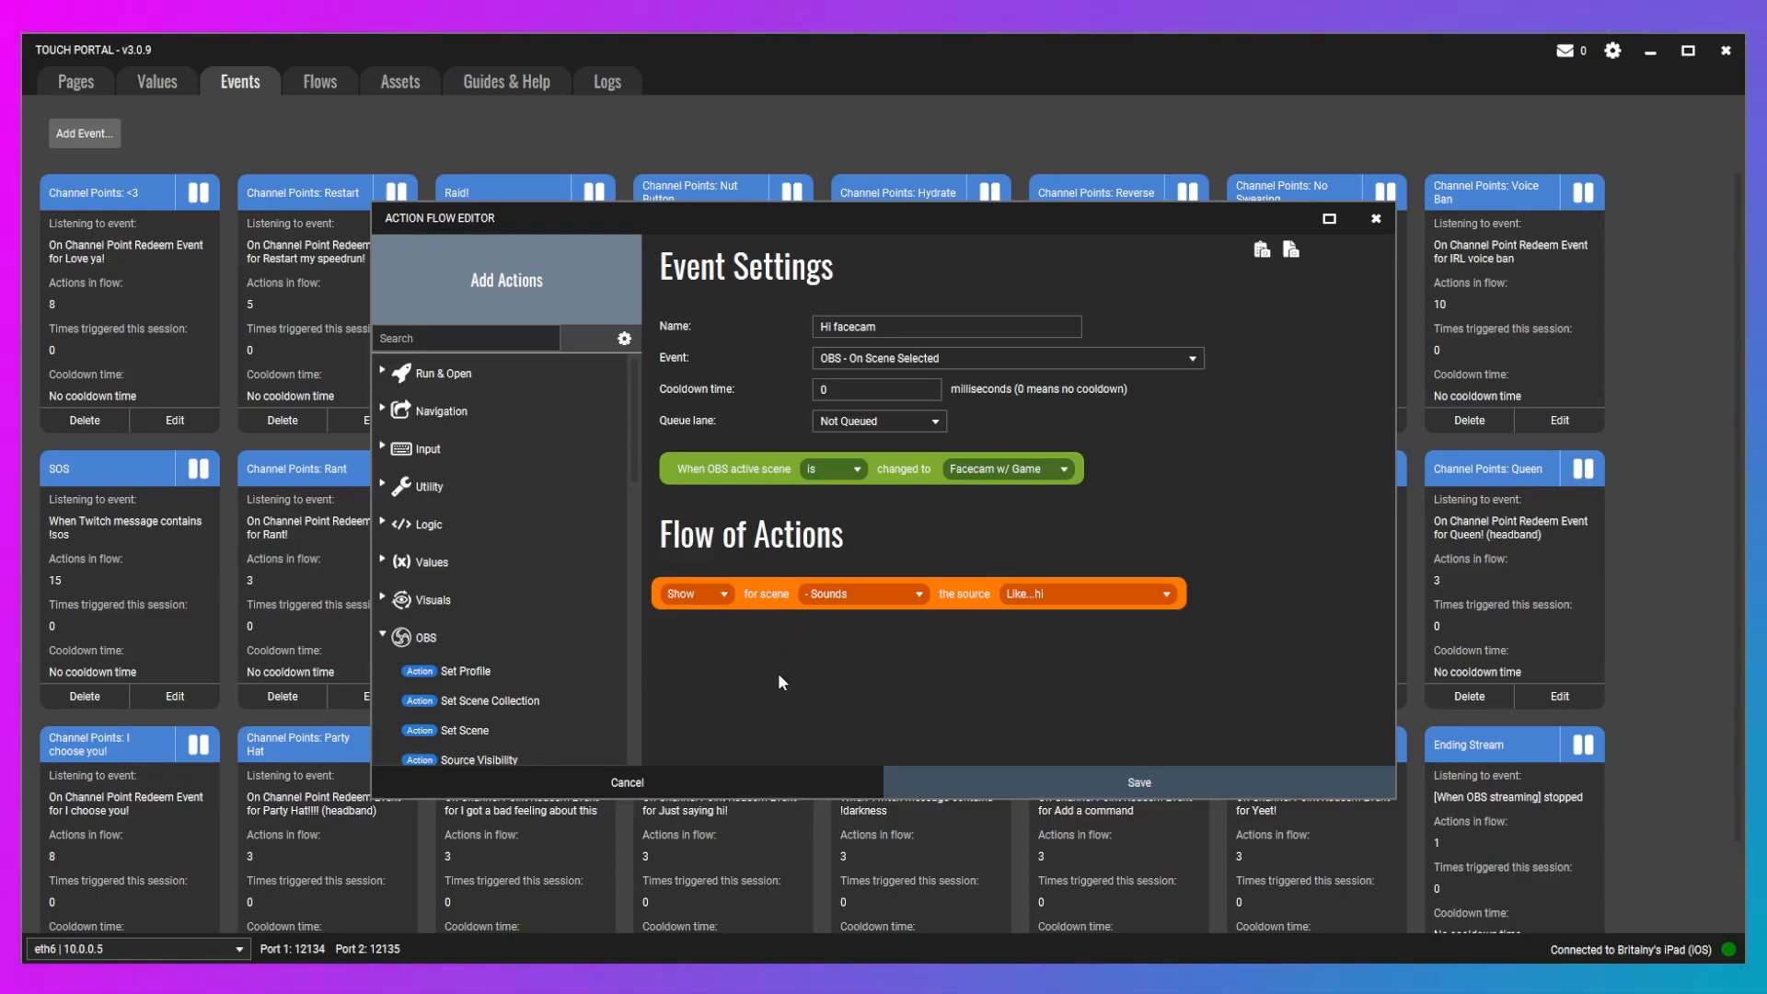
pyautogui.moveTo(455, 569)
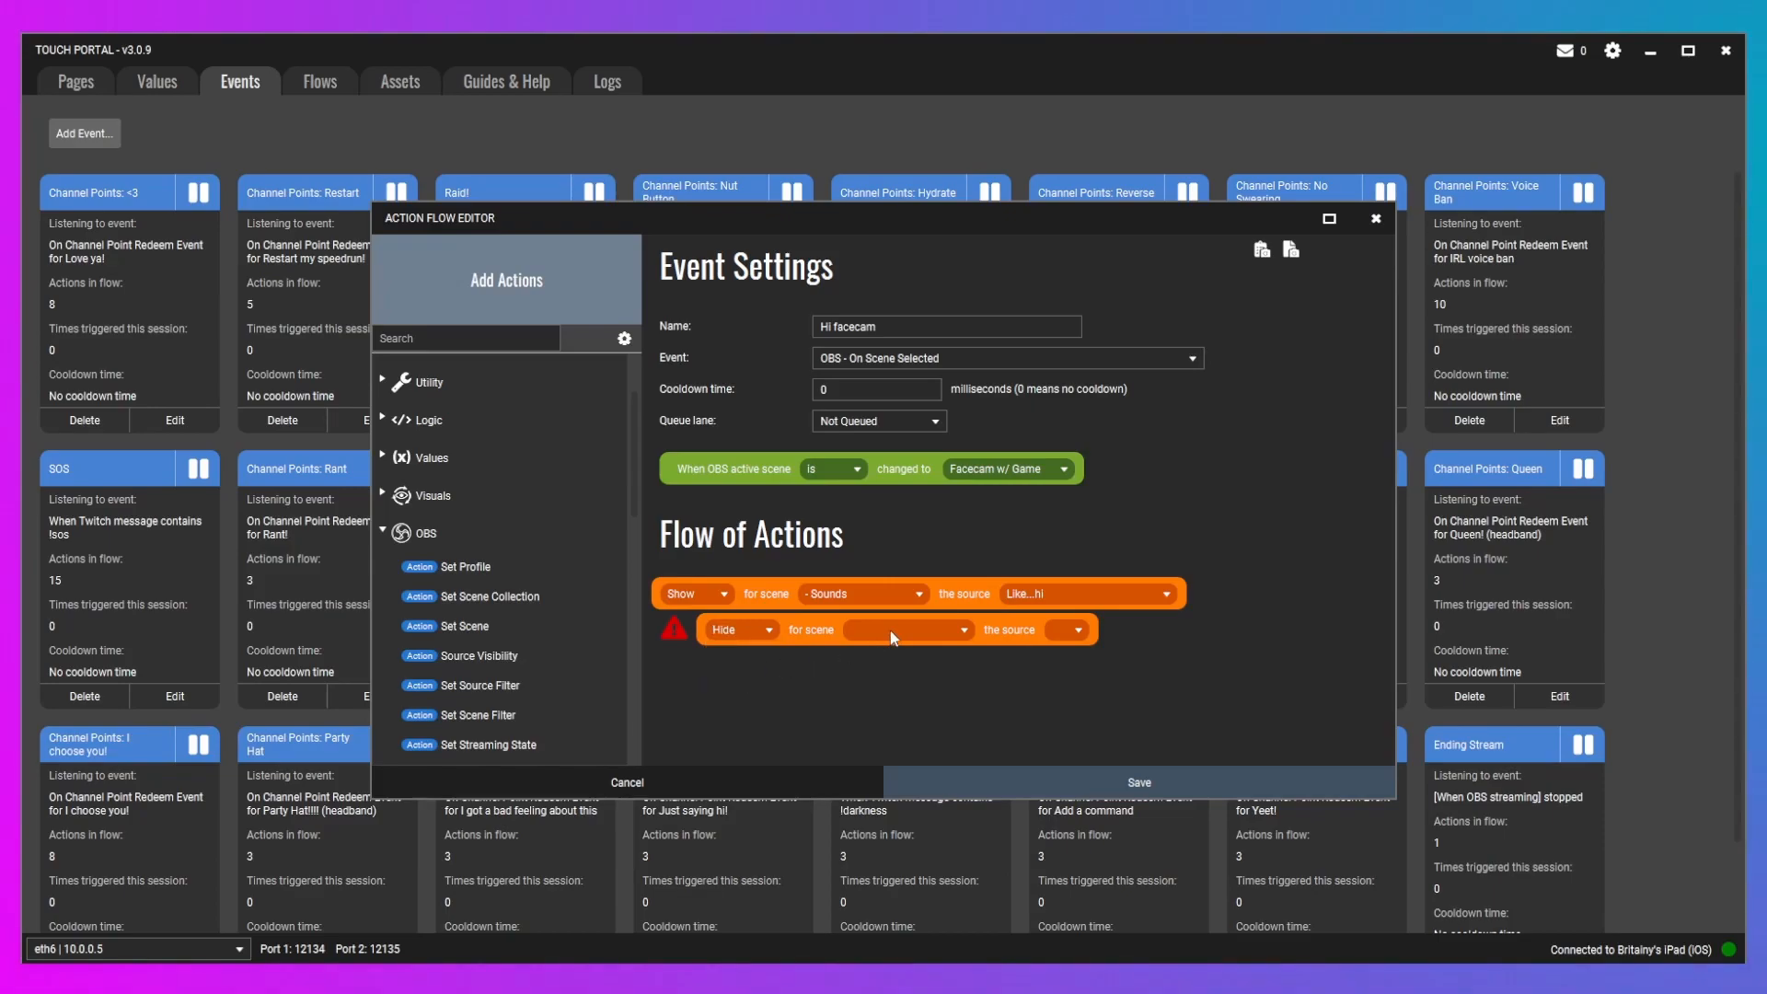
# - Set the Hide action's scene and add a 10-second Wait for Timer between Show and Hide
pyautogui.click(1127, 629)
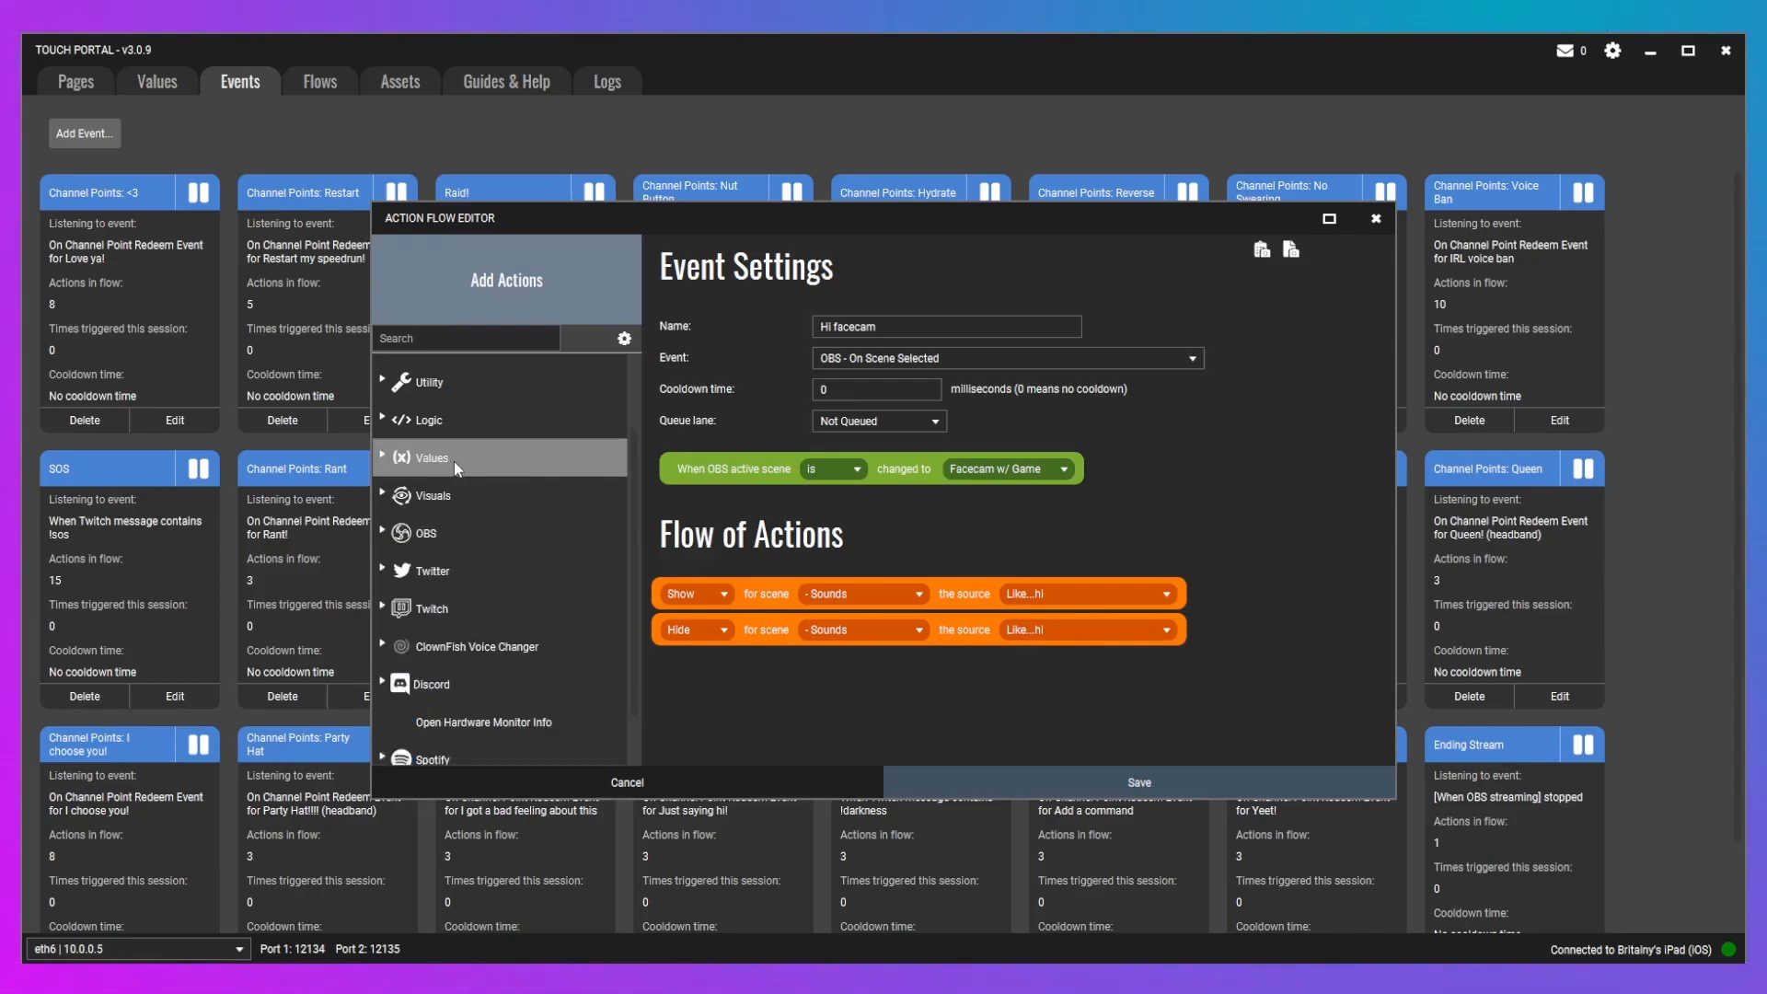
pyautogui.click(427, 419)
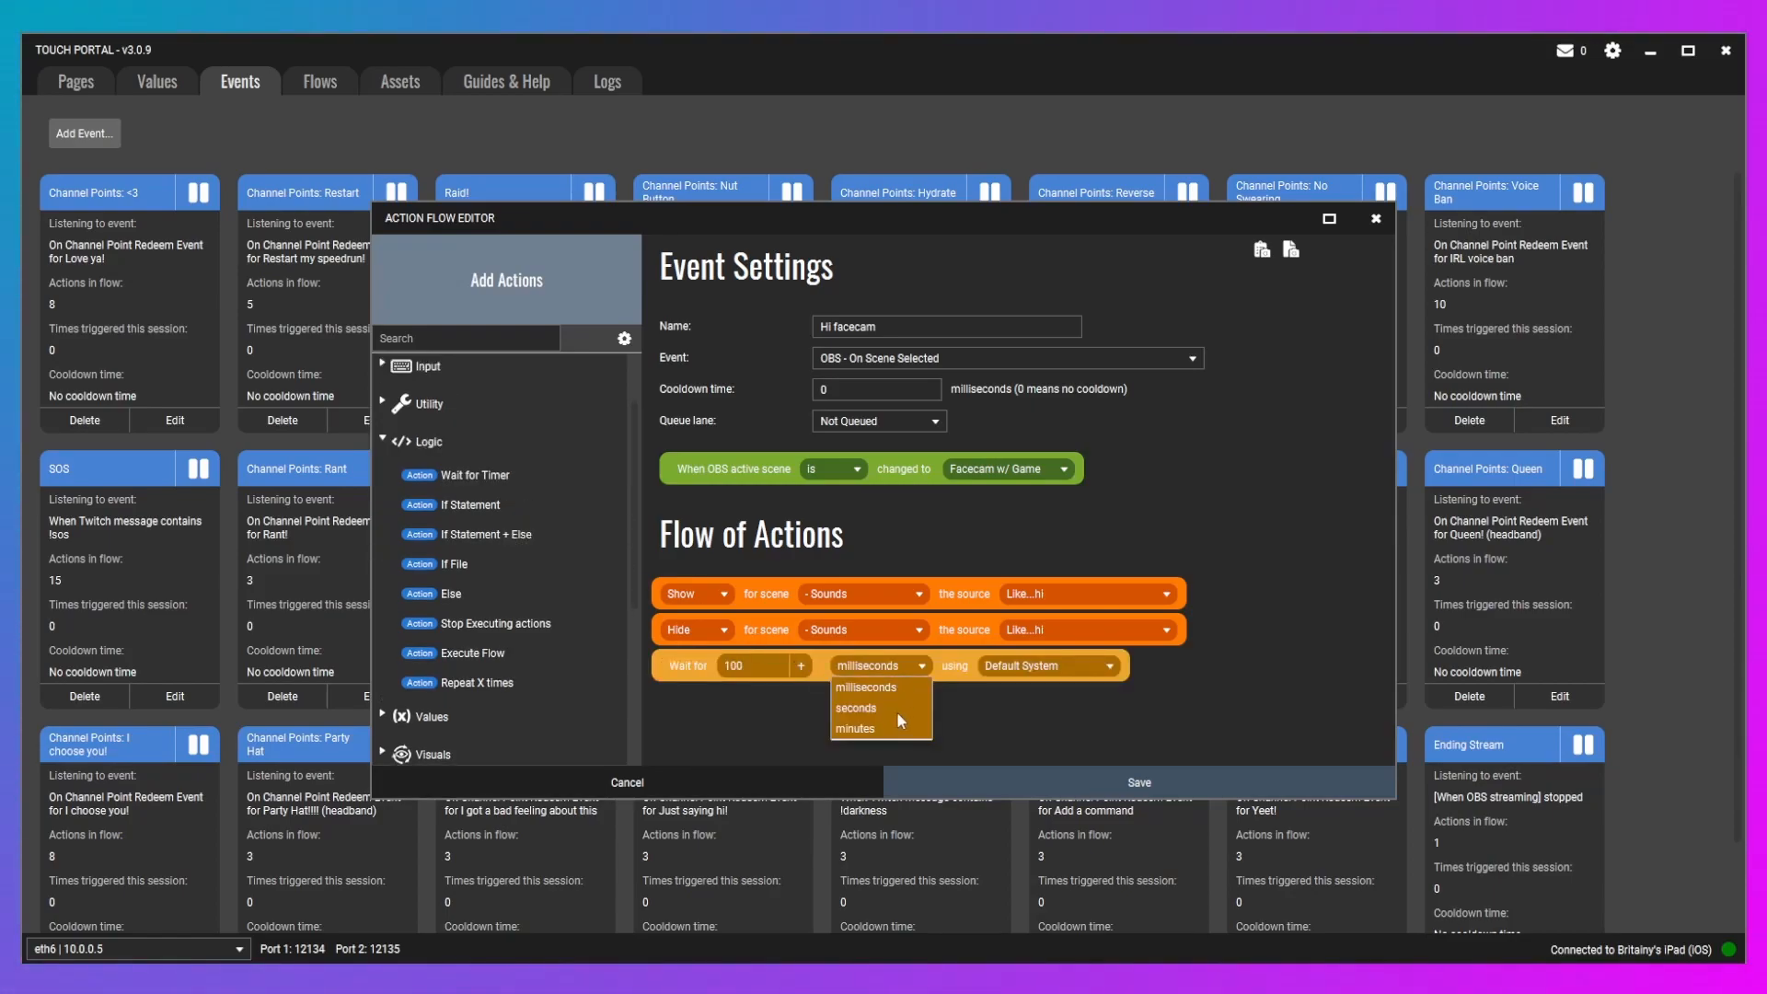
pyautogui.click(857, 708)
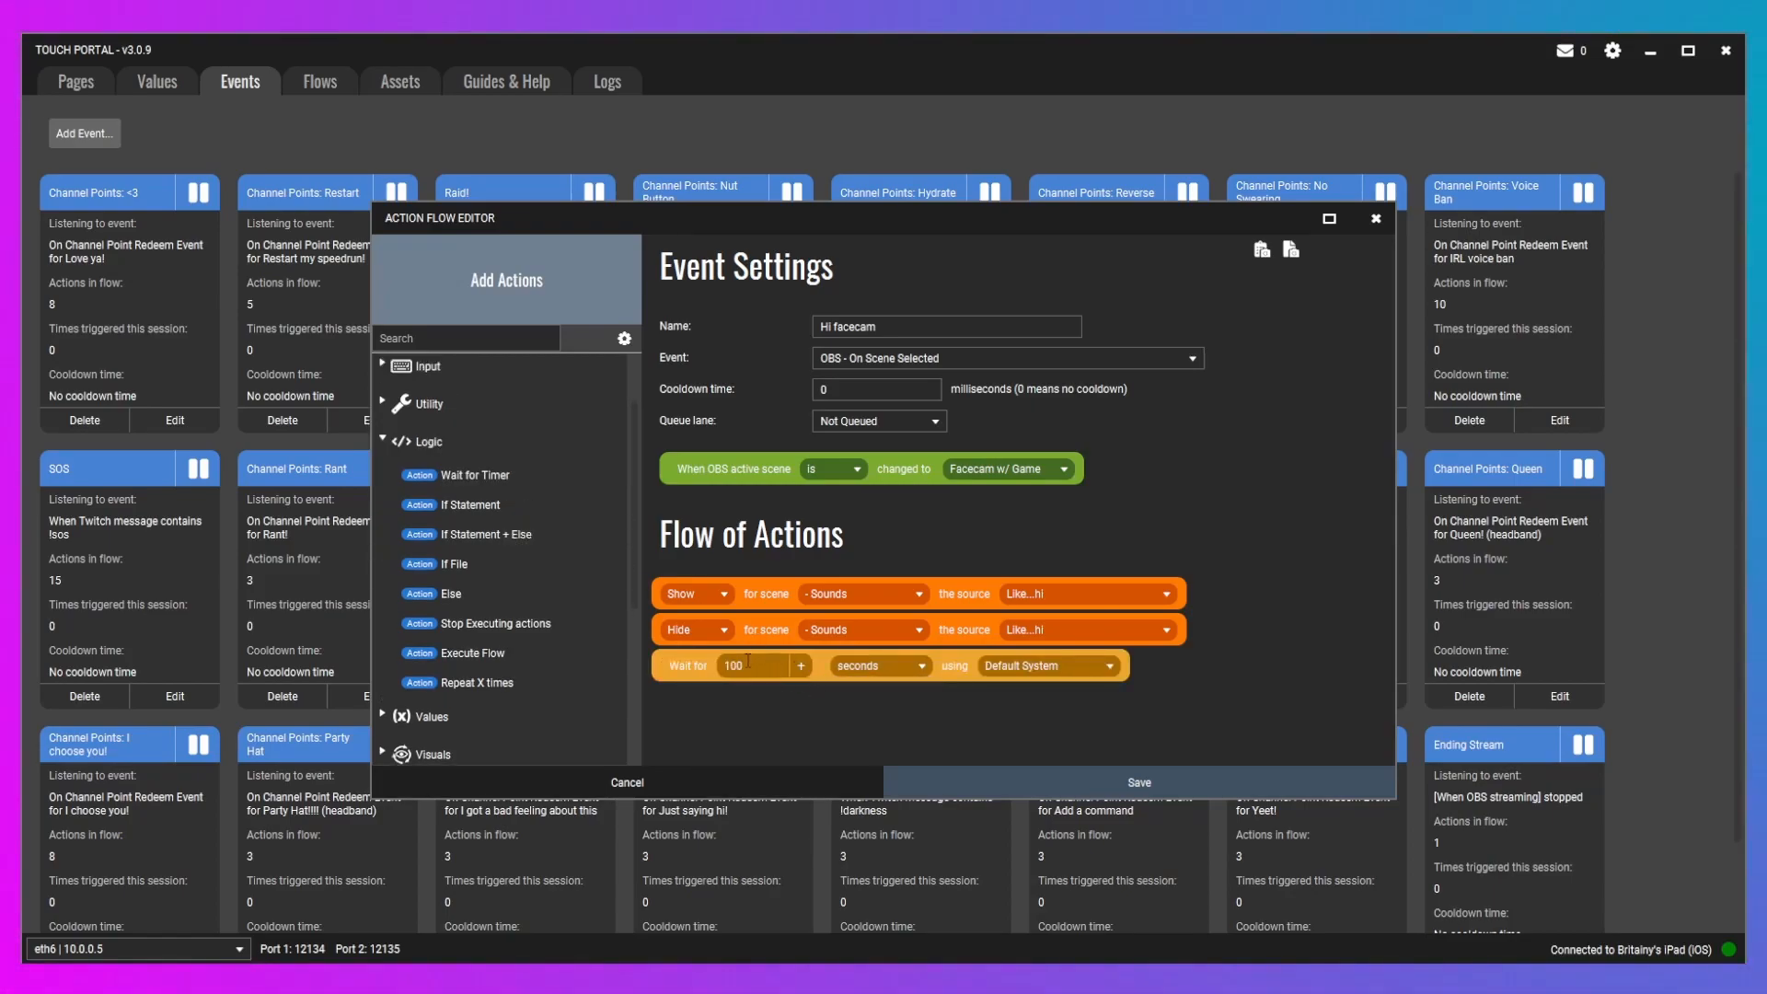
pyautogui.click(801, 666)
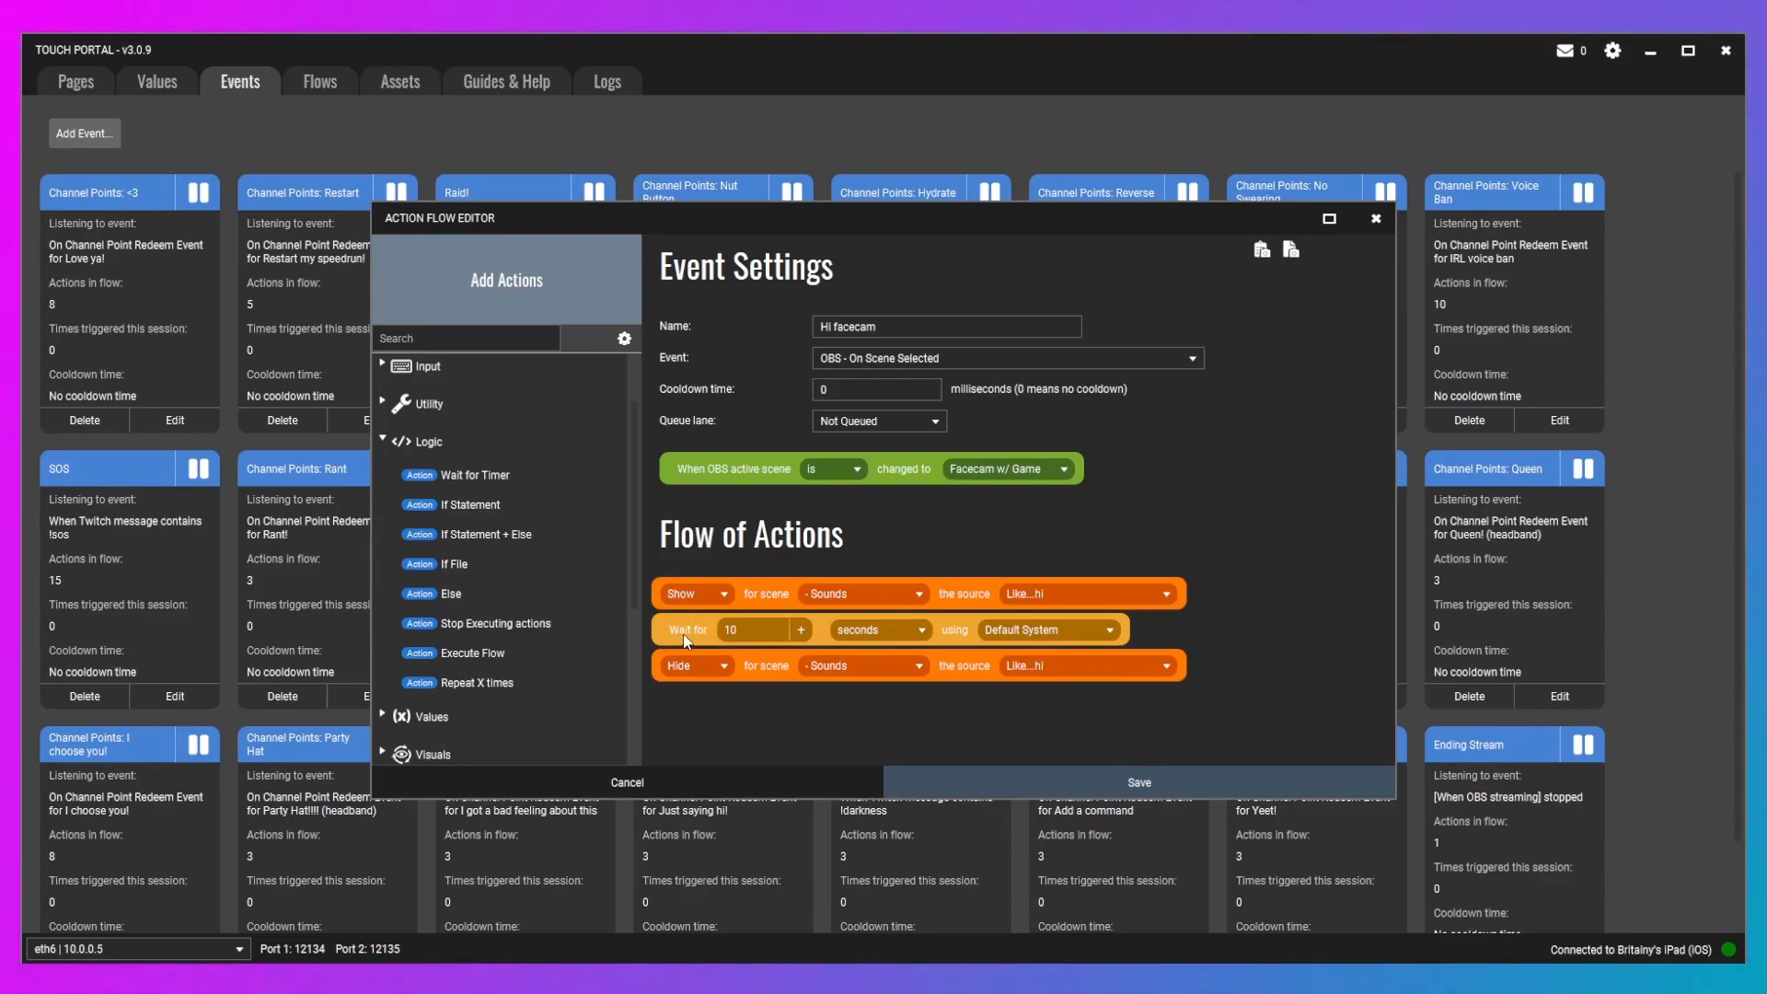
pyautogui.moveTo(819, 690)
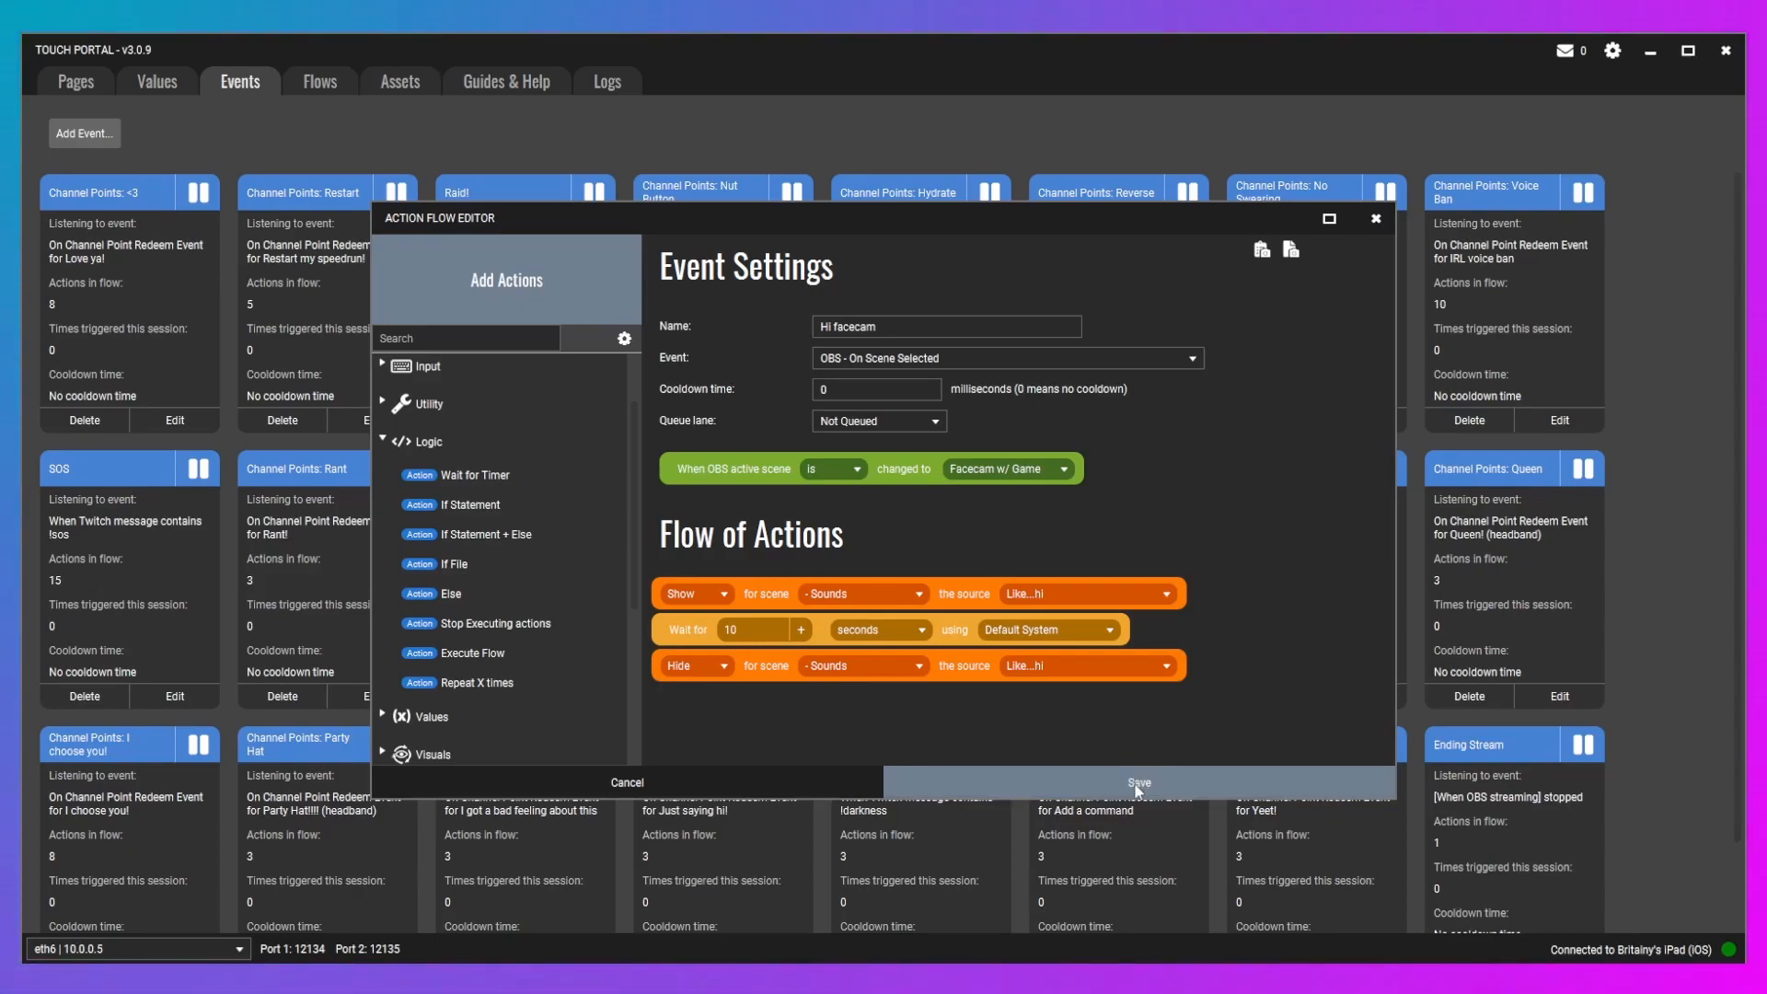
pyautogui.click(1140, 782)
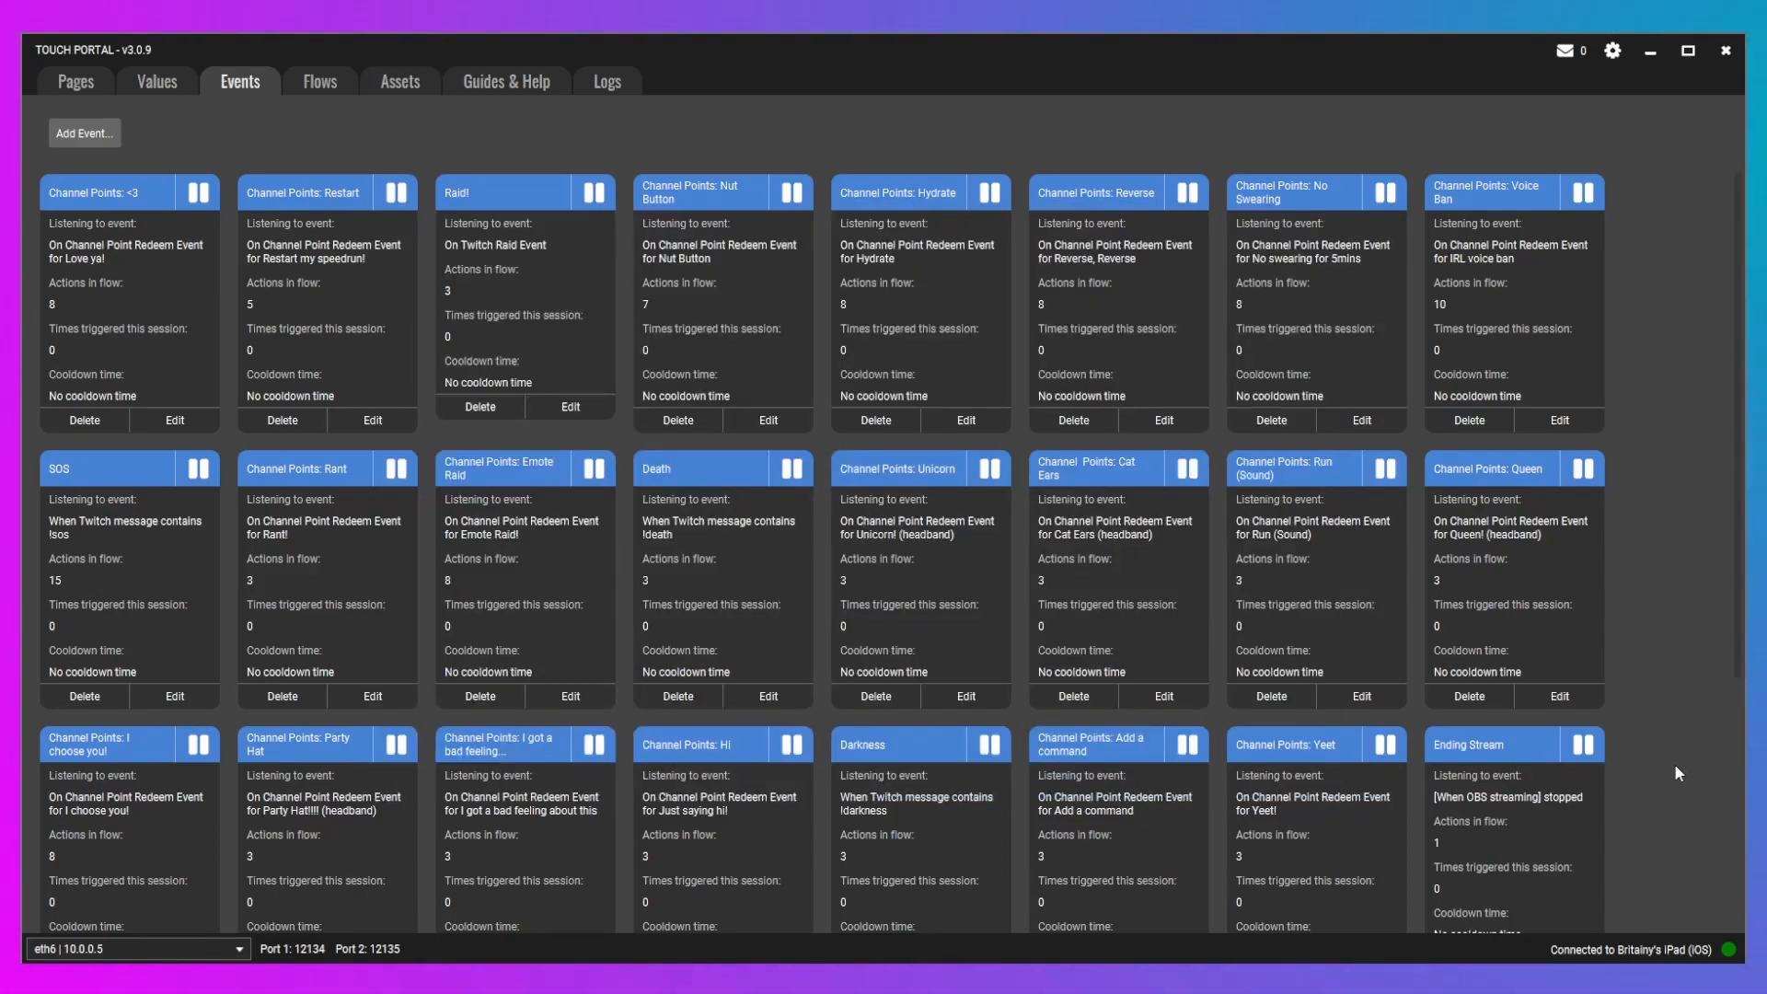
pyautogui.scroll(-3)
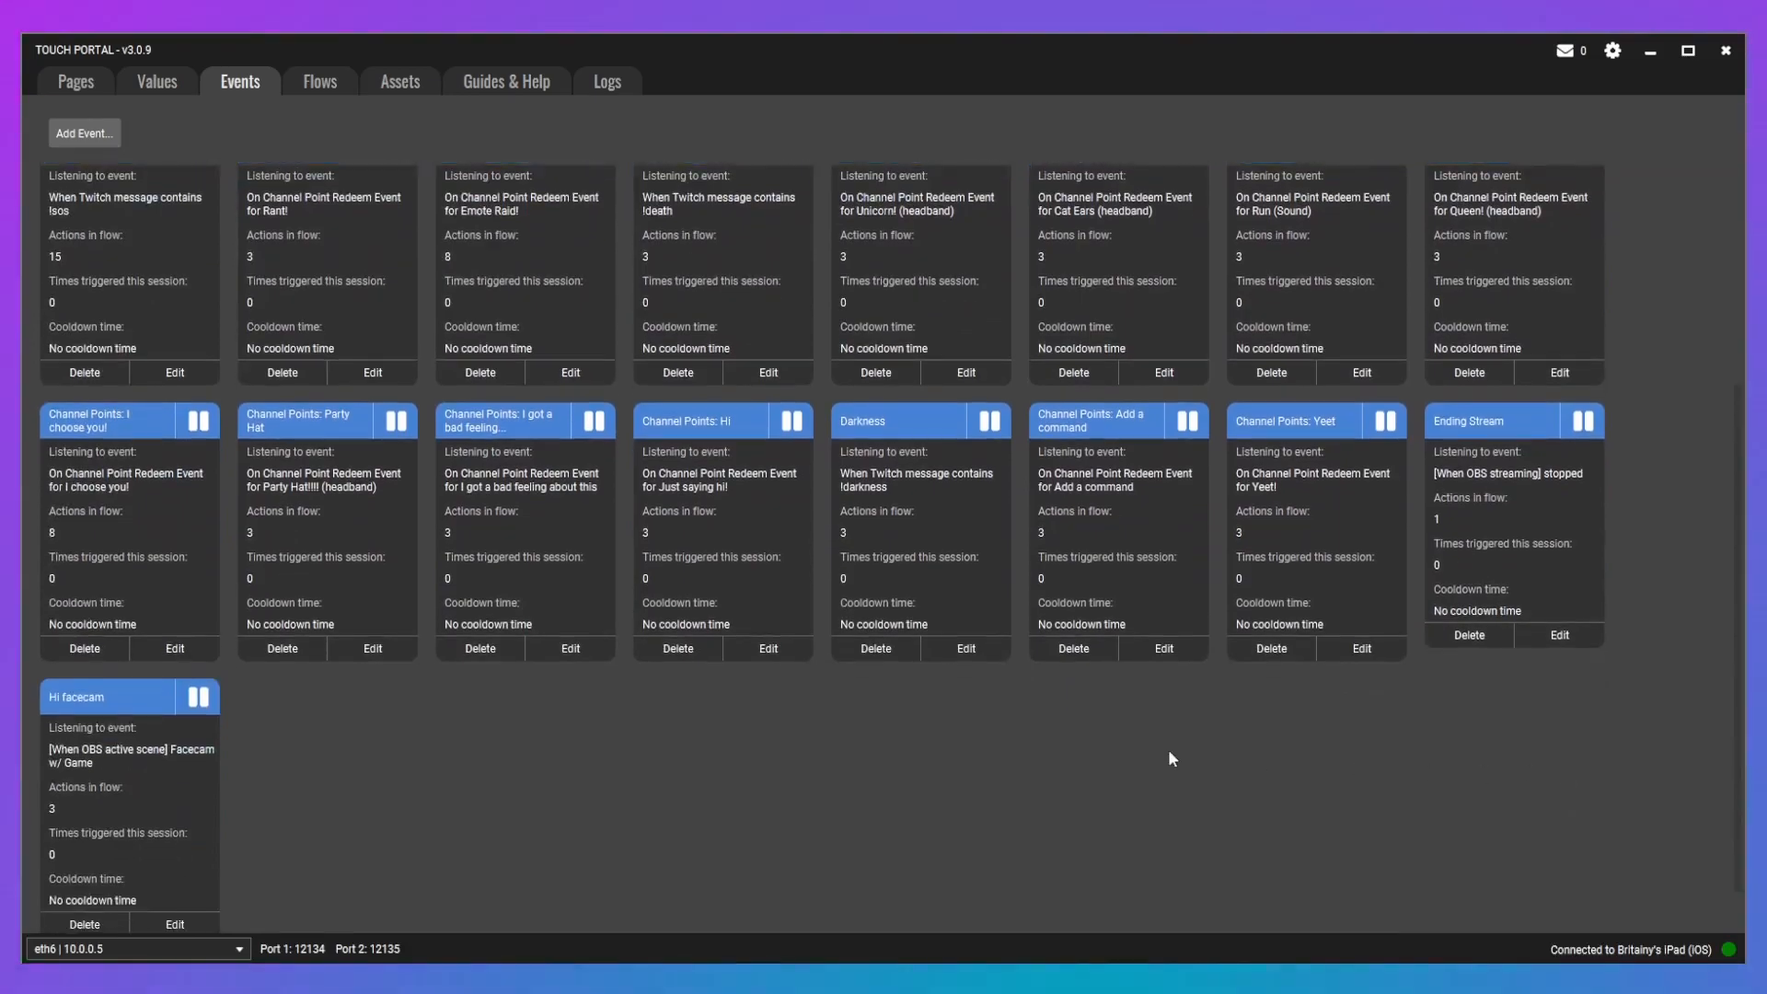
pyautogui.moveTo(503, 832)
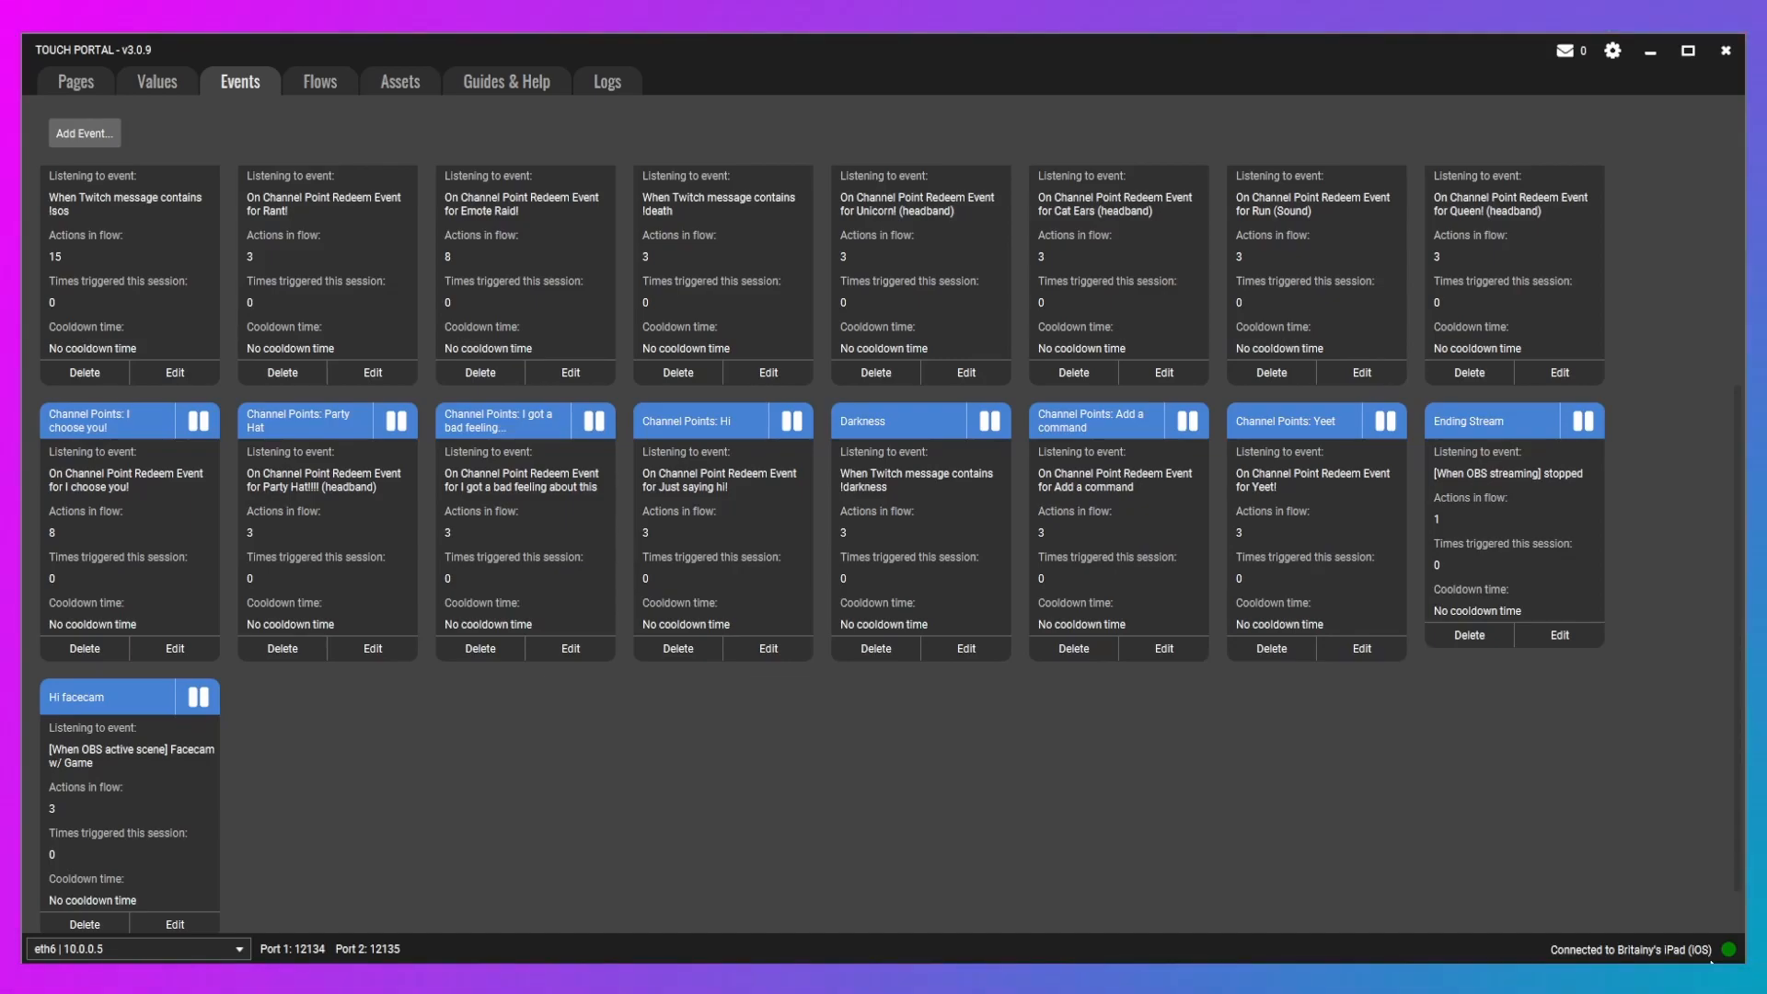
pyautogui.moveTo(1638, 907)
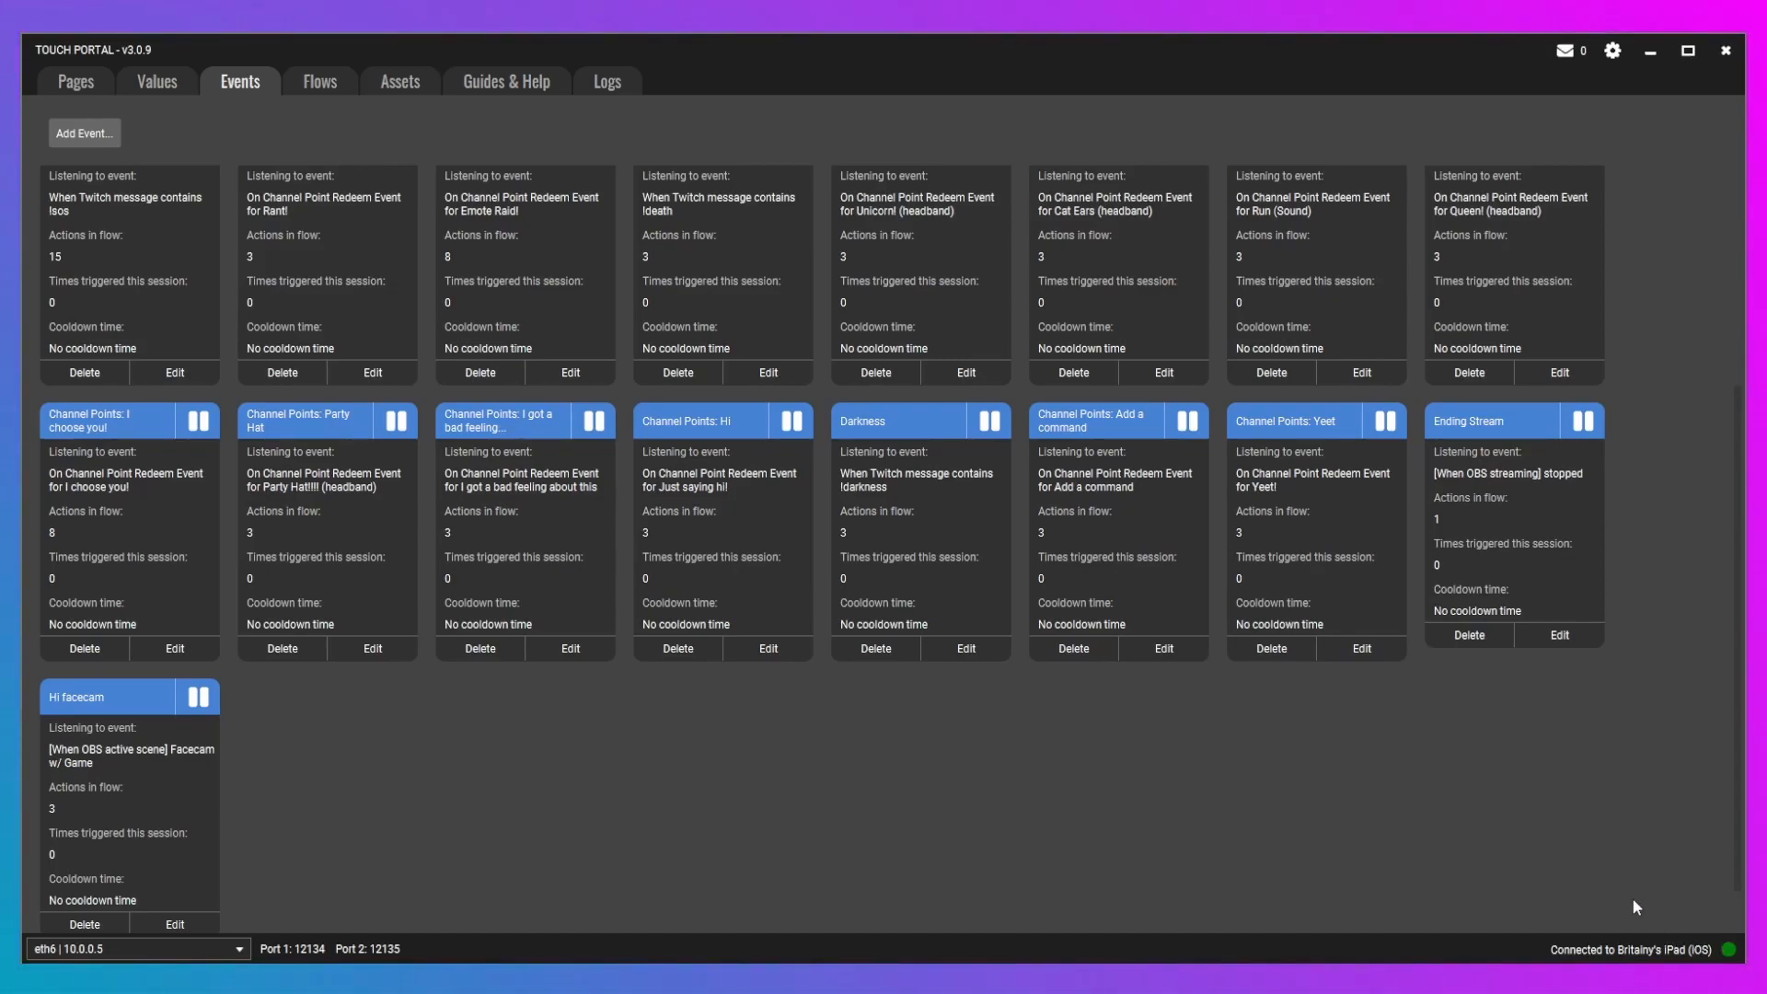
pyautogui.moveTo(1503, 864)
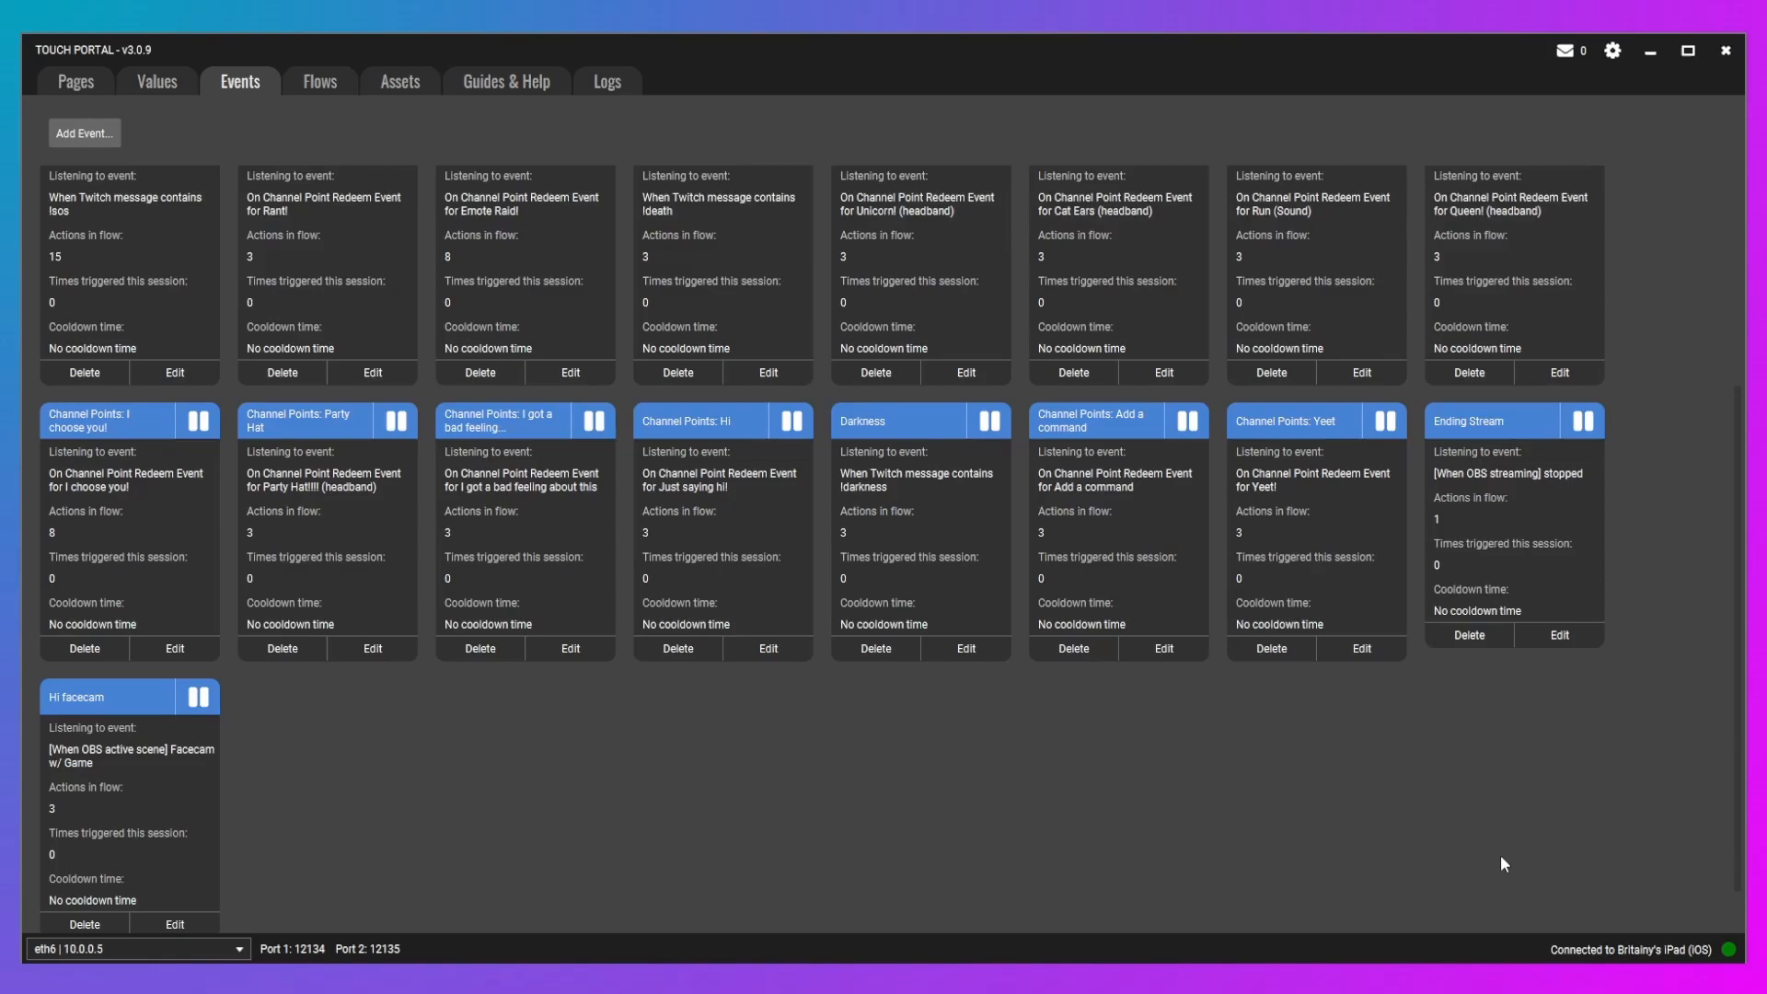
pyautogui.moveTo(1301, 830)
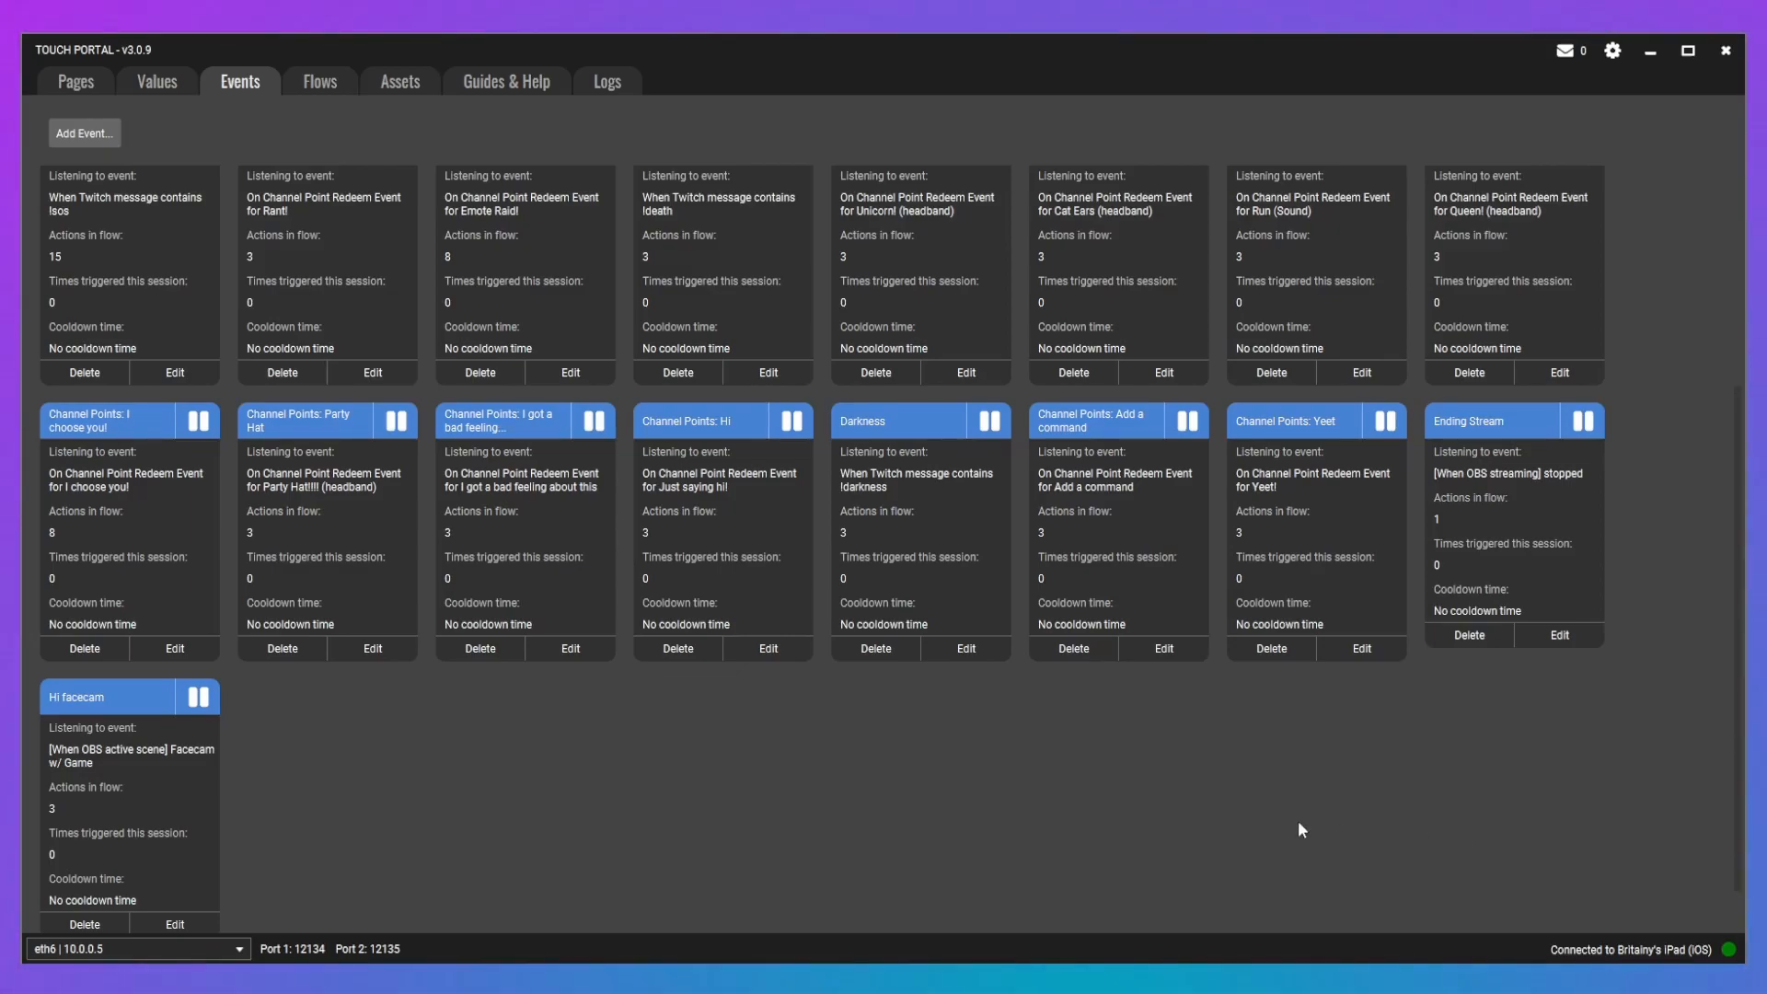
pyautogui.scroll(-3)
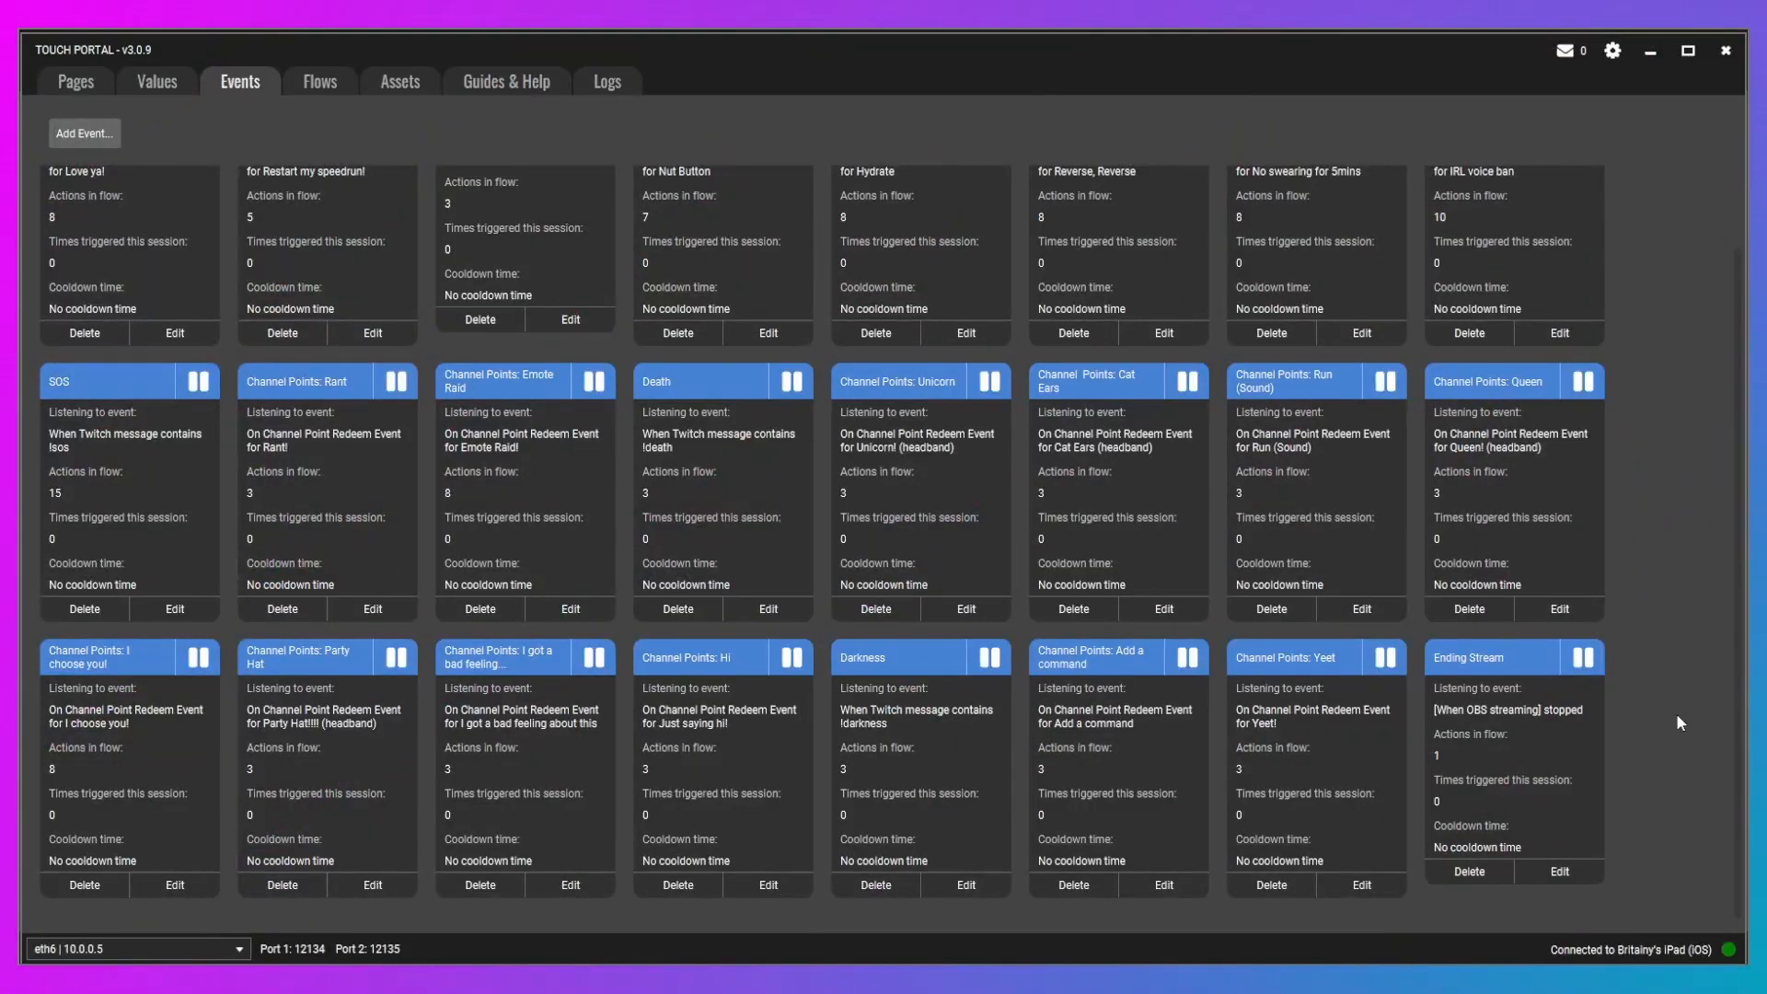
pyautogui.moveTo(1741, 689)
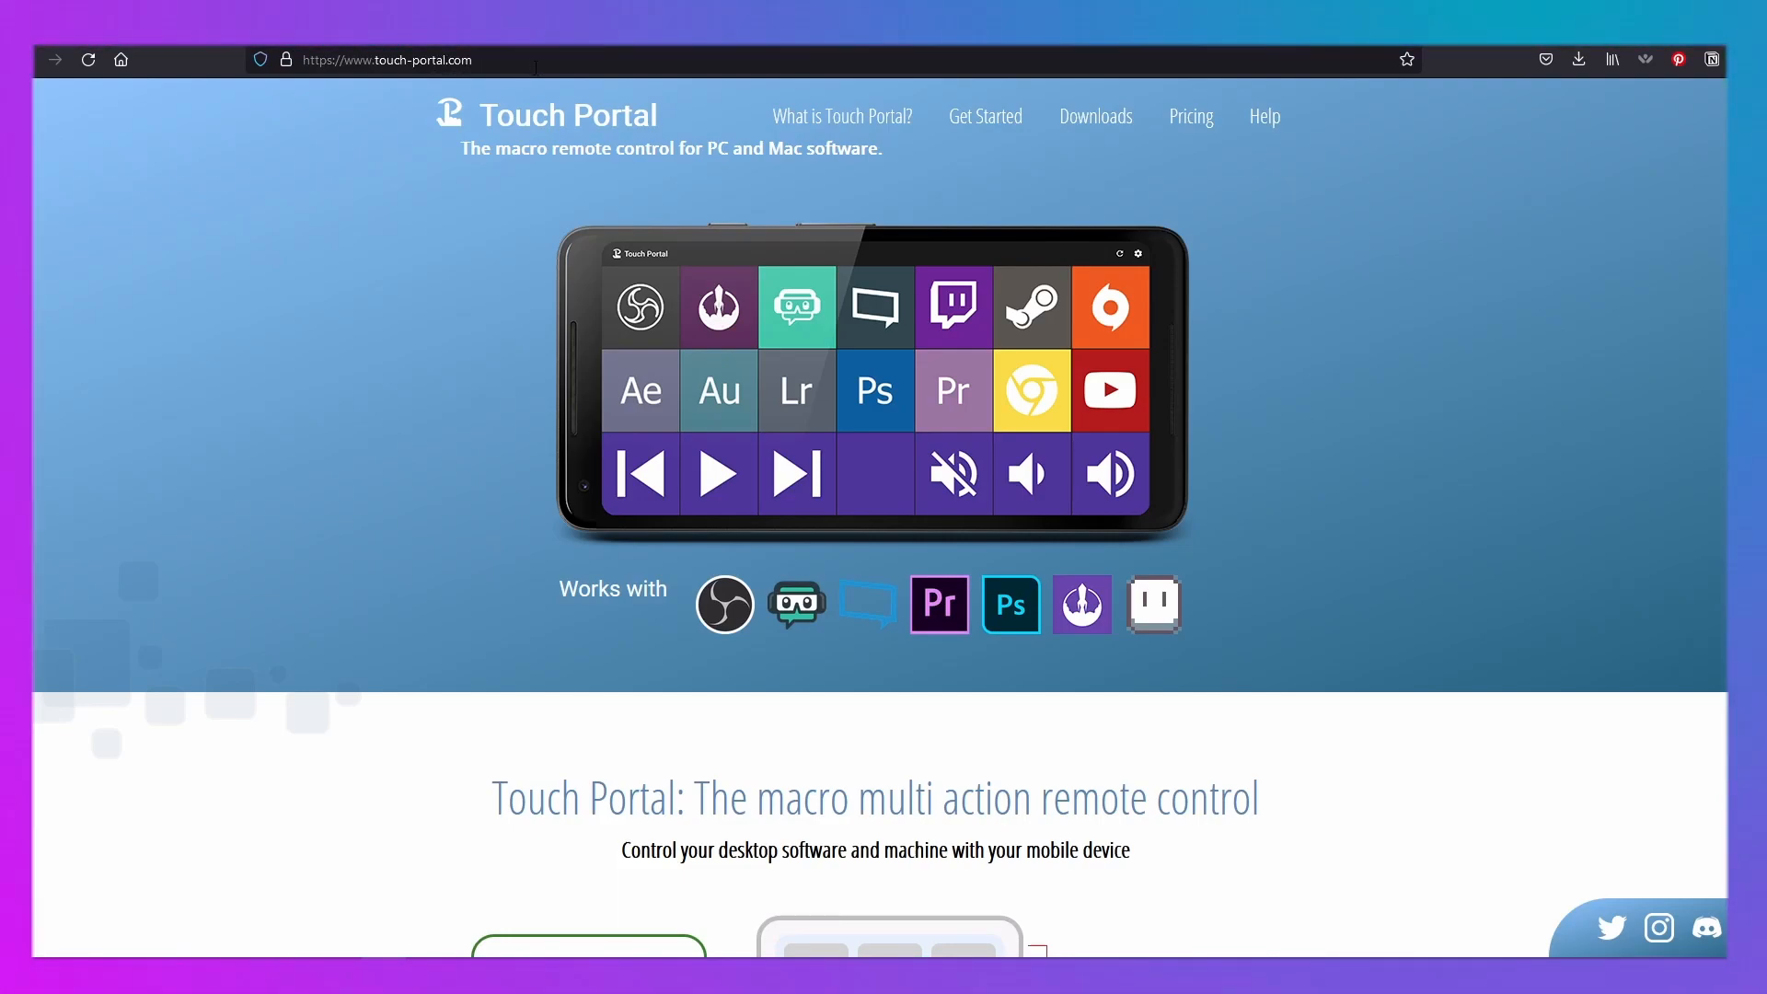
pyautogui.moveTo(1297, 248)
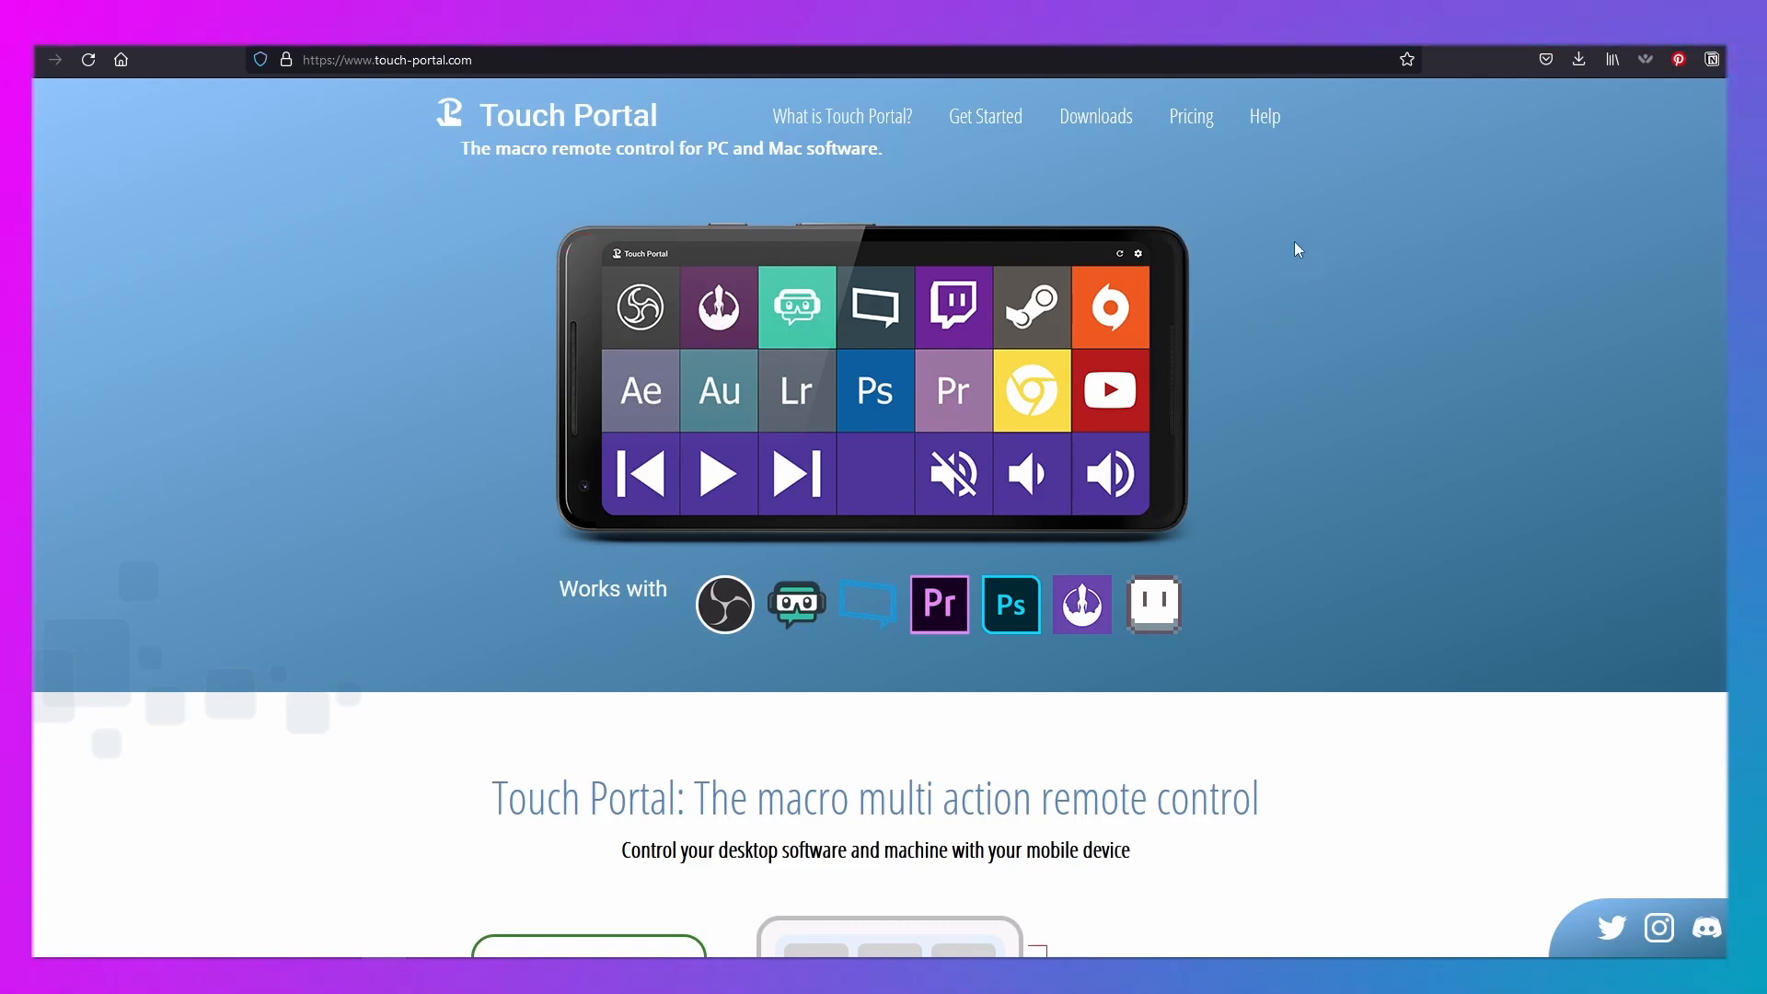
# - Show the touch-portal.com Downloads submenu with Touch Portal, Pages, Icon Packs and Plug-ins
pyautogui.click(1096, 116)
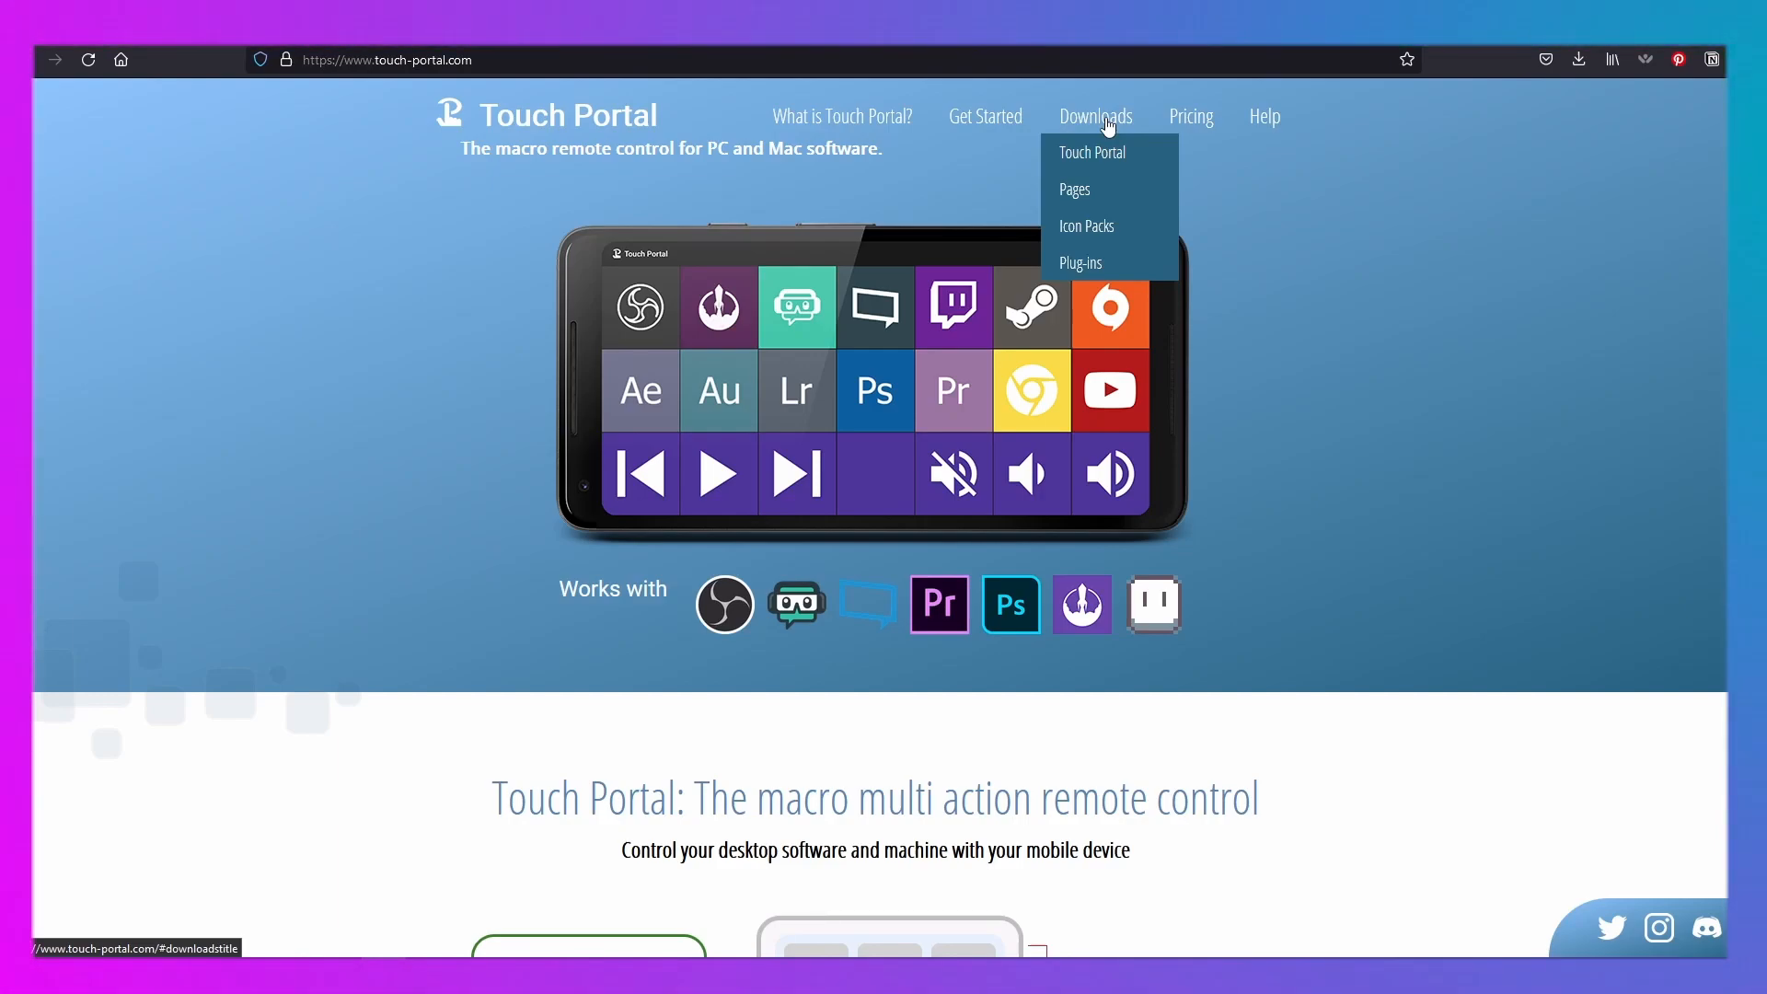
pyautogui.moveTo(1087, 237)
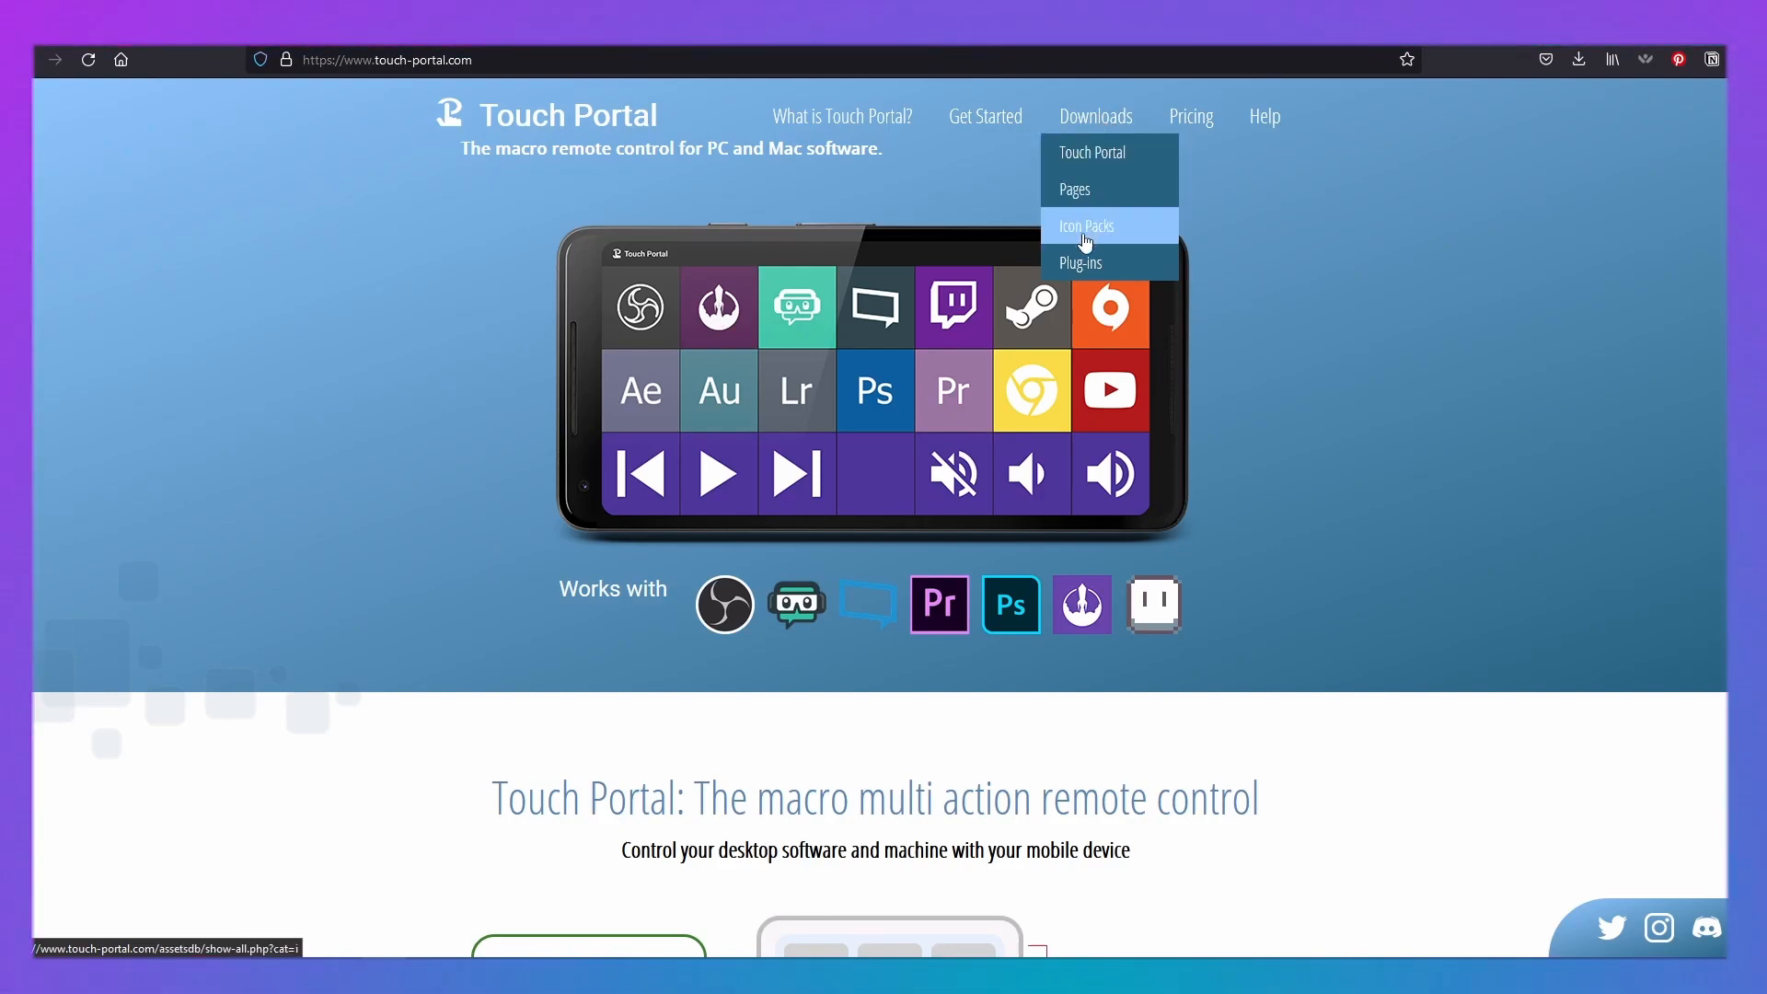
pyautogui.moveTo(1111, 271)
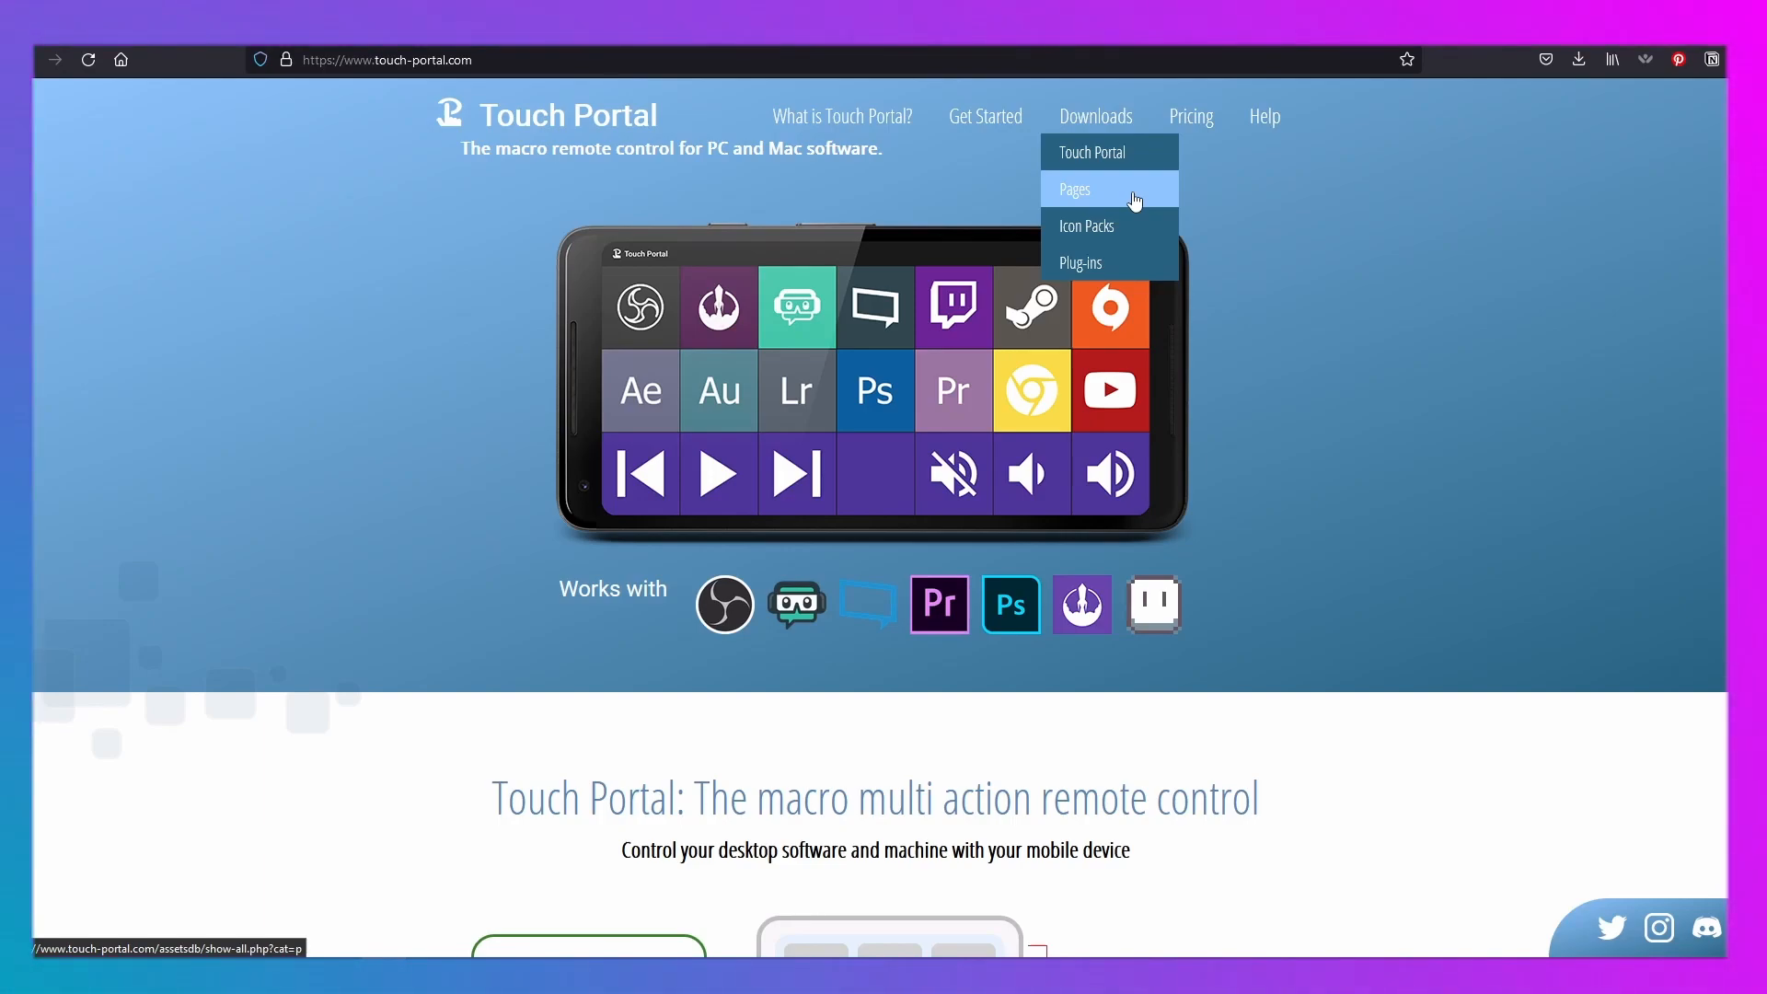
pyautogui.moveTo(1134, 240)
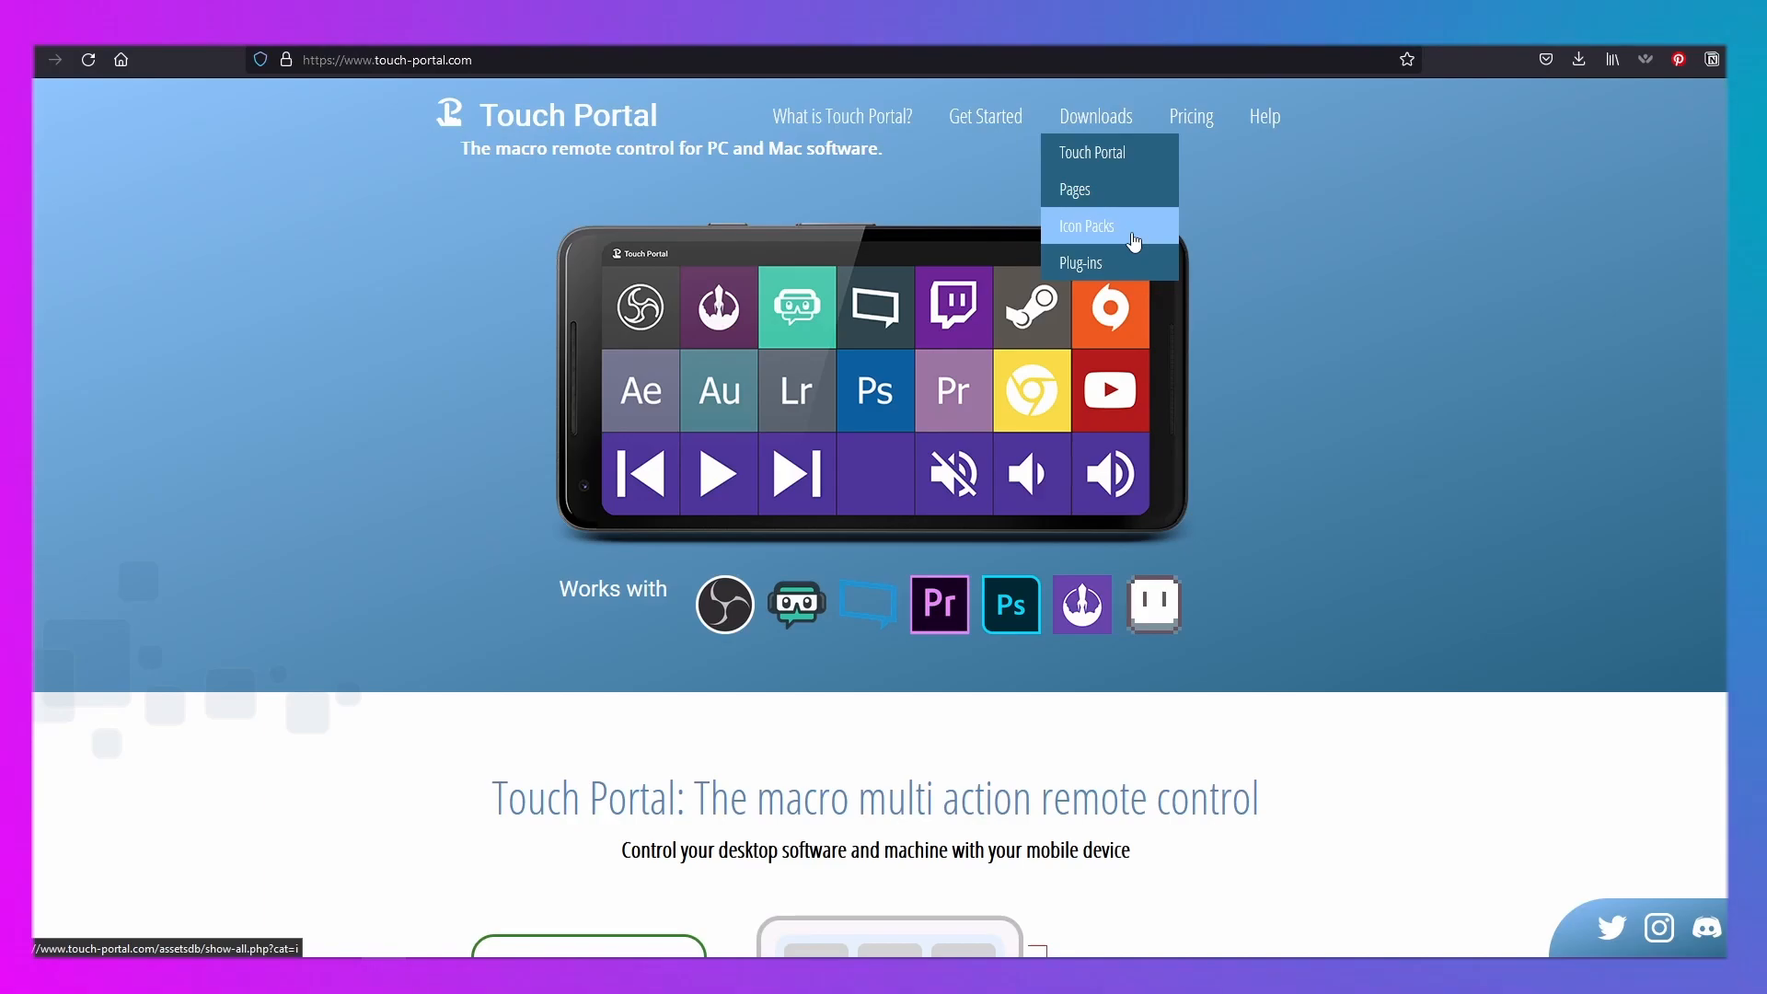
pyautogui.moveTo(1121, 272)
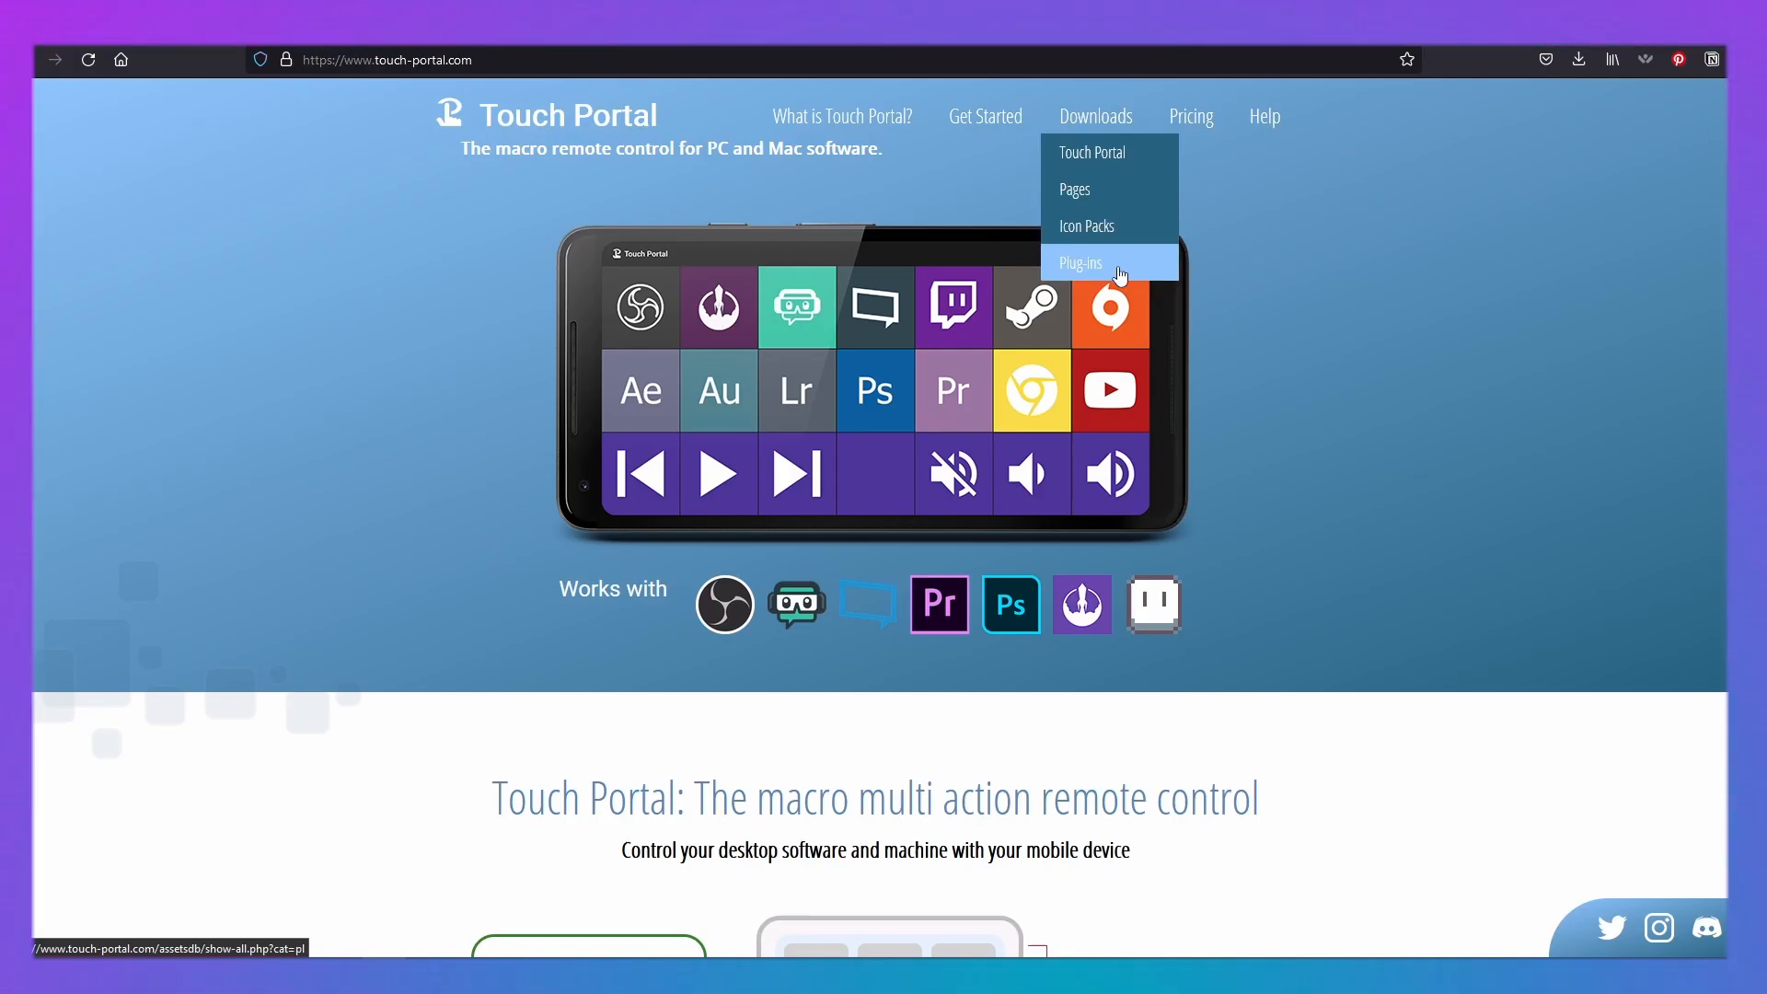
# - Open Browse Plug-ins and scroll through the plug-in cards
pyautogui.click(1081, 263)
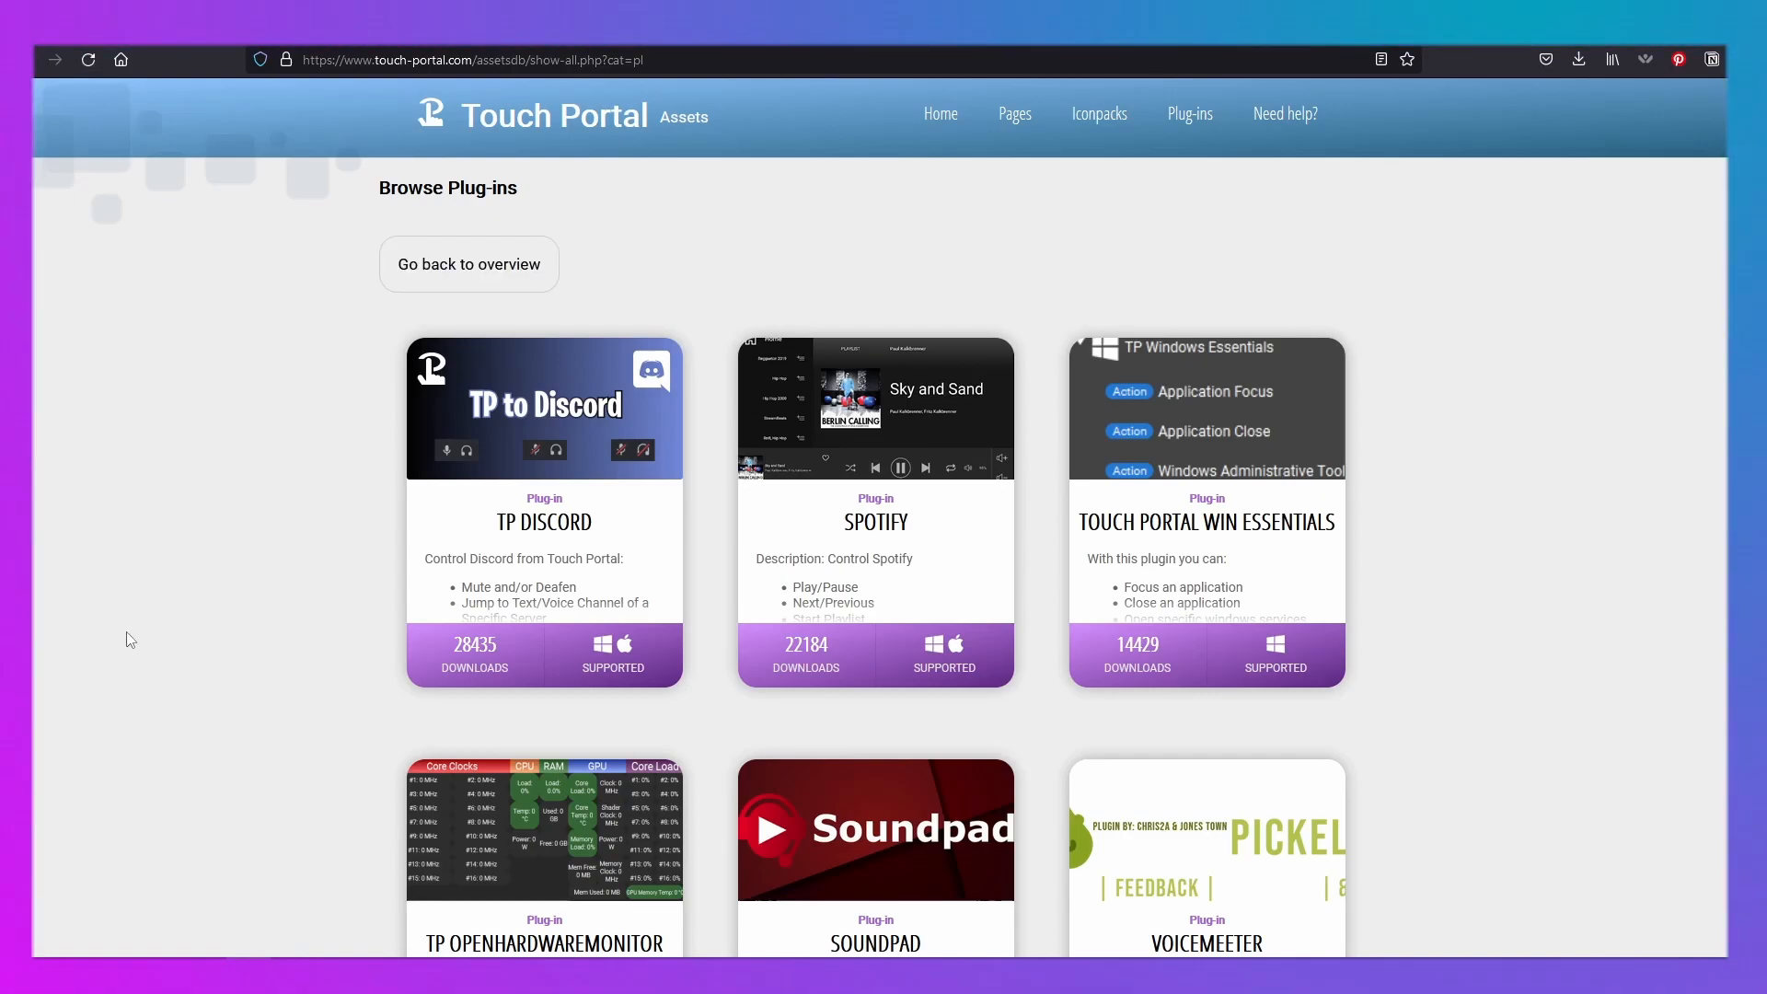
pyautogui.scroll(-3)
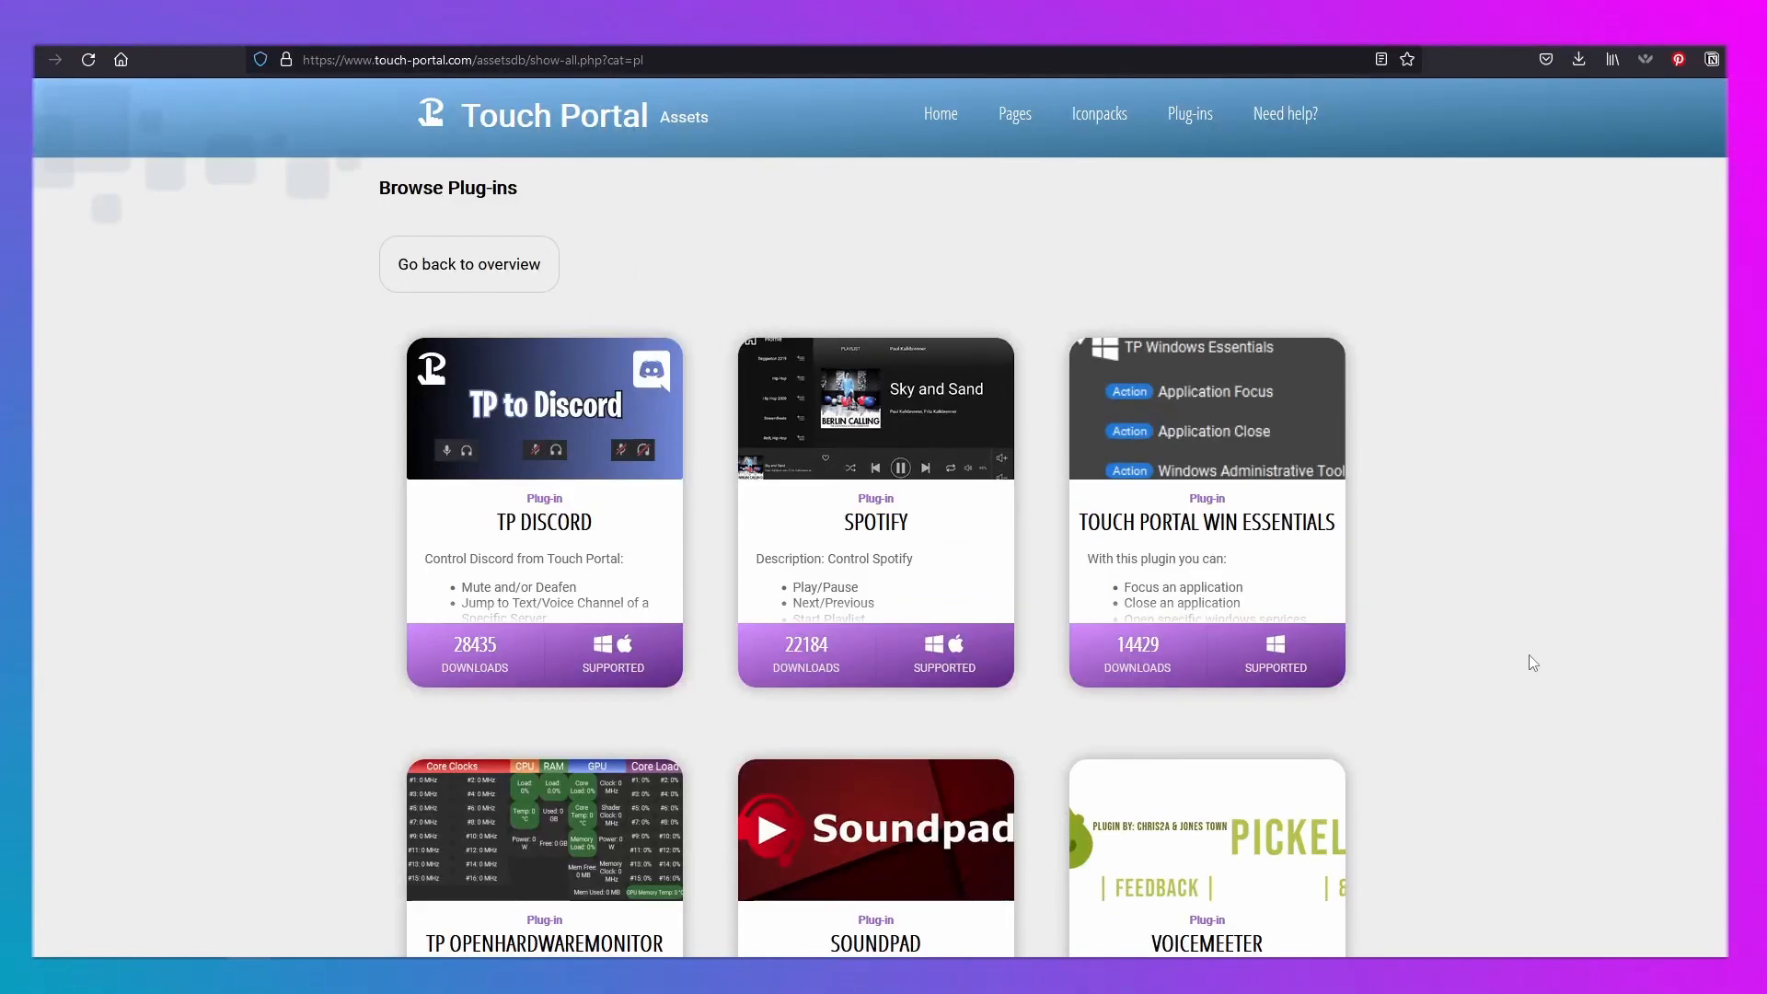
pyautogui.moveTo(1482, 661)
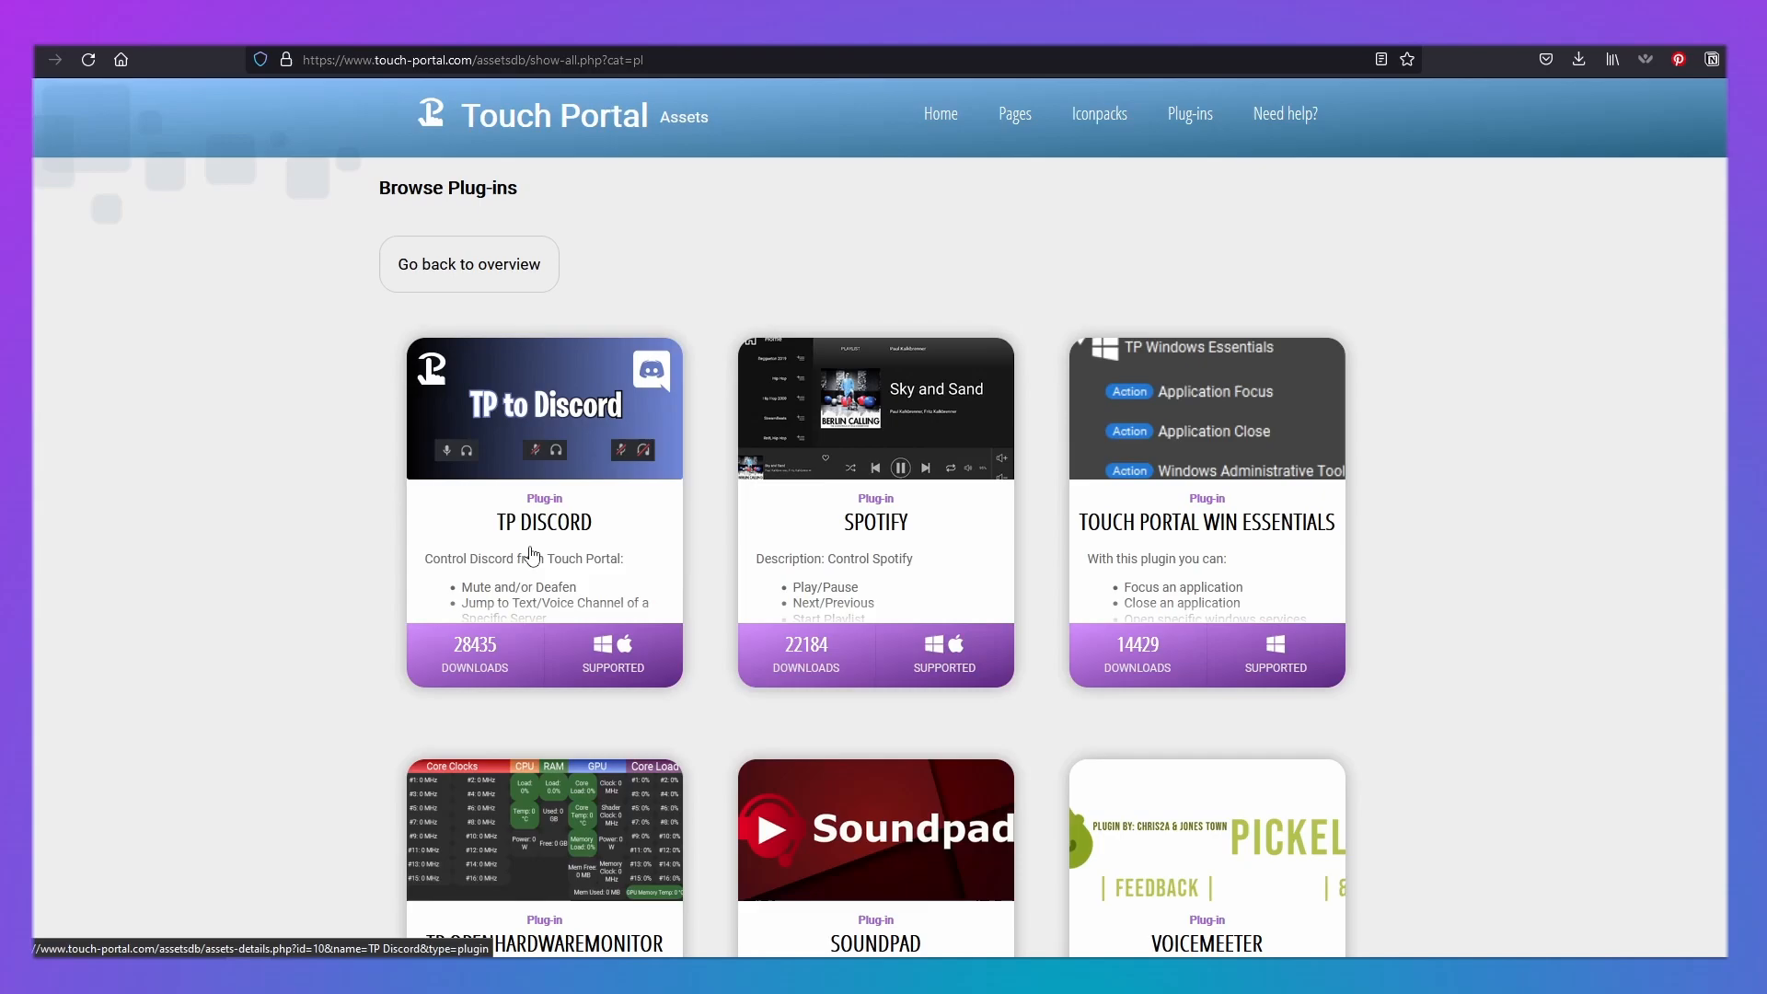
pyautogui.moveTo(941, 542)
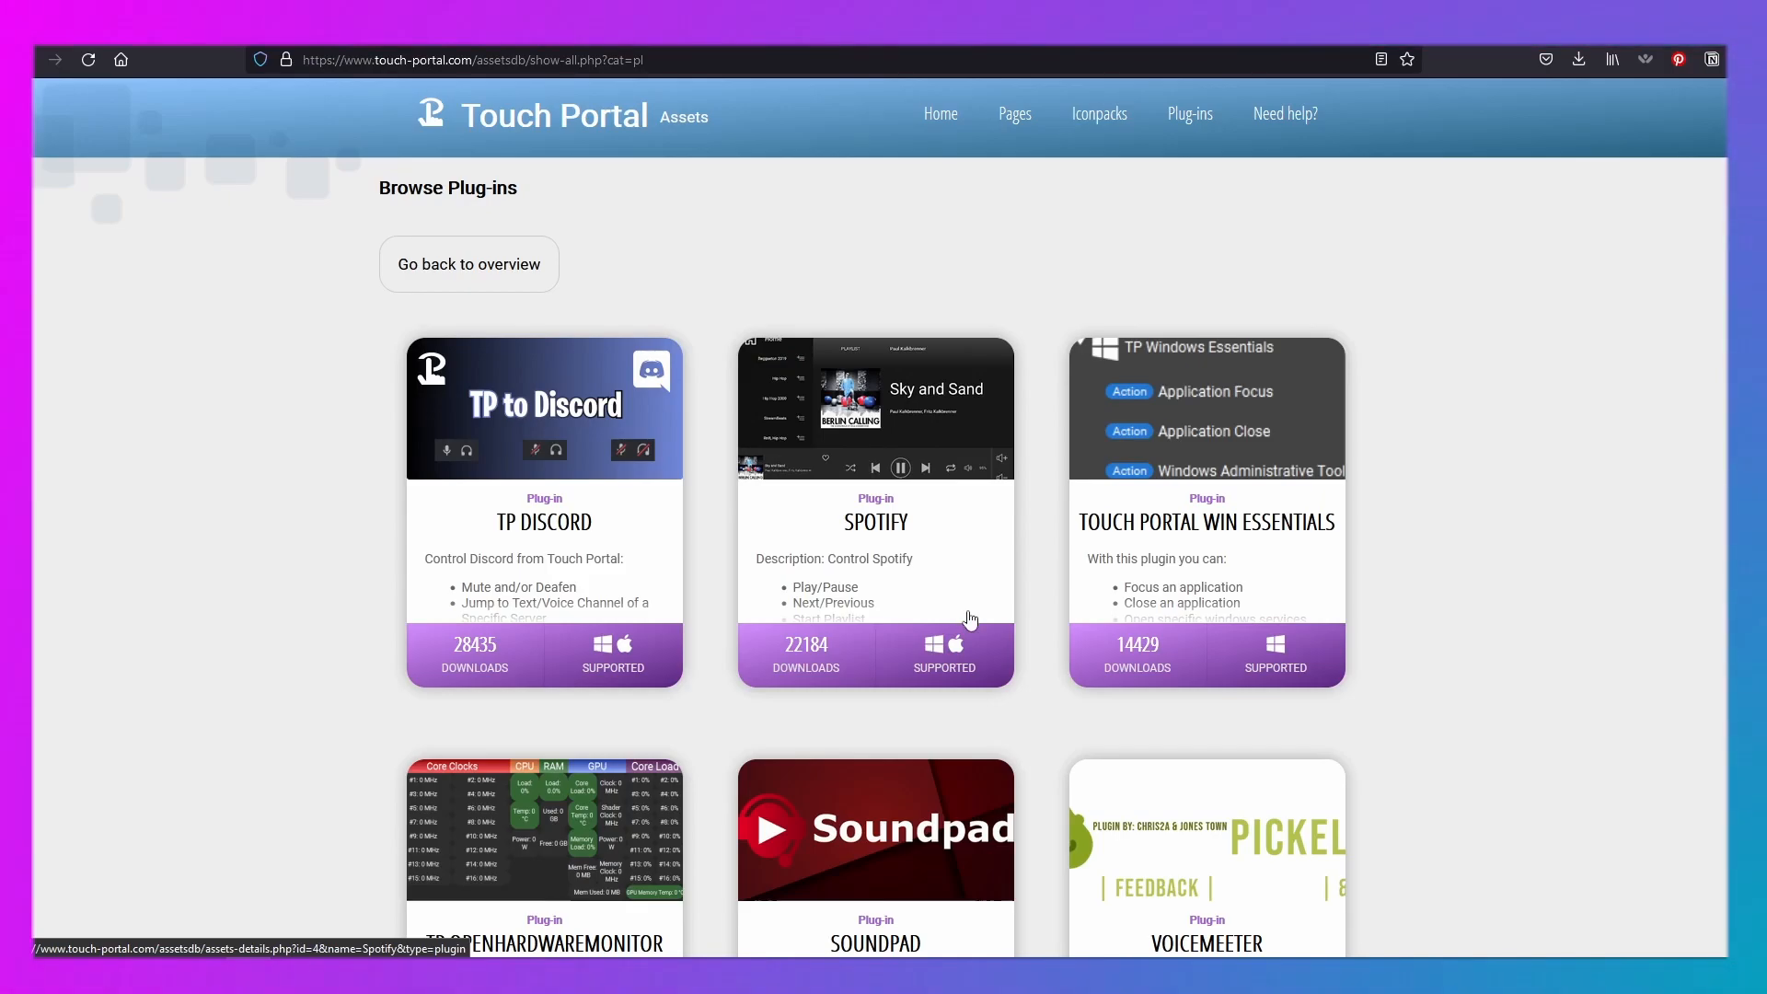
pyautogui.scroll(-3)
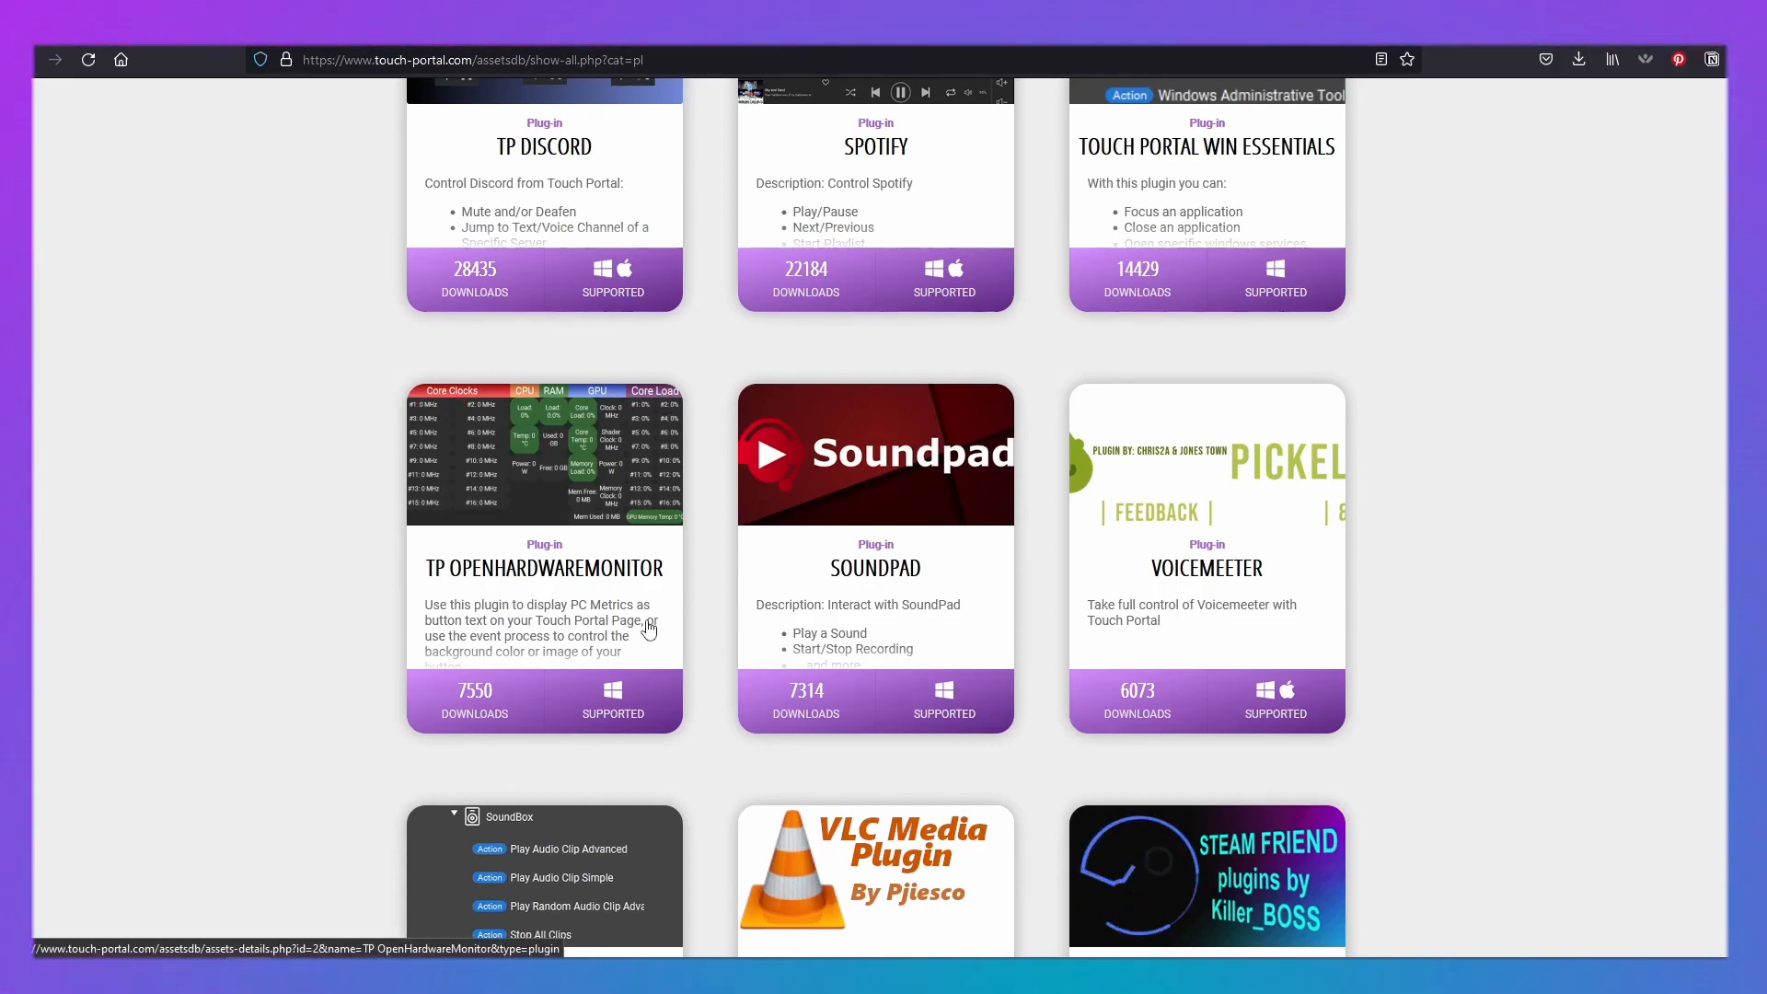
pyautogui.moveTo(716, 657)
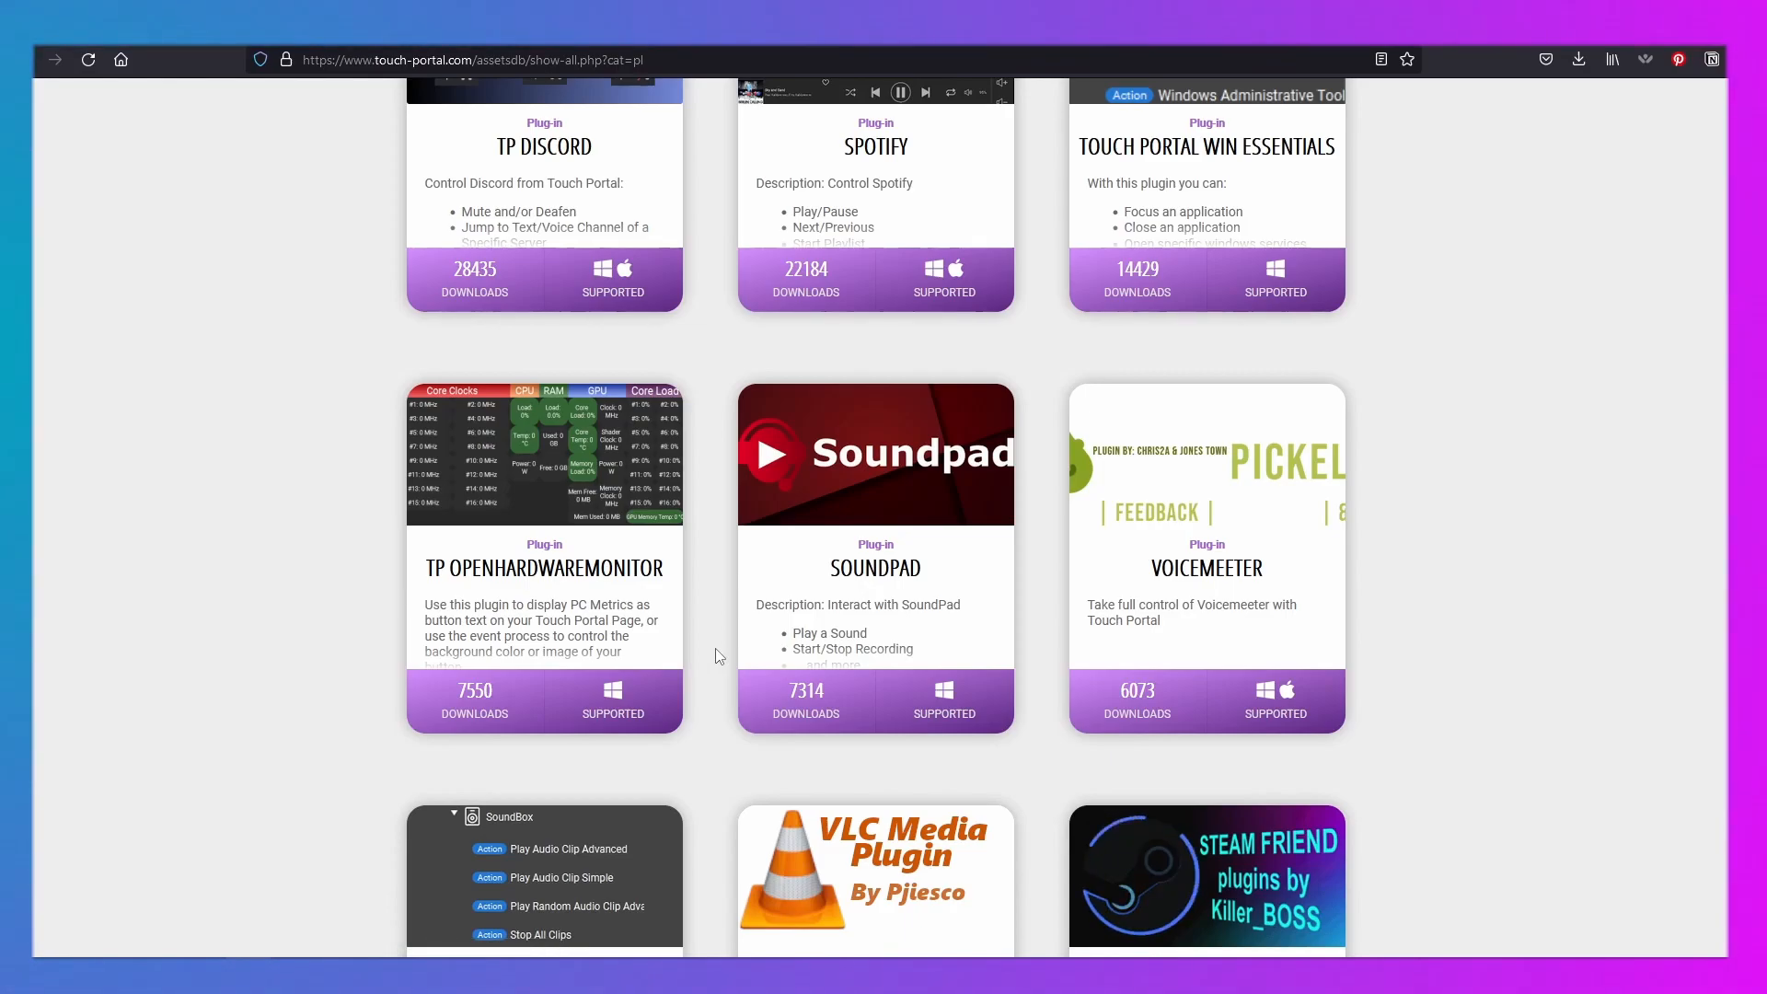
pyautogui.scroll(-3)
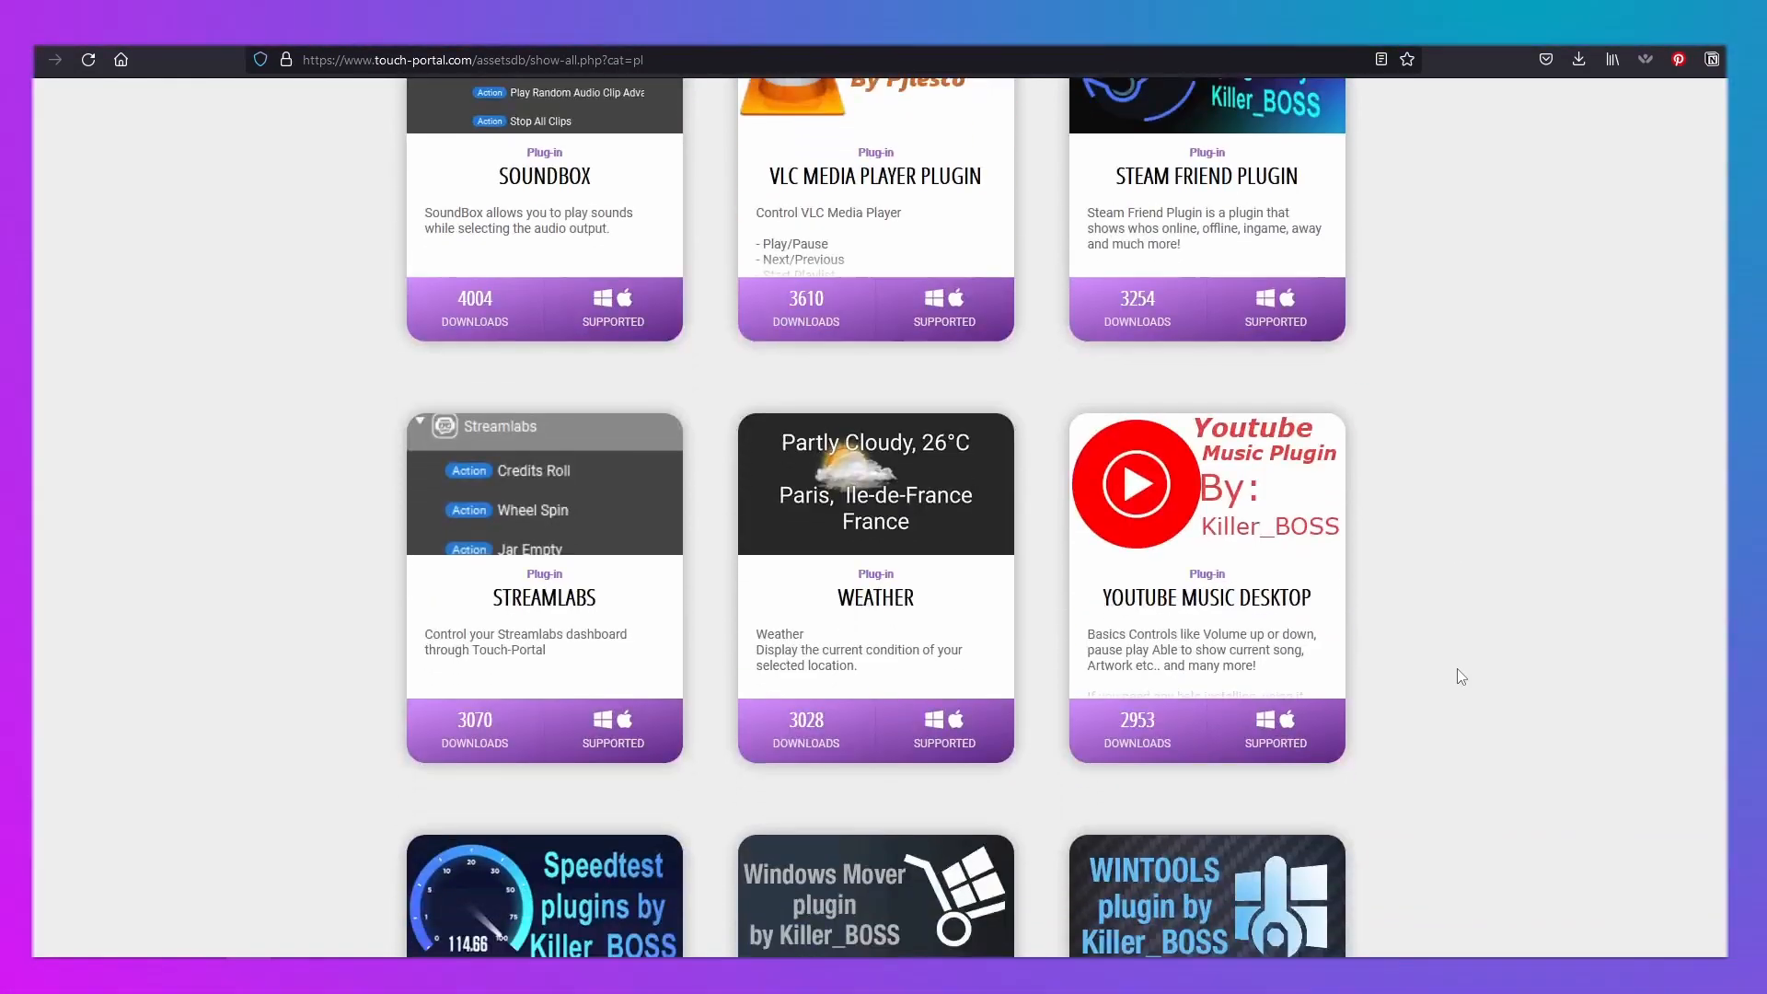
pyautogui.scroll(-3)
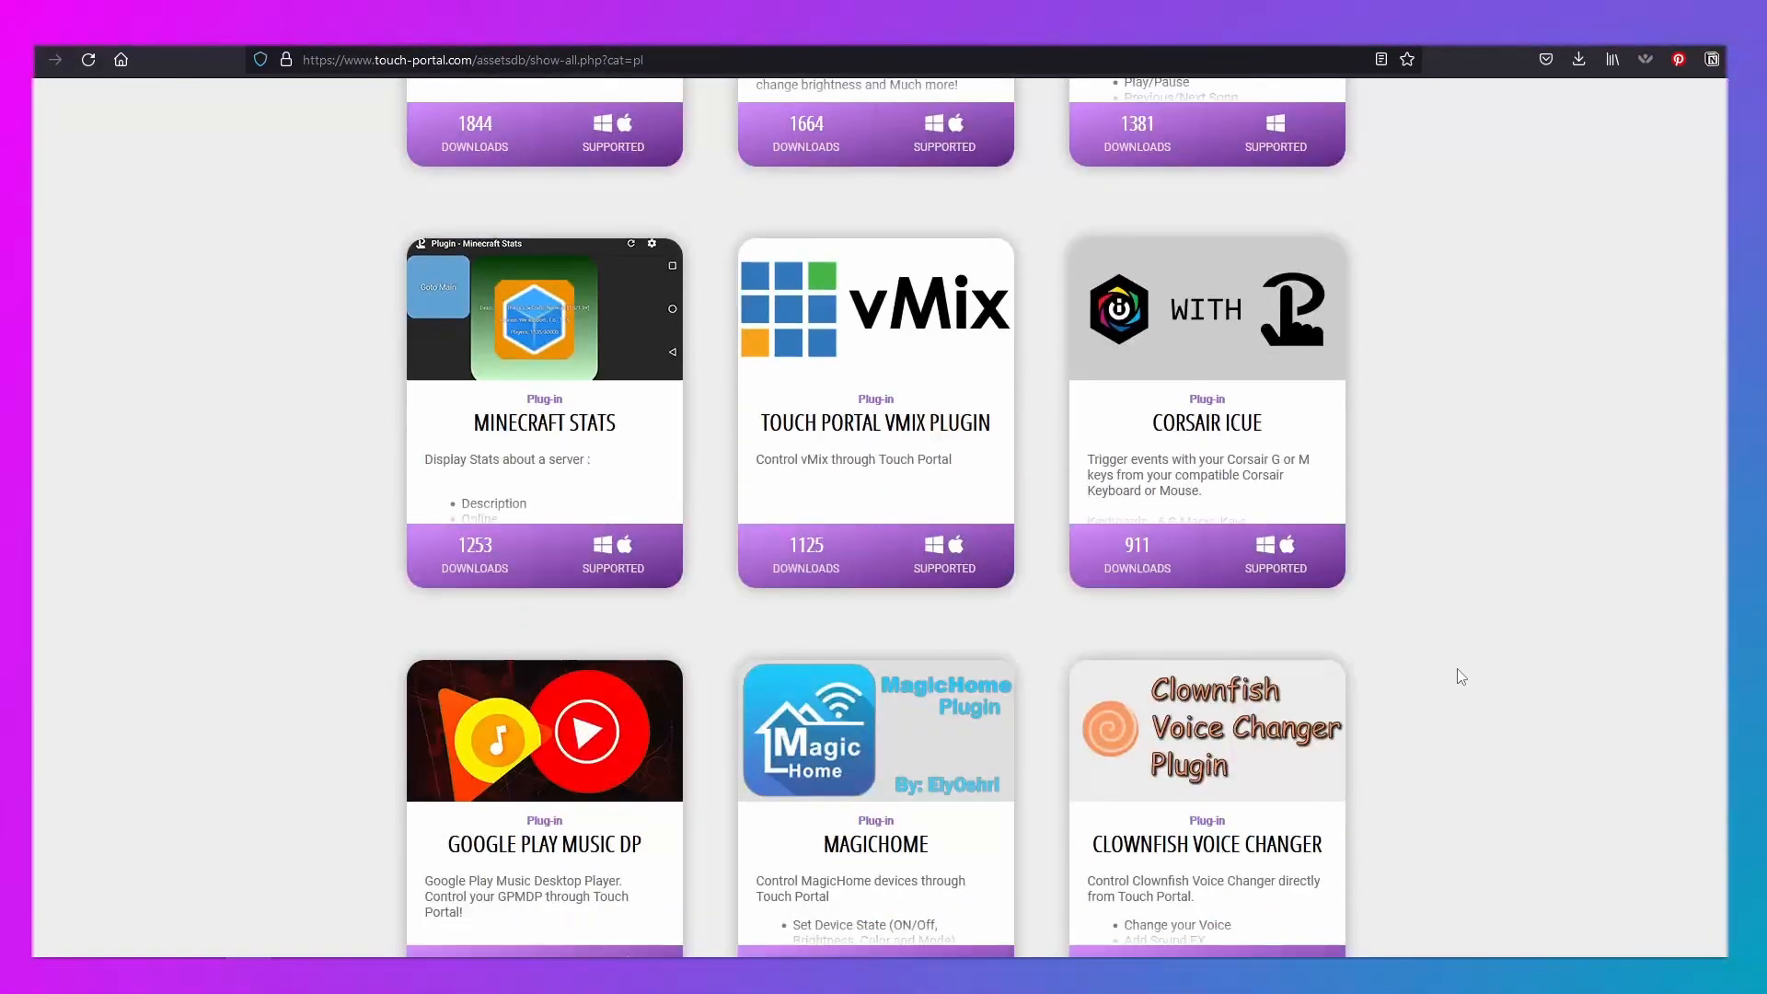
pyautogui.scroll(-3)
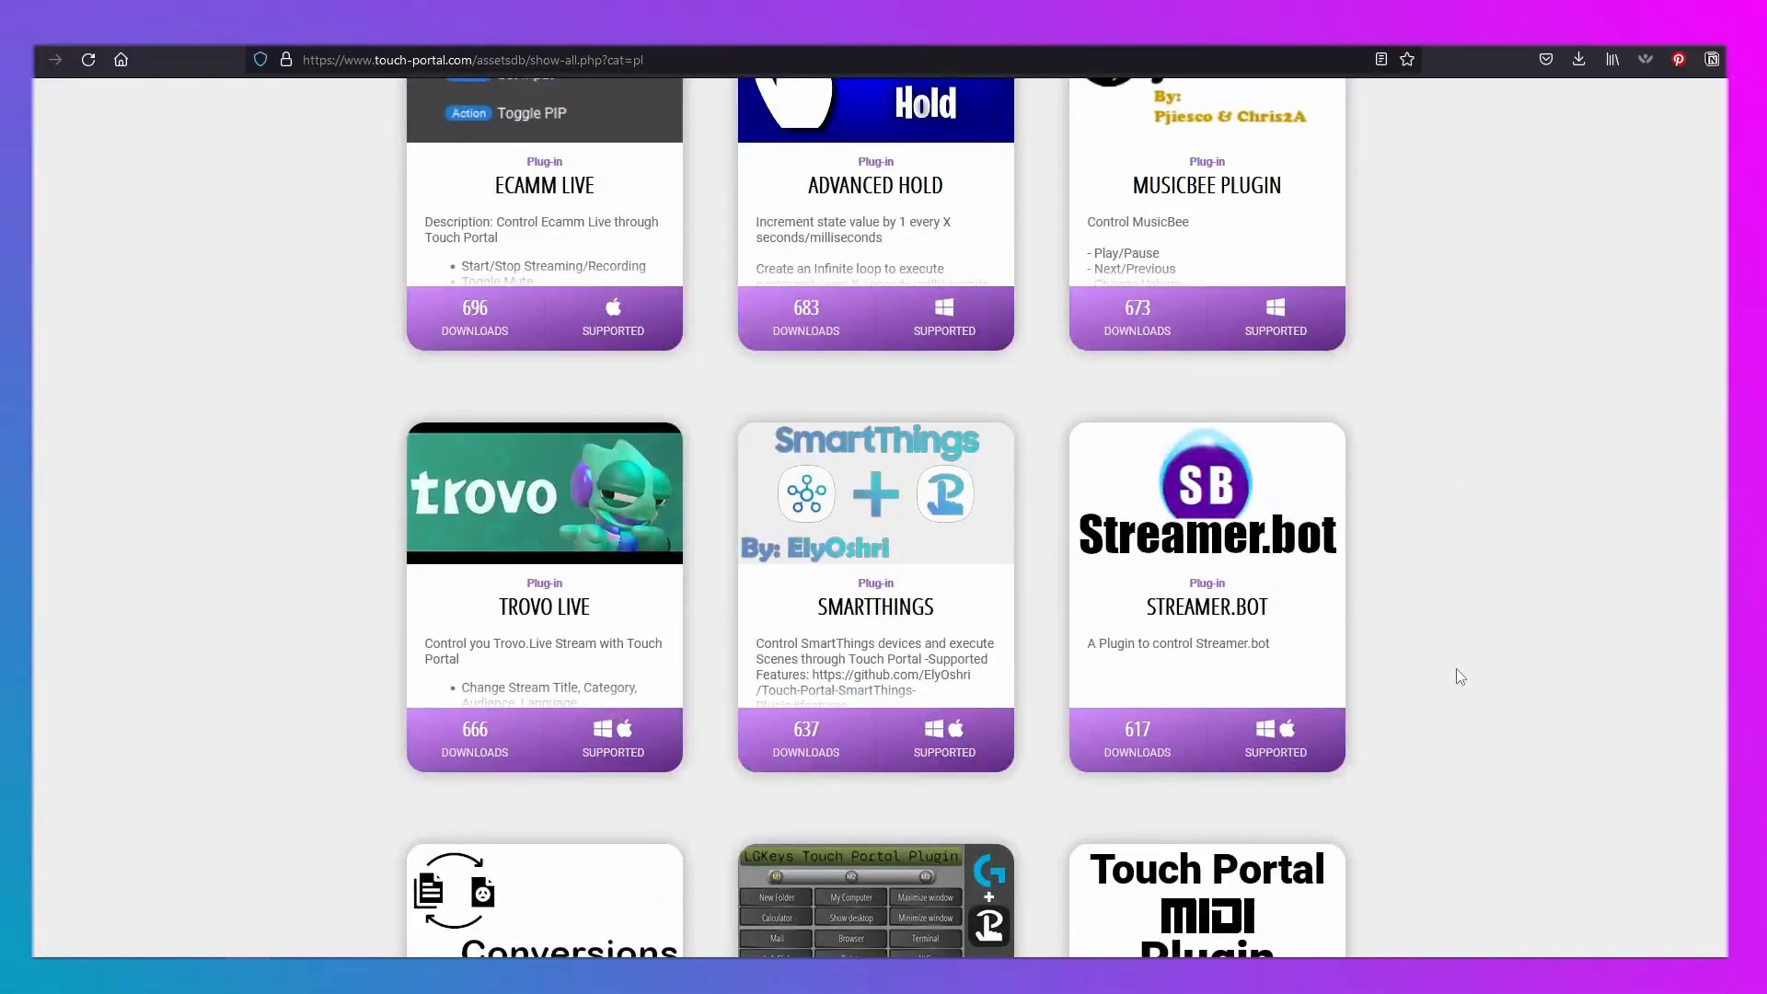
pyautogui.scroll(-3)
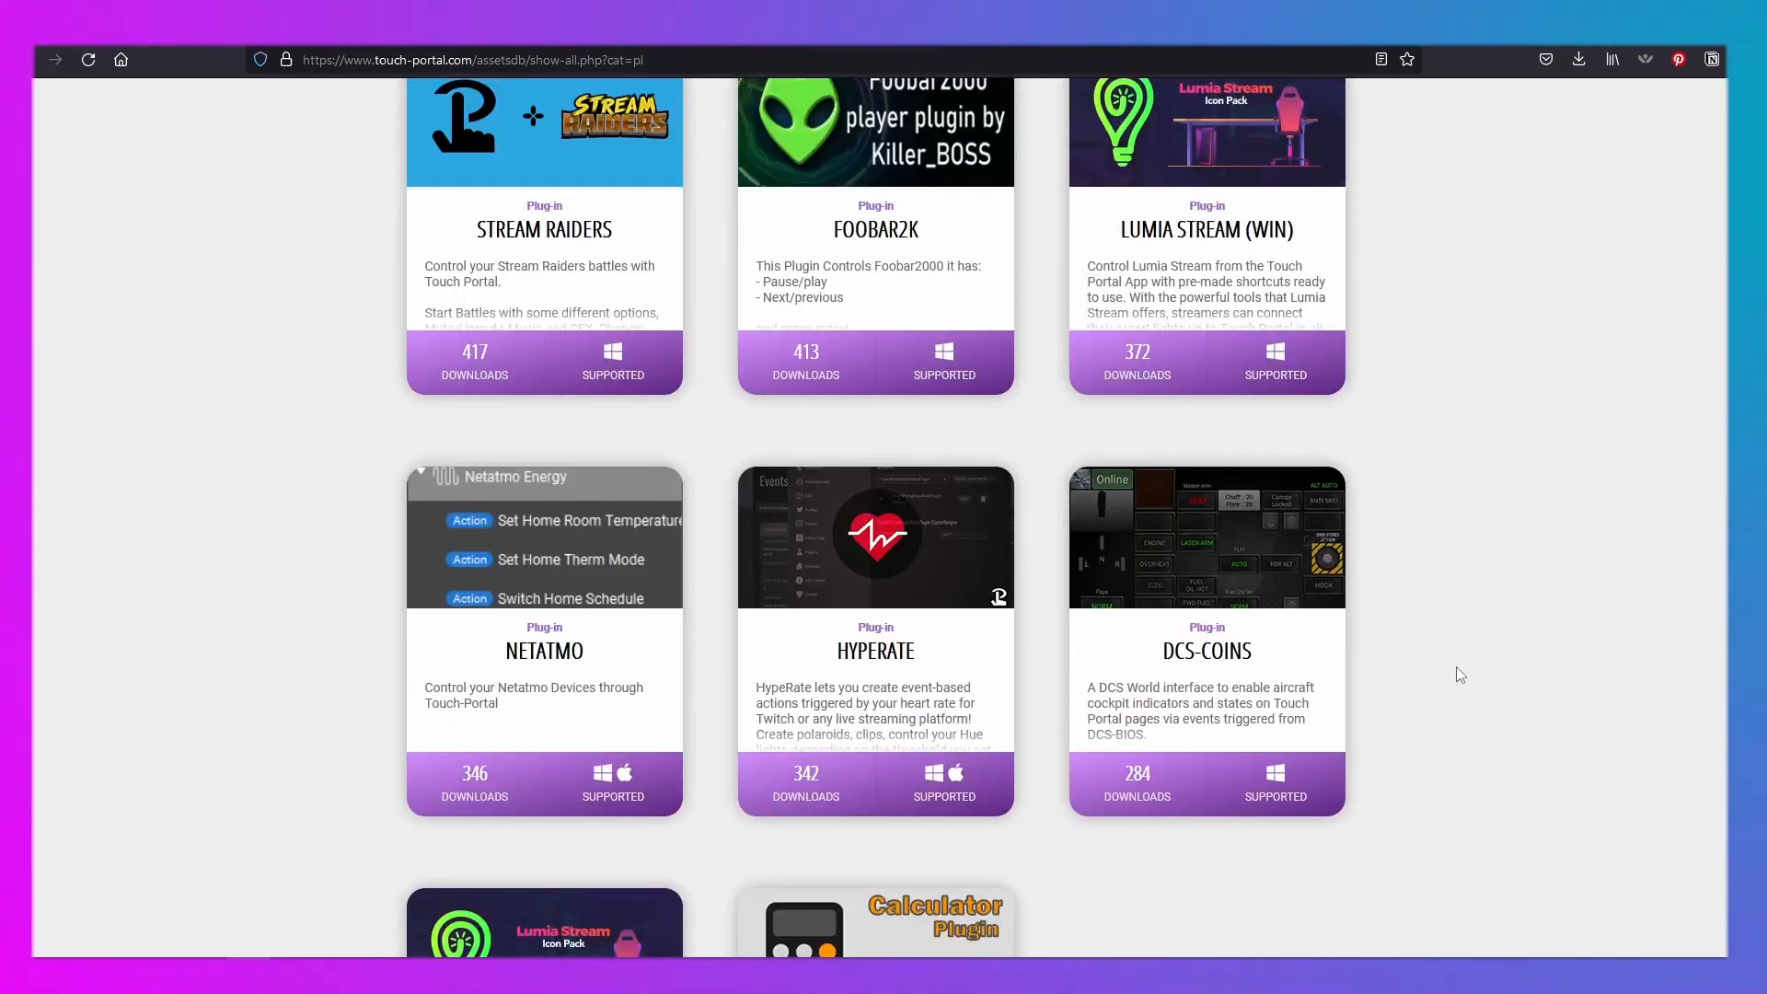
pyautogui.scroll(-3)
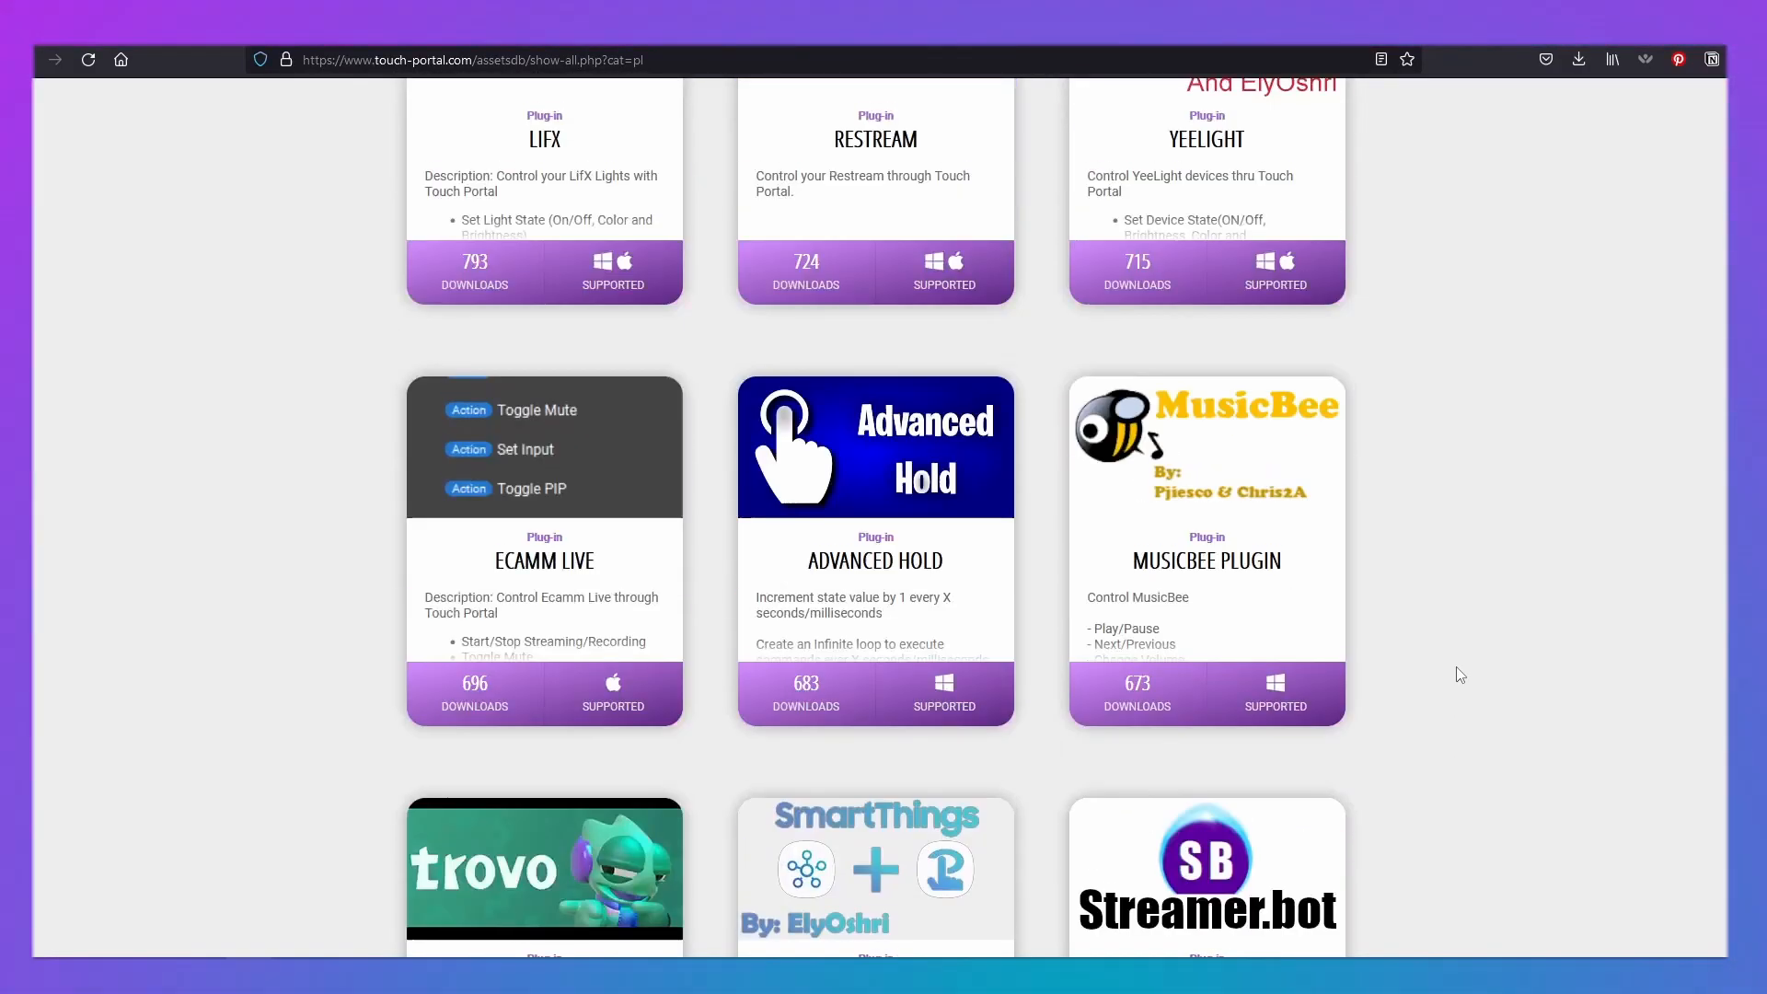
pyautogui.scroll(-3)
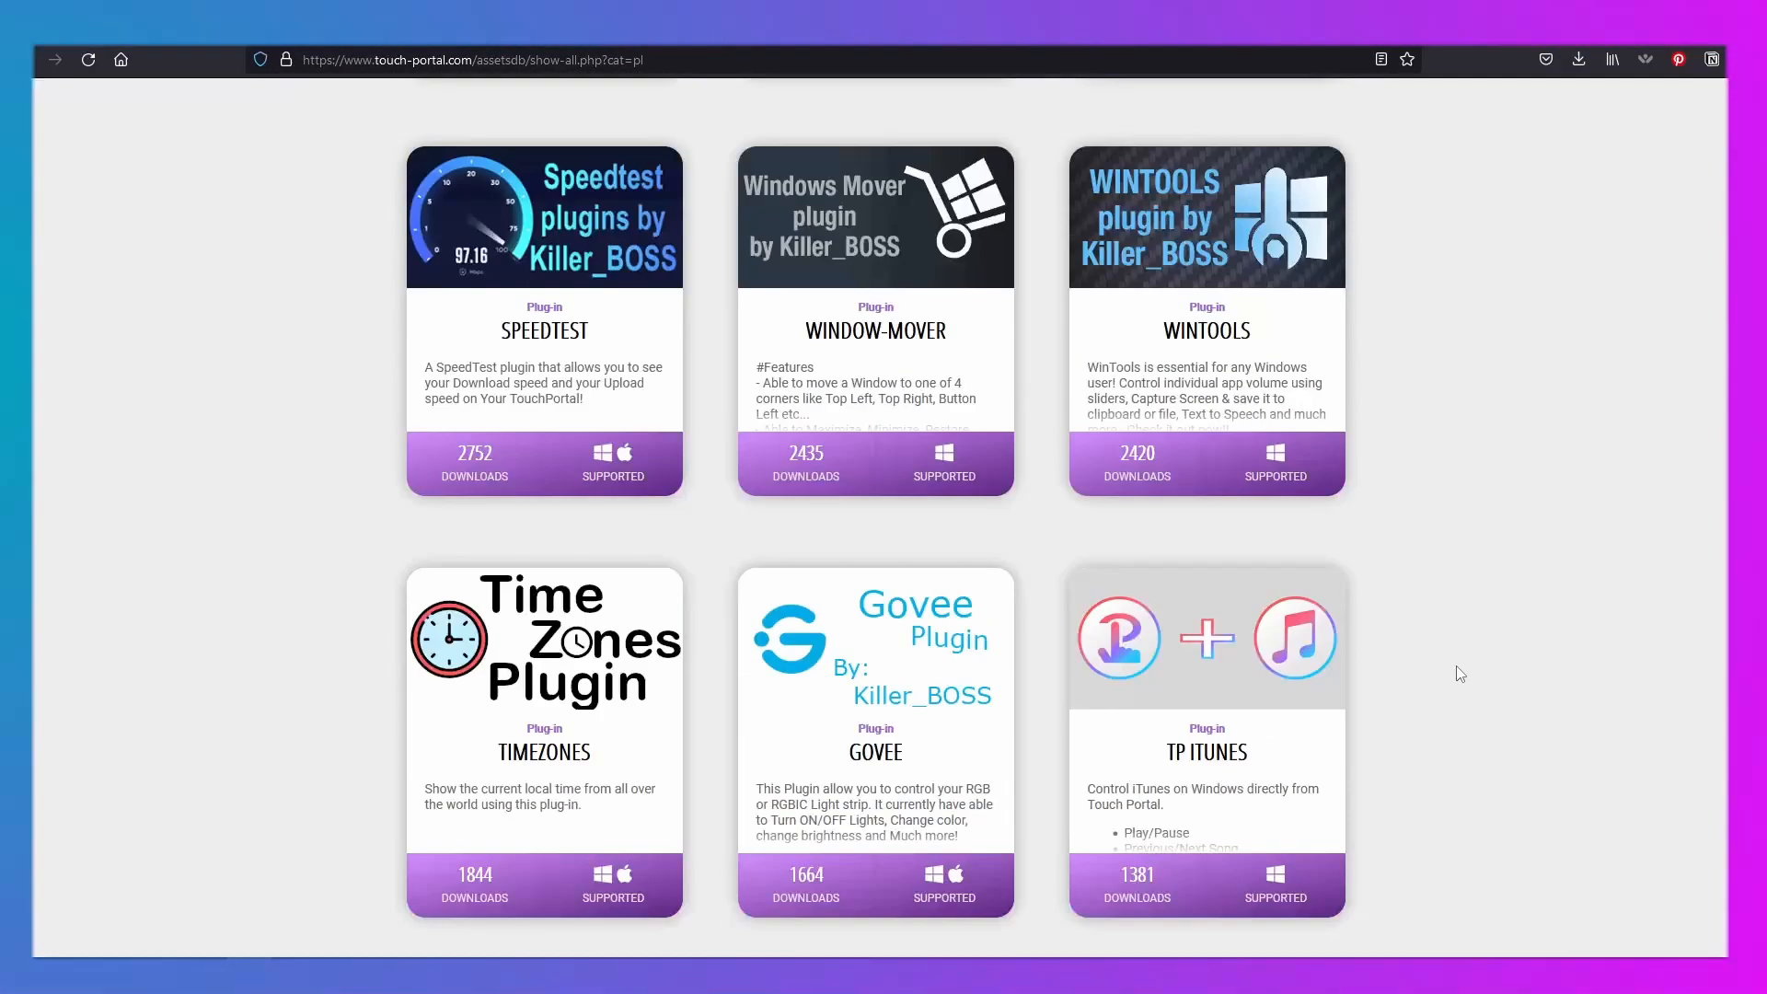
pyautogui.scroll(-3)
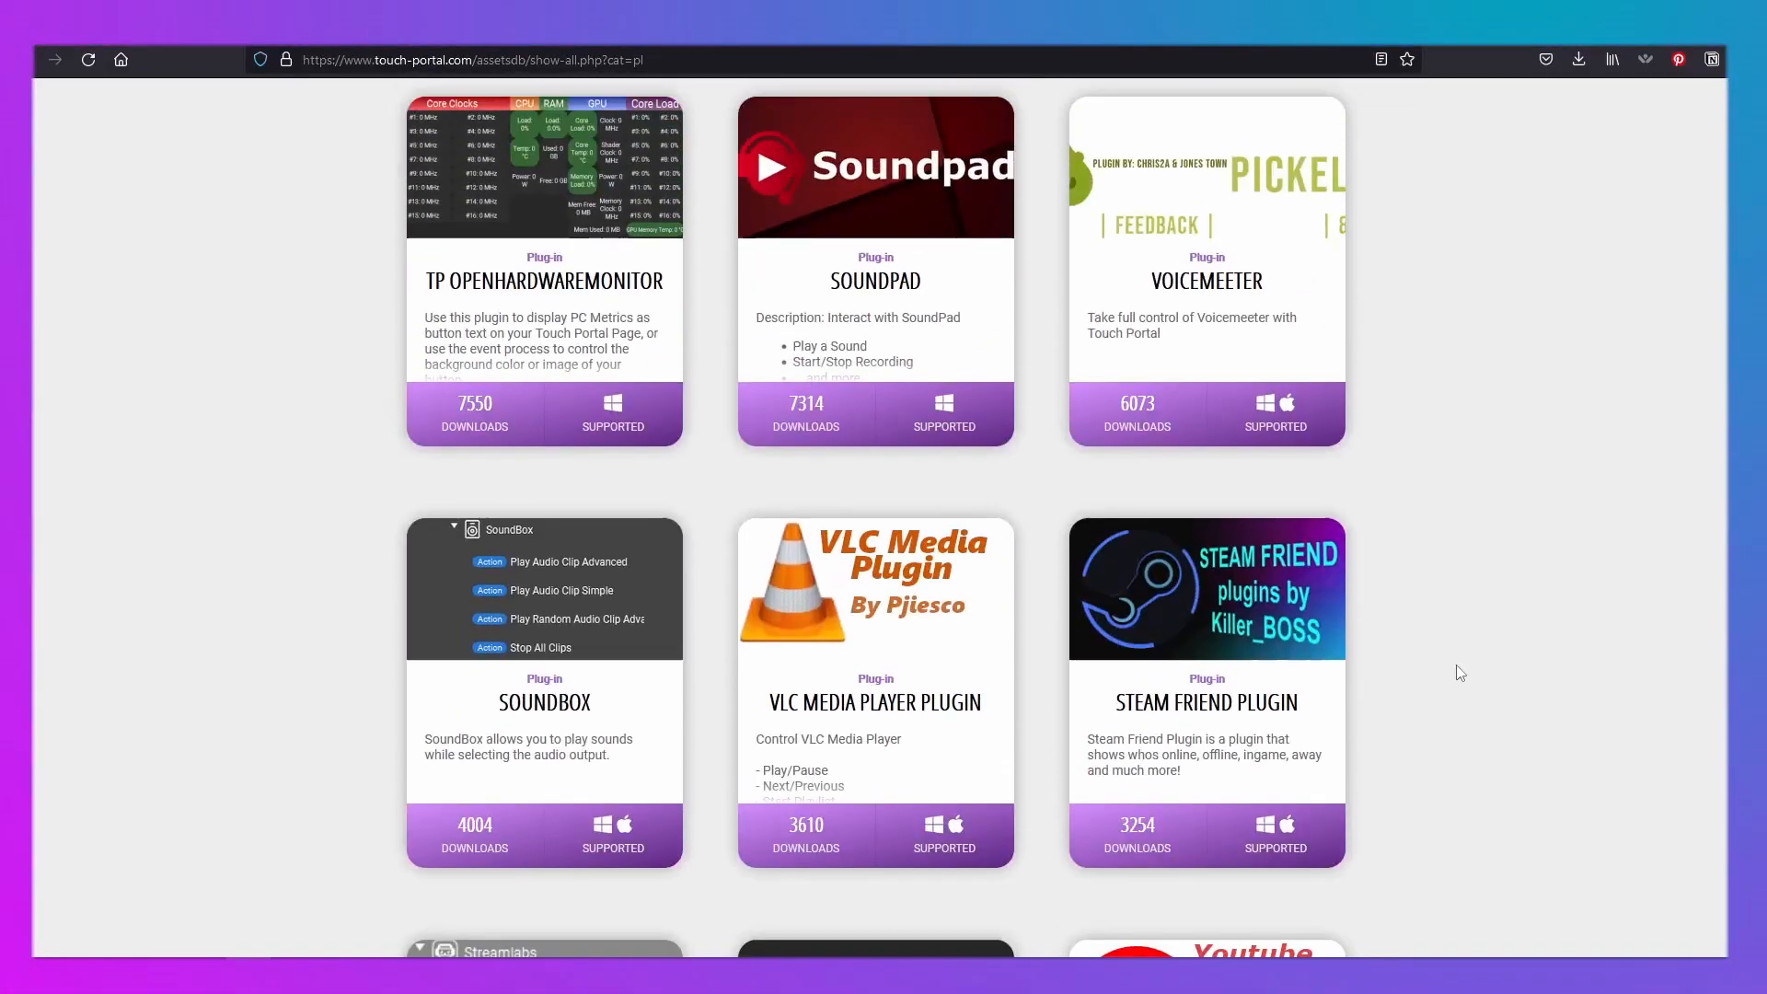
pyautogui.scroll(3)
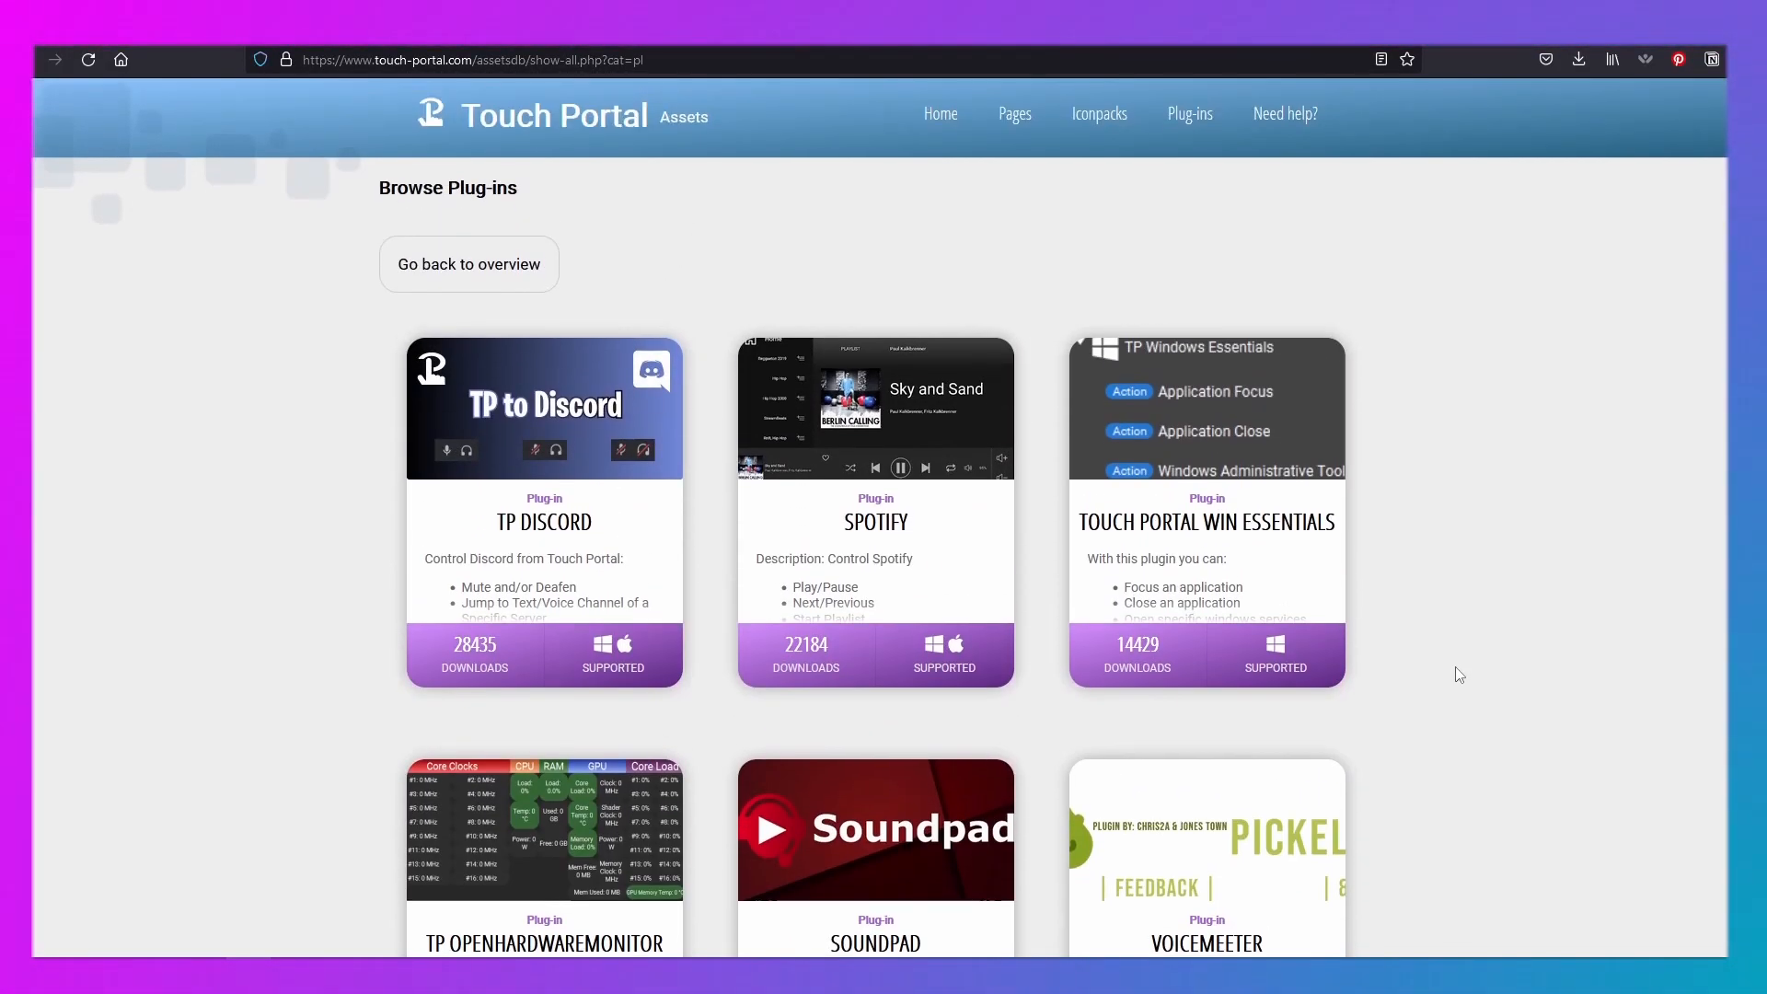
pyautogui.moveTo(1153, 235)
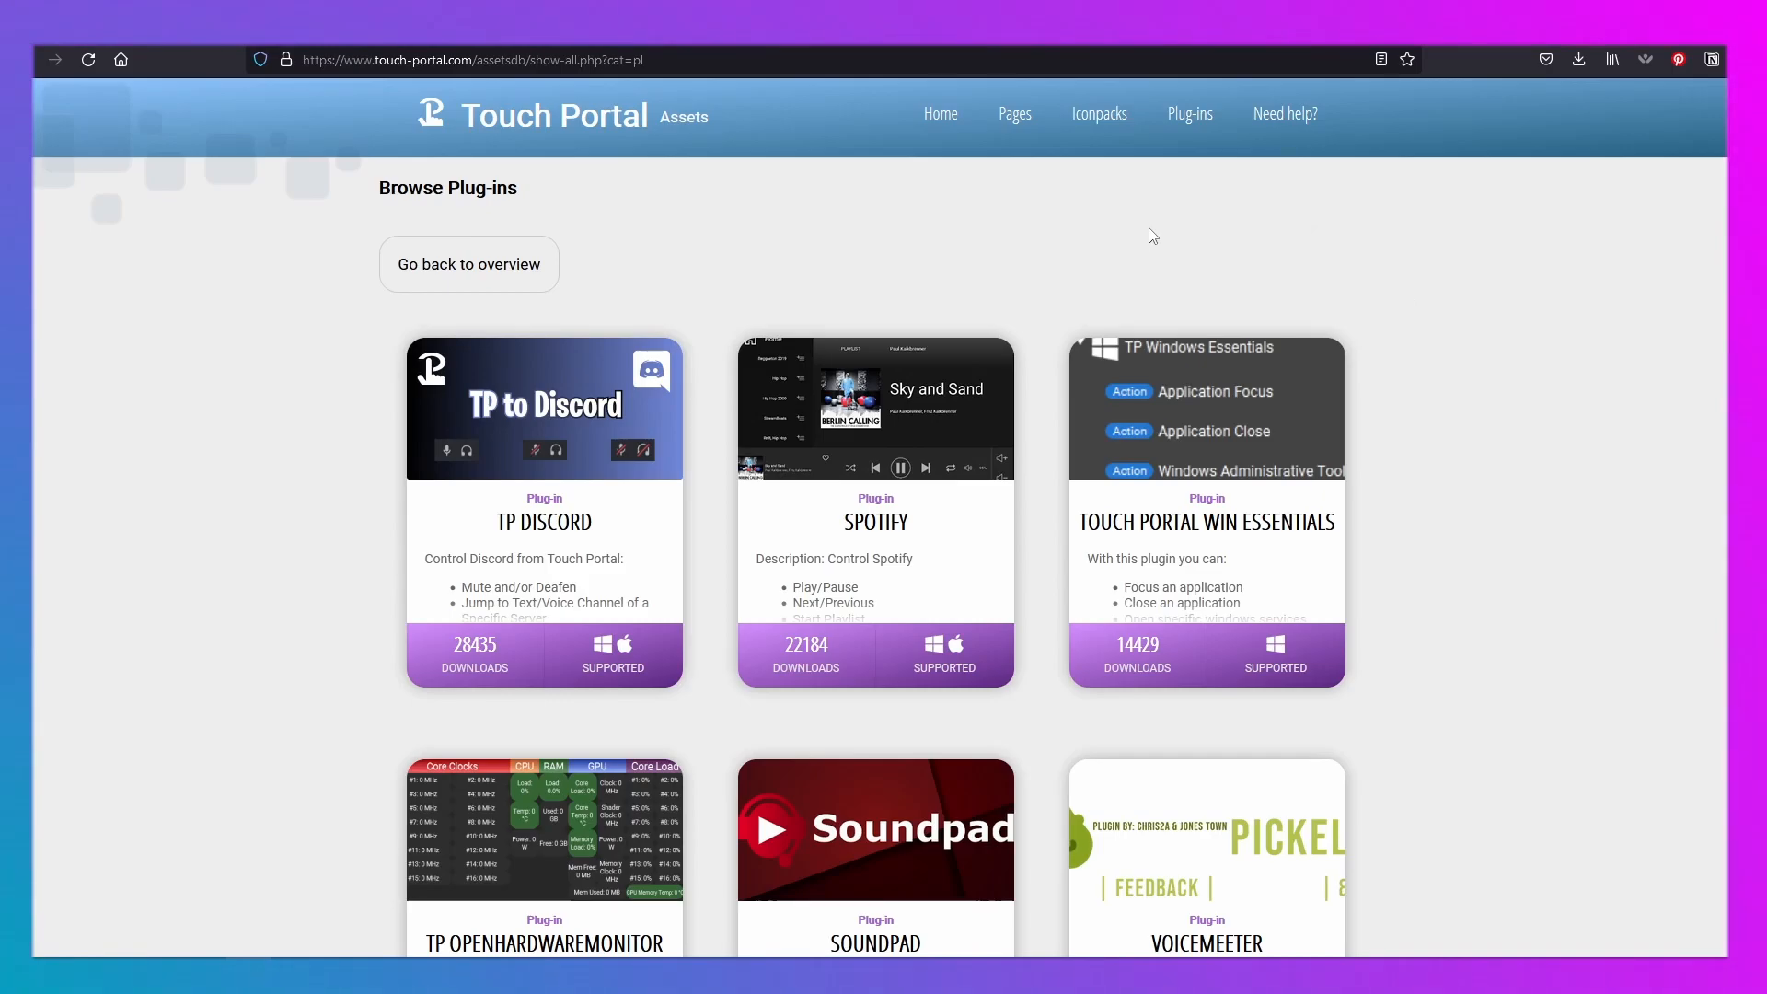
pyautogui.moveTo(1418, 520)
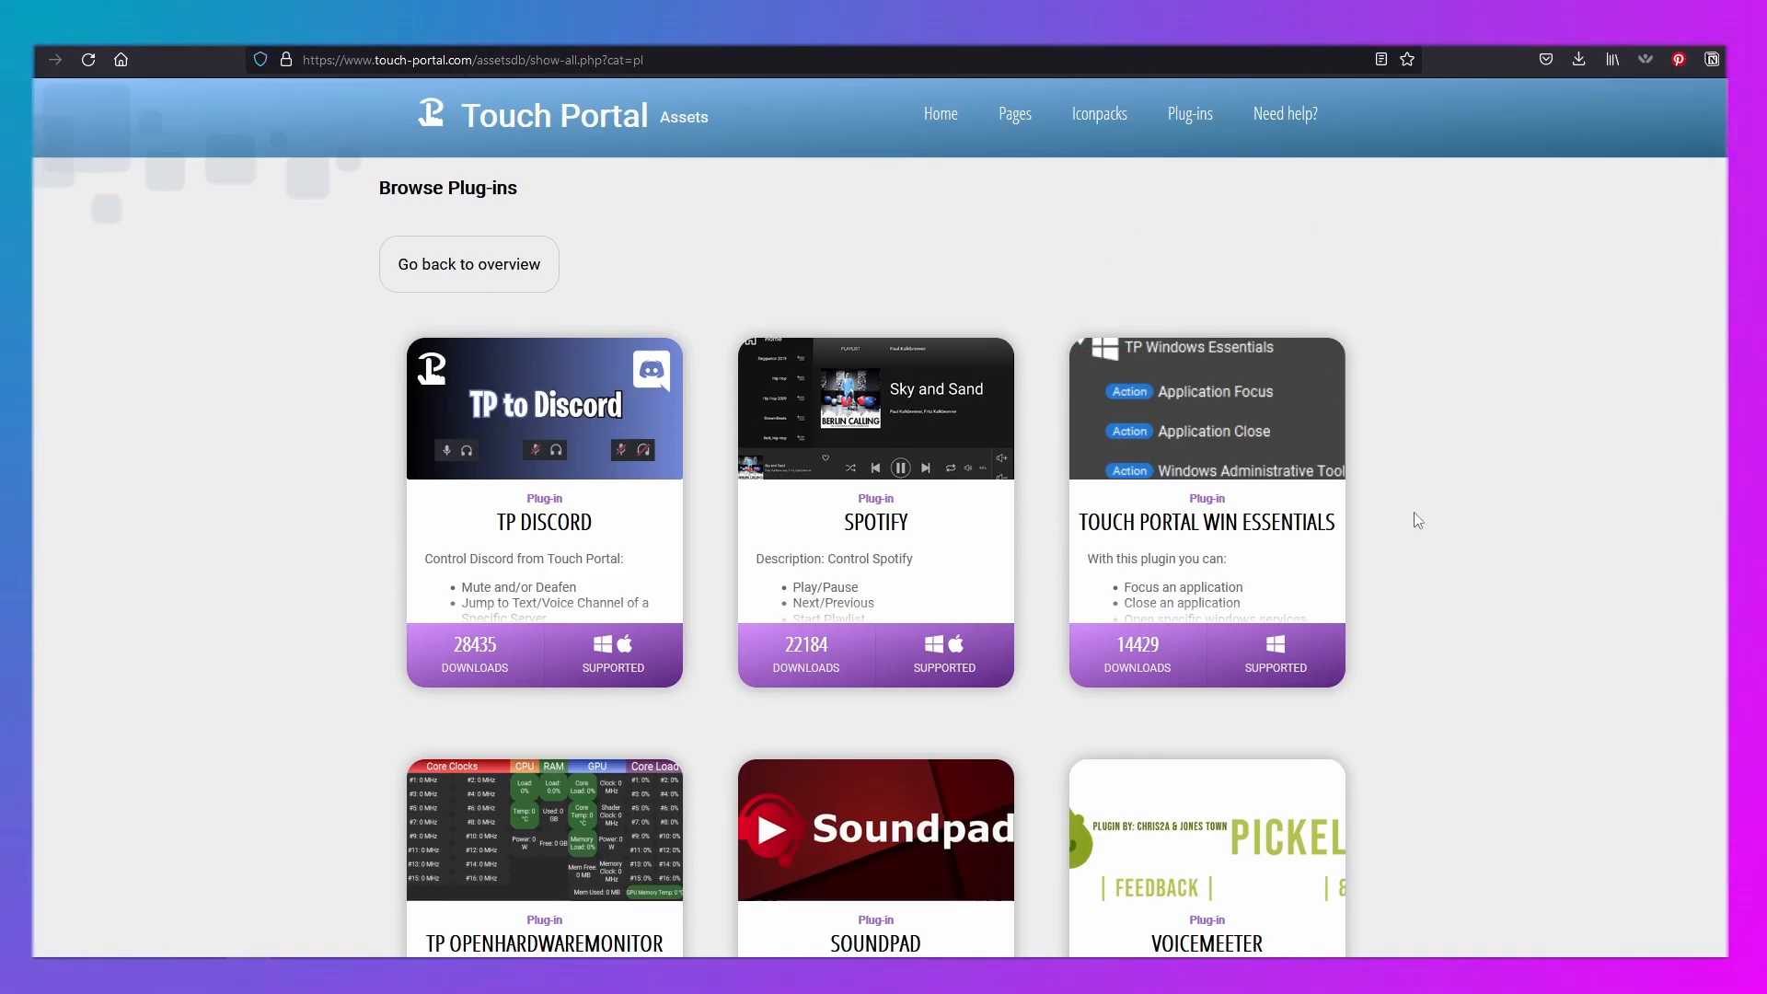
pyautogui.moveTo(1153, 224)
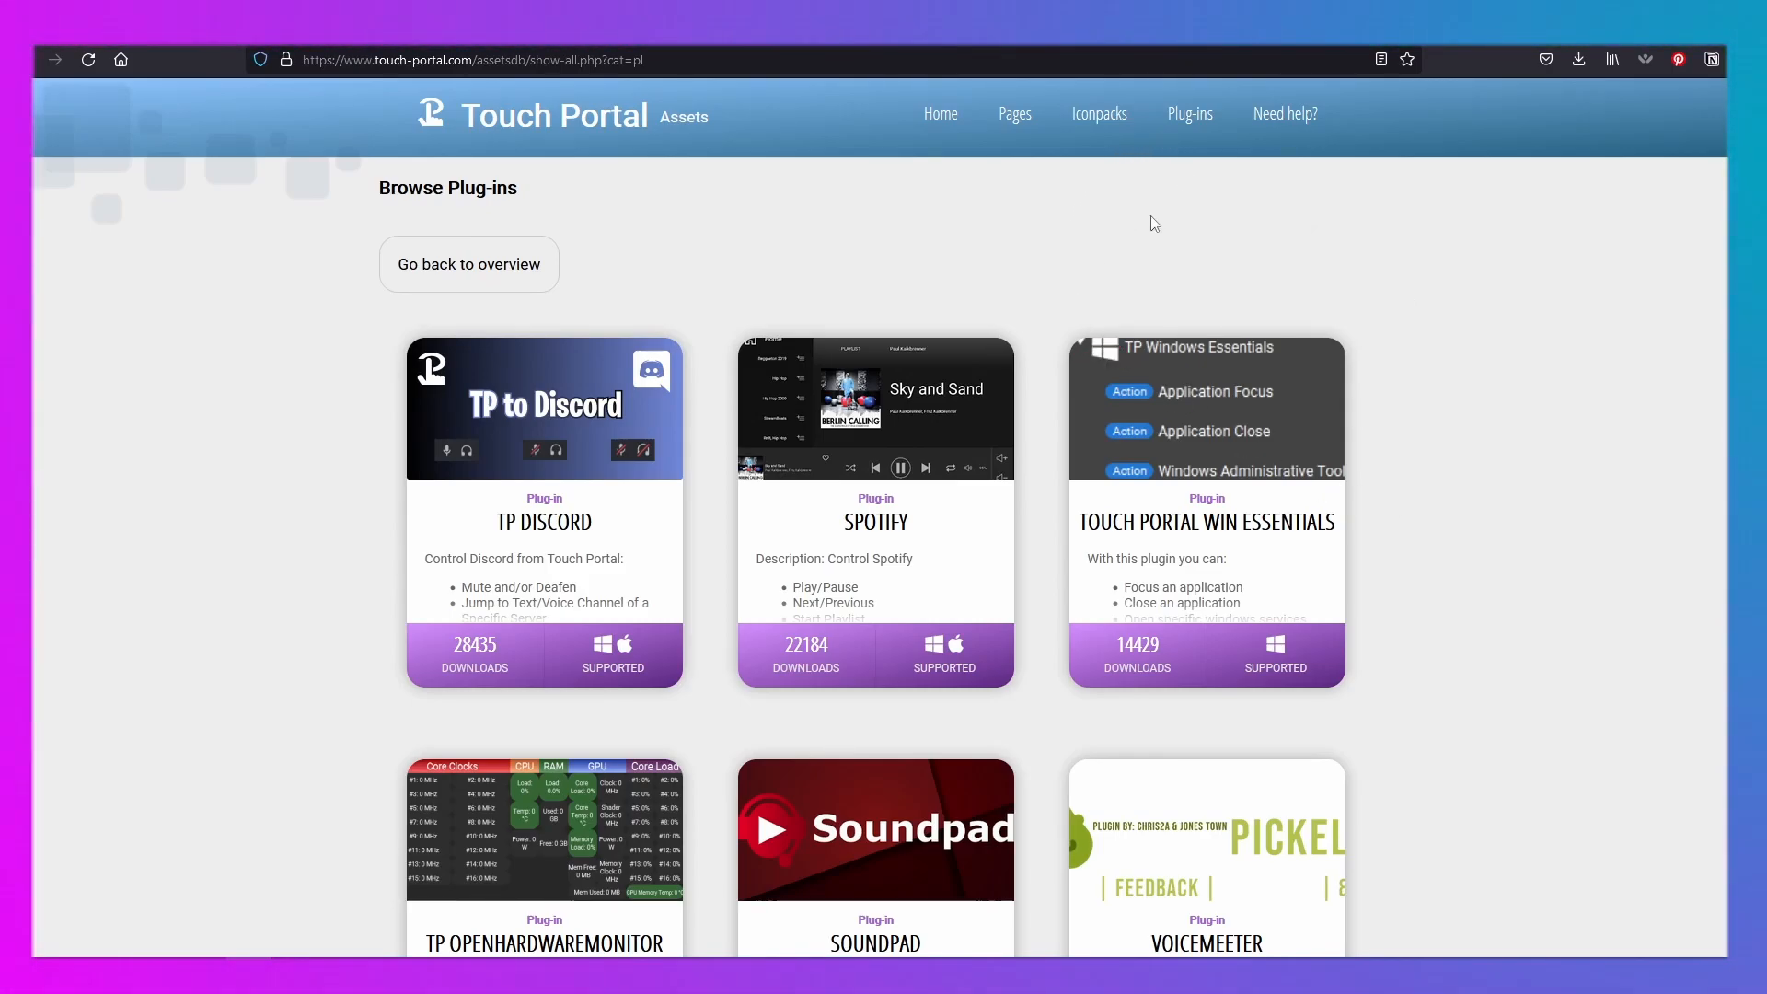
pyautogui.moveTo(1038, 129)
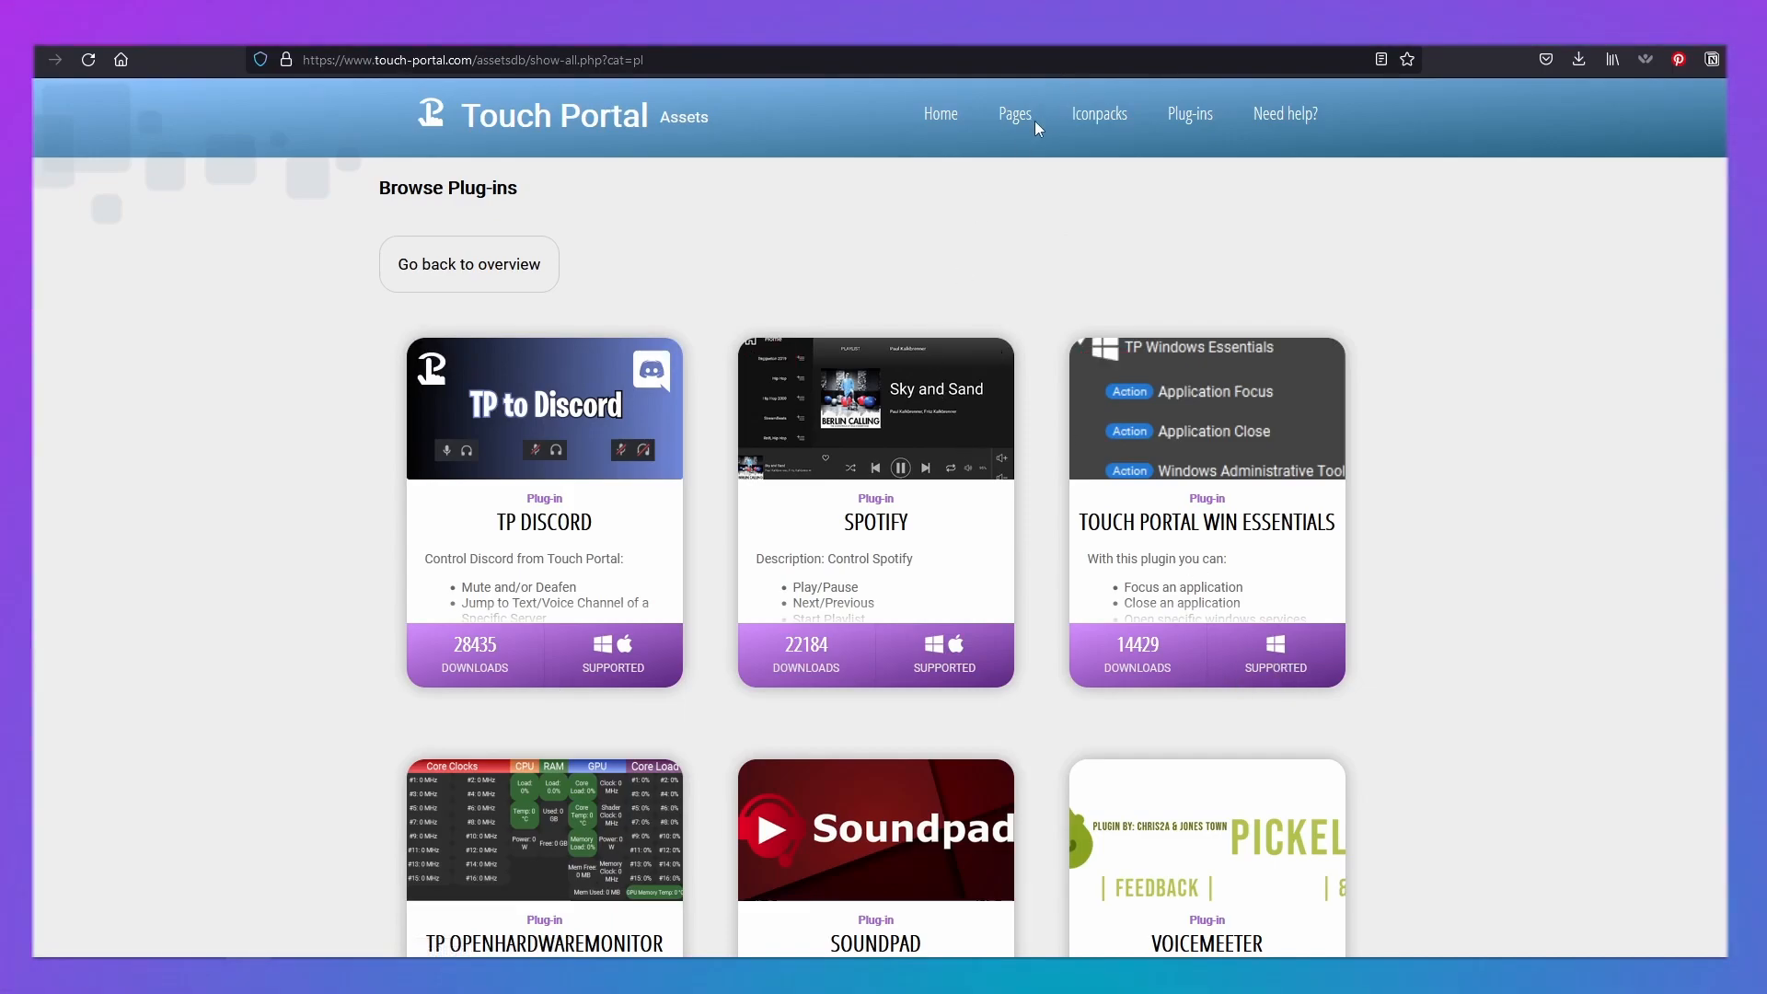
pyautogui.moveTo(1514, 657)
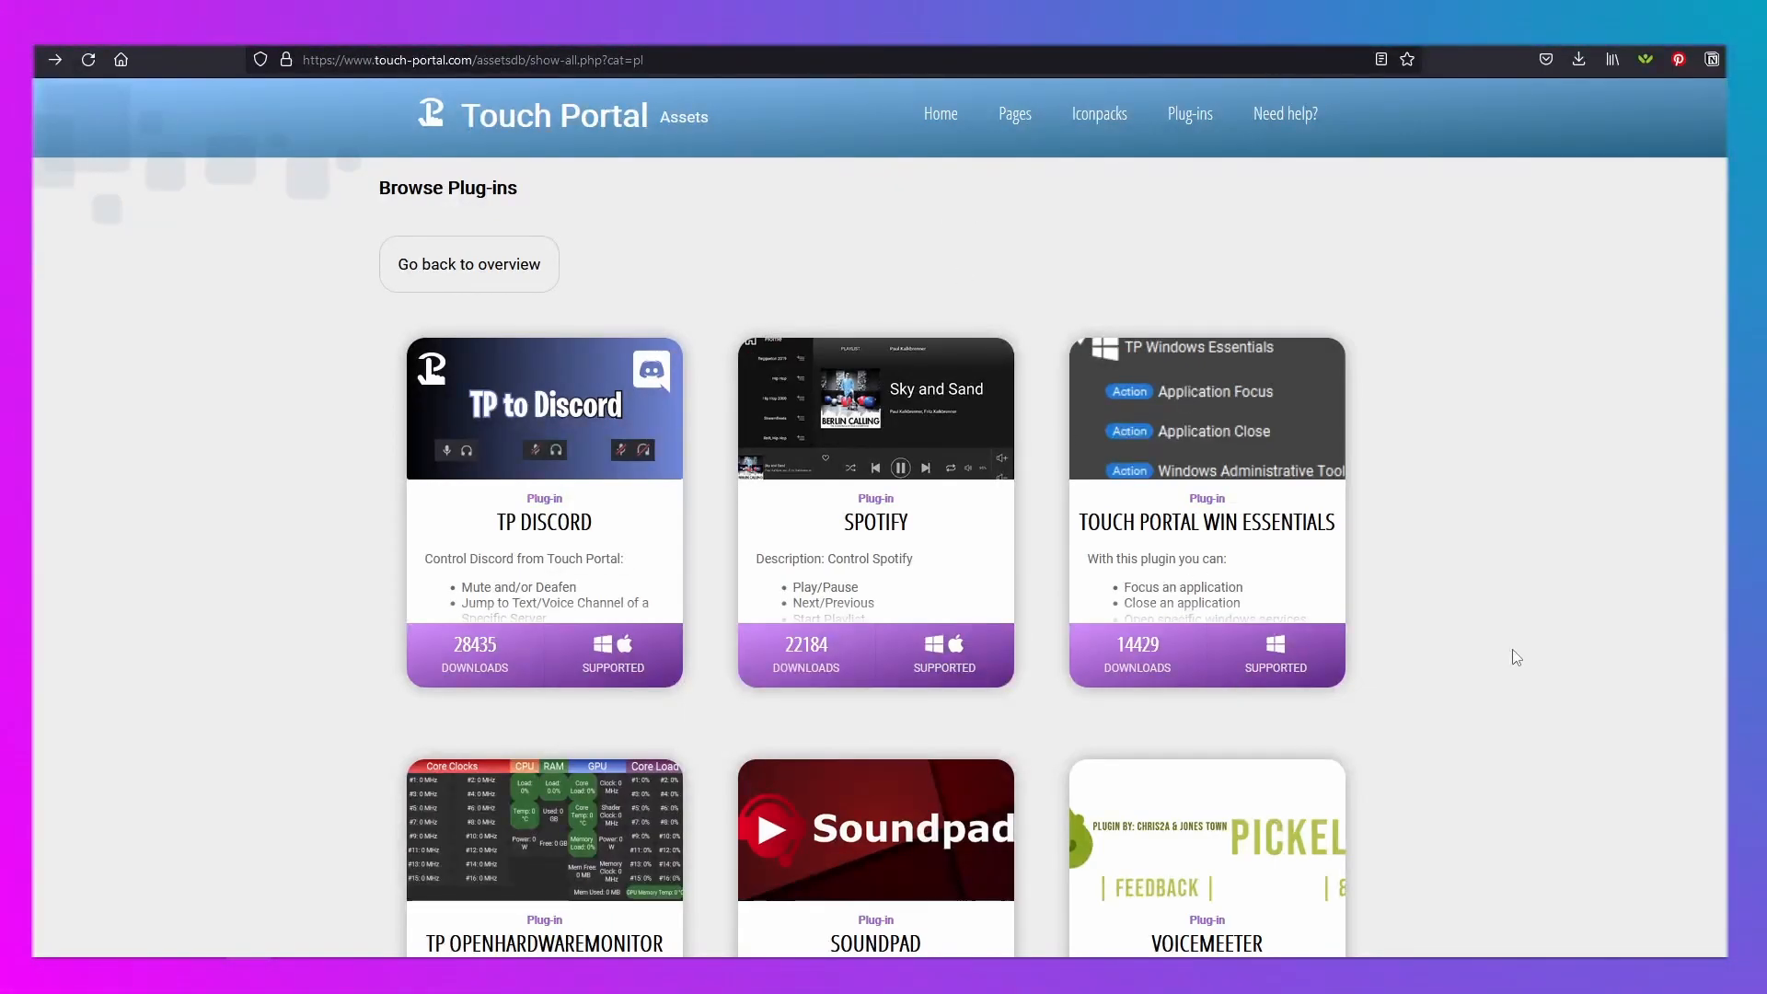
pyautogui.moveTo(1509, 663)
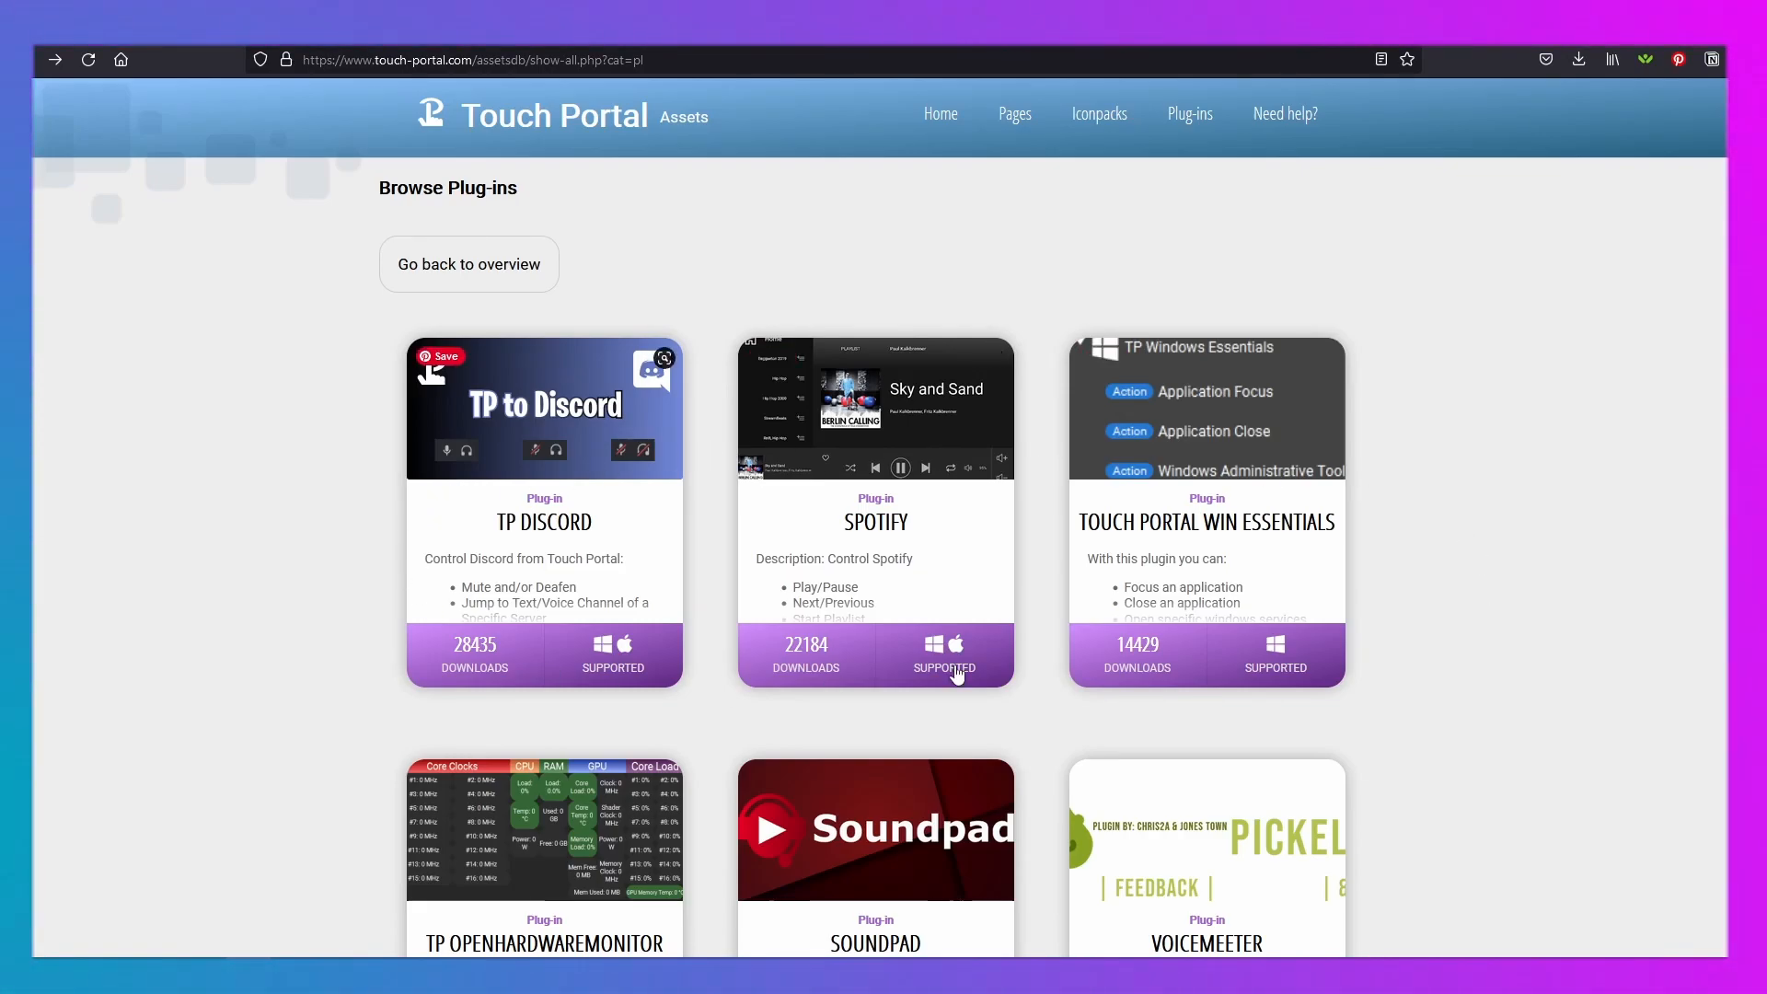
# - Open the TP Discord plug-in card and scroll its description
pyautogui.click(544, 521)
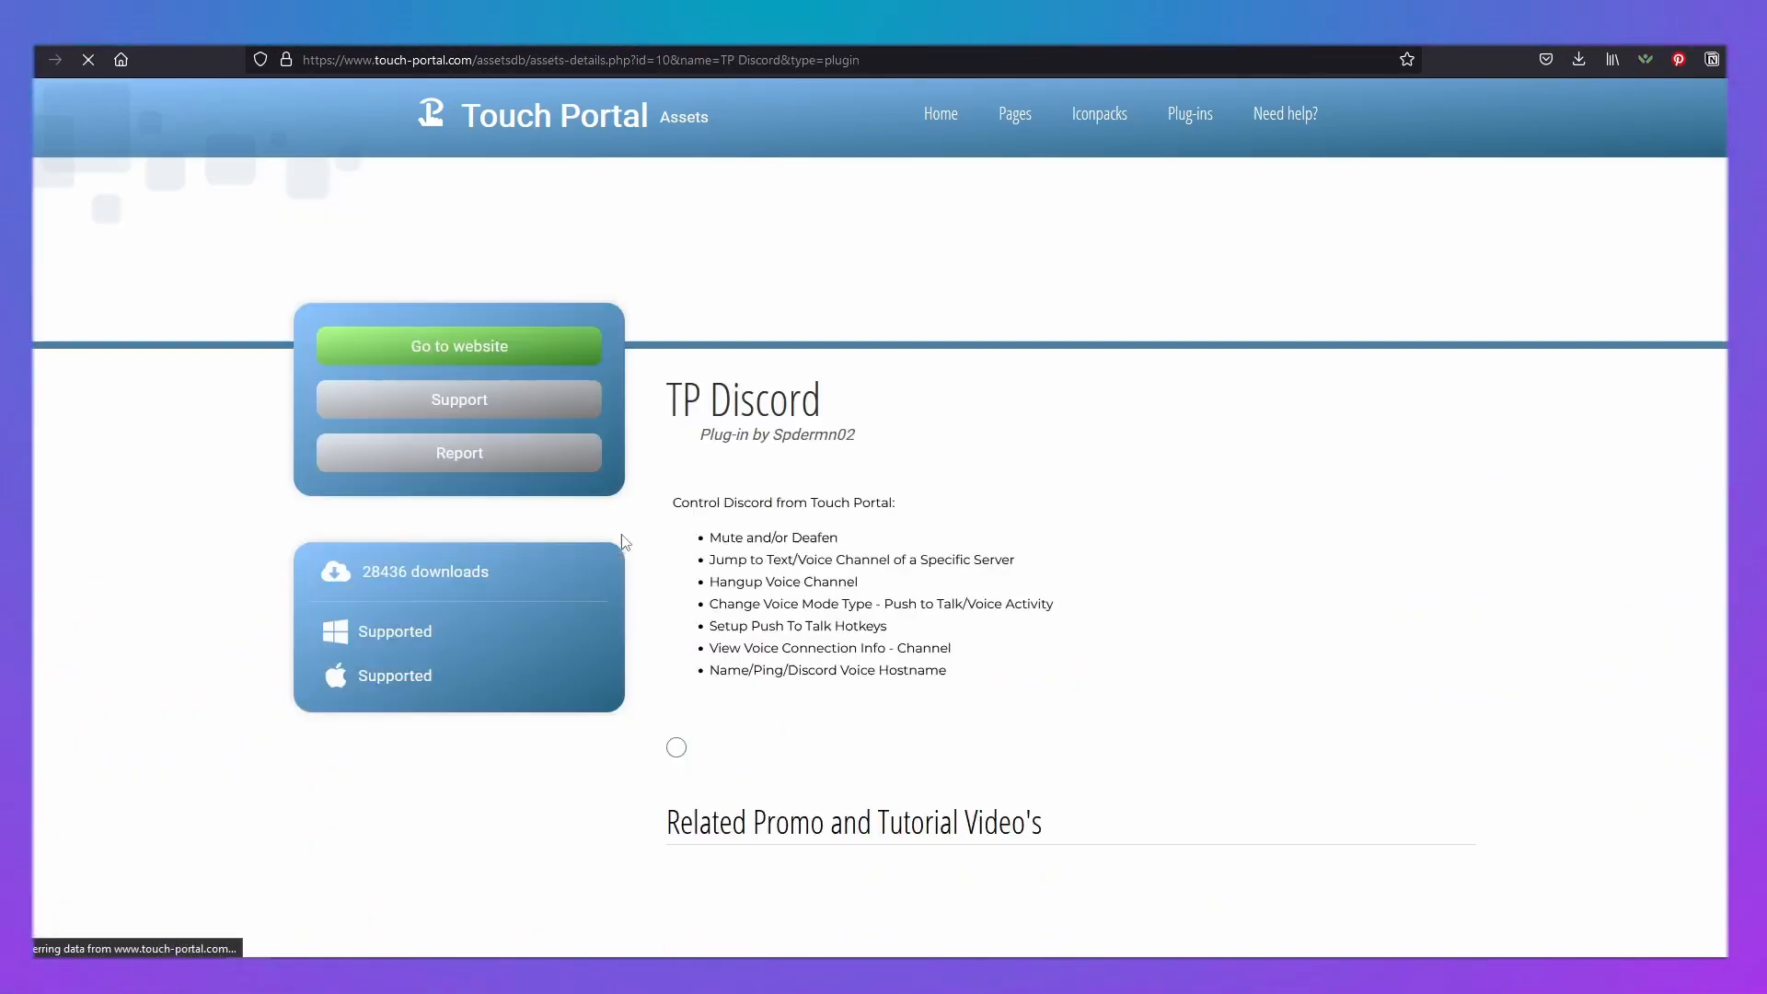
pyautogui.scroll(-3)
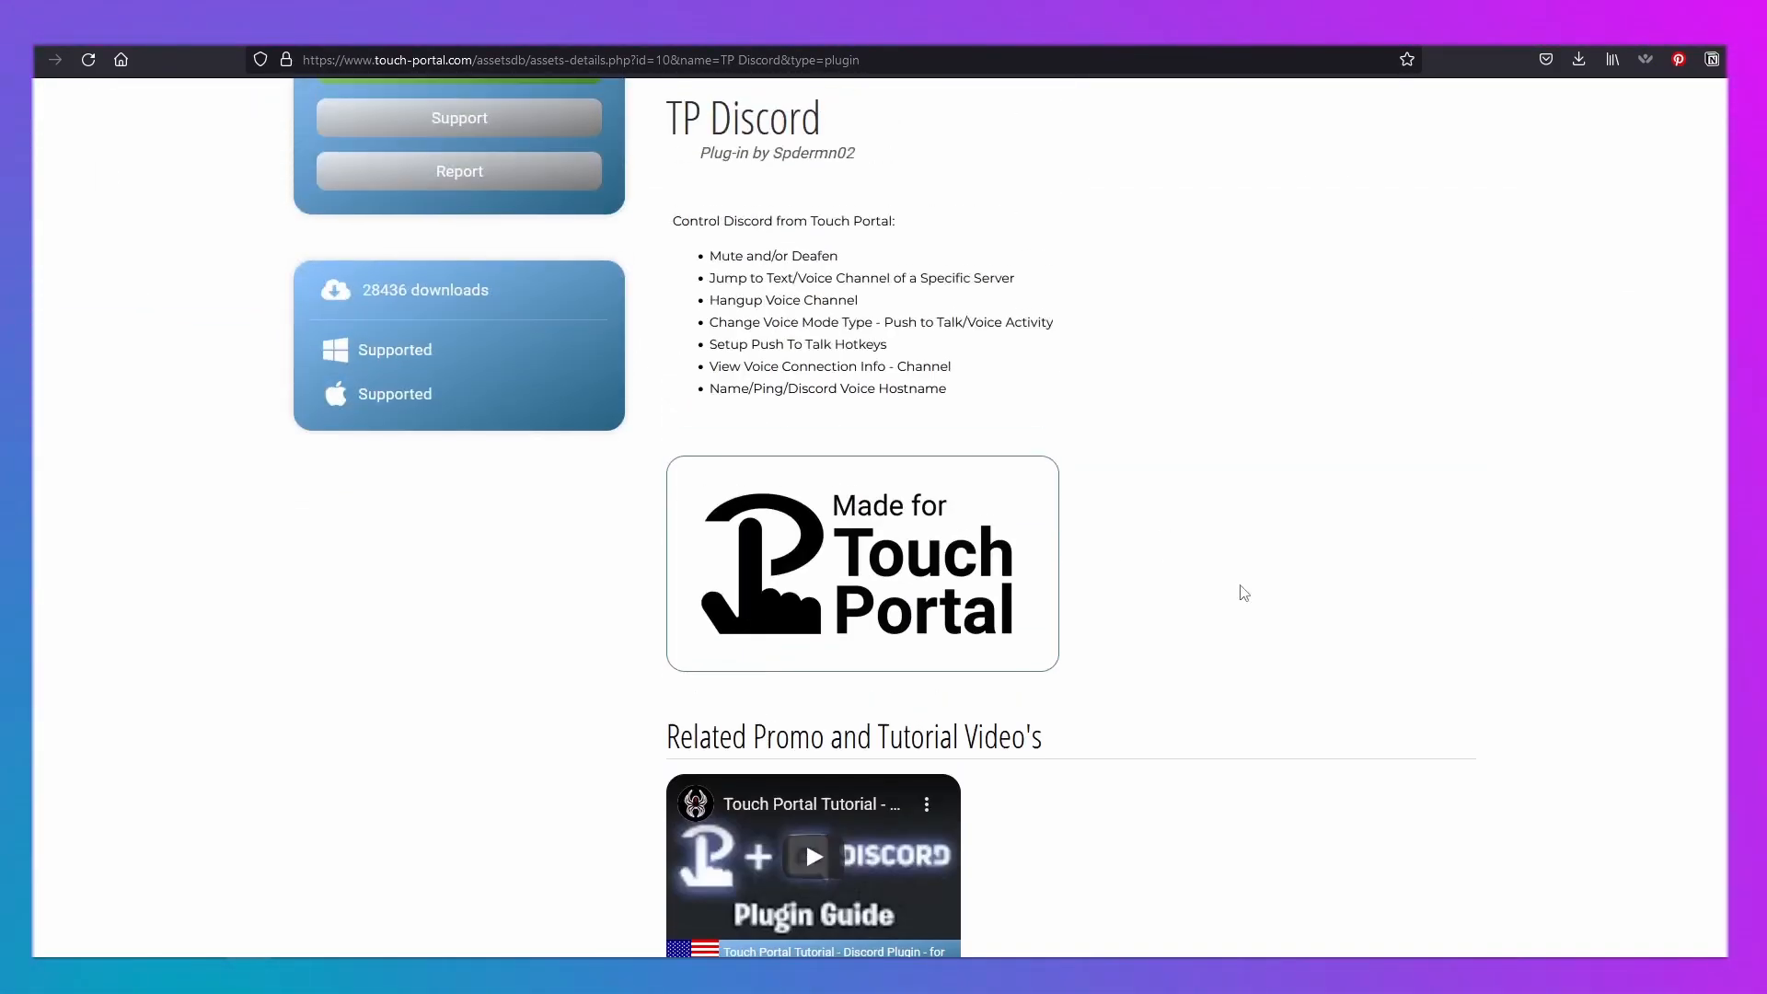
pyautogui.scroll(3)
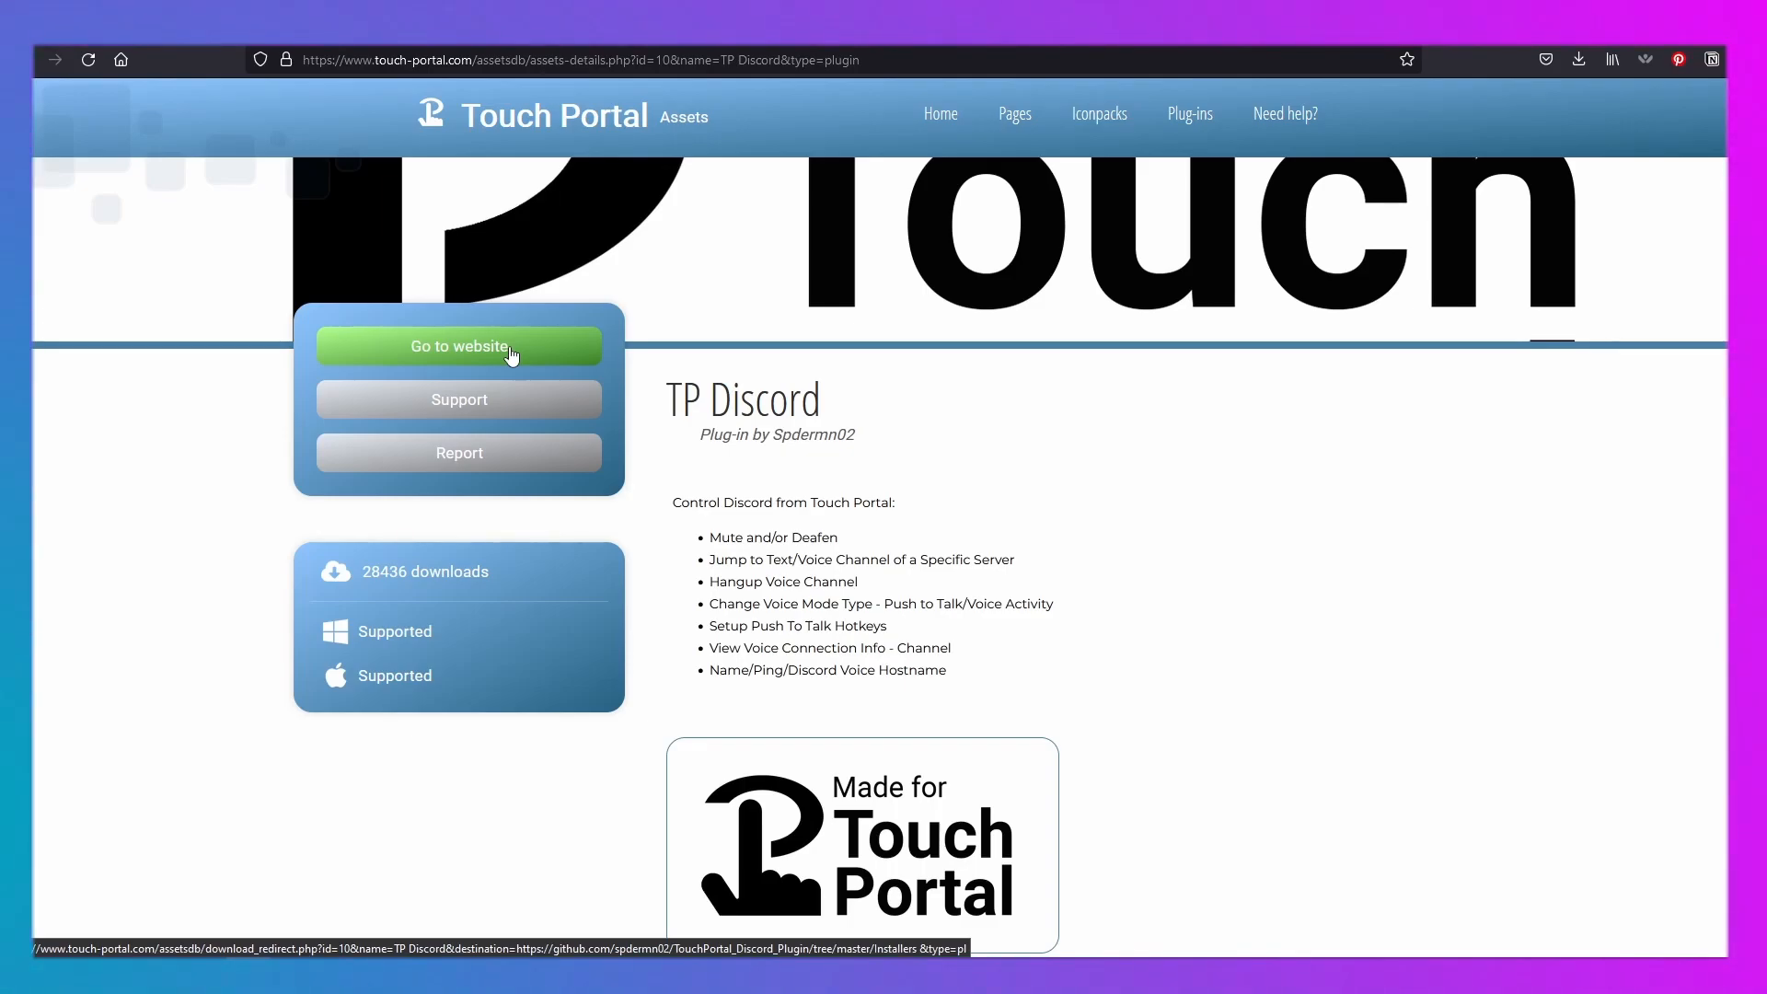
# - Visit TP Discord's GitHub repository, scroll its README, then go back
pyautogui.click(459, 346)
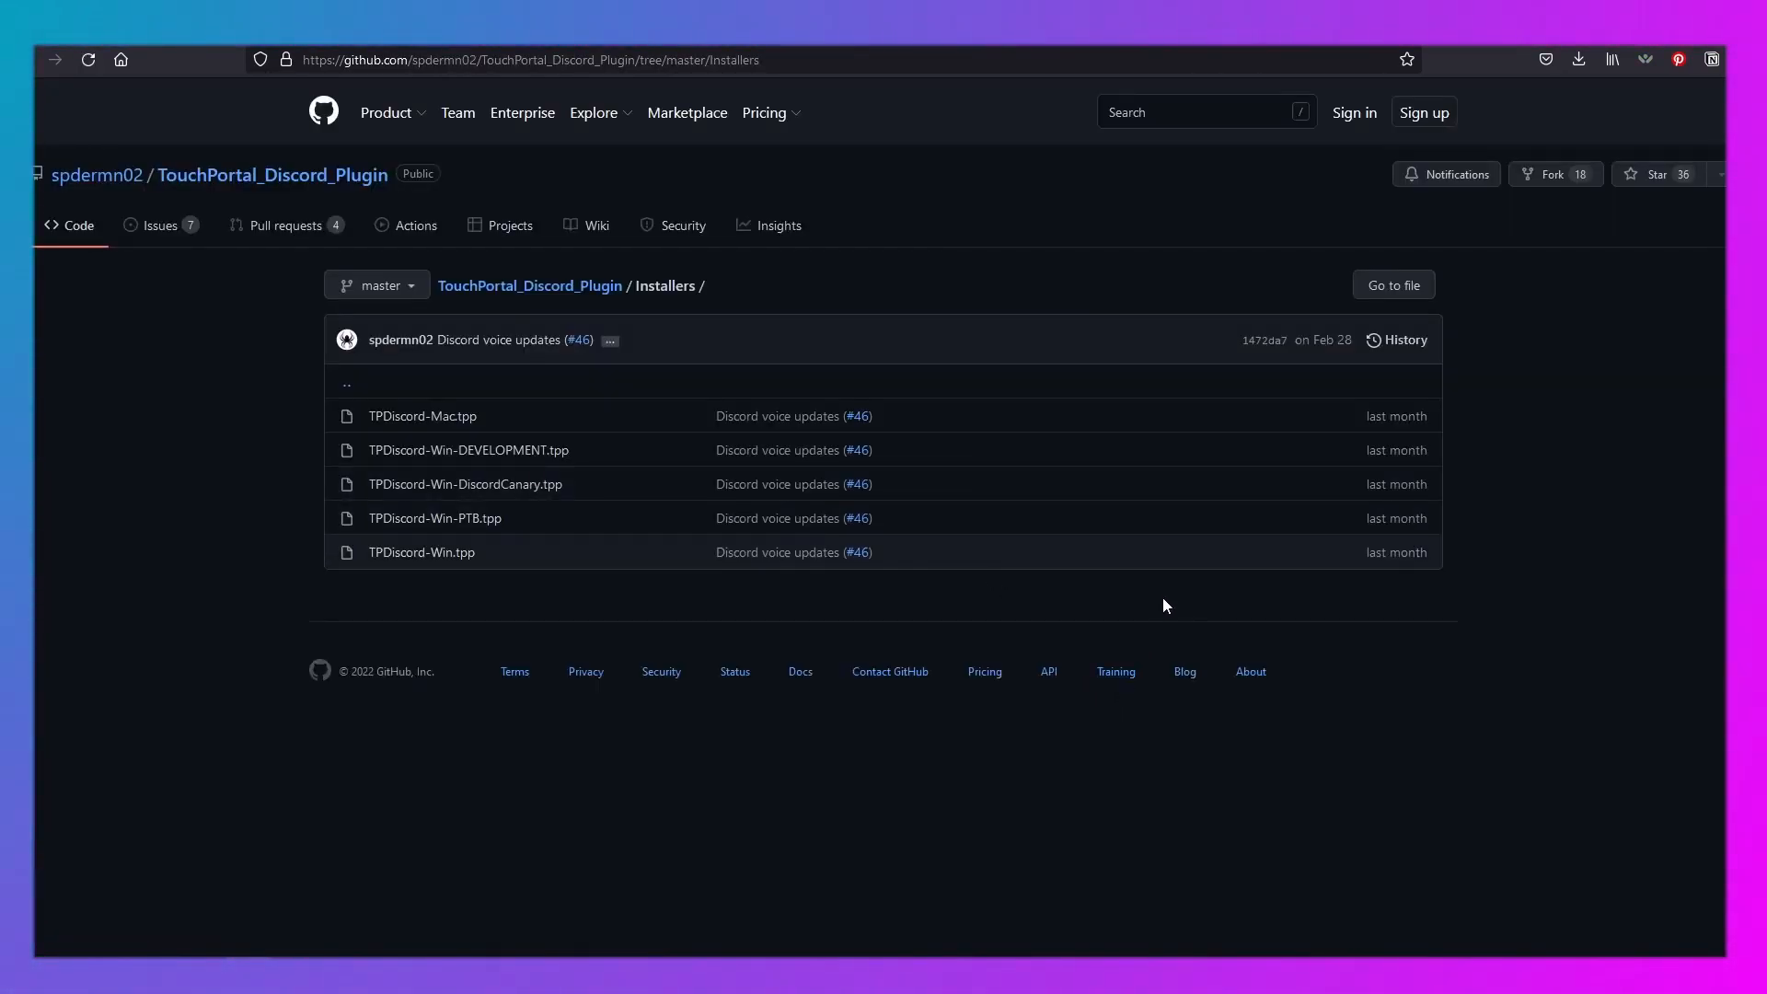
pyautogui.moveTo(509, 290)
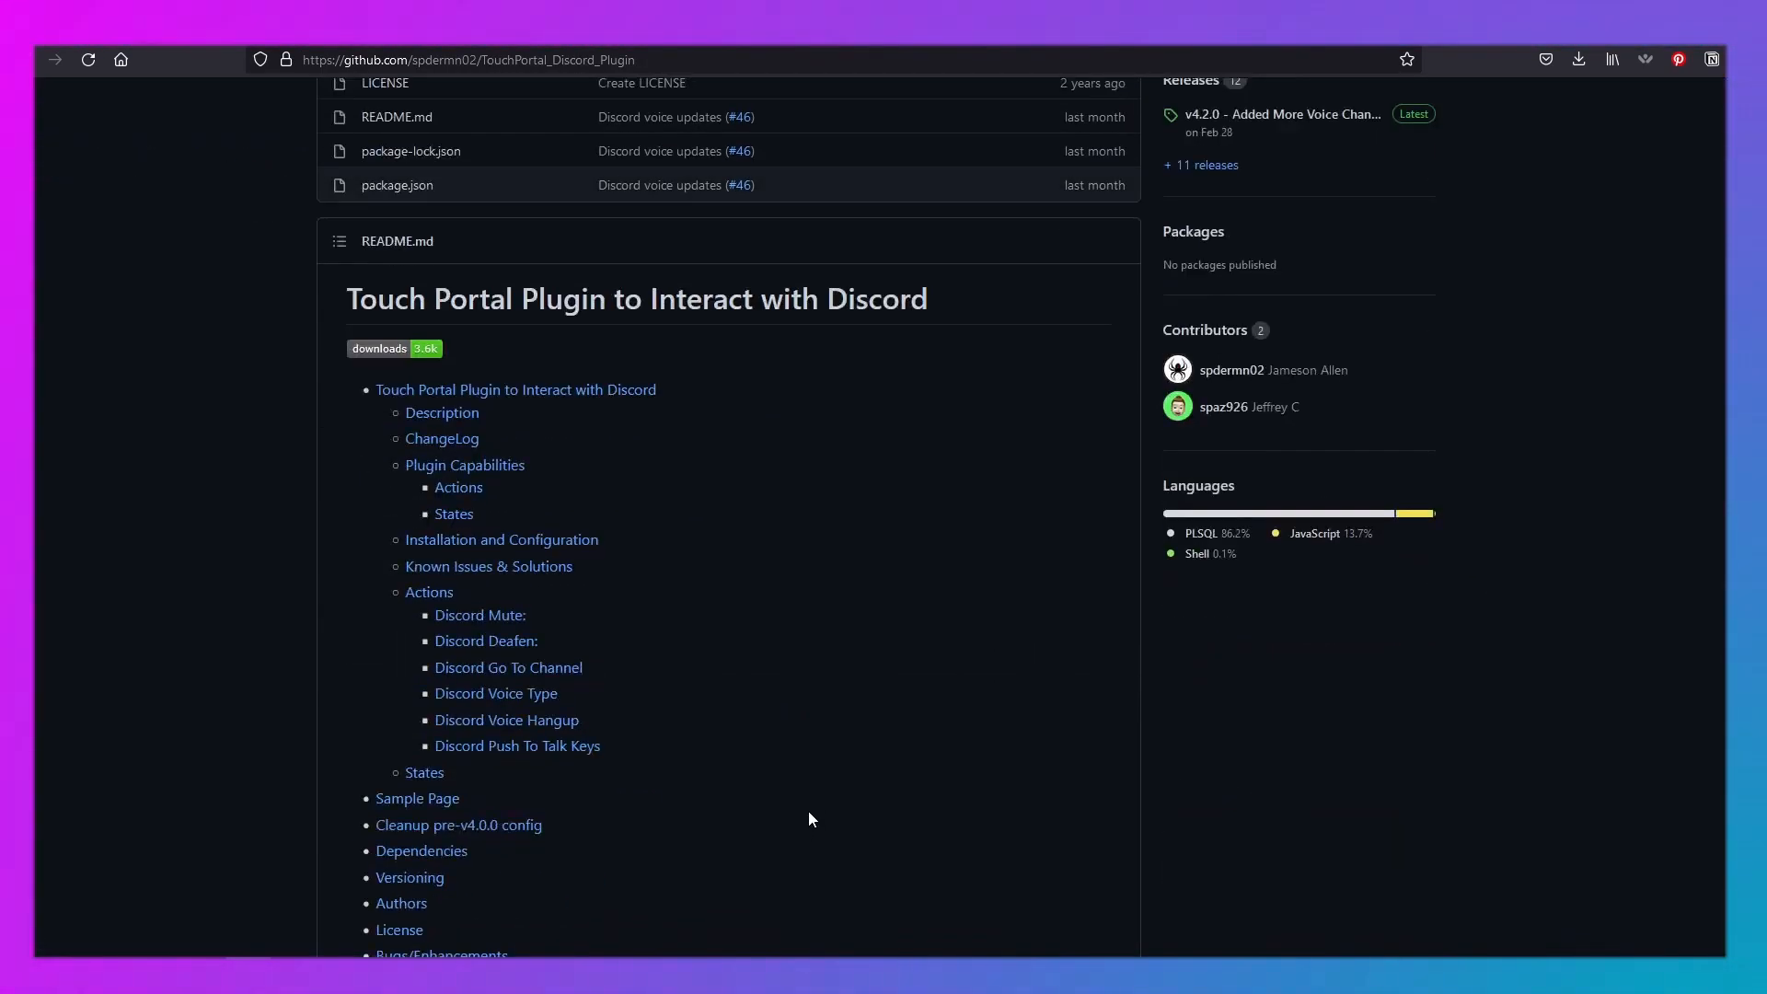
pyautogui.scroll(-3)
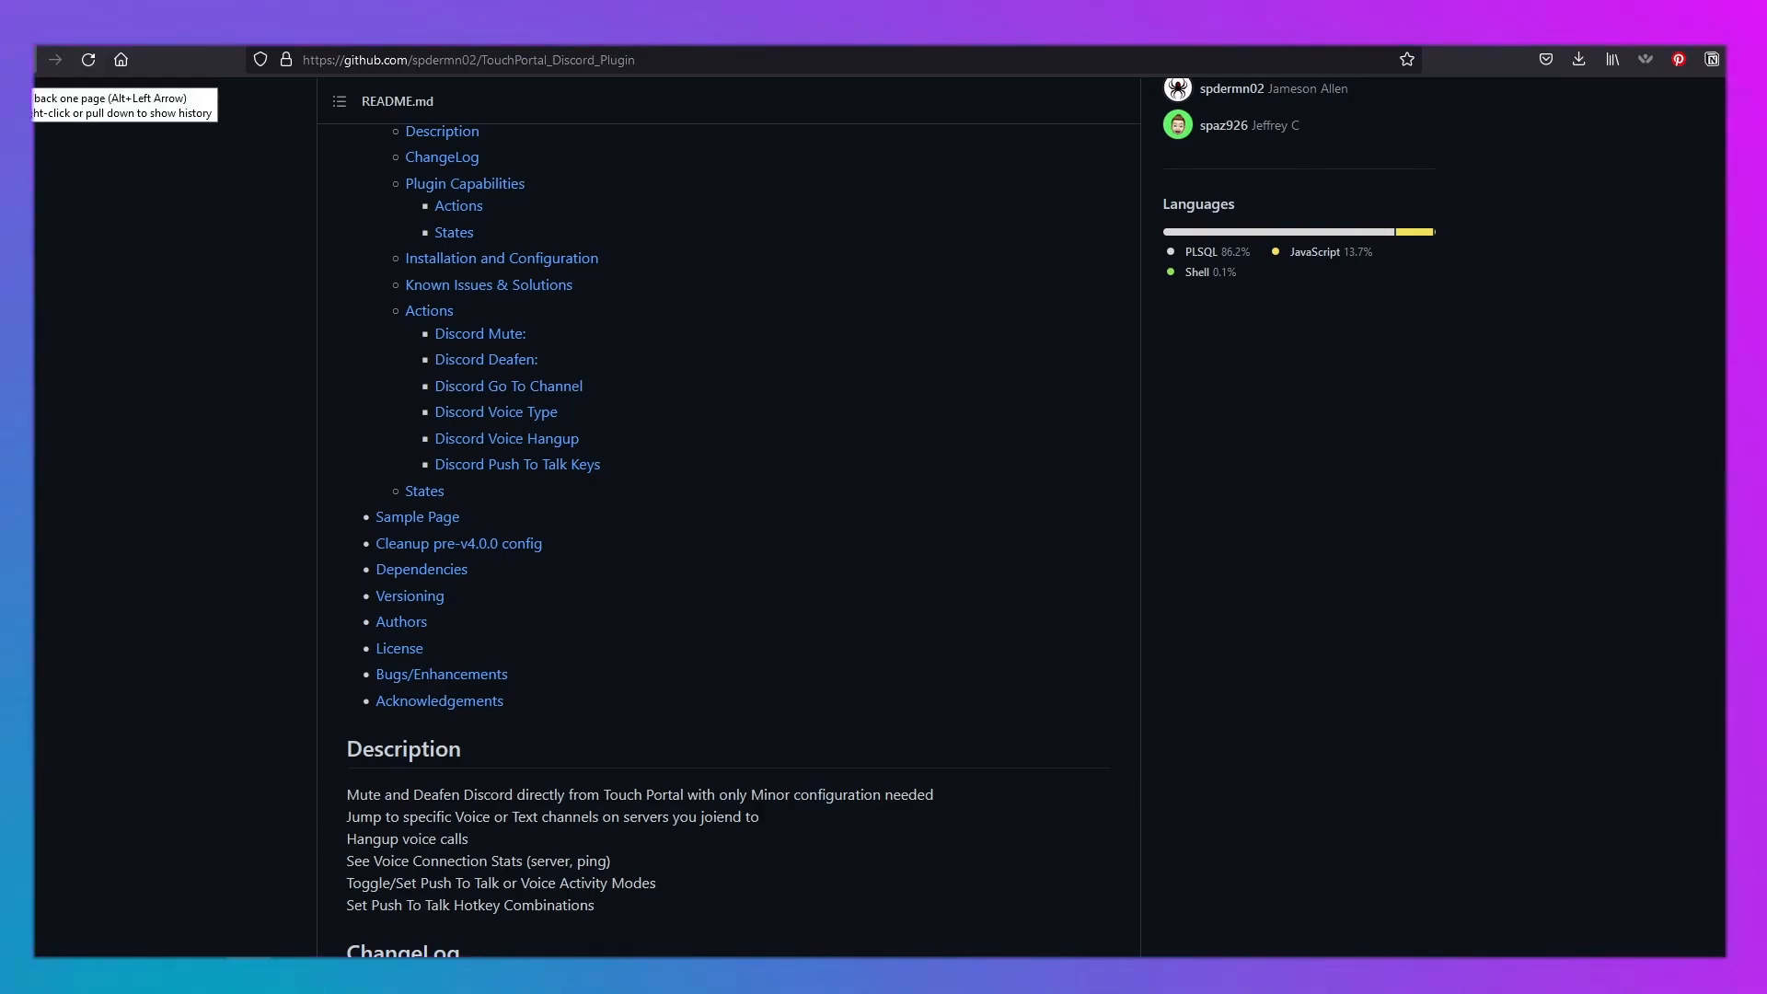
pyautogui.click(55, 59)
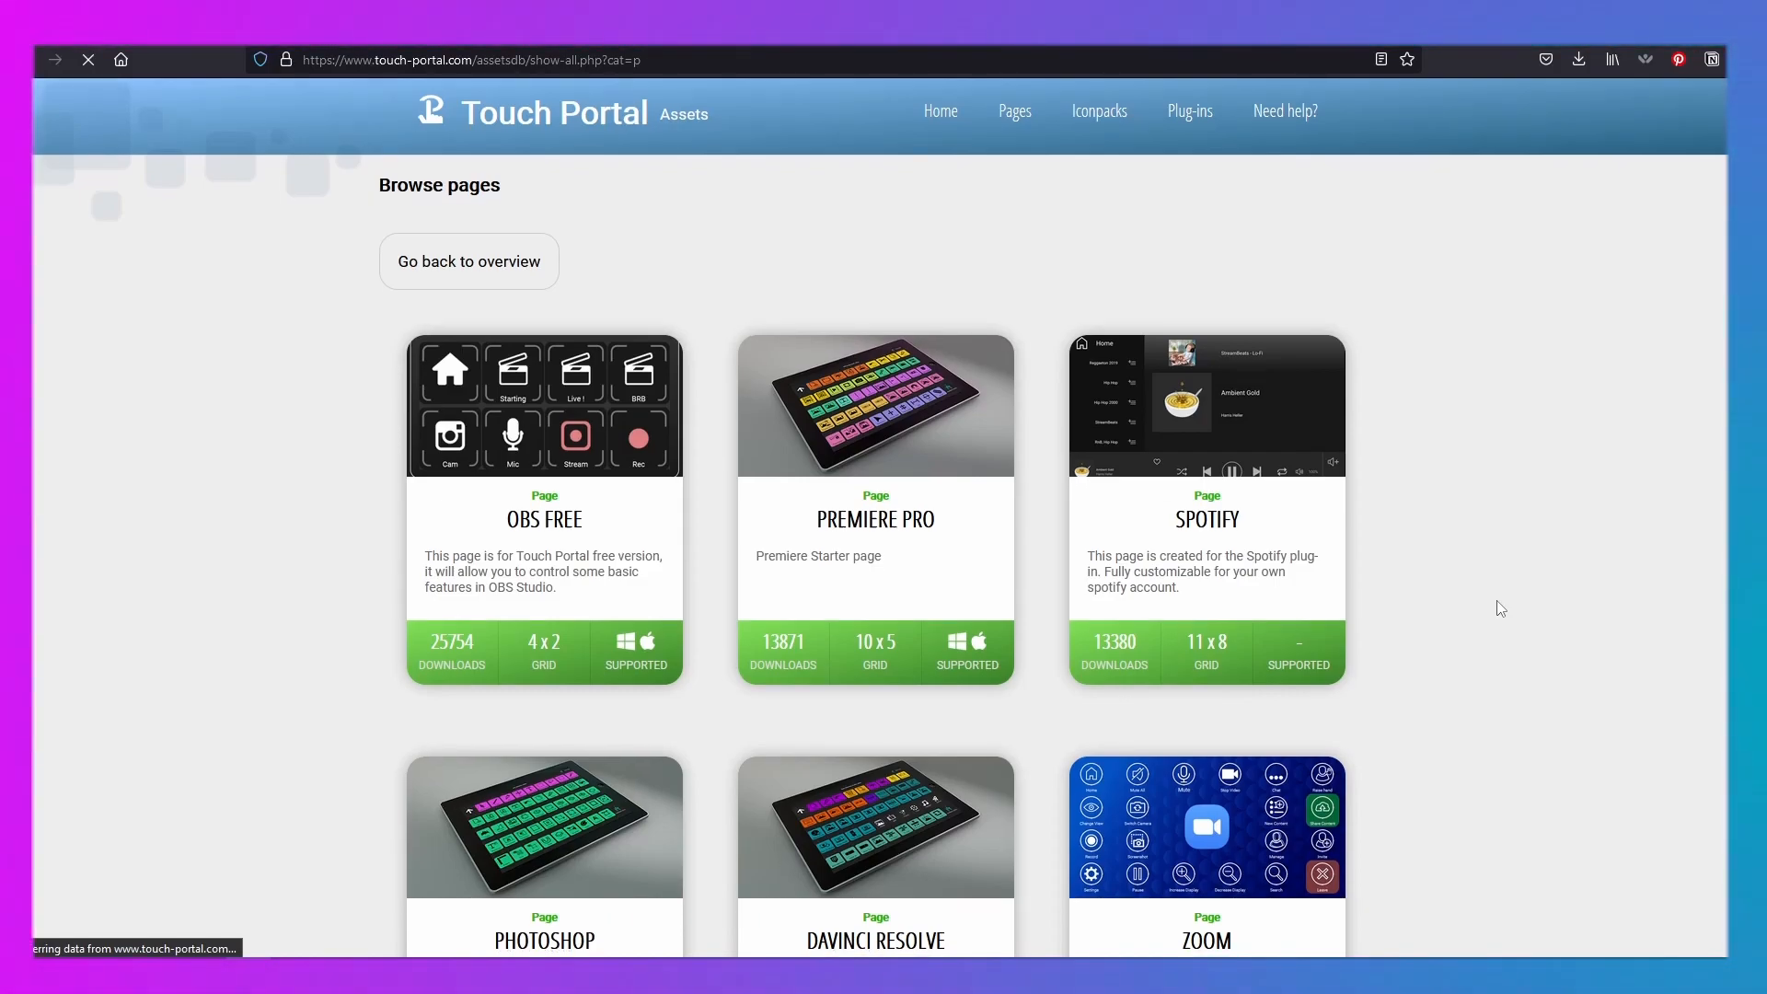
pyautogui.scroll(-3)
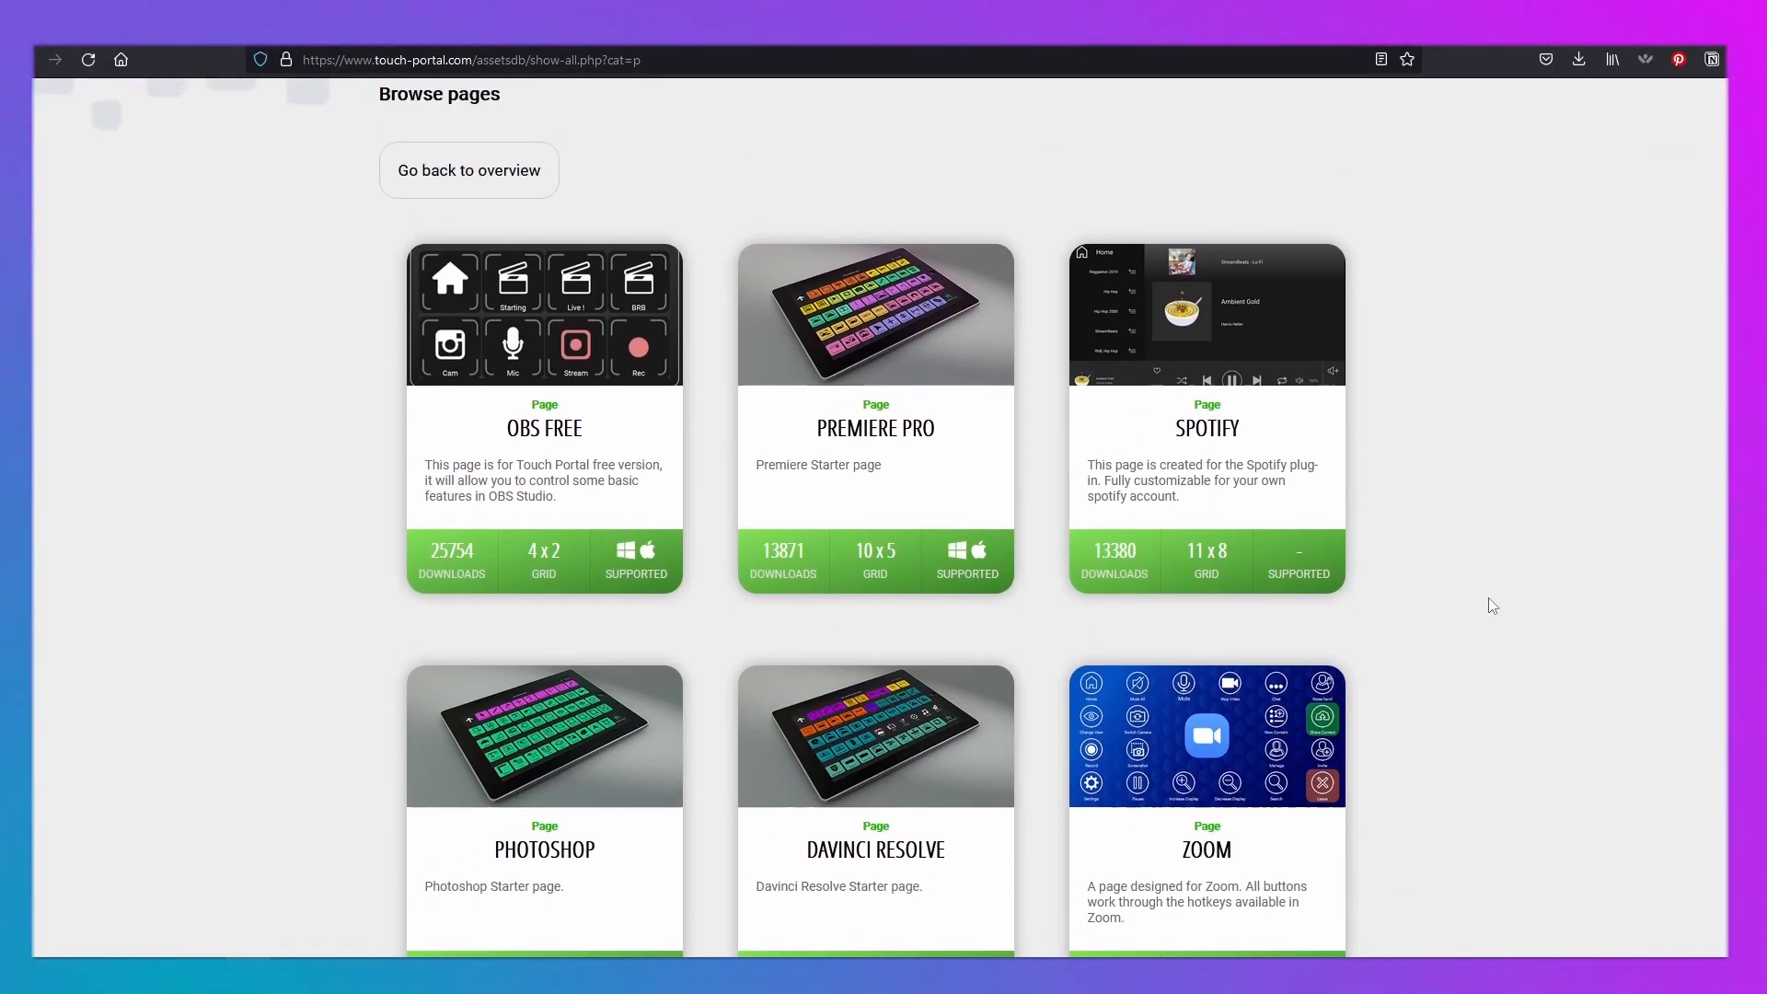
pyautogui.moveTo(1229, 442)
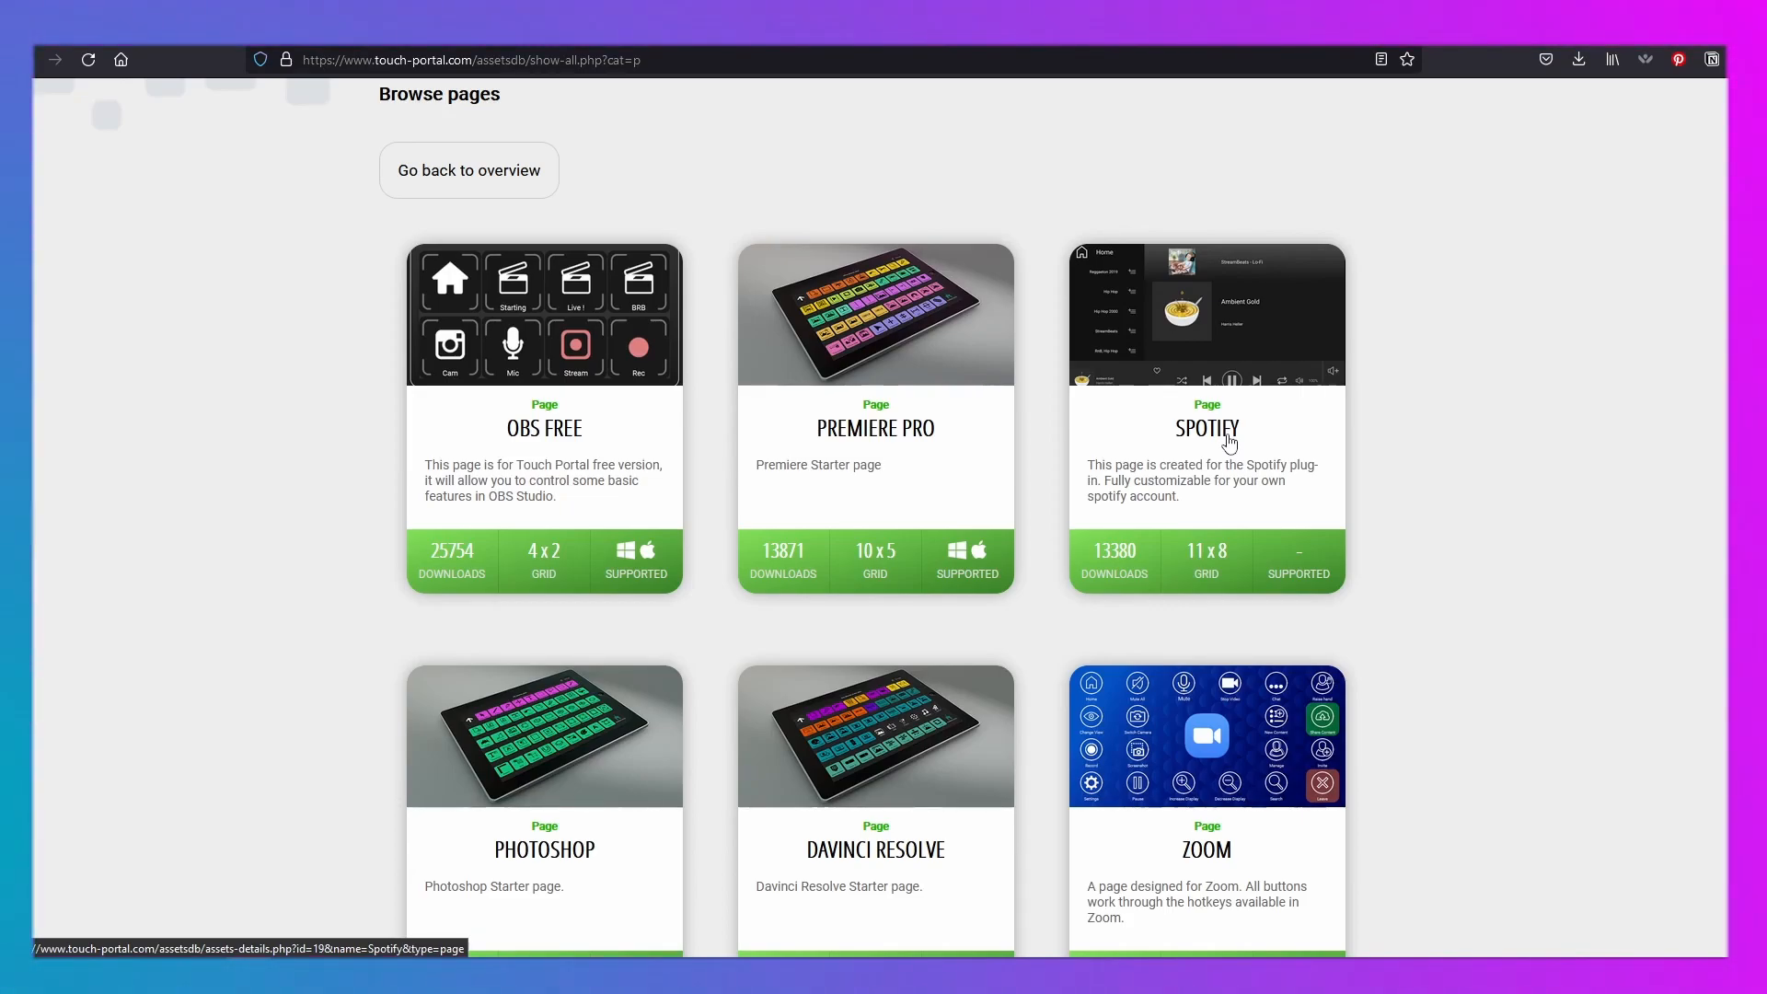
pyautogui.click(1208, 428)
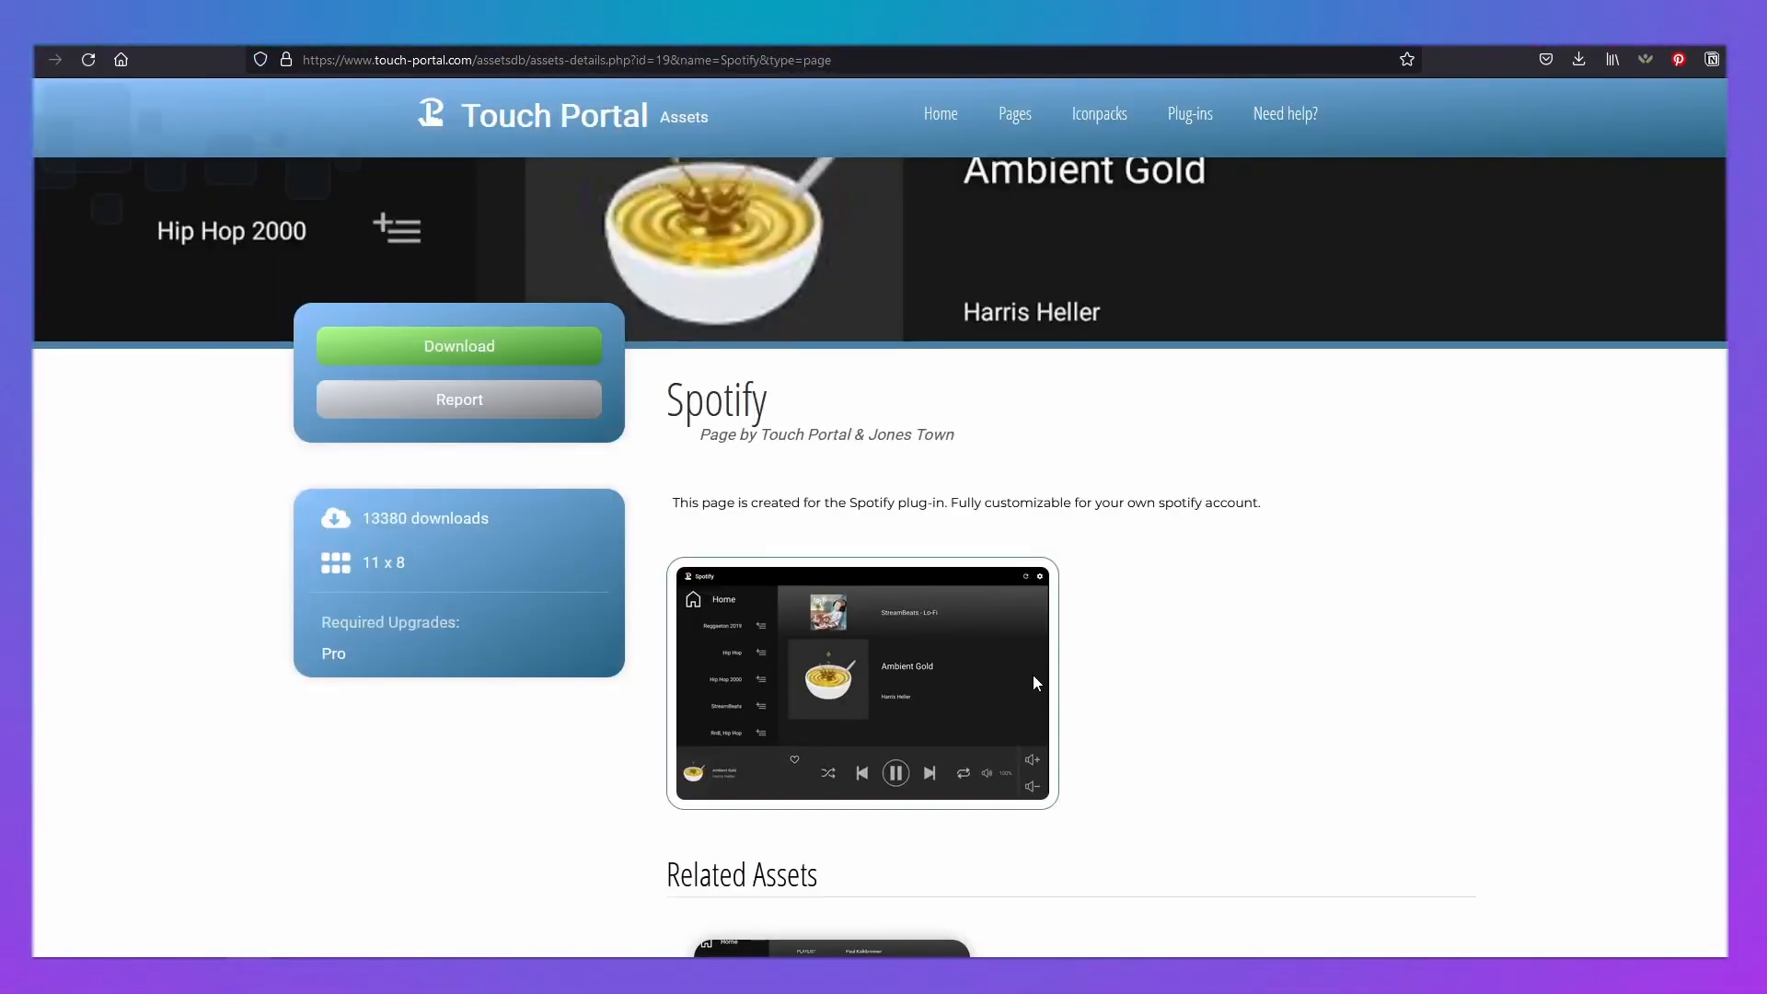
pyautogui.scroll(-3)
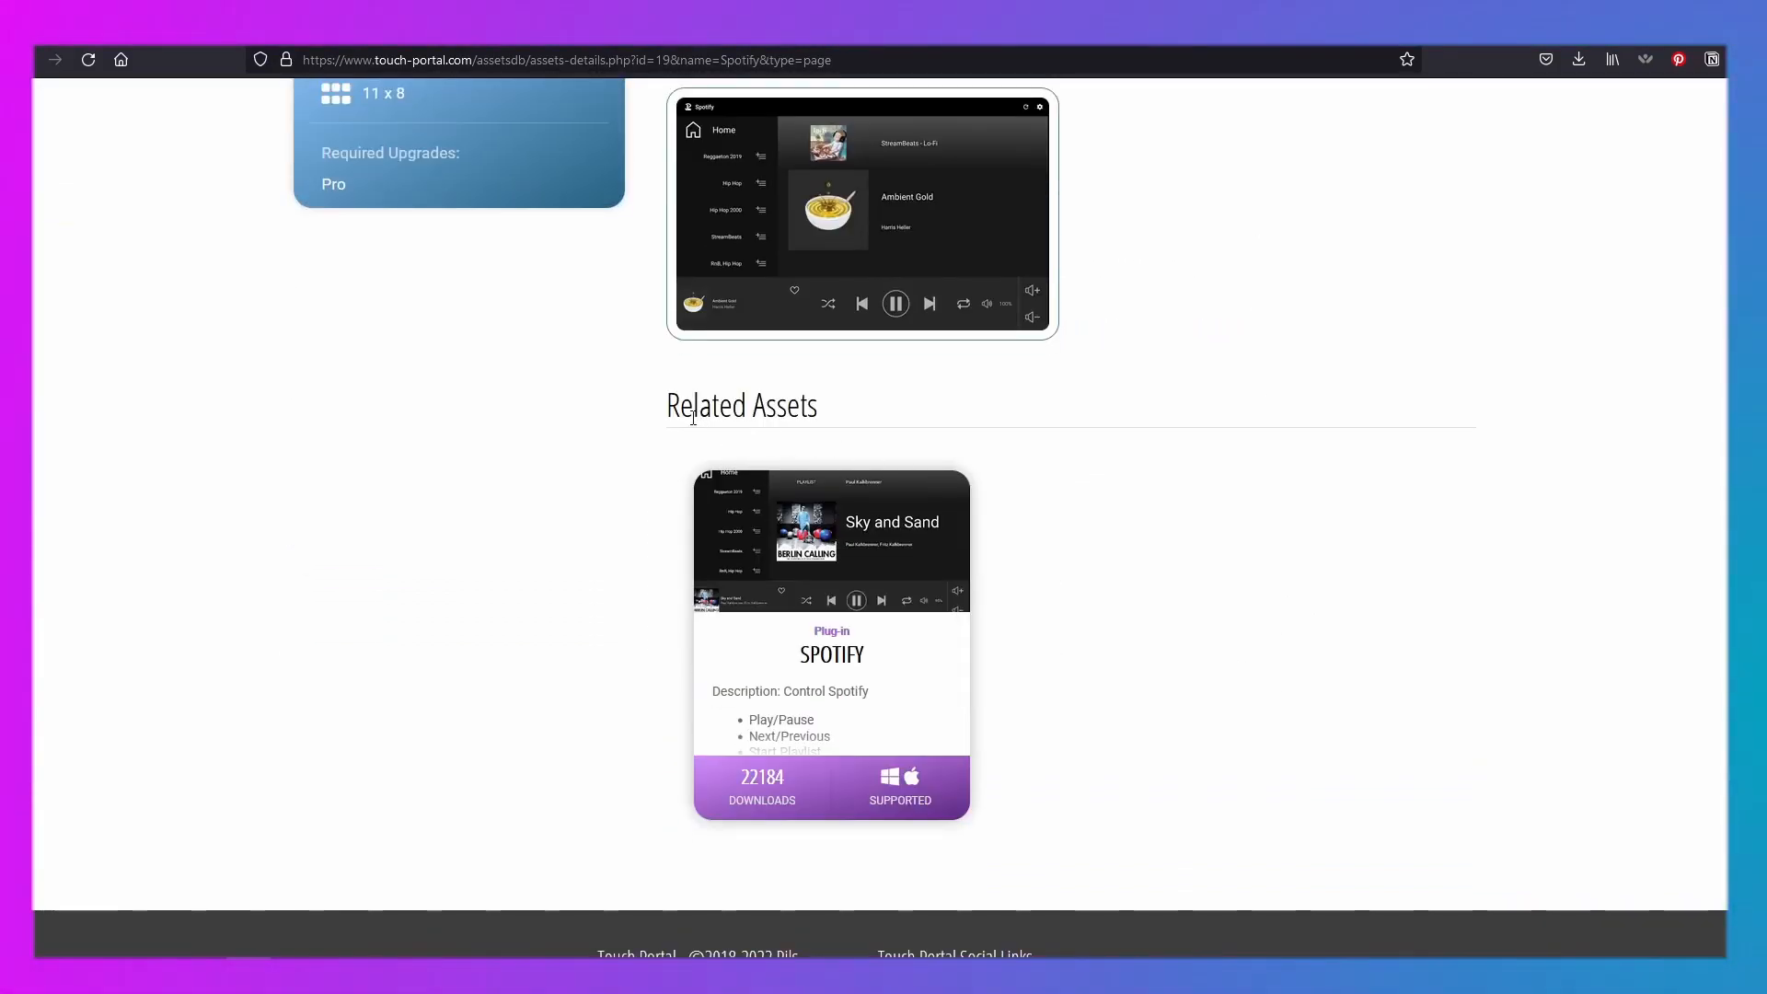
pyautogui.moveTo(879, 630)
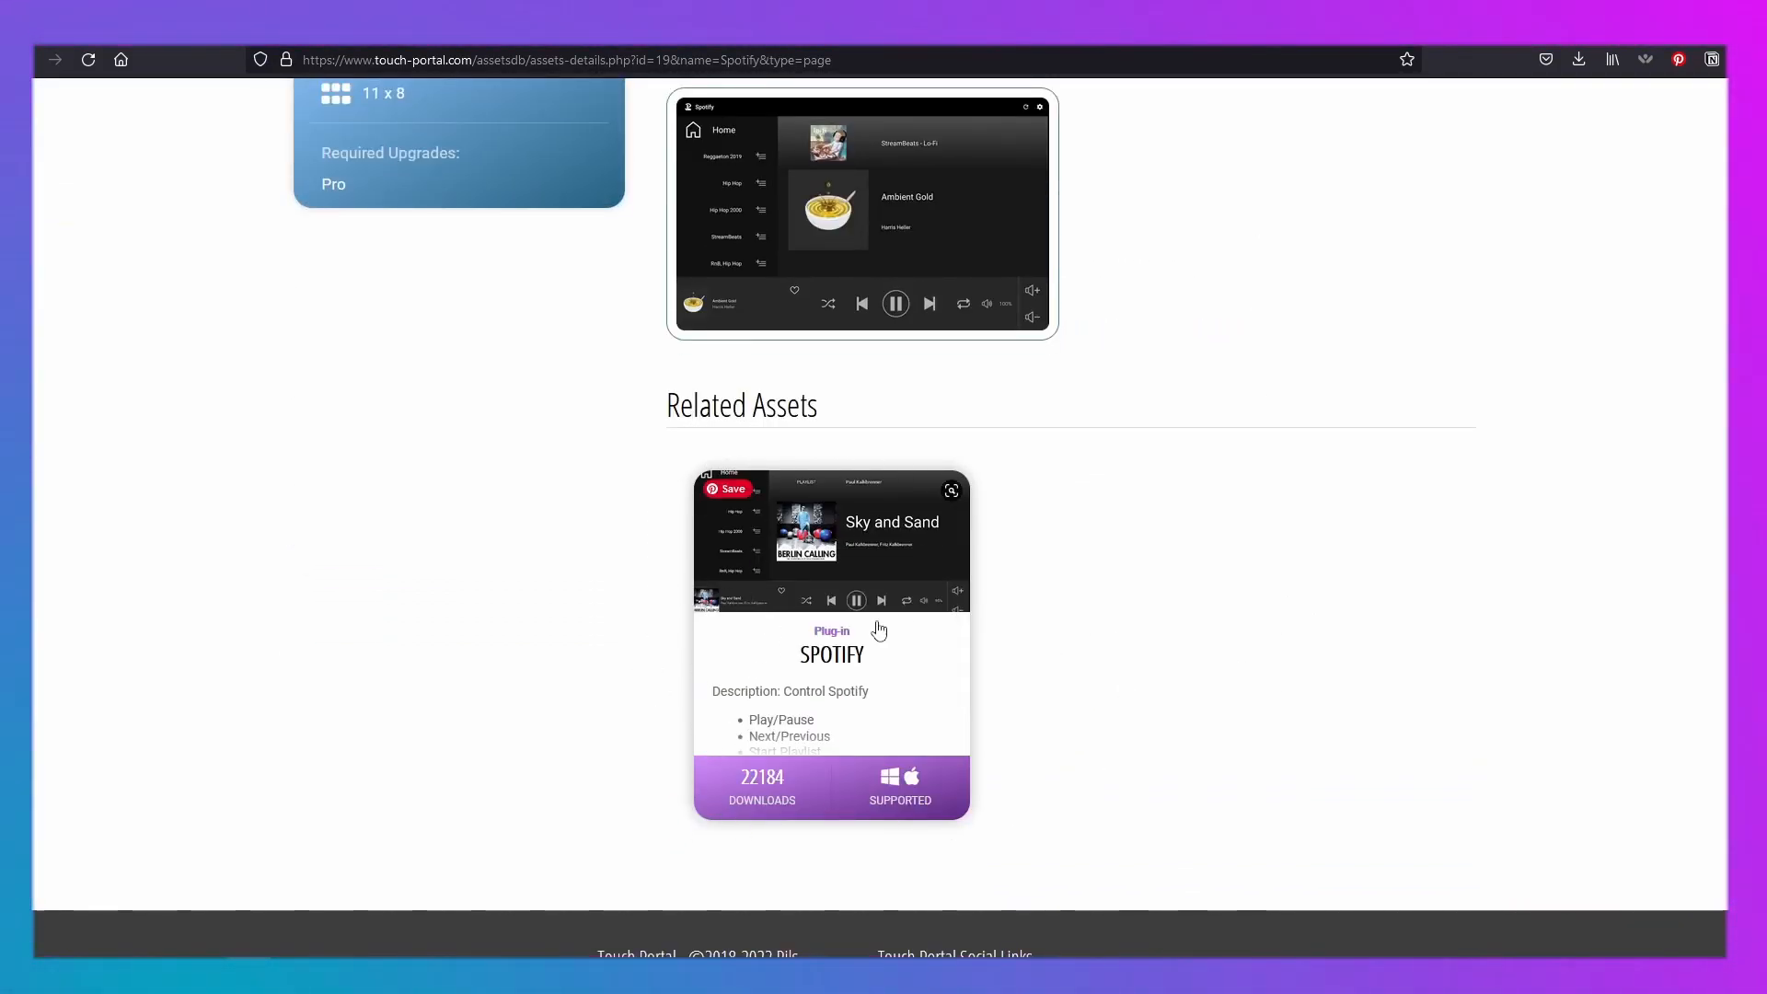
pyautogui.scroll(3)
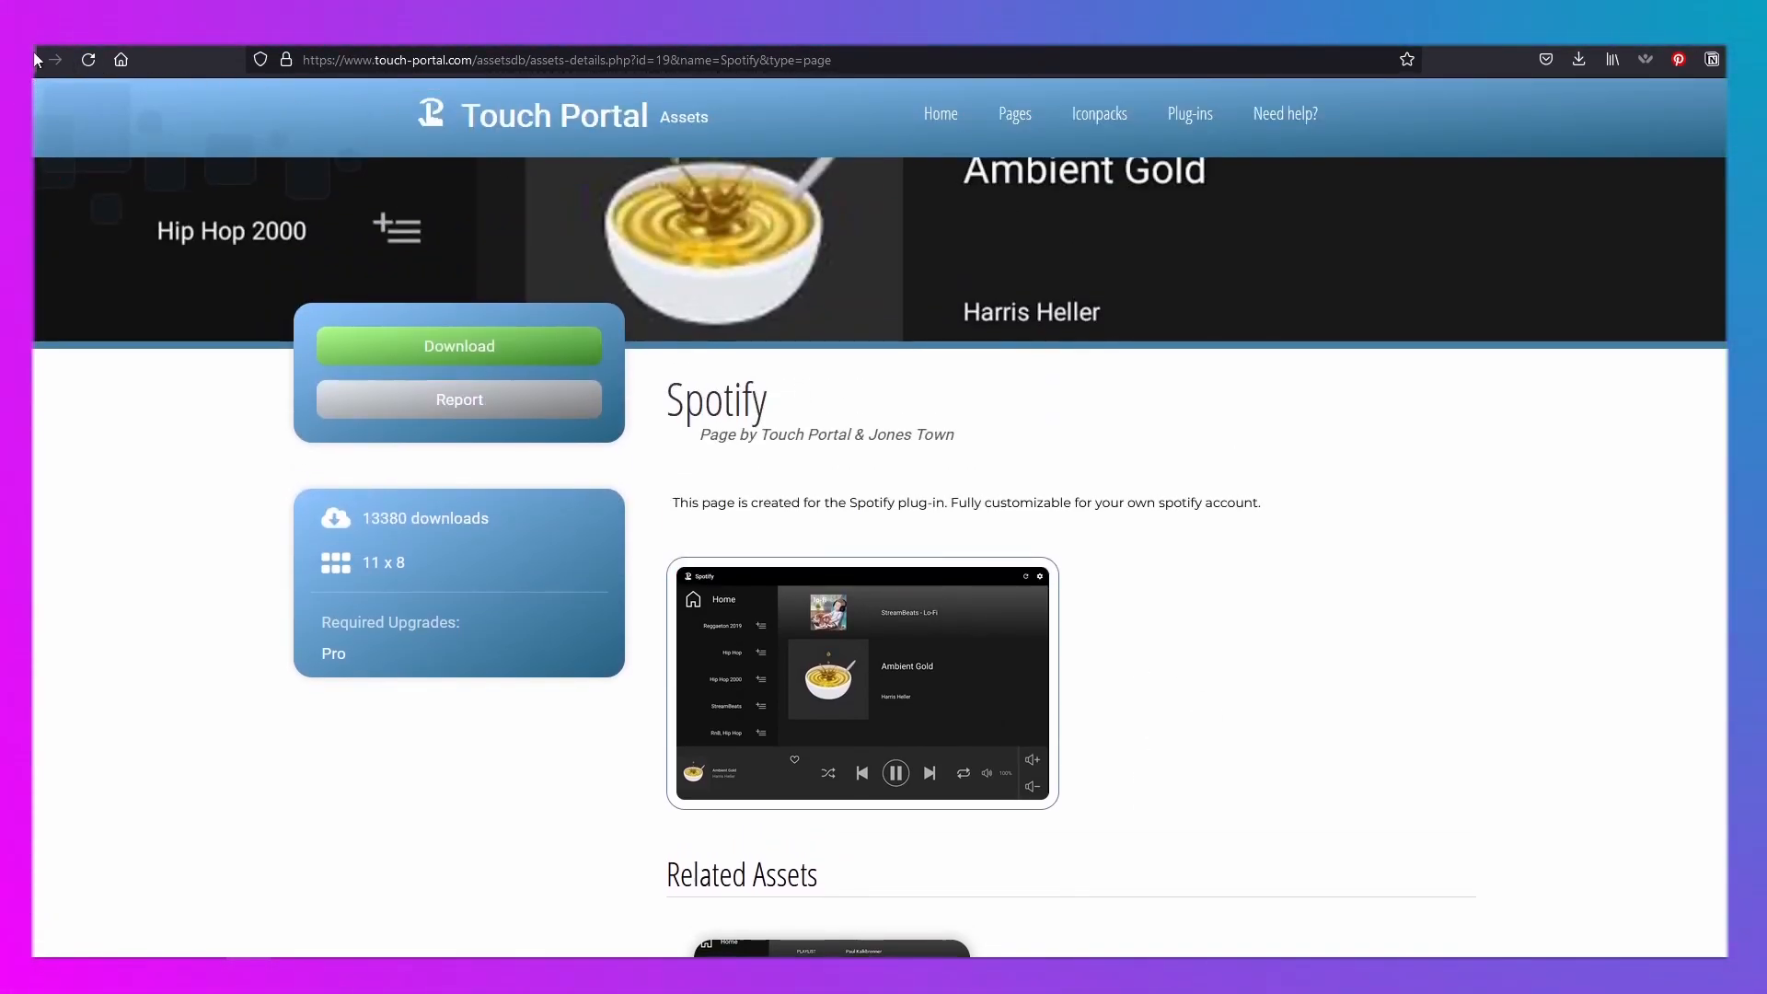
pyautogui.click(1015, 113)
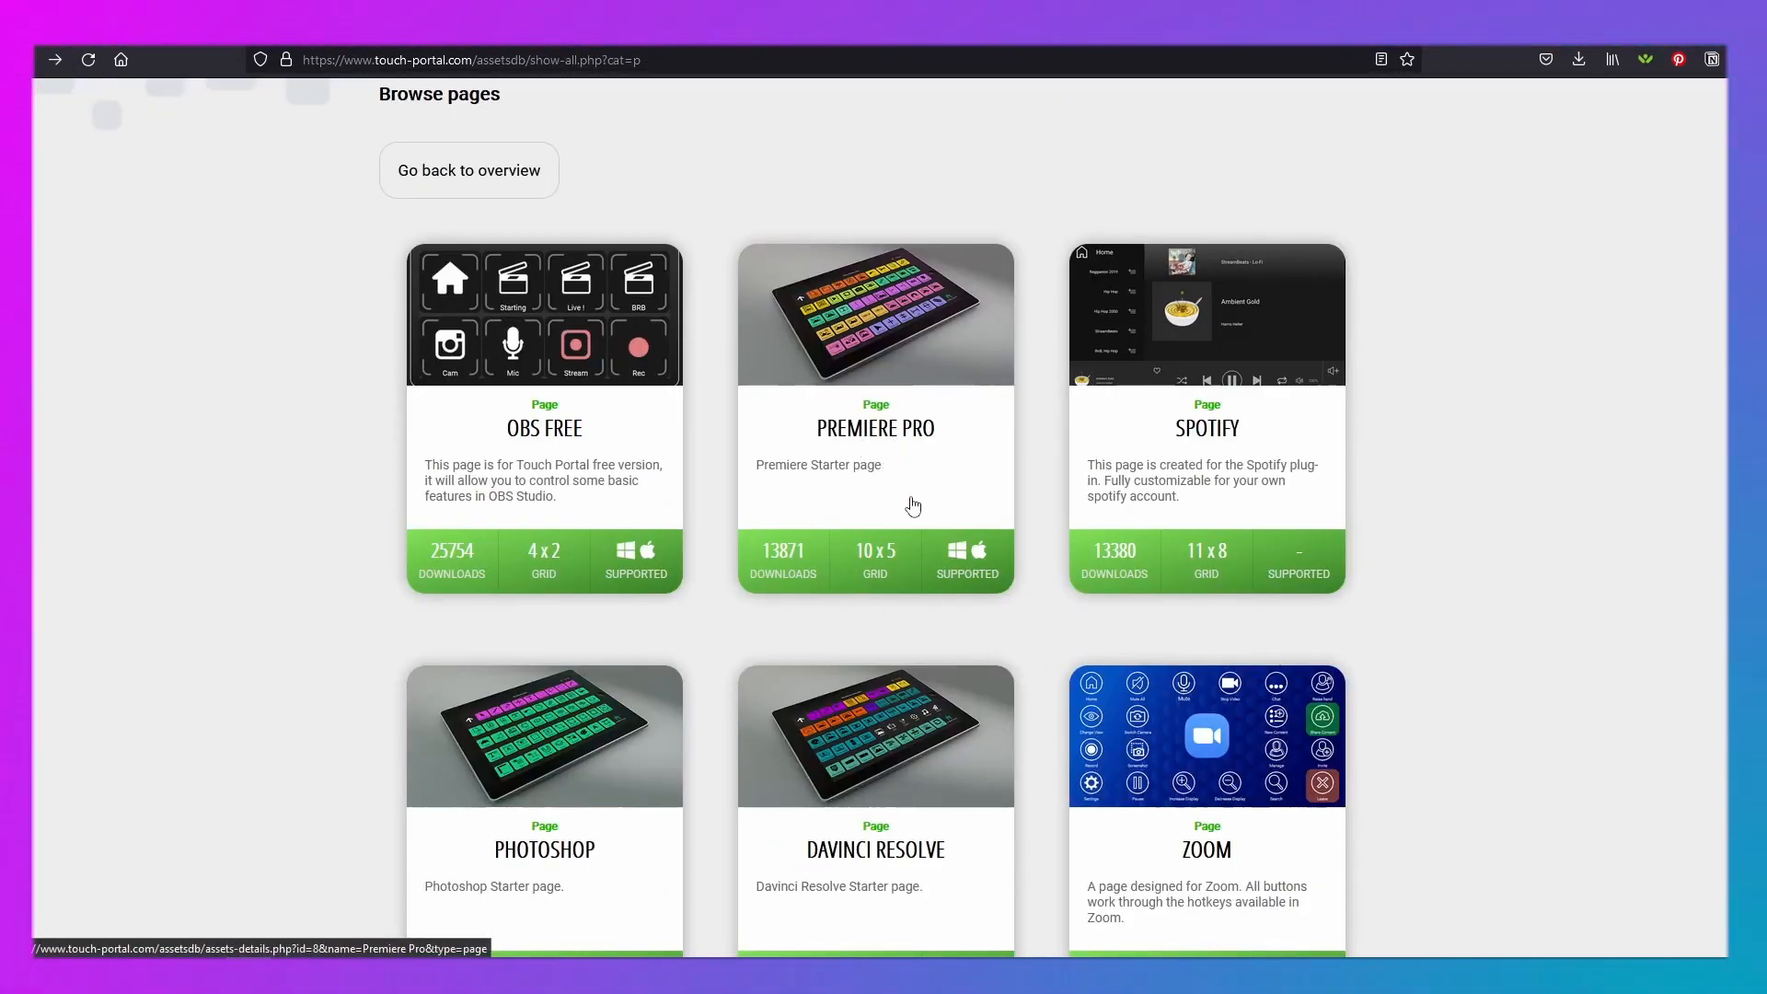
pyautogui.moveTo(571, 438)
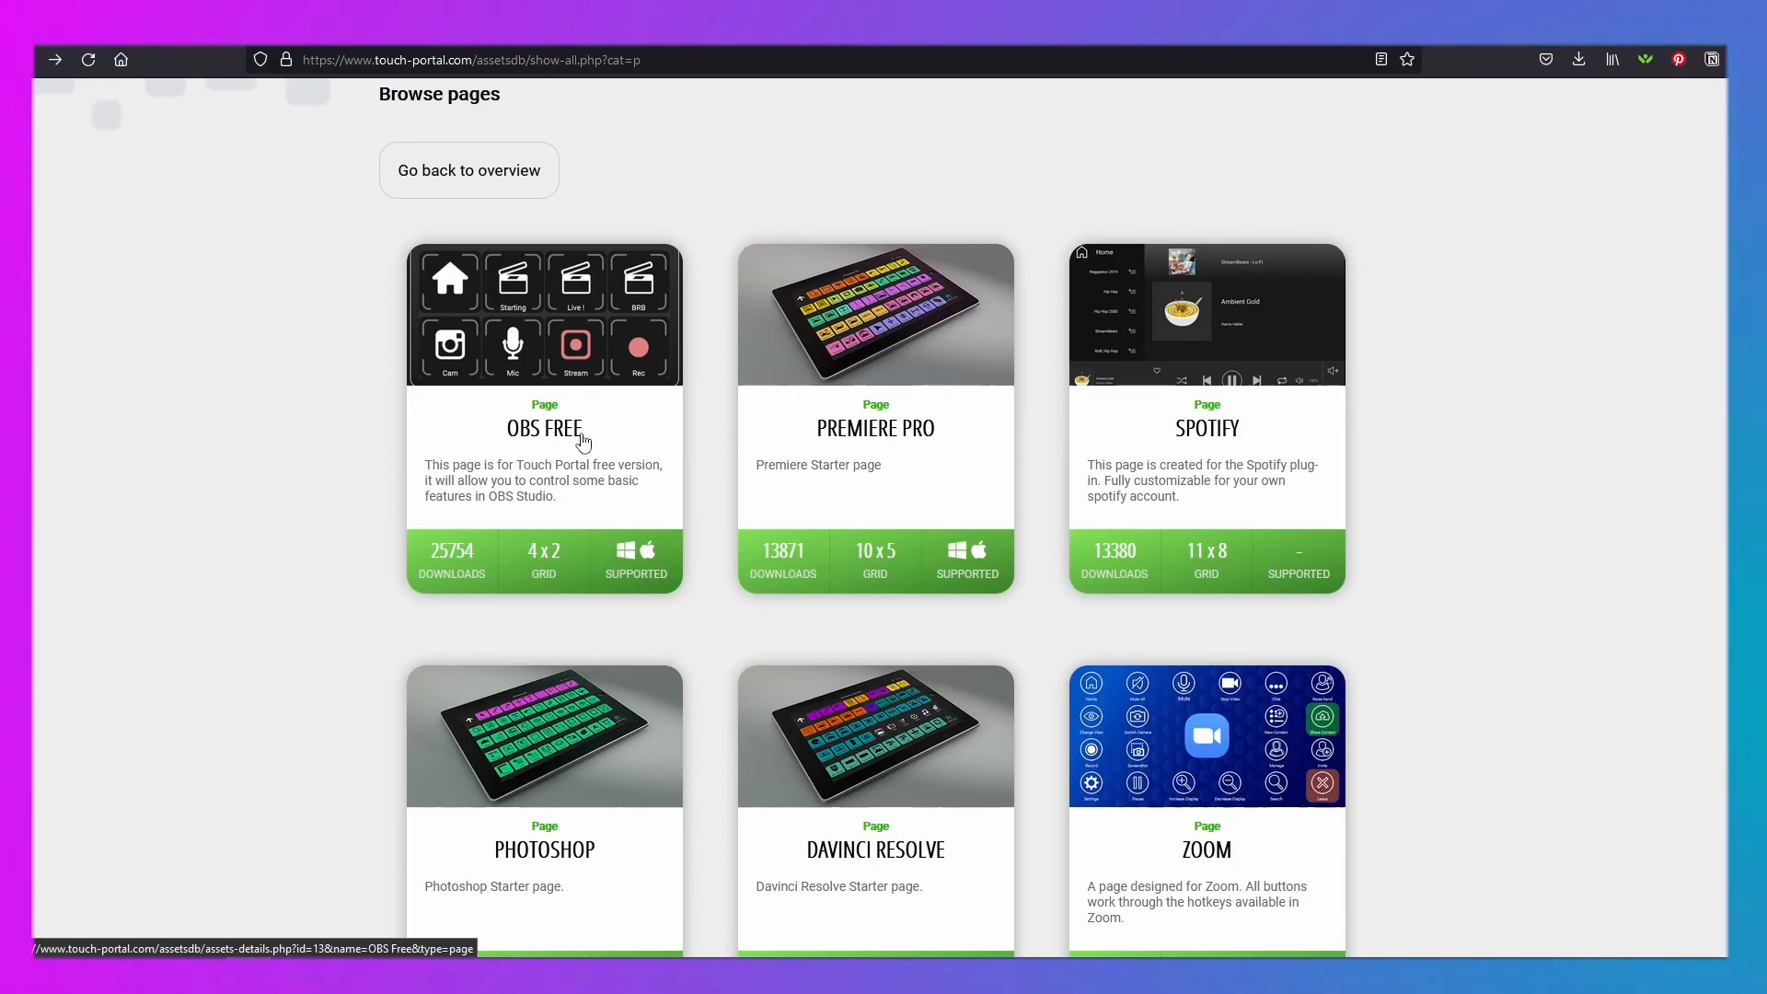
pyautogui.scroll(-3)
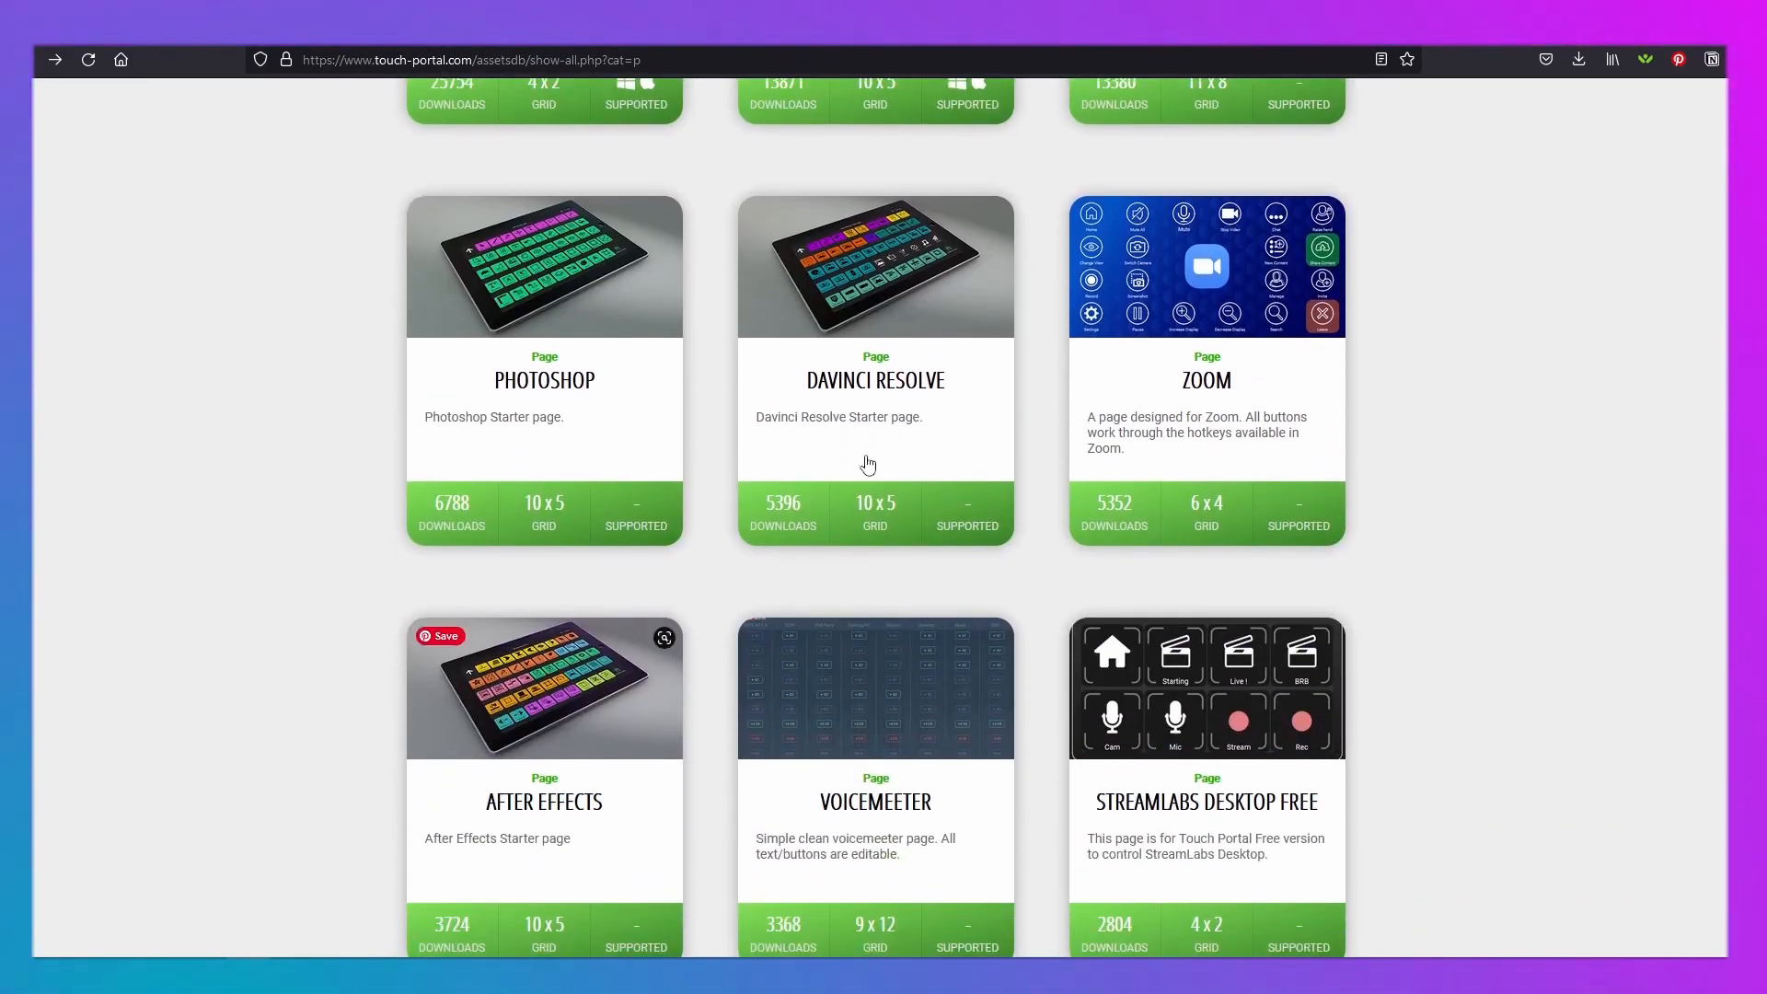
pyautogui.moveTo(1420, 564)
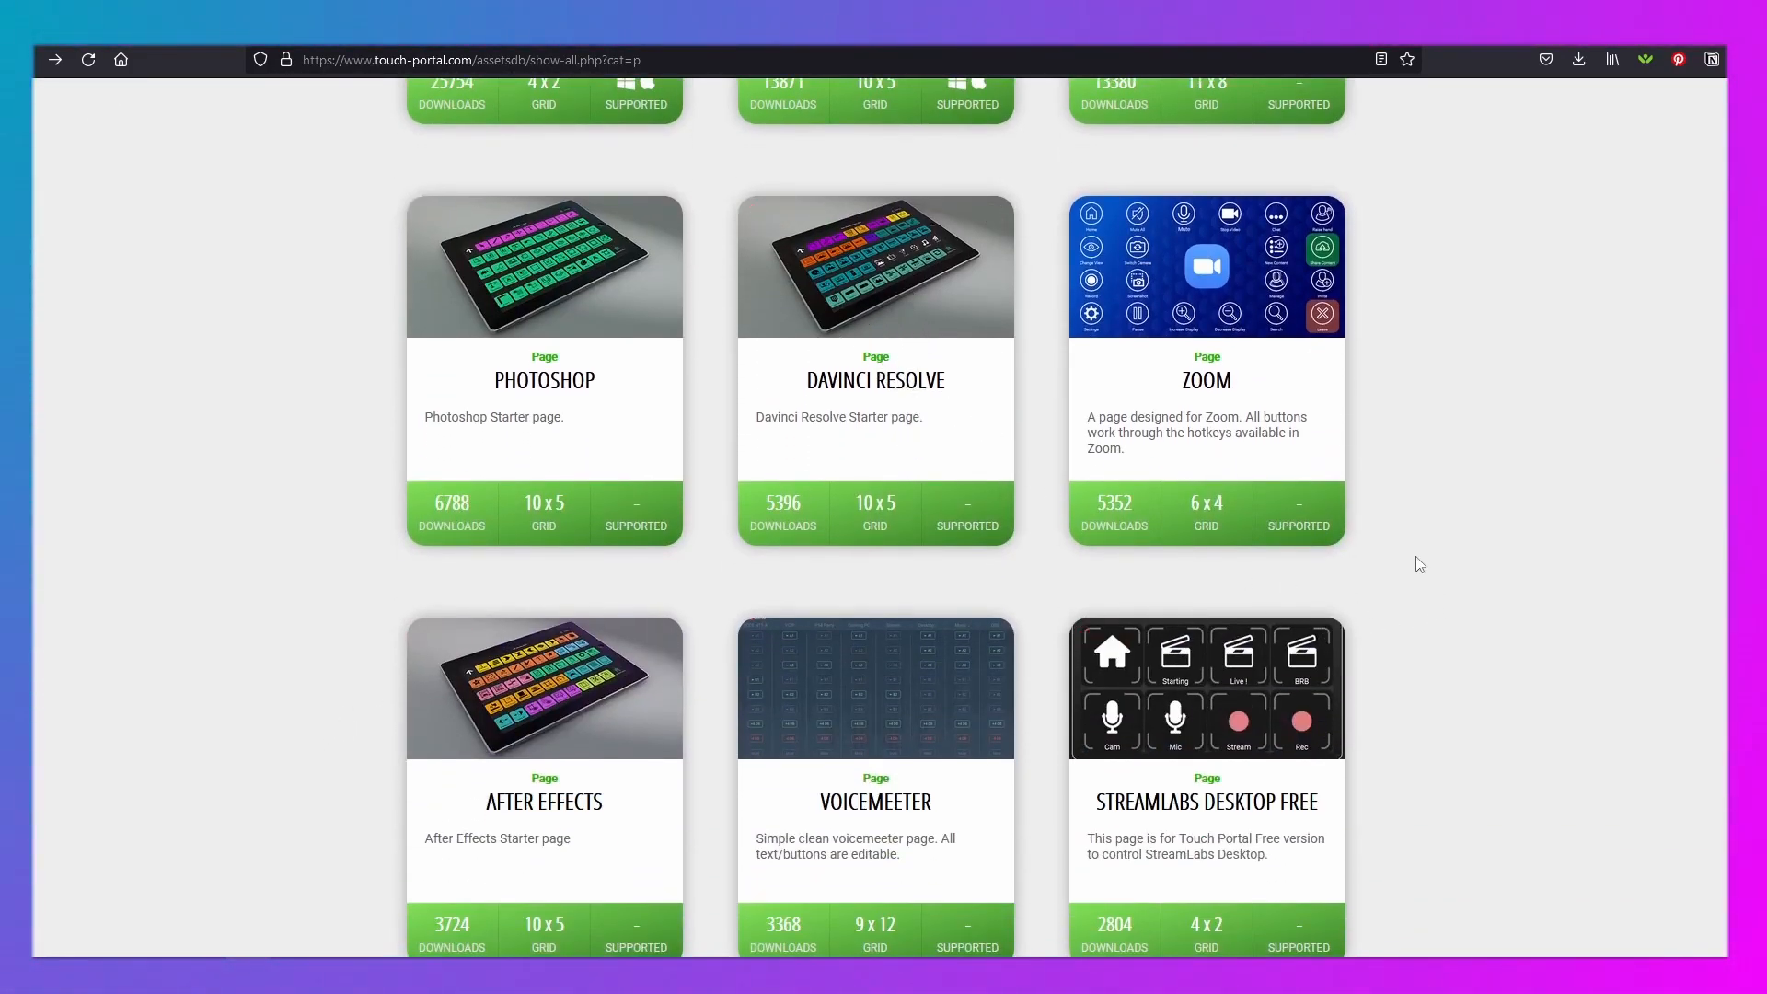
pyautogui.scroll(-3)
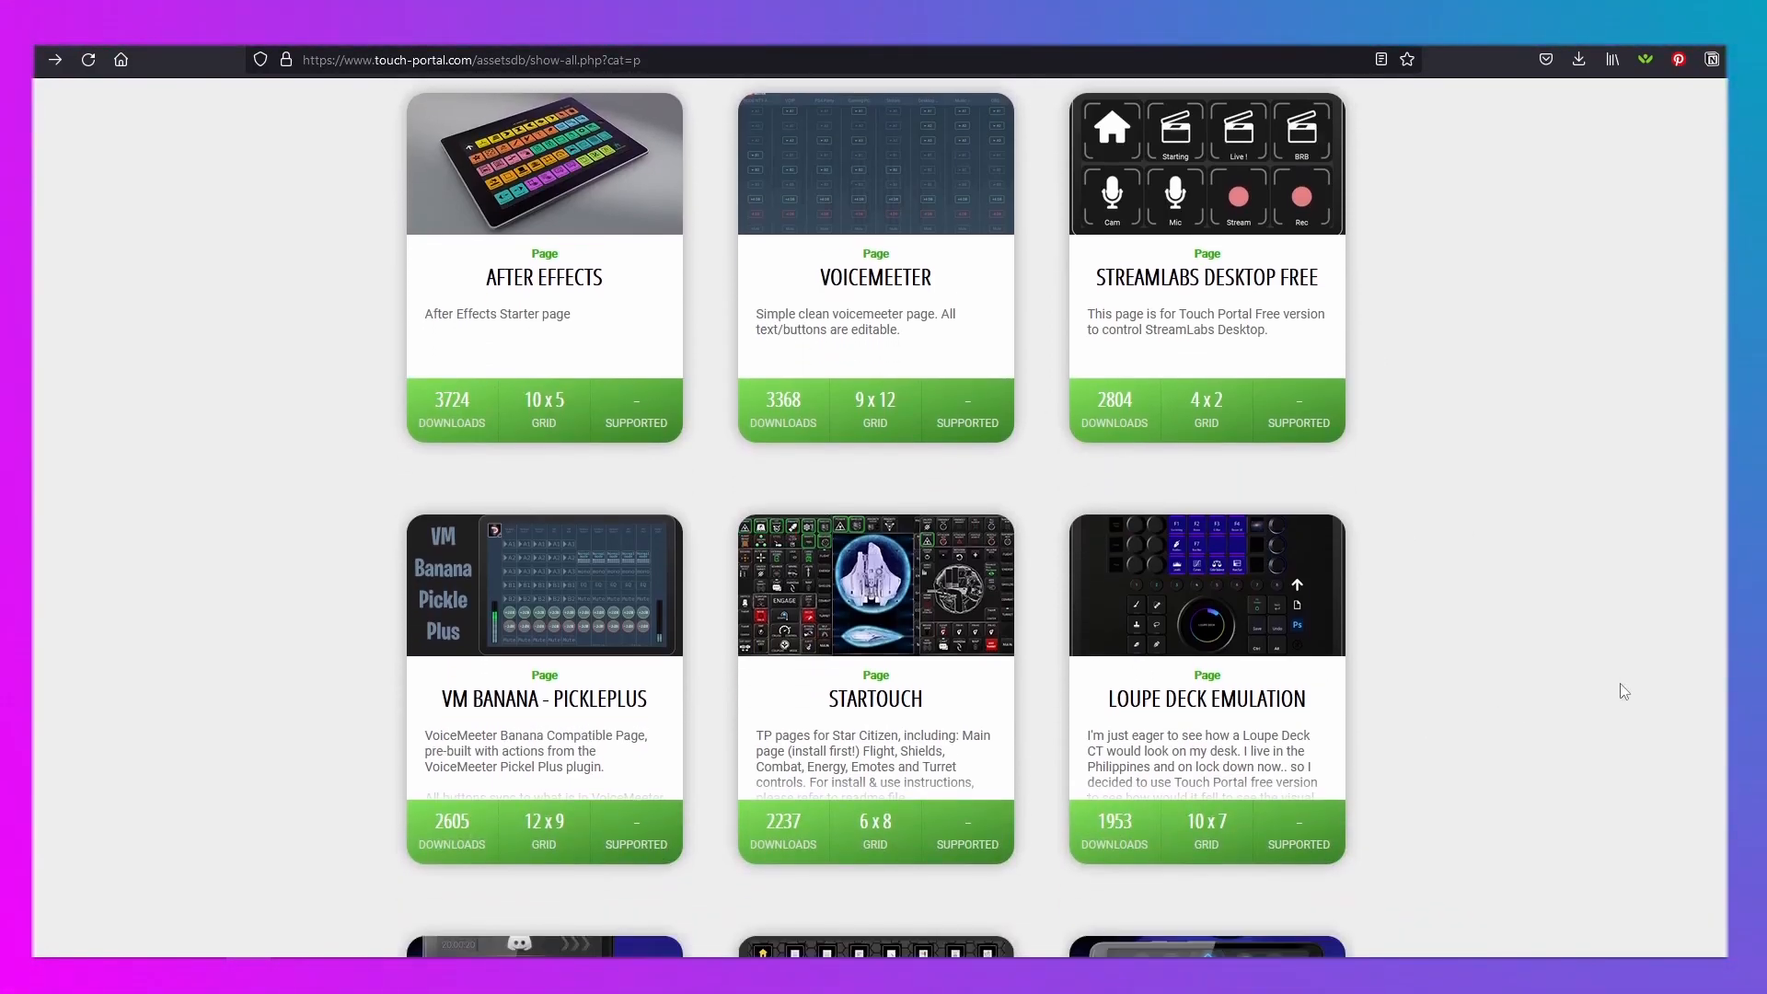
pyautogui.scroll(-3)
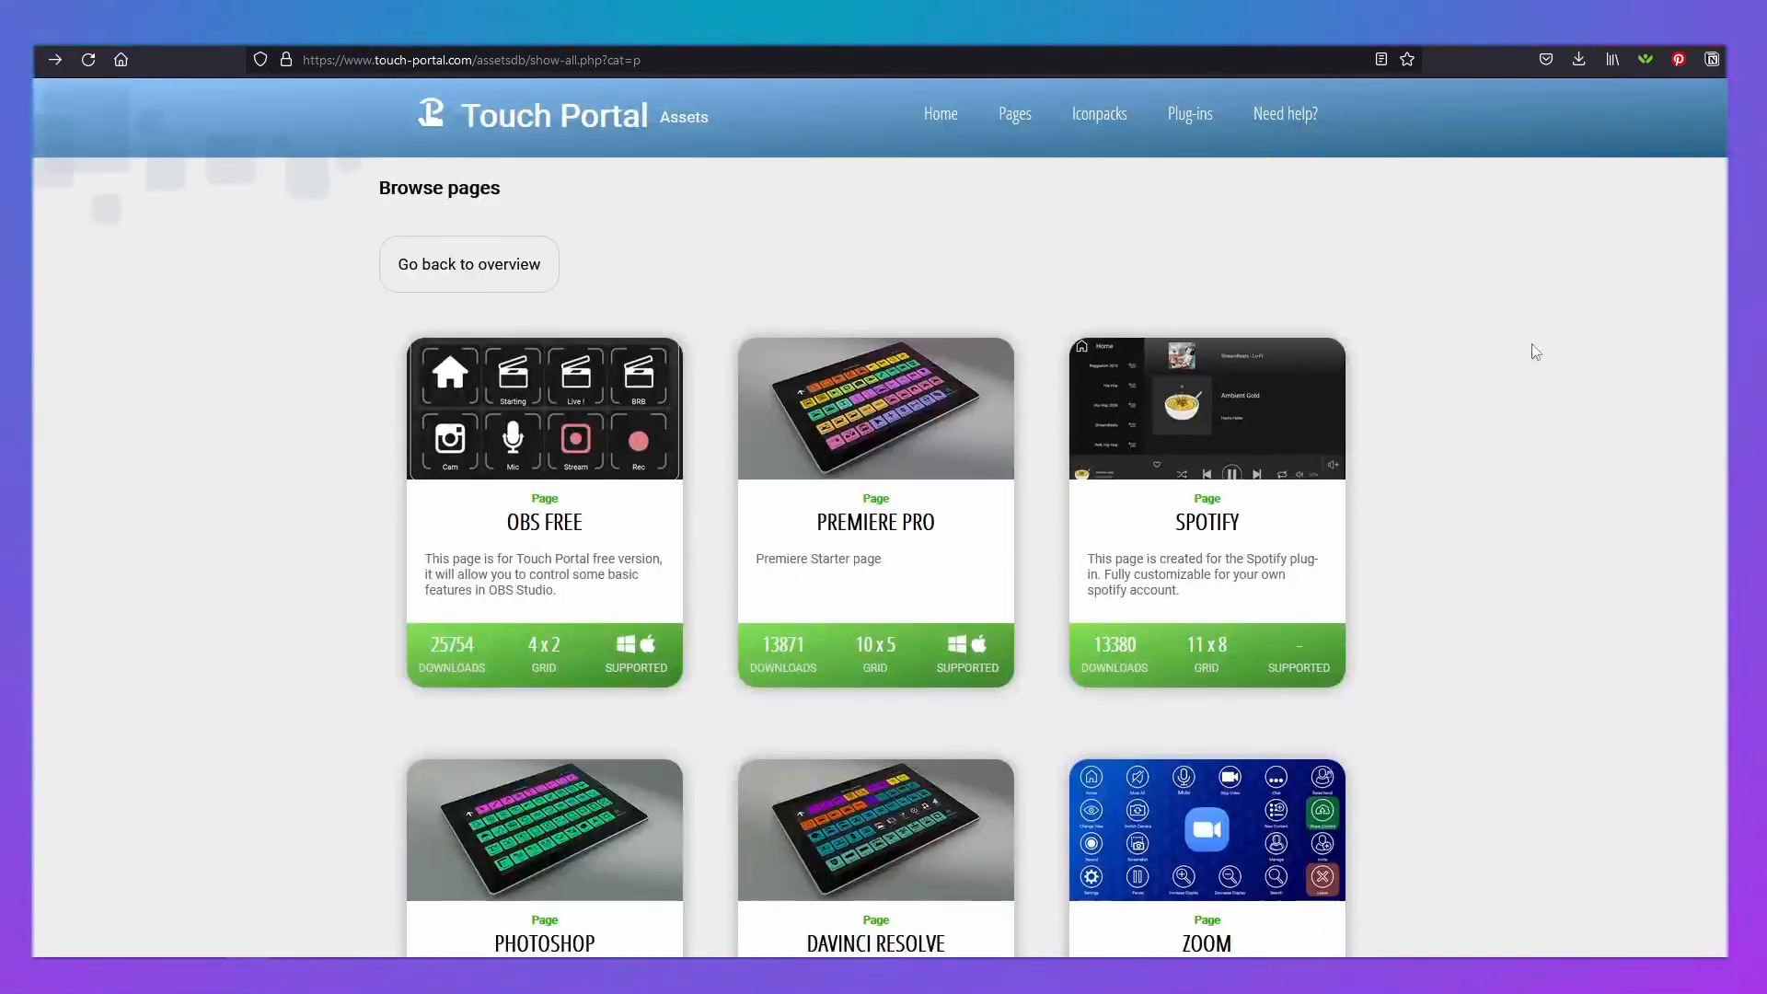
# - Open the Iconpacks catalogue and scroll through the icon pack cards, then back up
pyautogui.click(1099, 113)
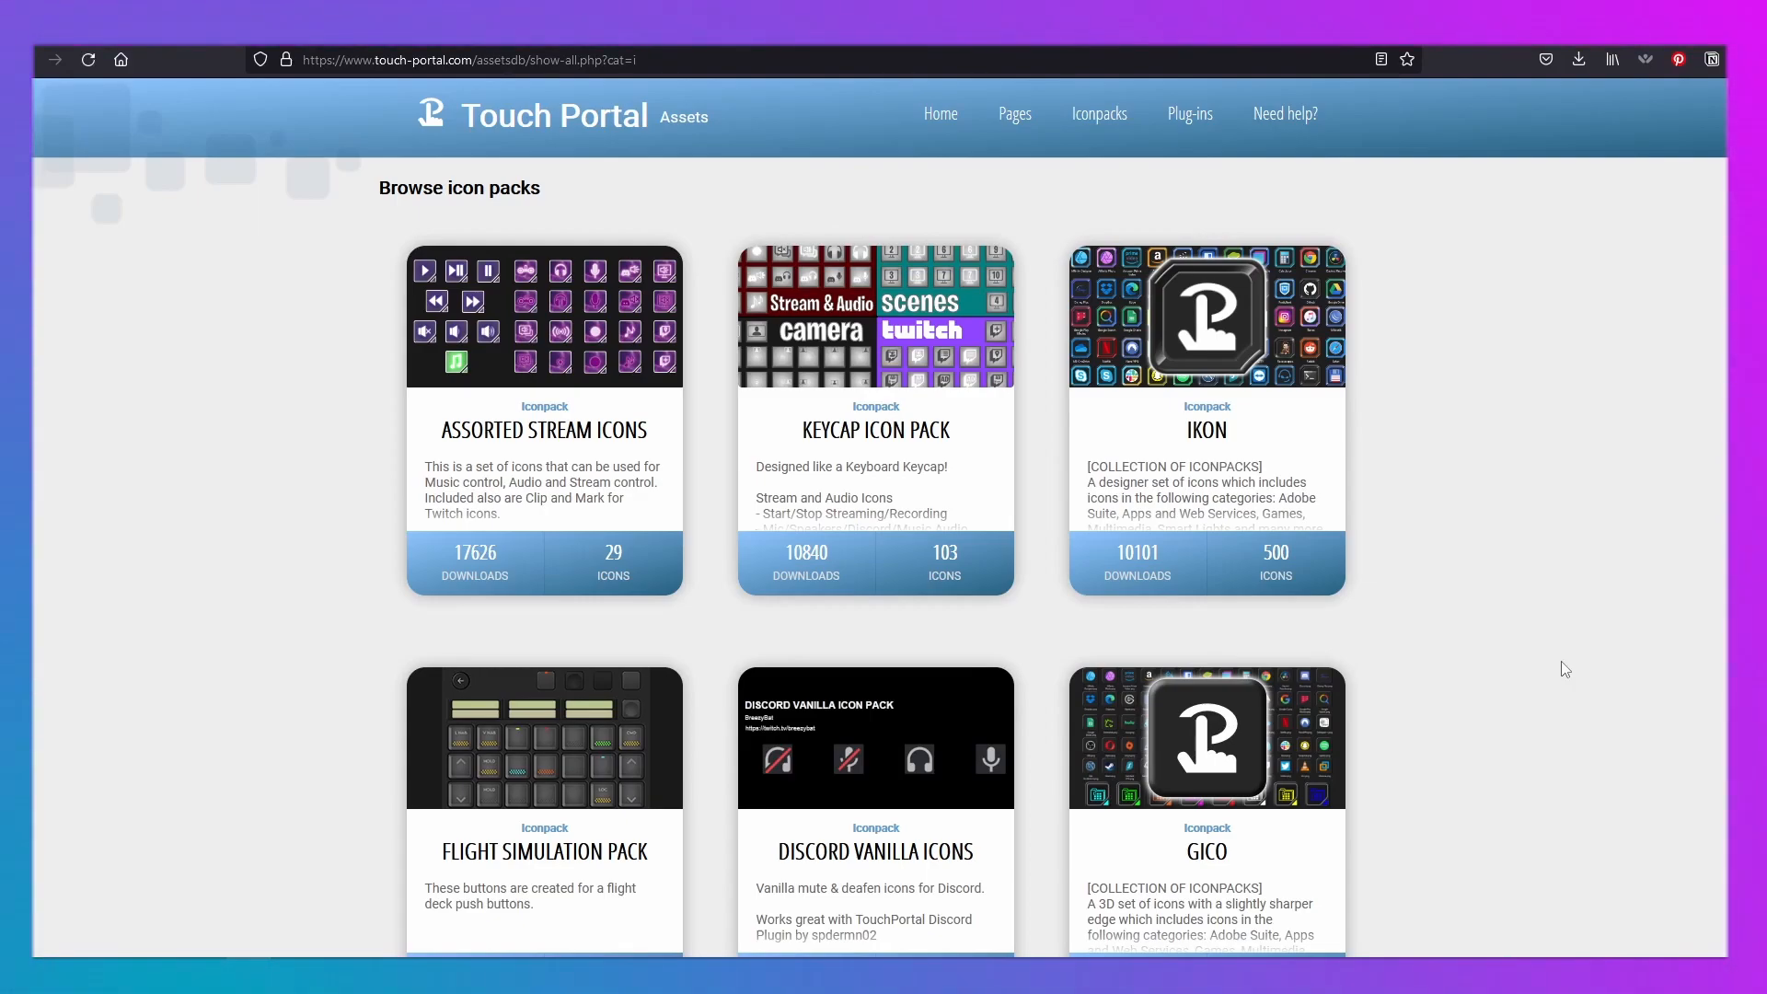
pyautogui.scroll(-3)
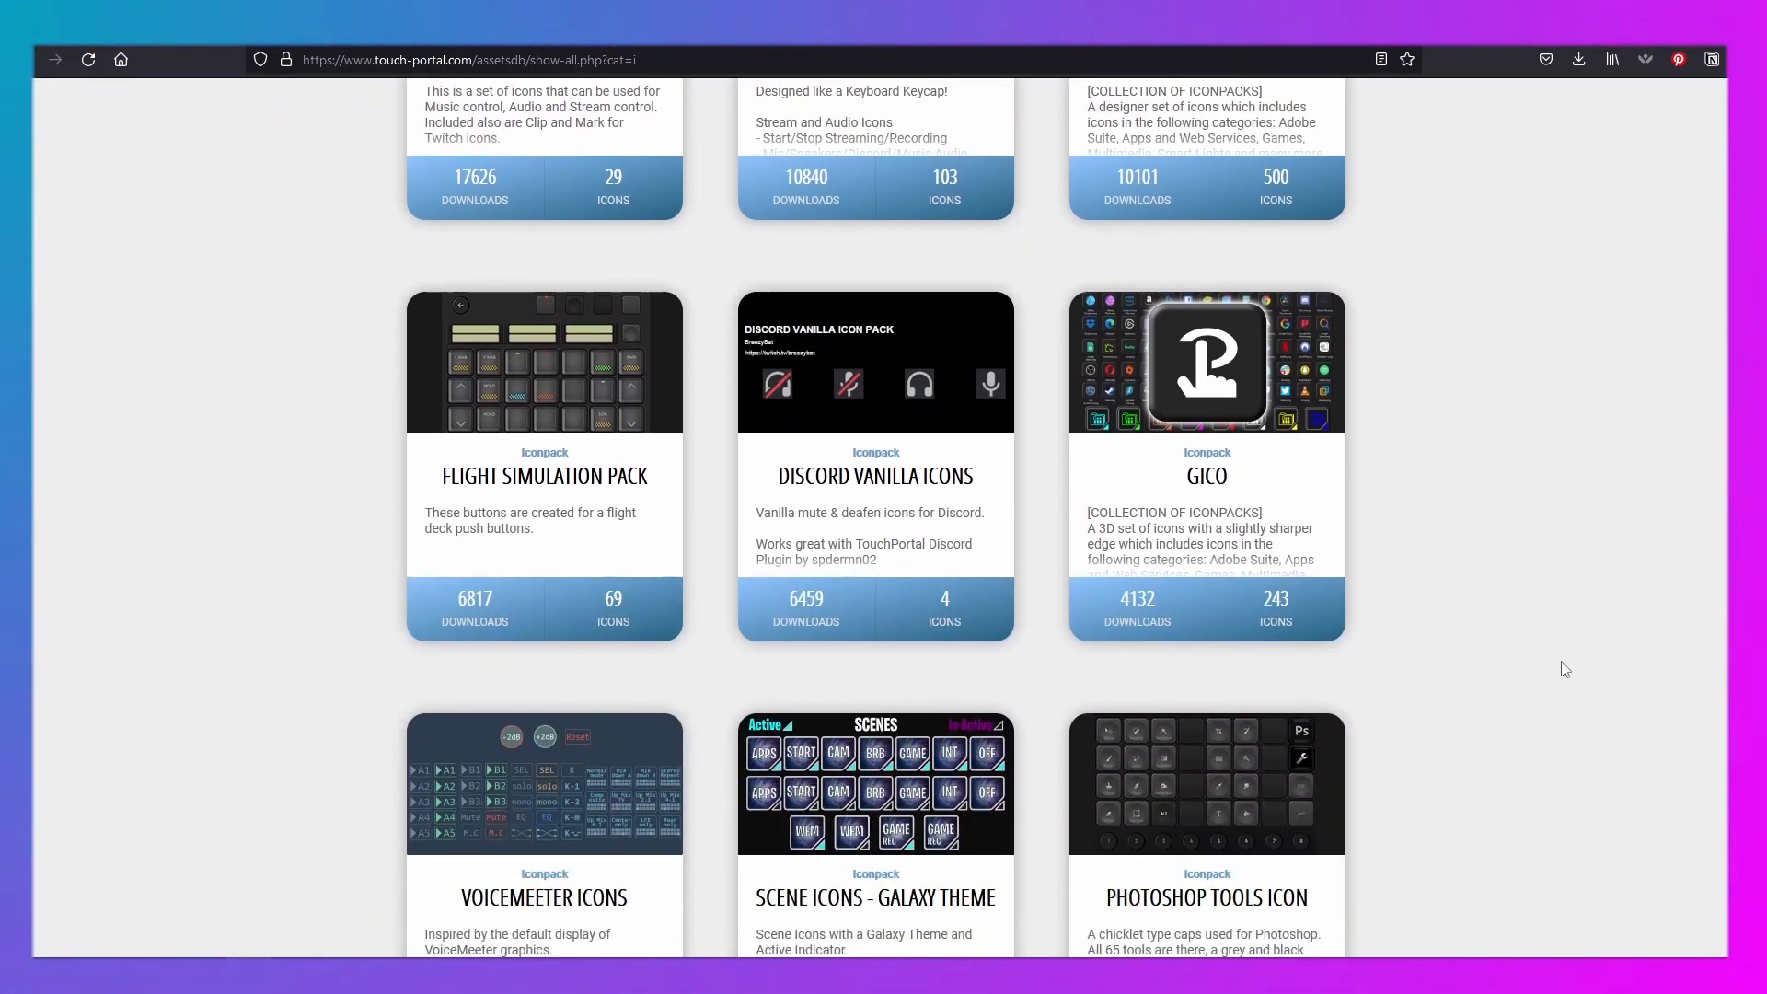
pyautogui.scroll(-3)
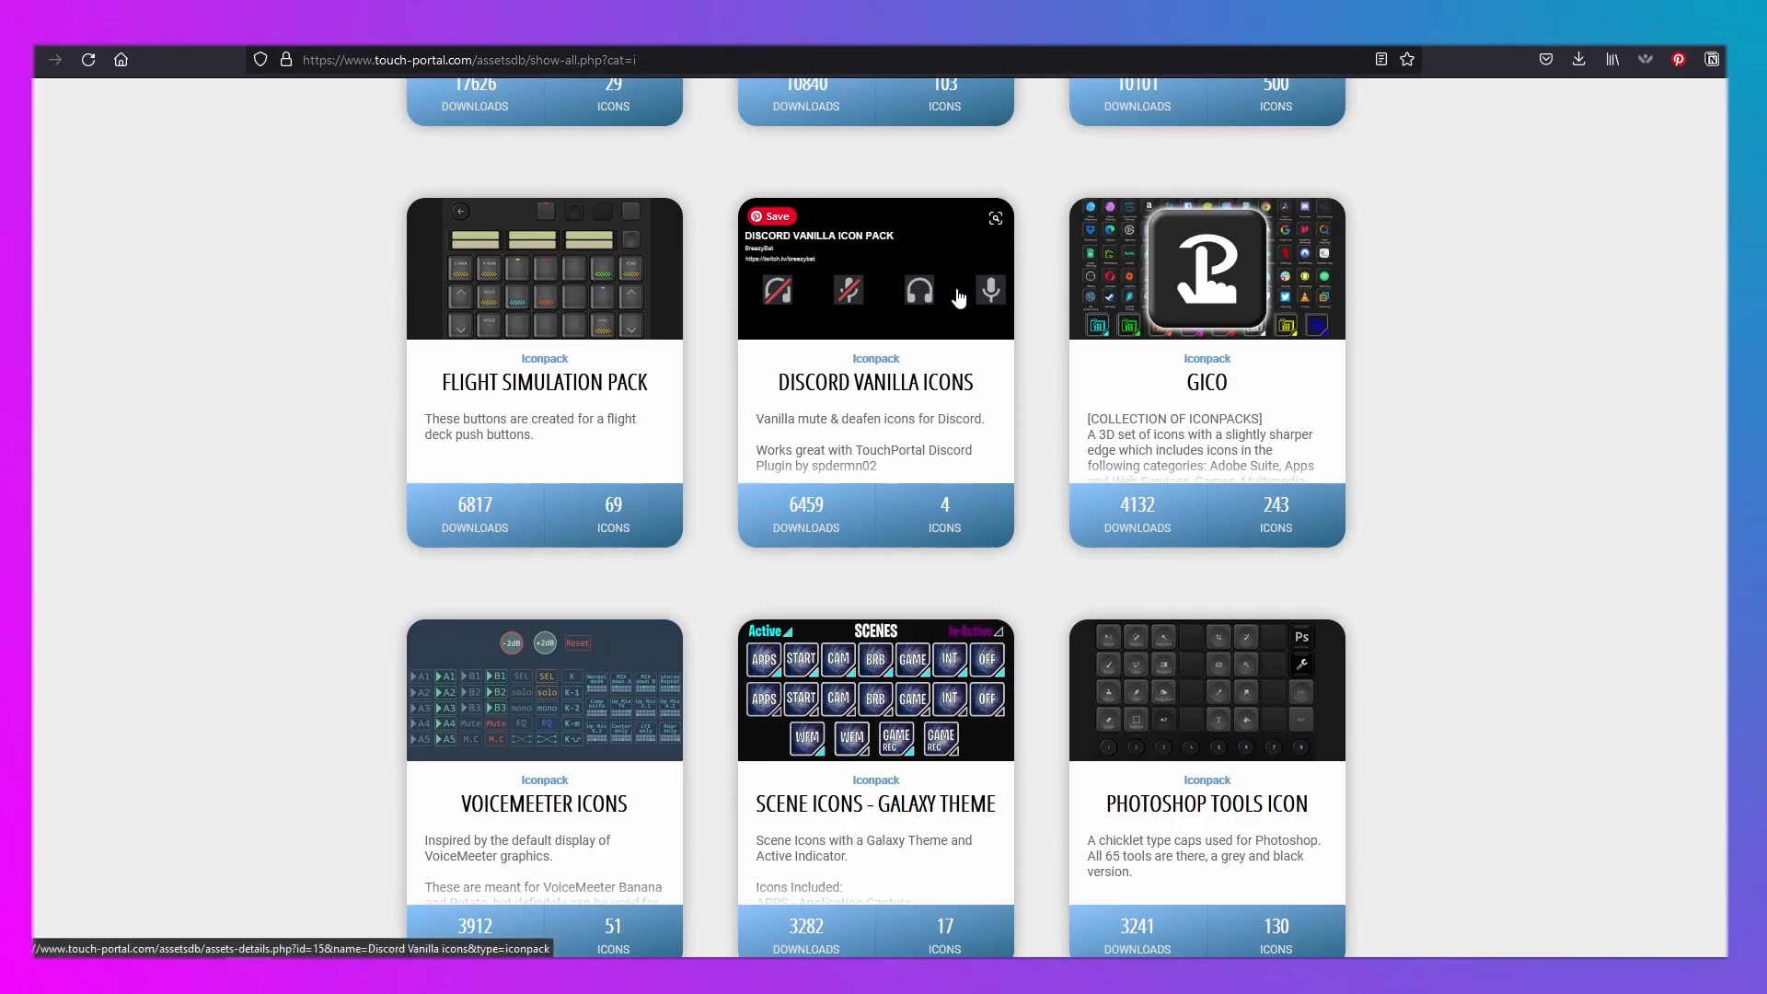
pyautogui.scroll(-3)
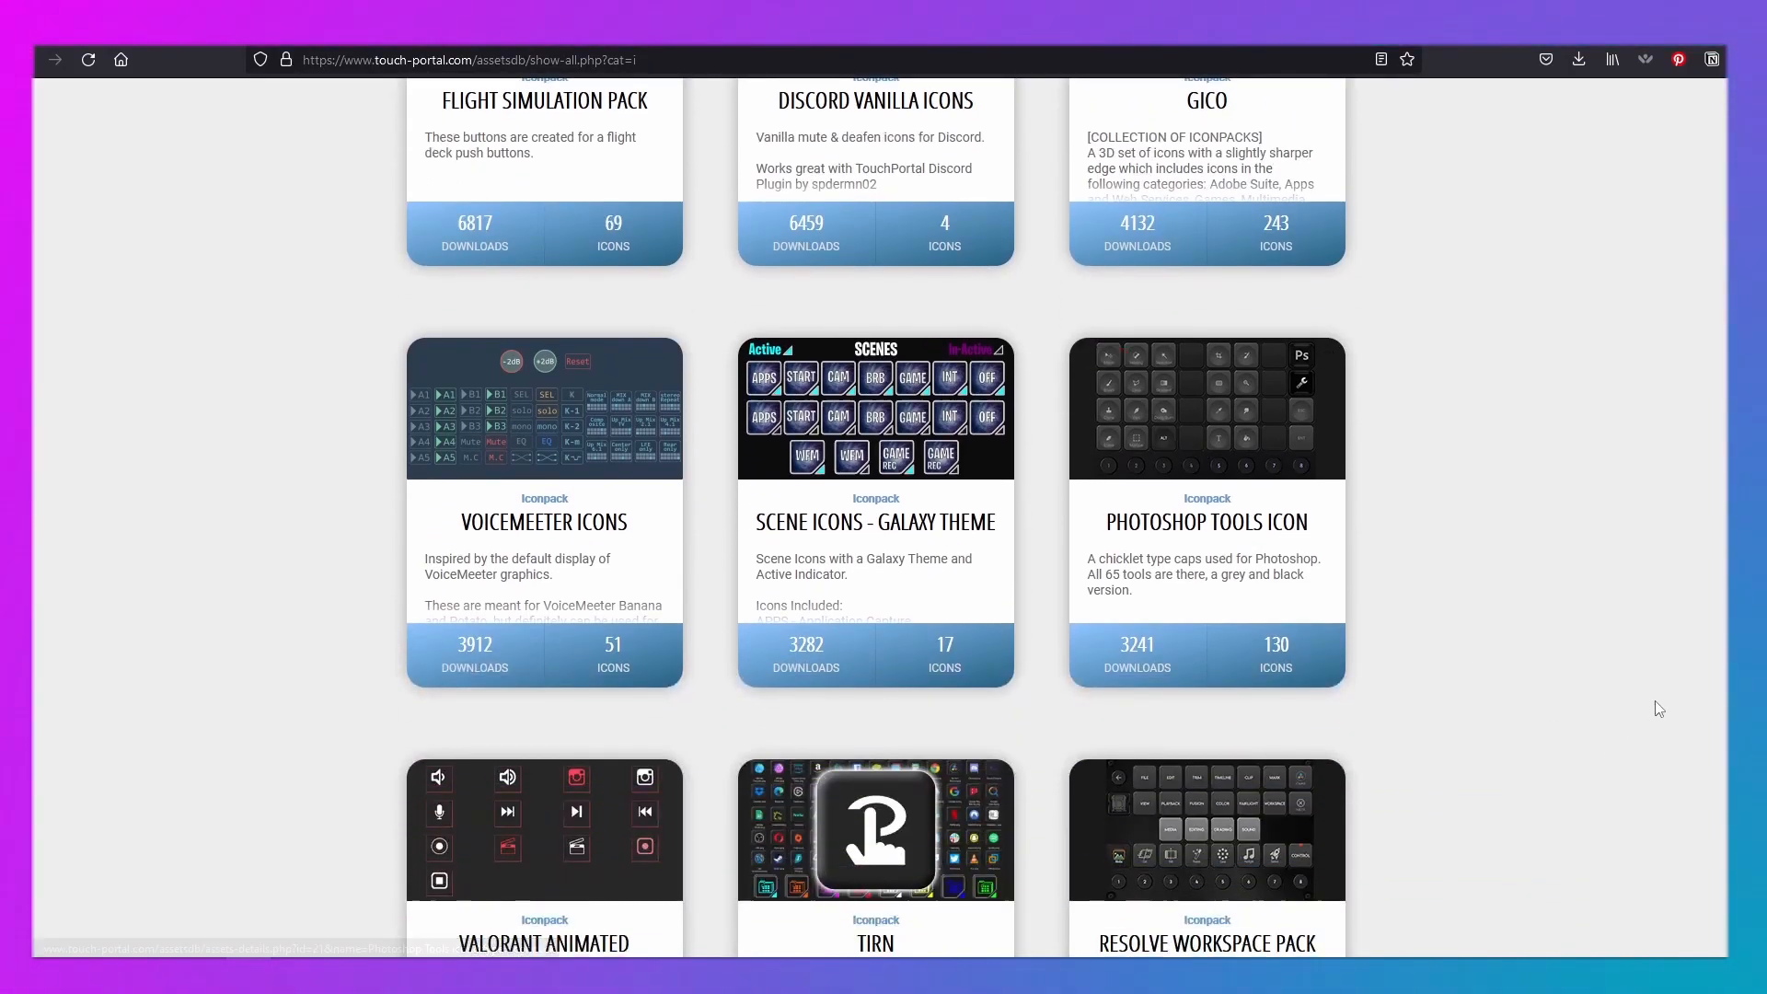
pyautogui.scroll(-3)
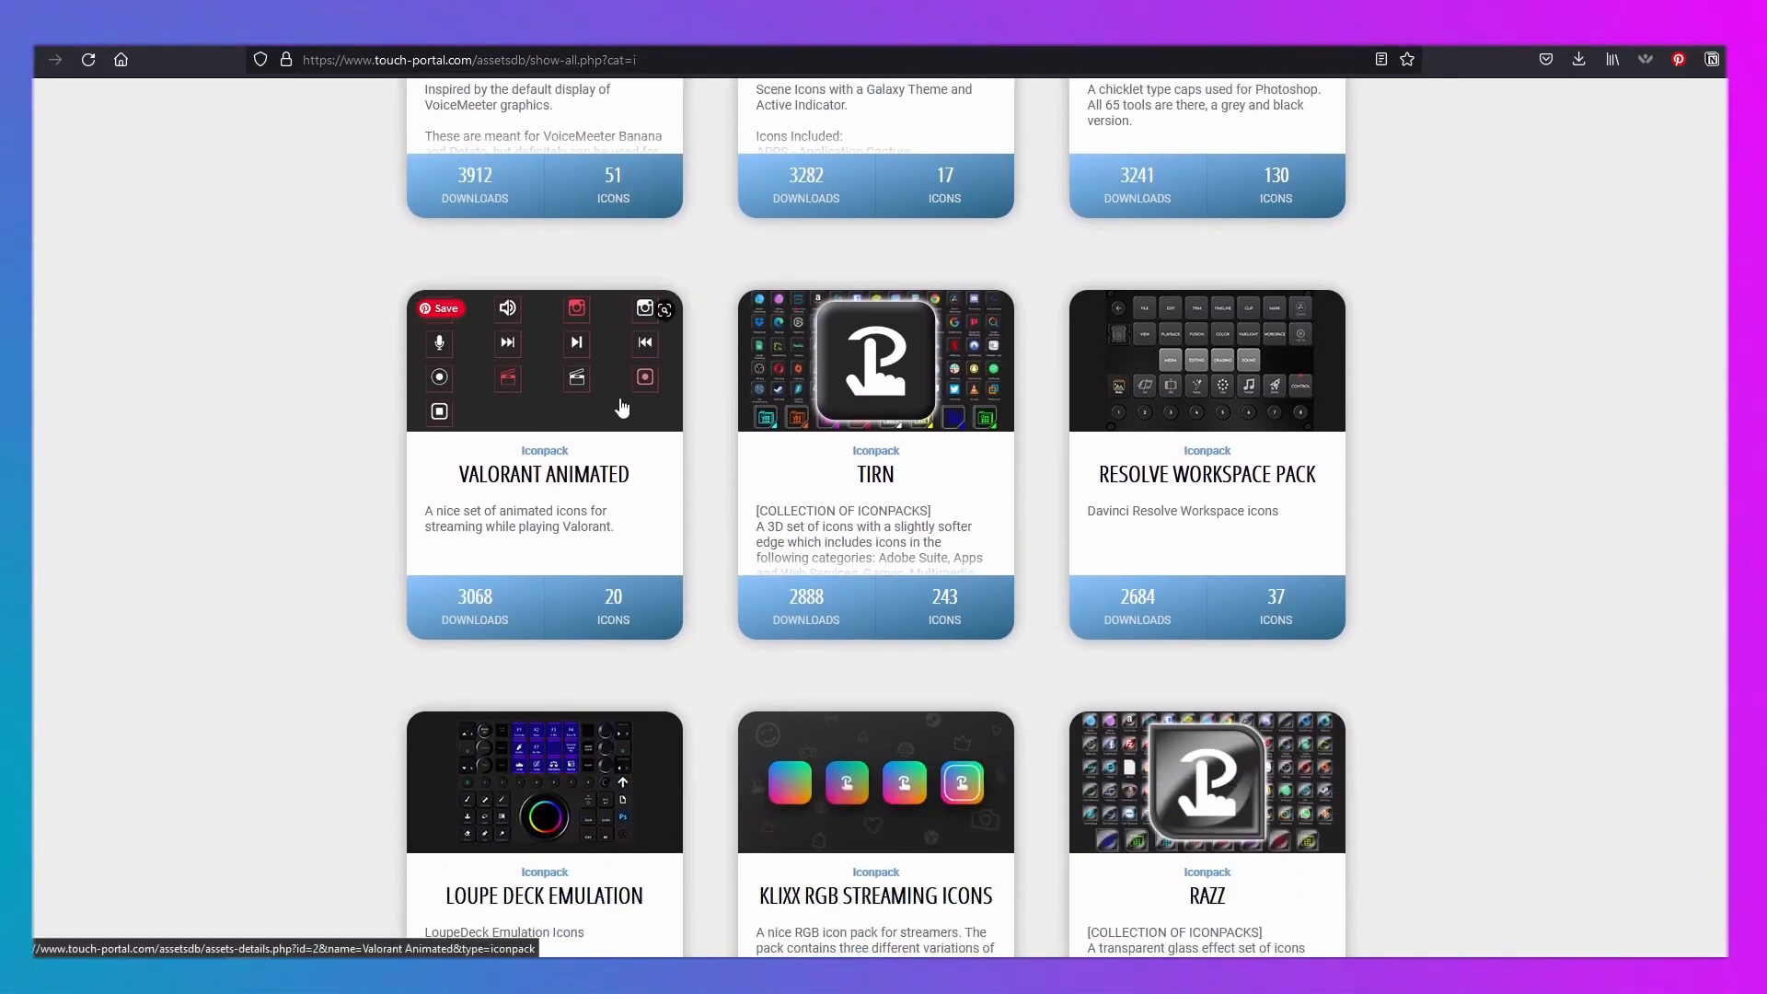
pyautogui.scroll(-3)
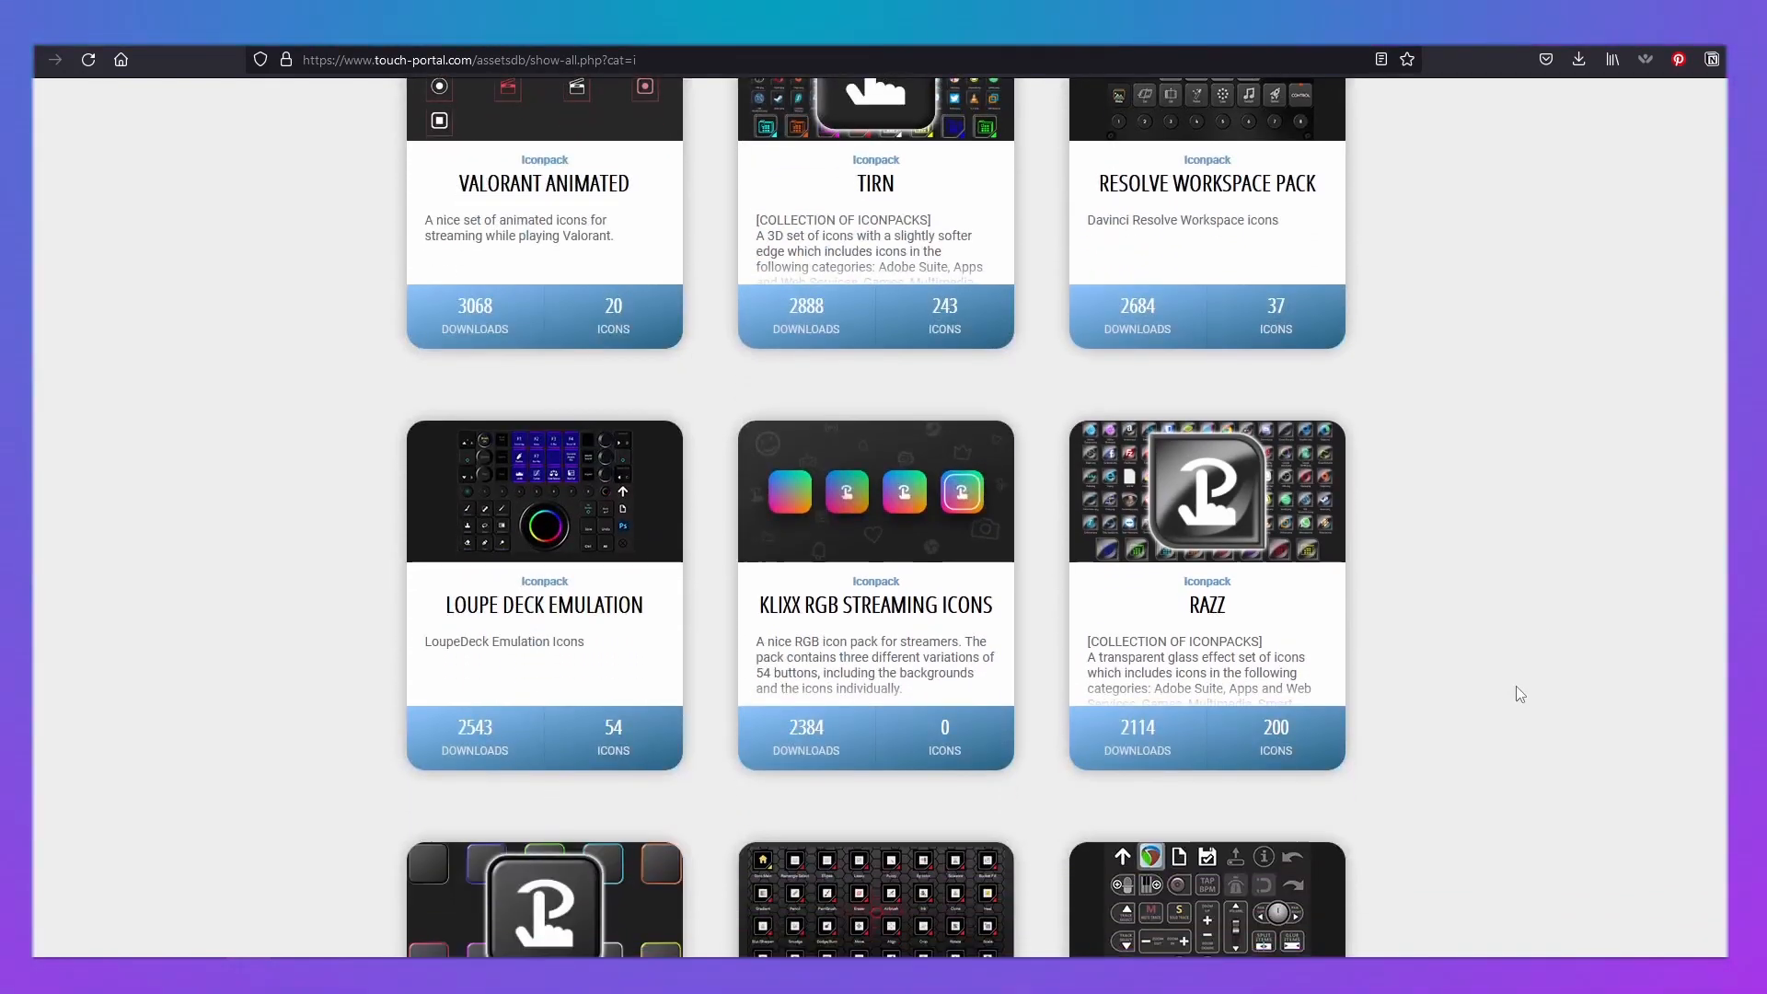
pyautogui.scroll(-3)
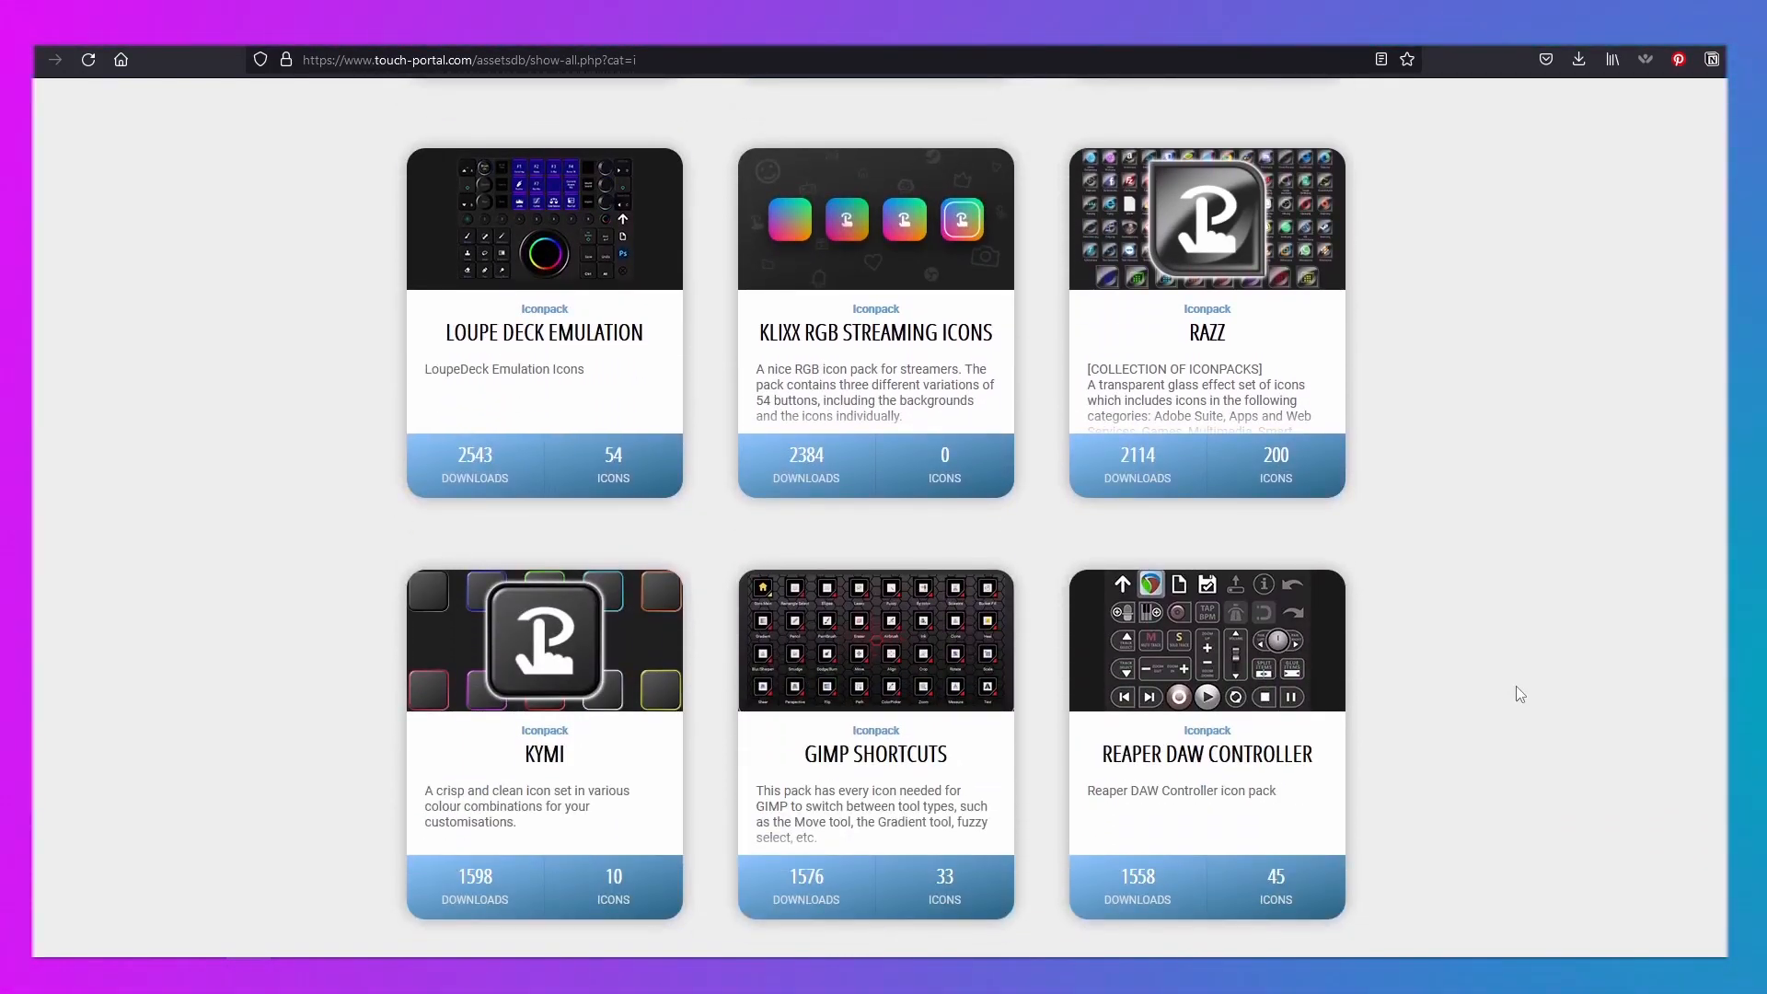
pyautogui.scroll(3)
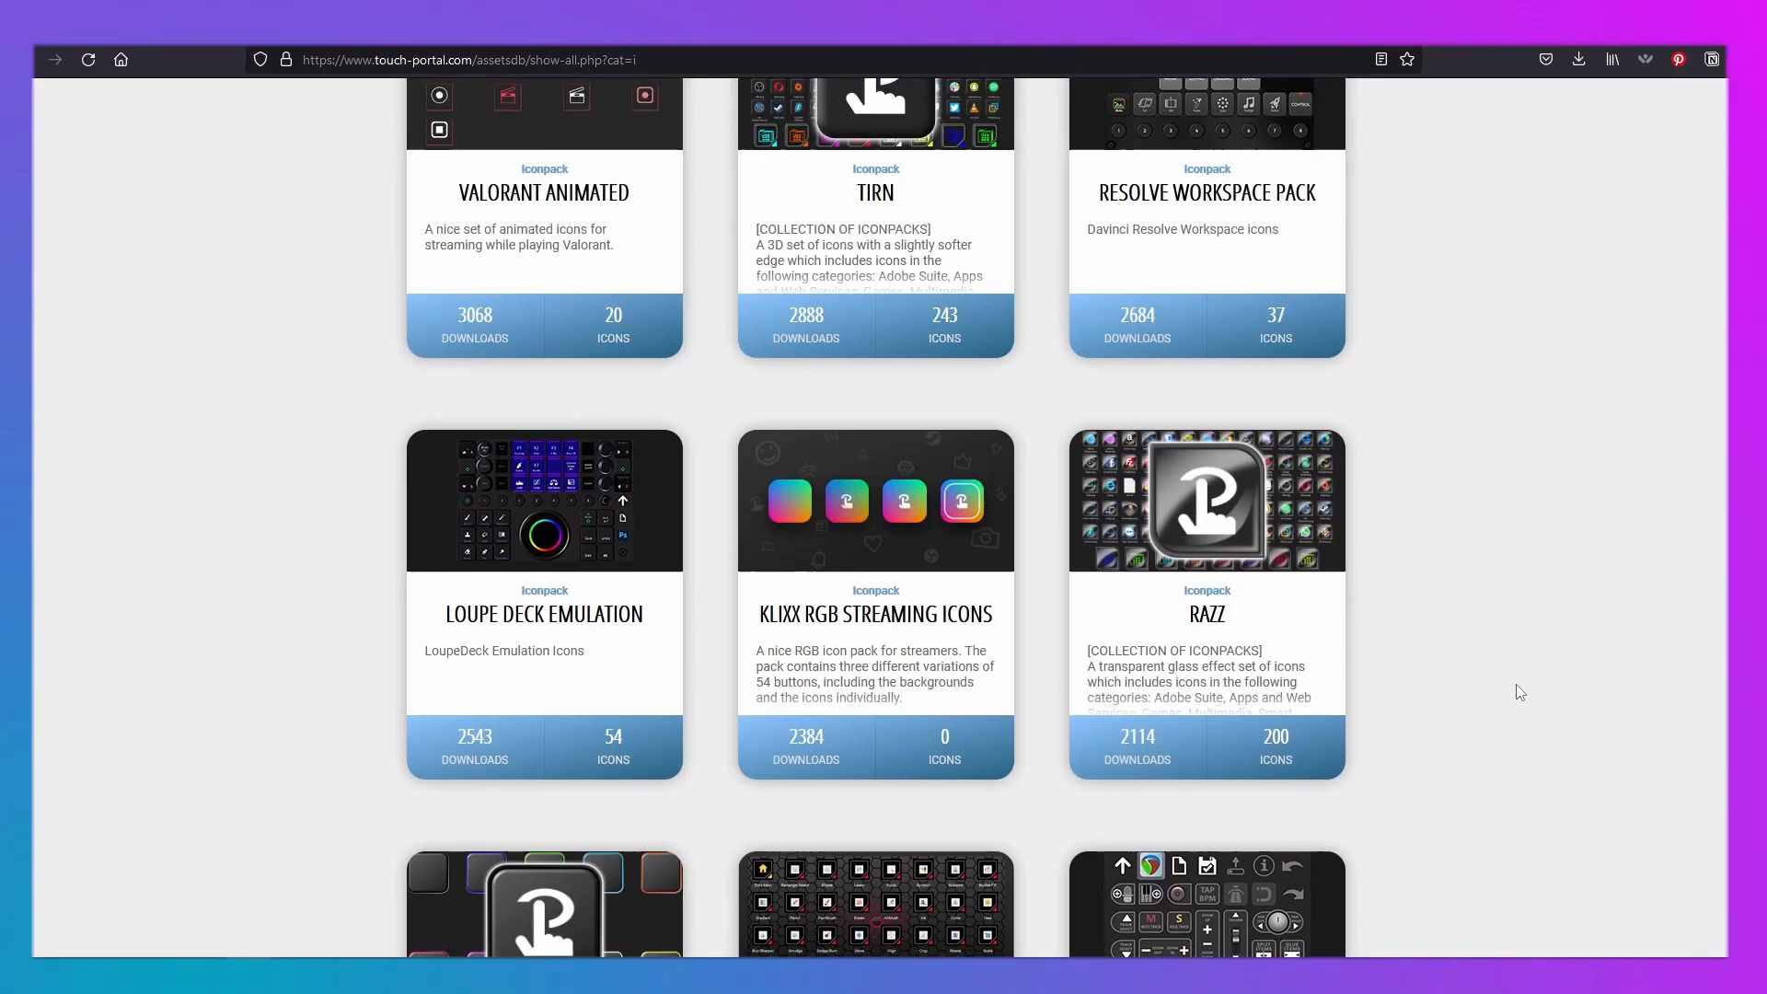
pyautogui.scroll(3)
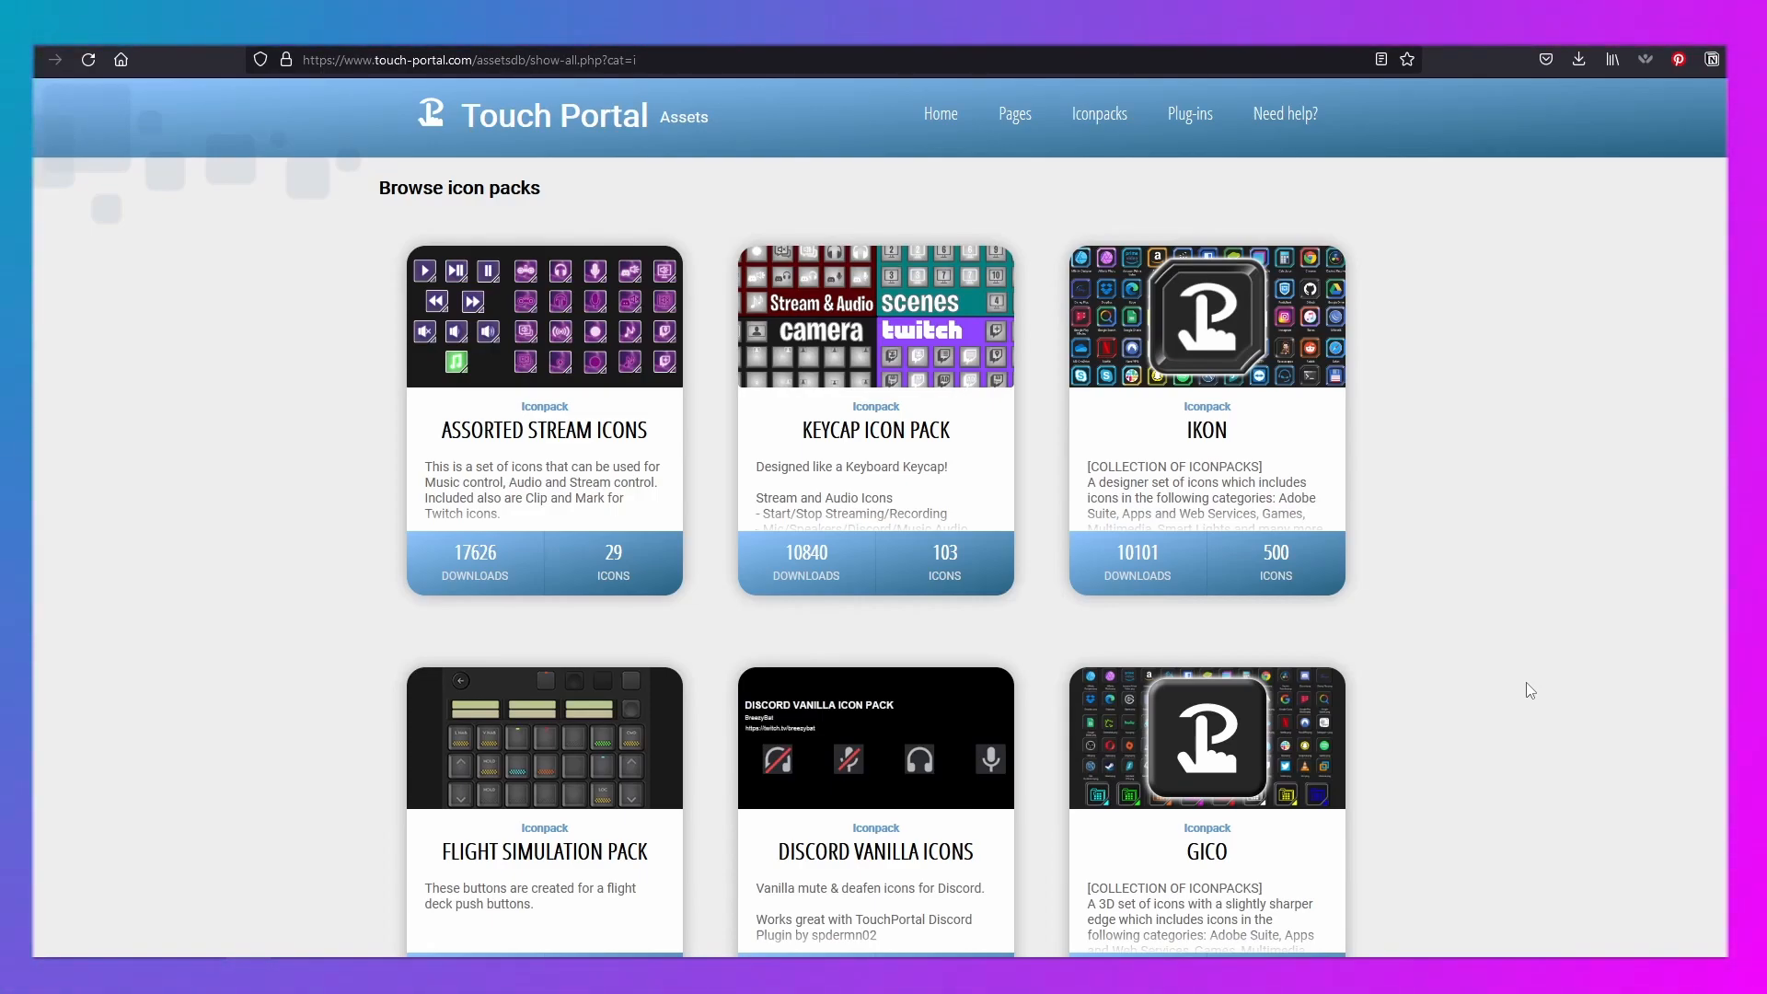
pyautogui.moveTo(1149, 144)
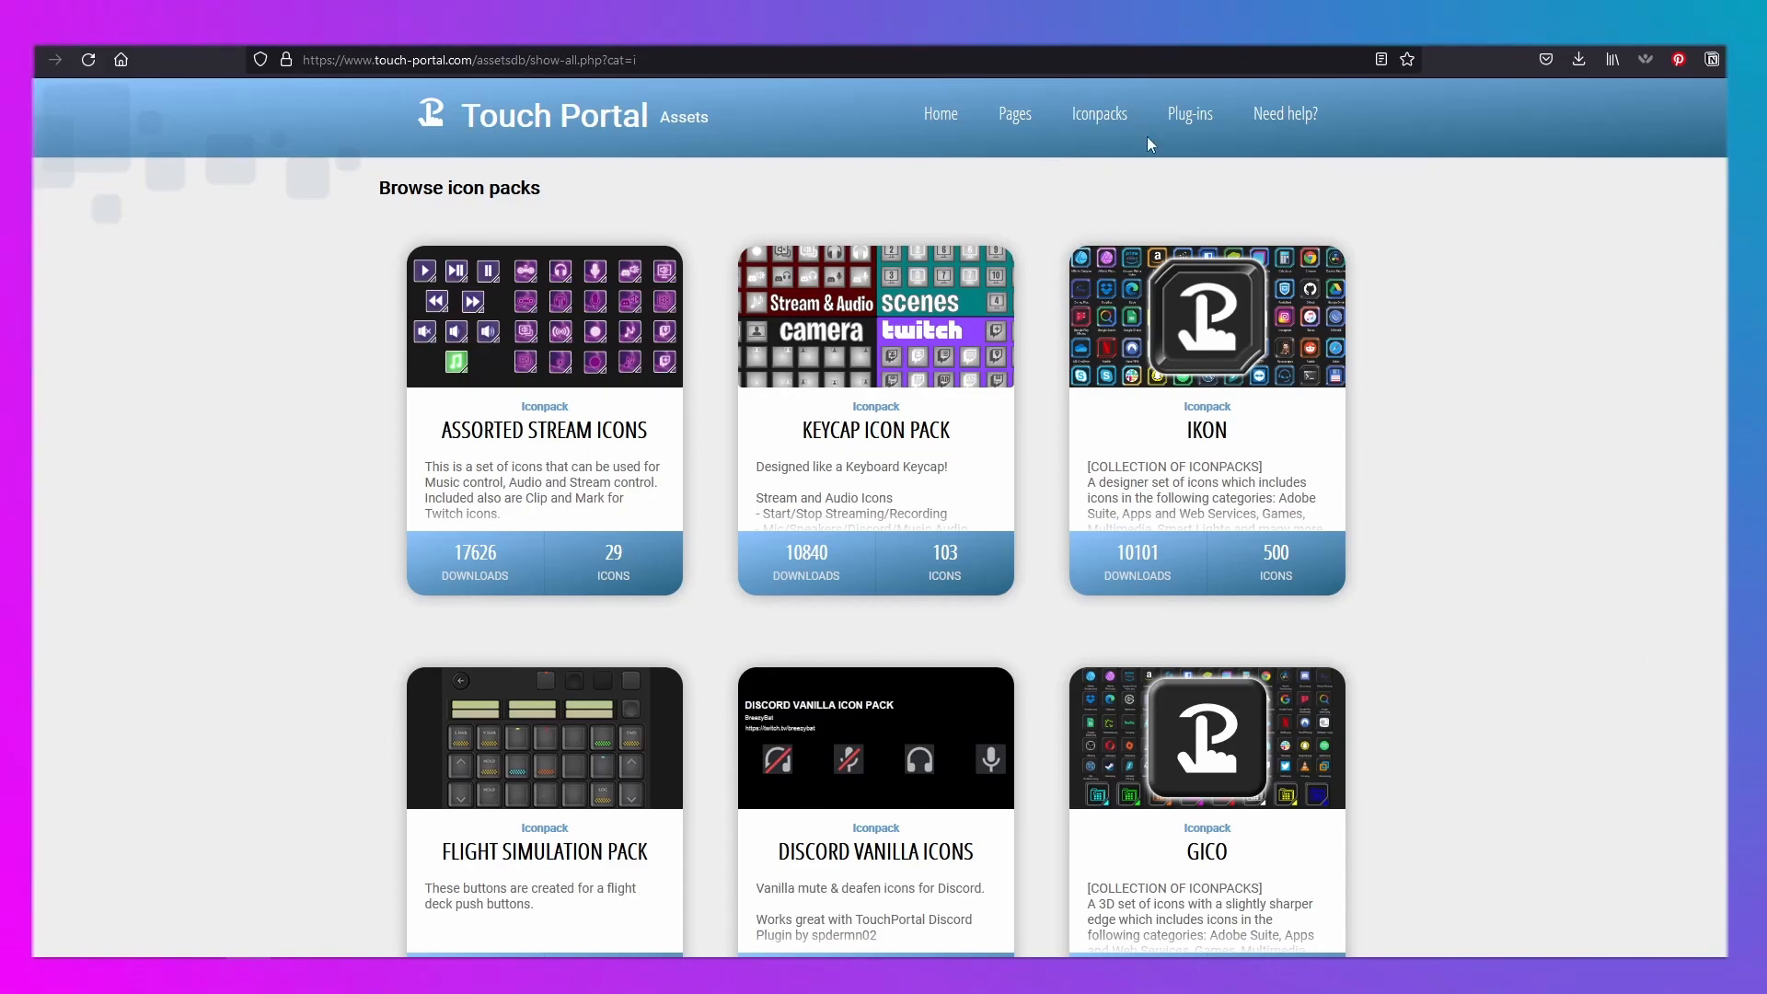
pyautogui.moveTo(1033, 124)
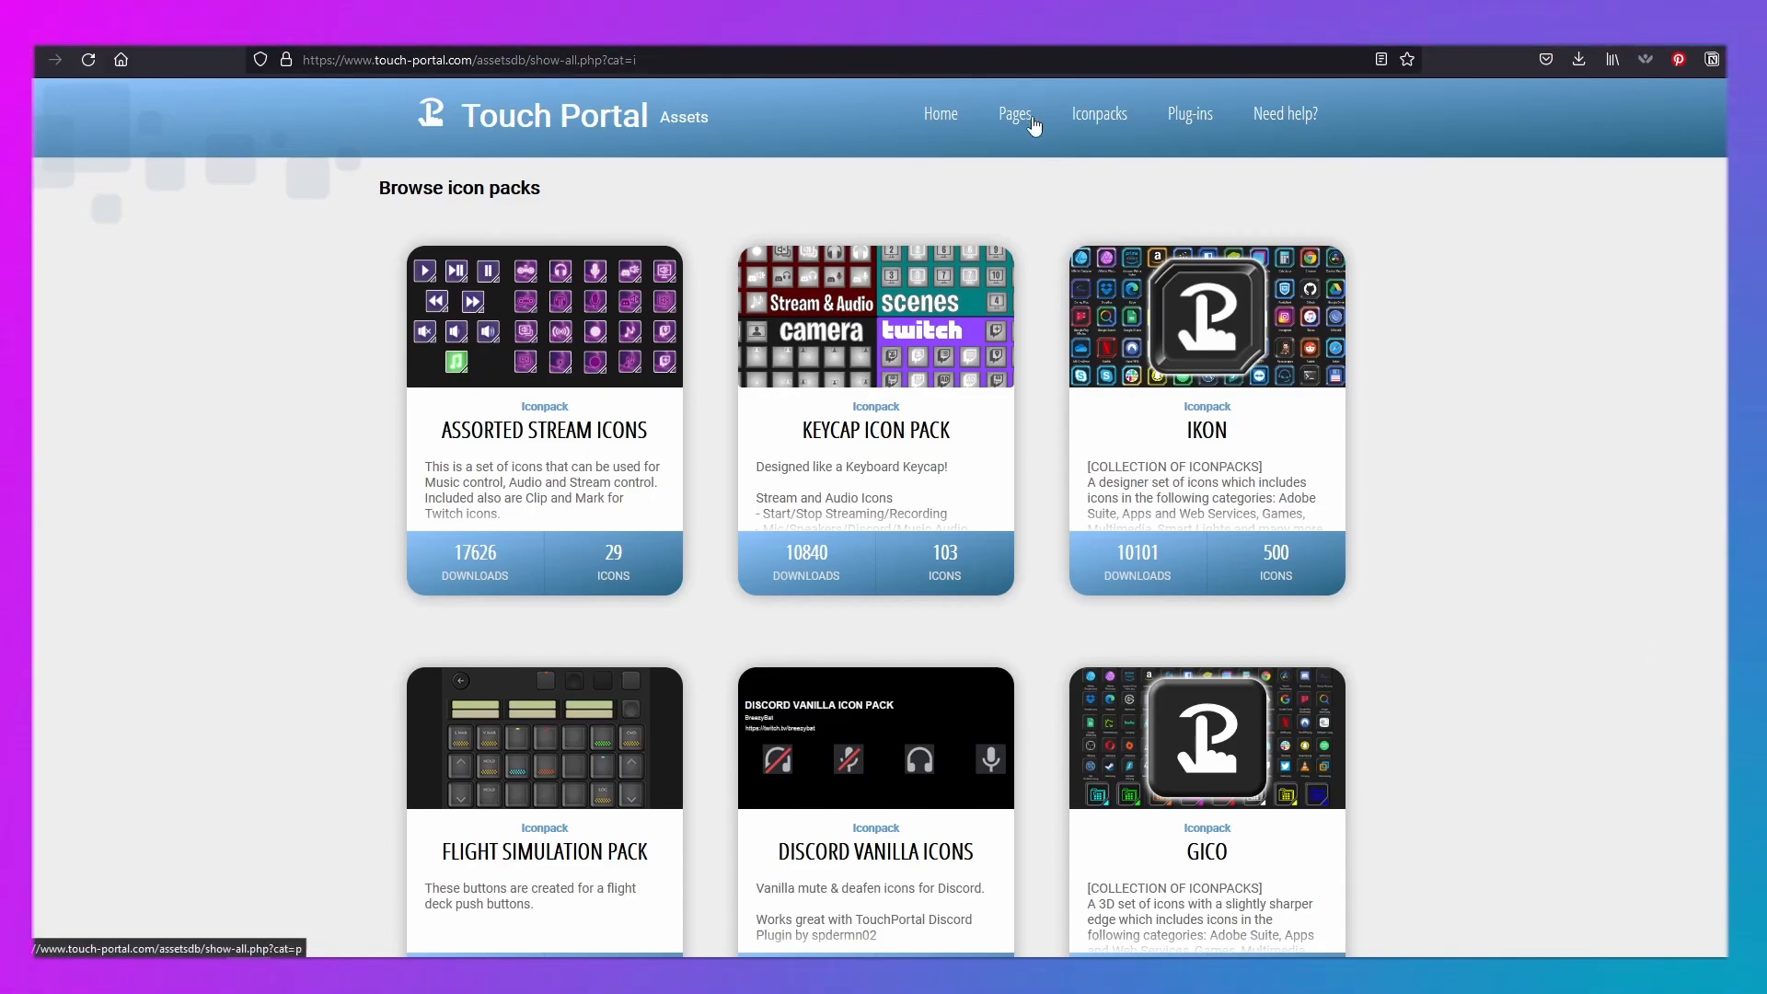
pyautogui.moveTo(1085, 126)
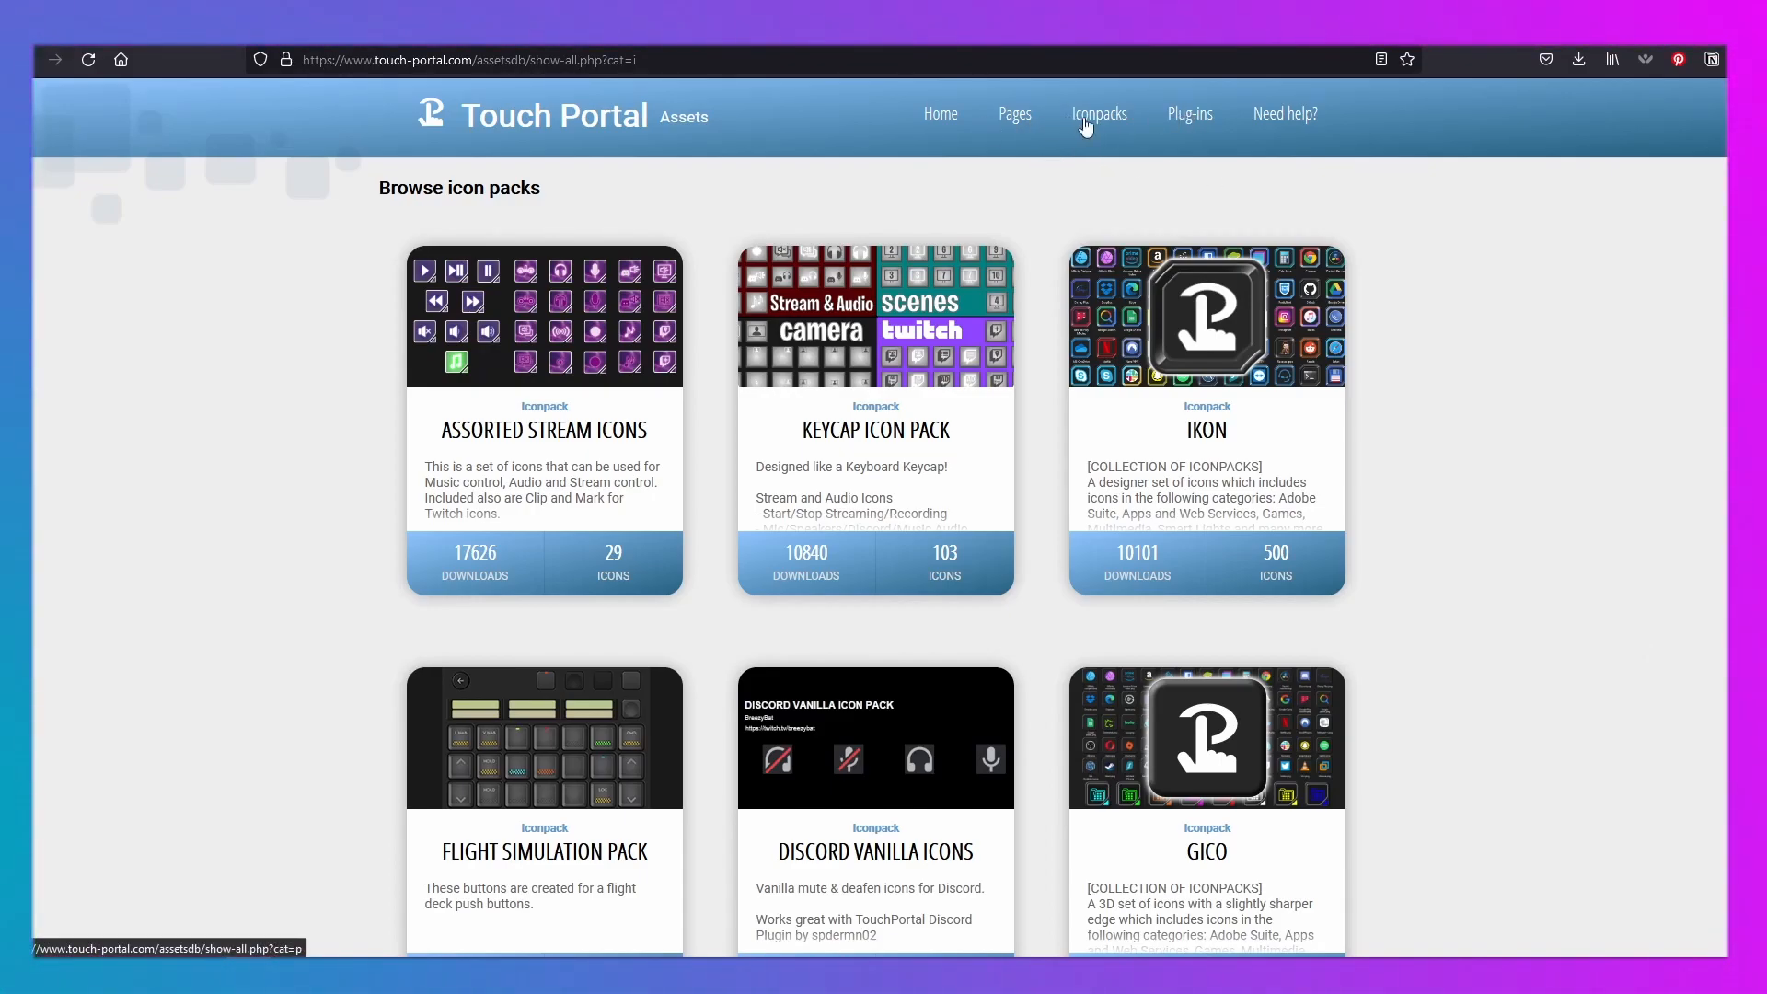
pyautogui.moveTo(803, 213)
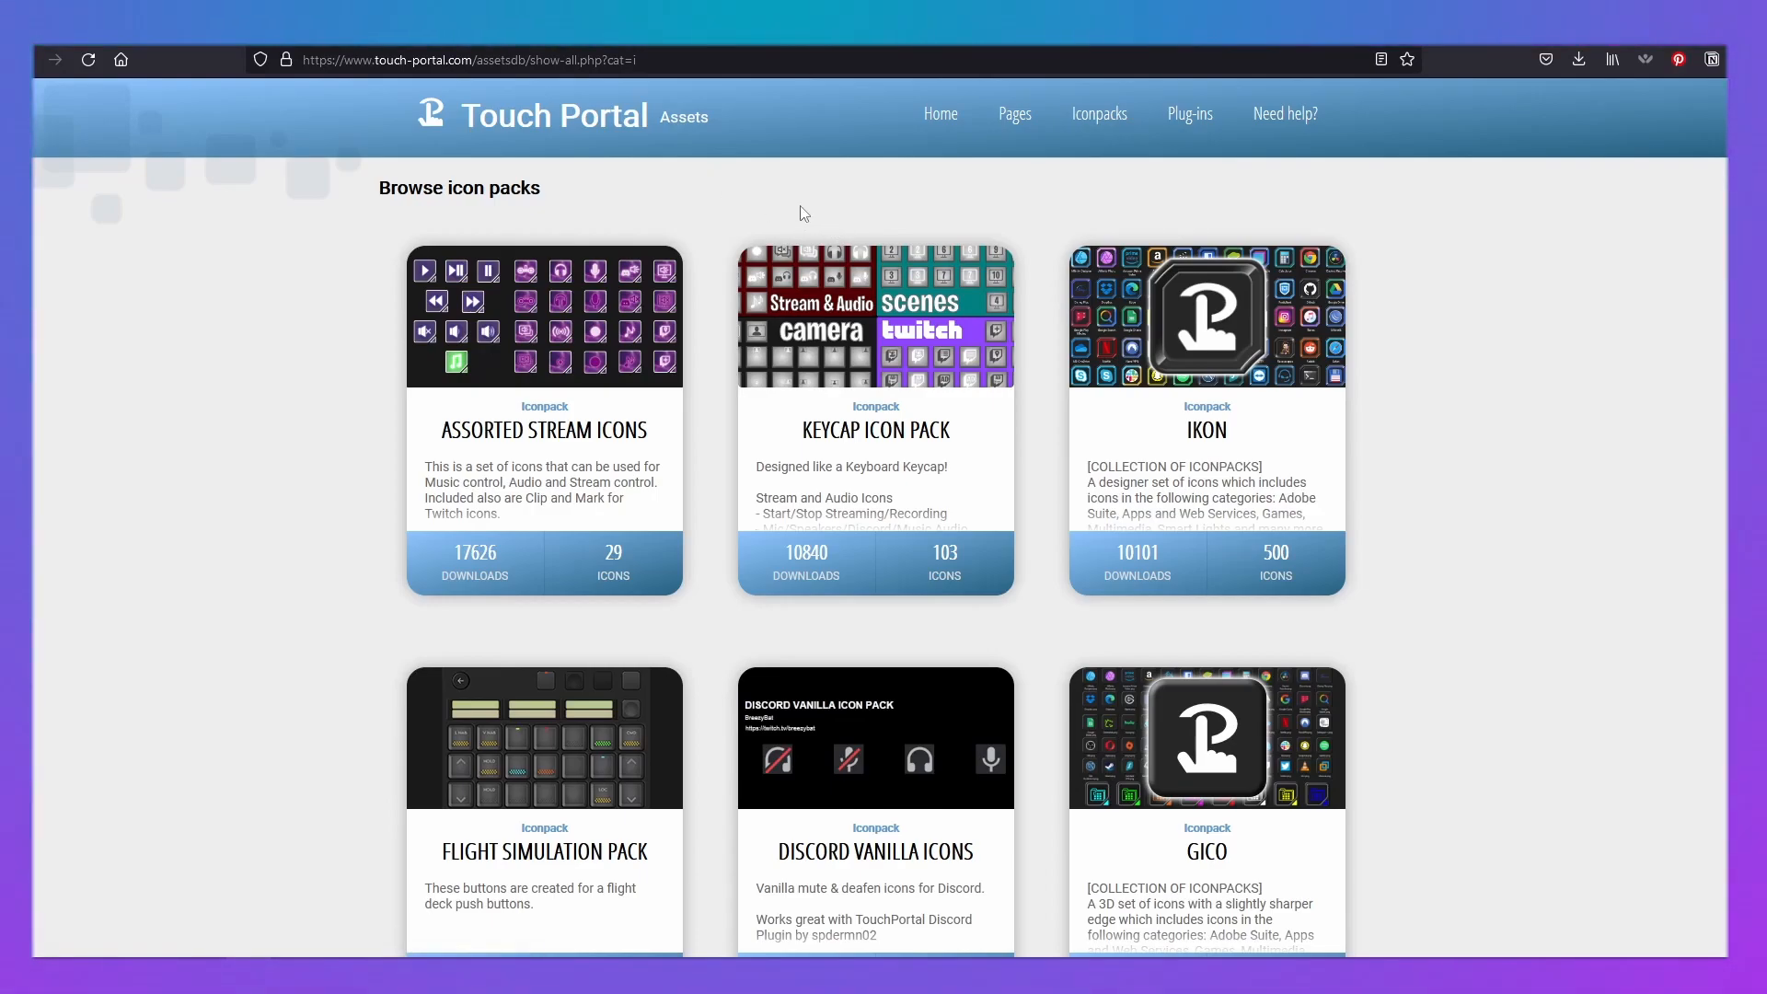
pyautogui.moveTo(66, 498)
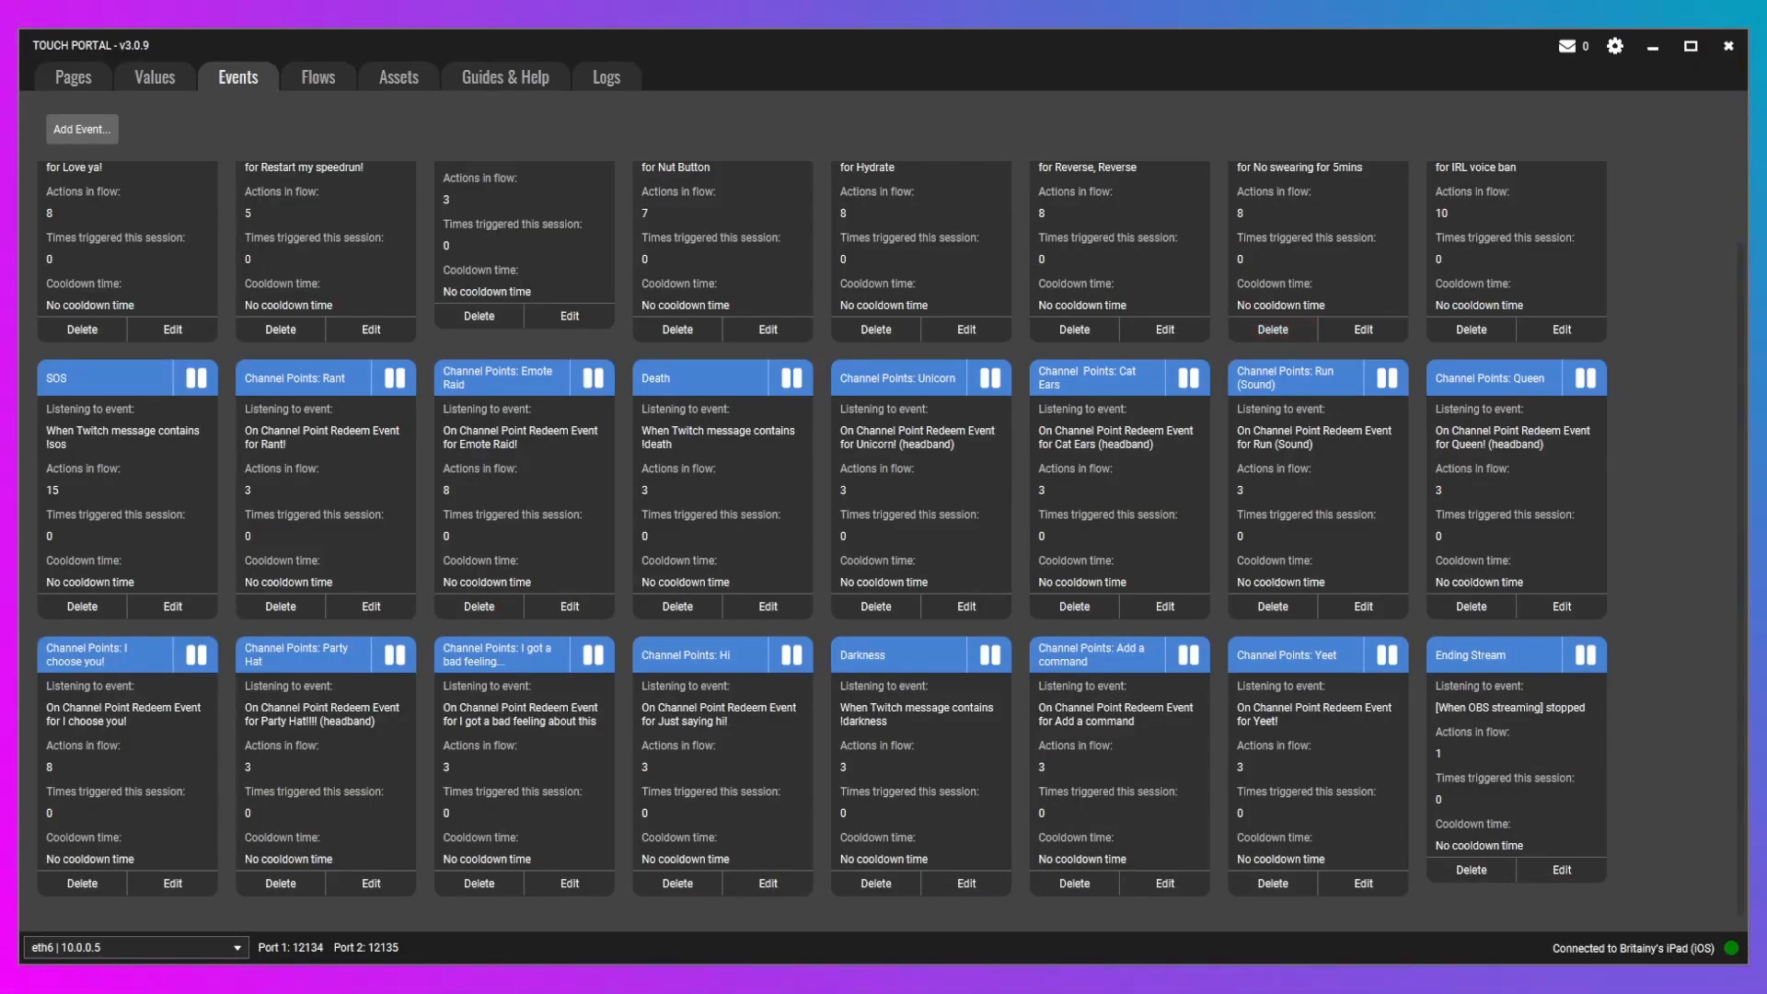
# - Show the Pages tab with the ZZZDavinci Resolve Starter button grid
pyautogui.click(68, 78)
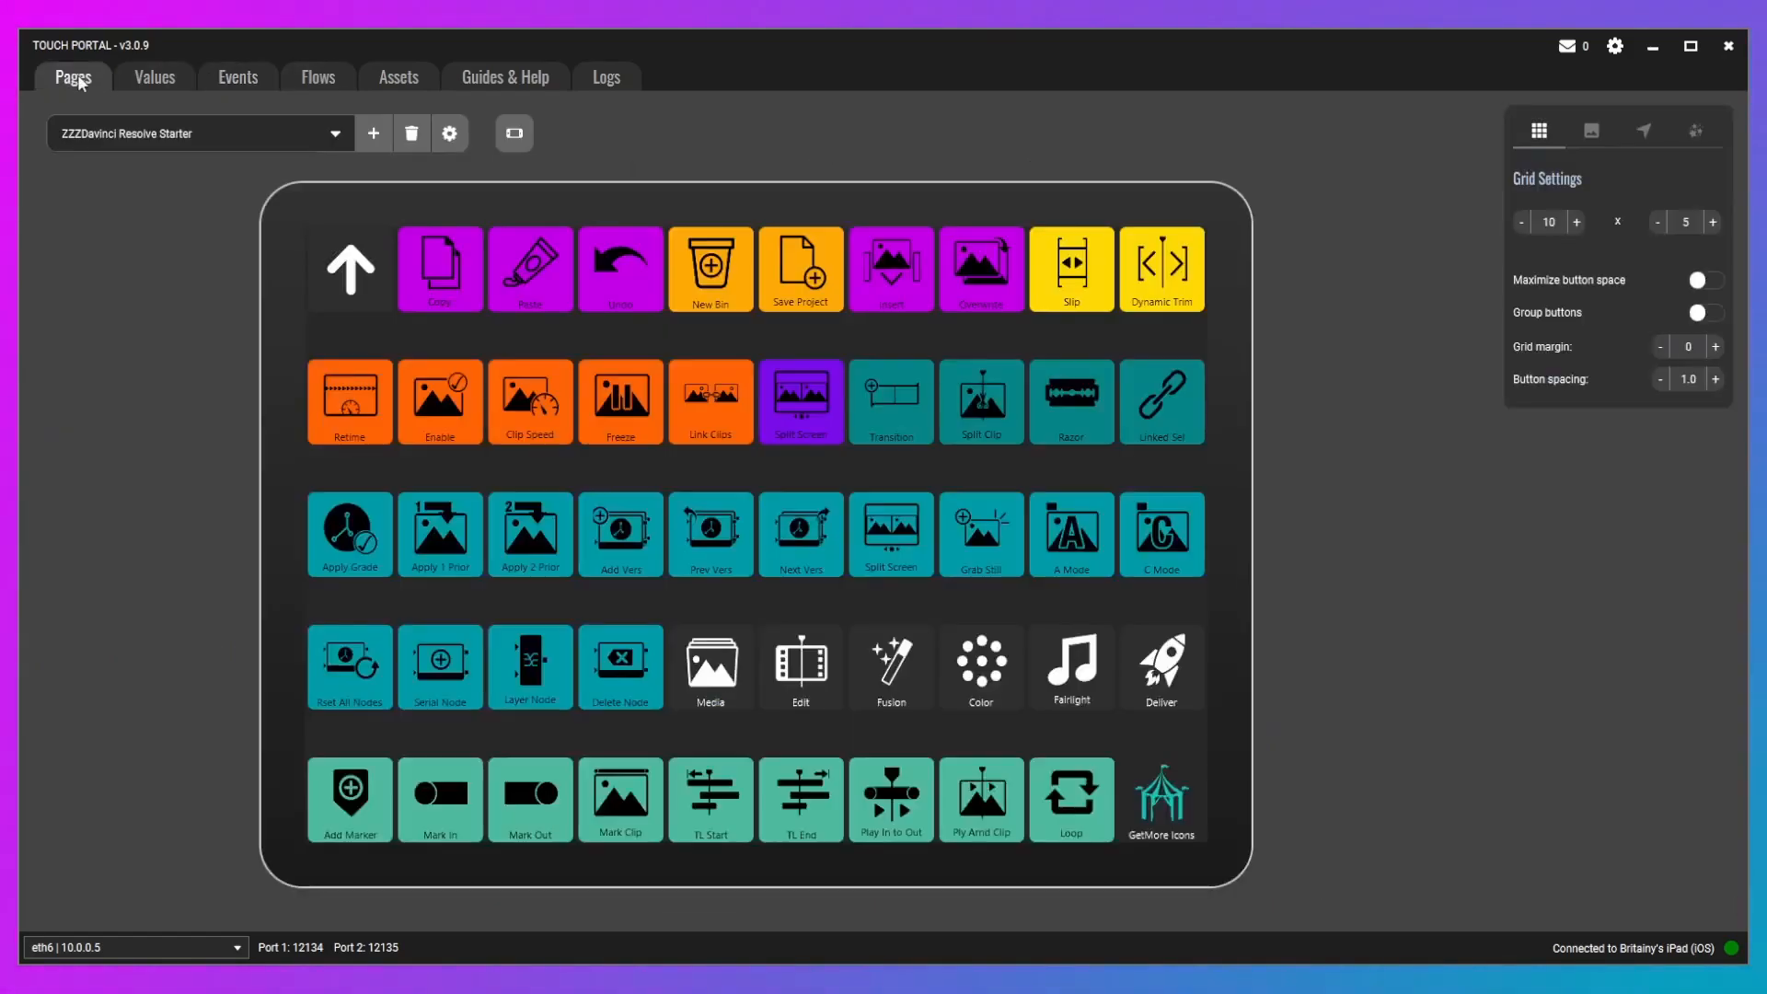
pyautogui.moveTo(1389, 558)
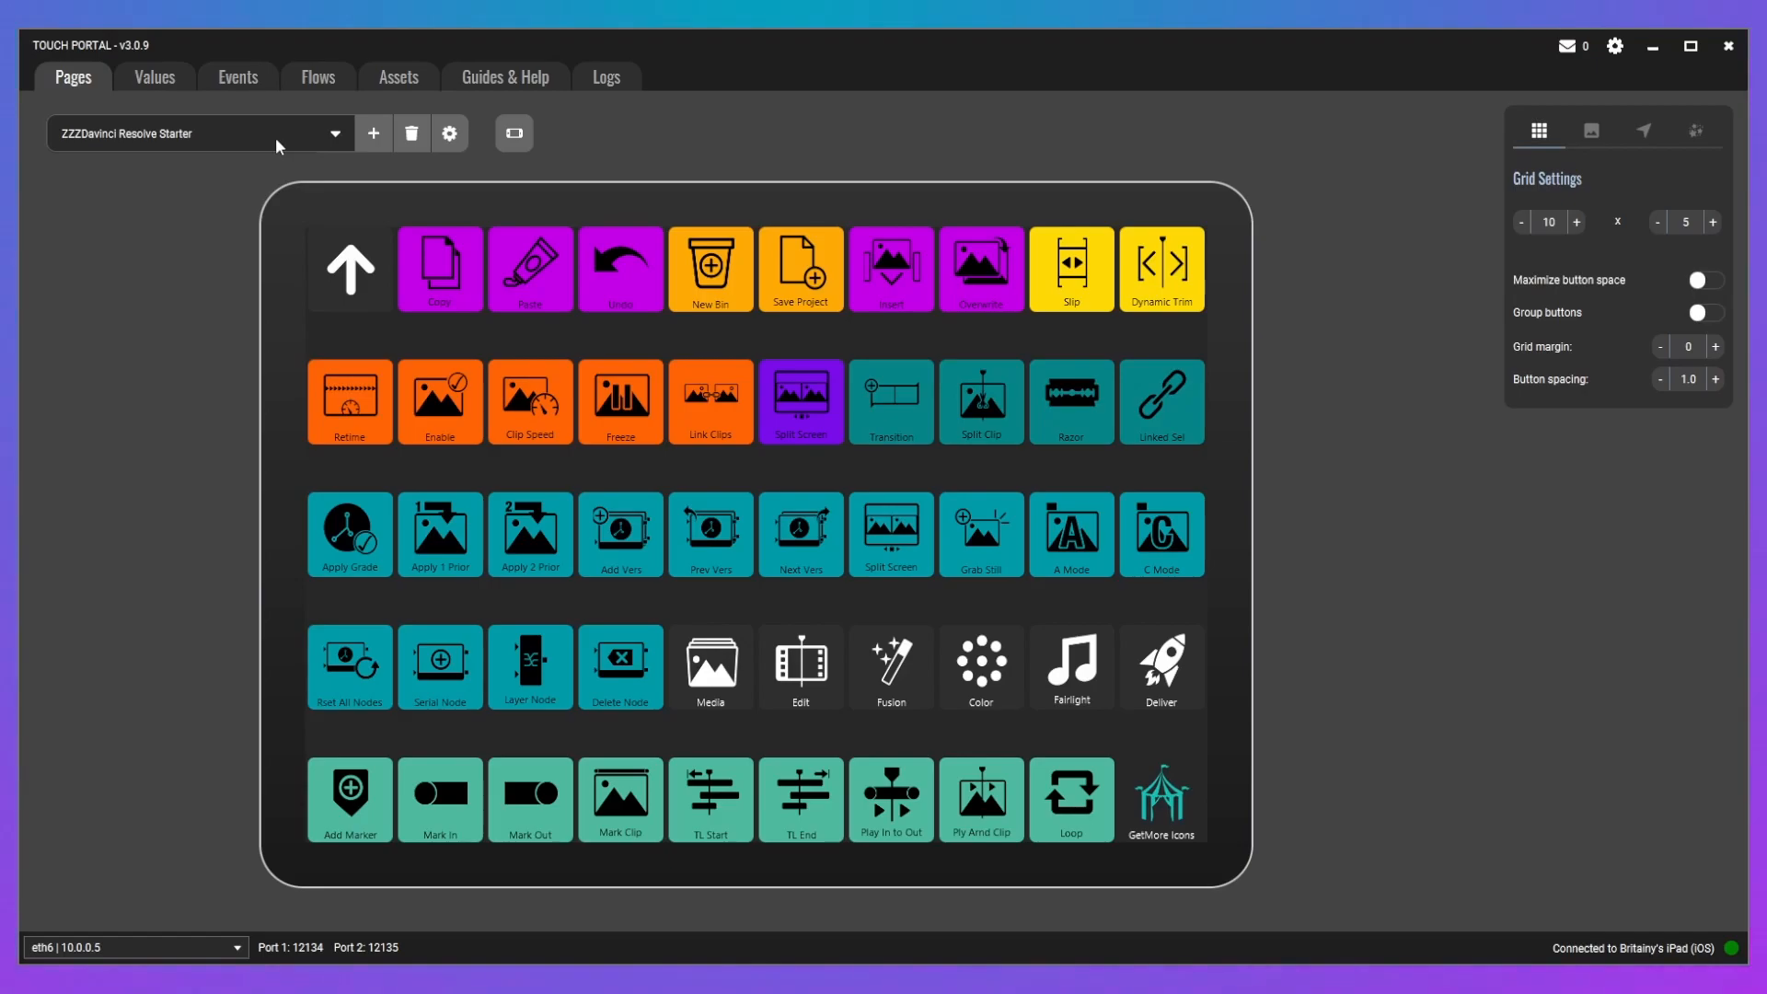
pyautogui.moveTo(1439, 468)
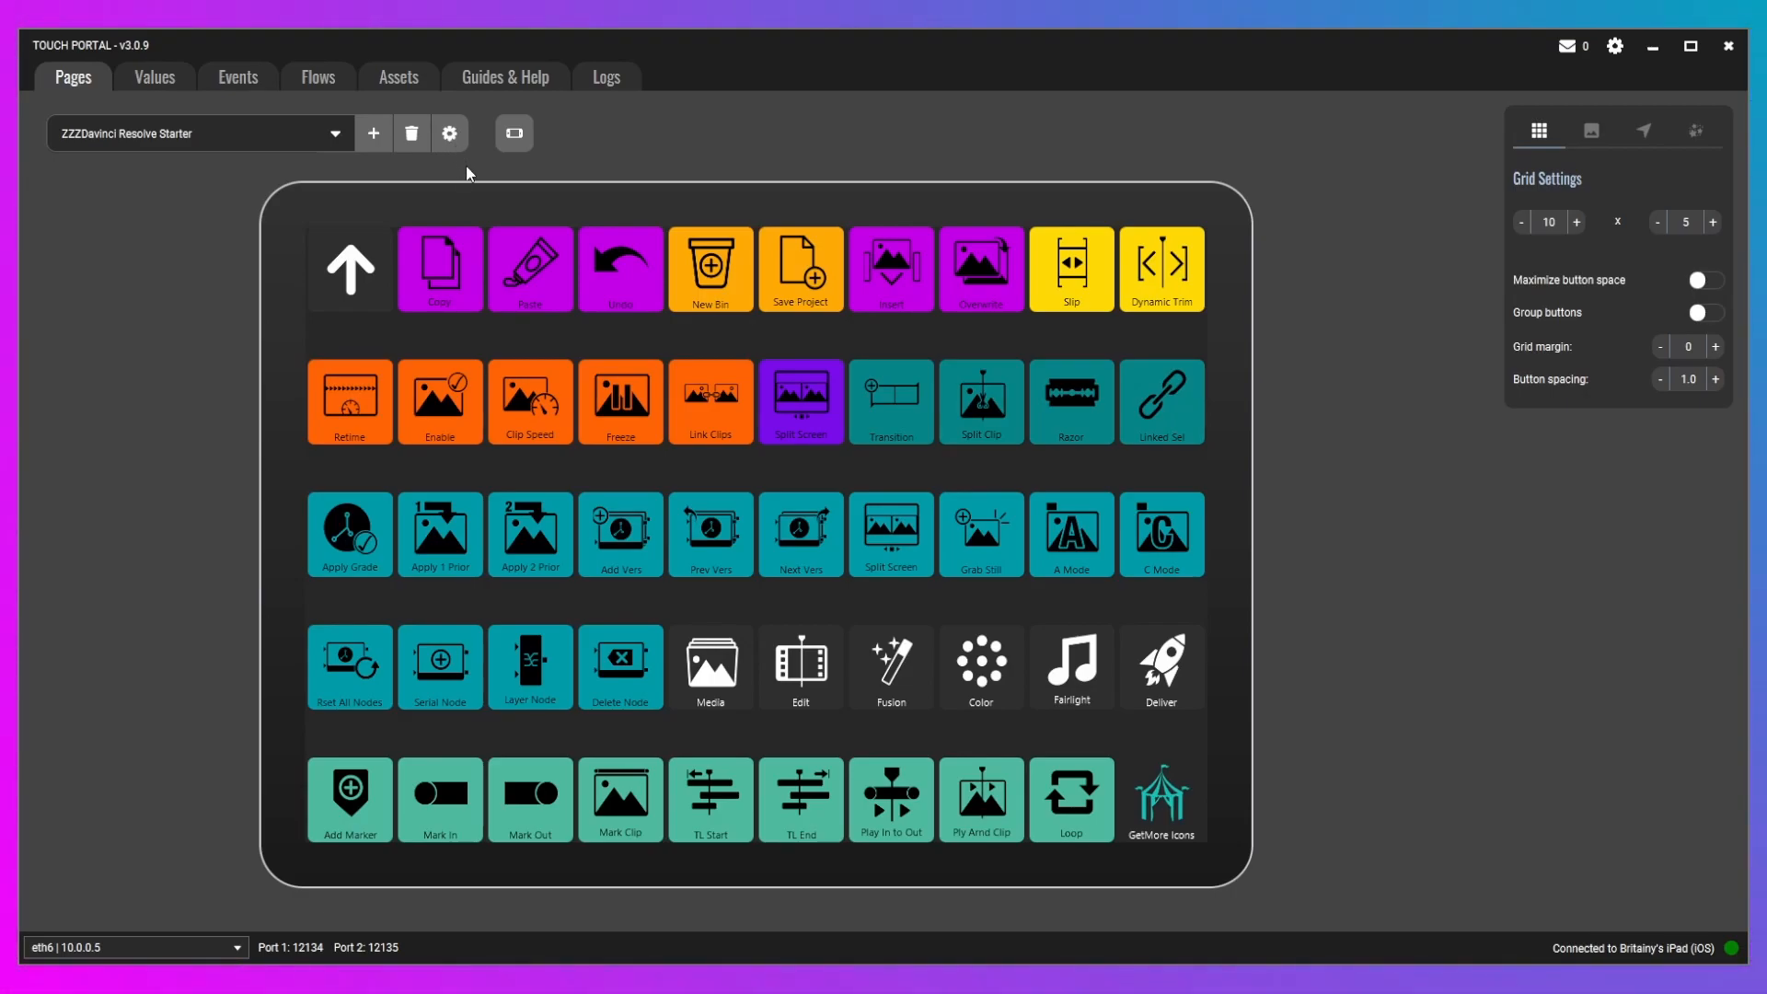
pyautogui.moveTo(500, 194)
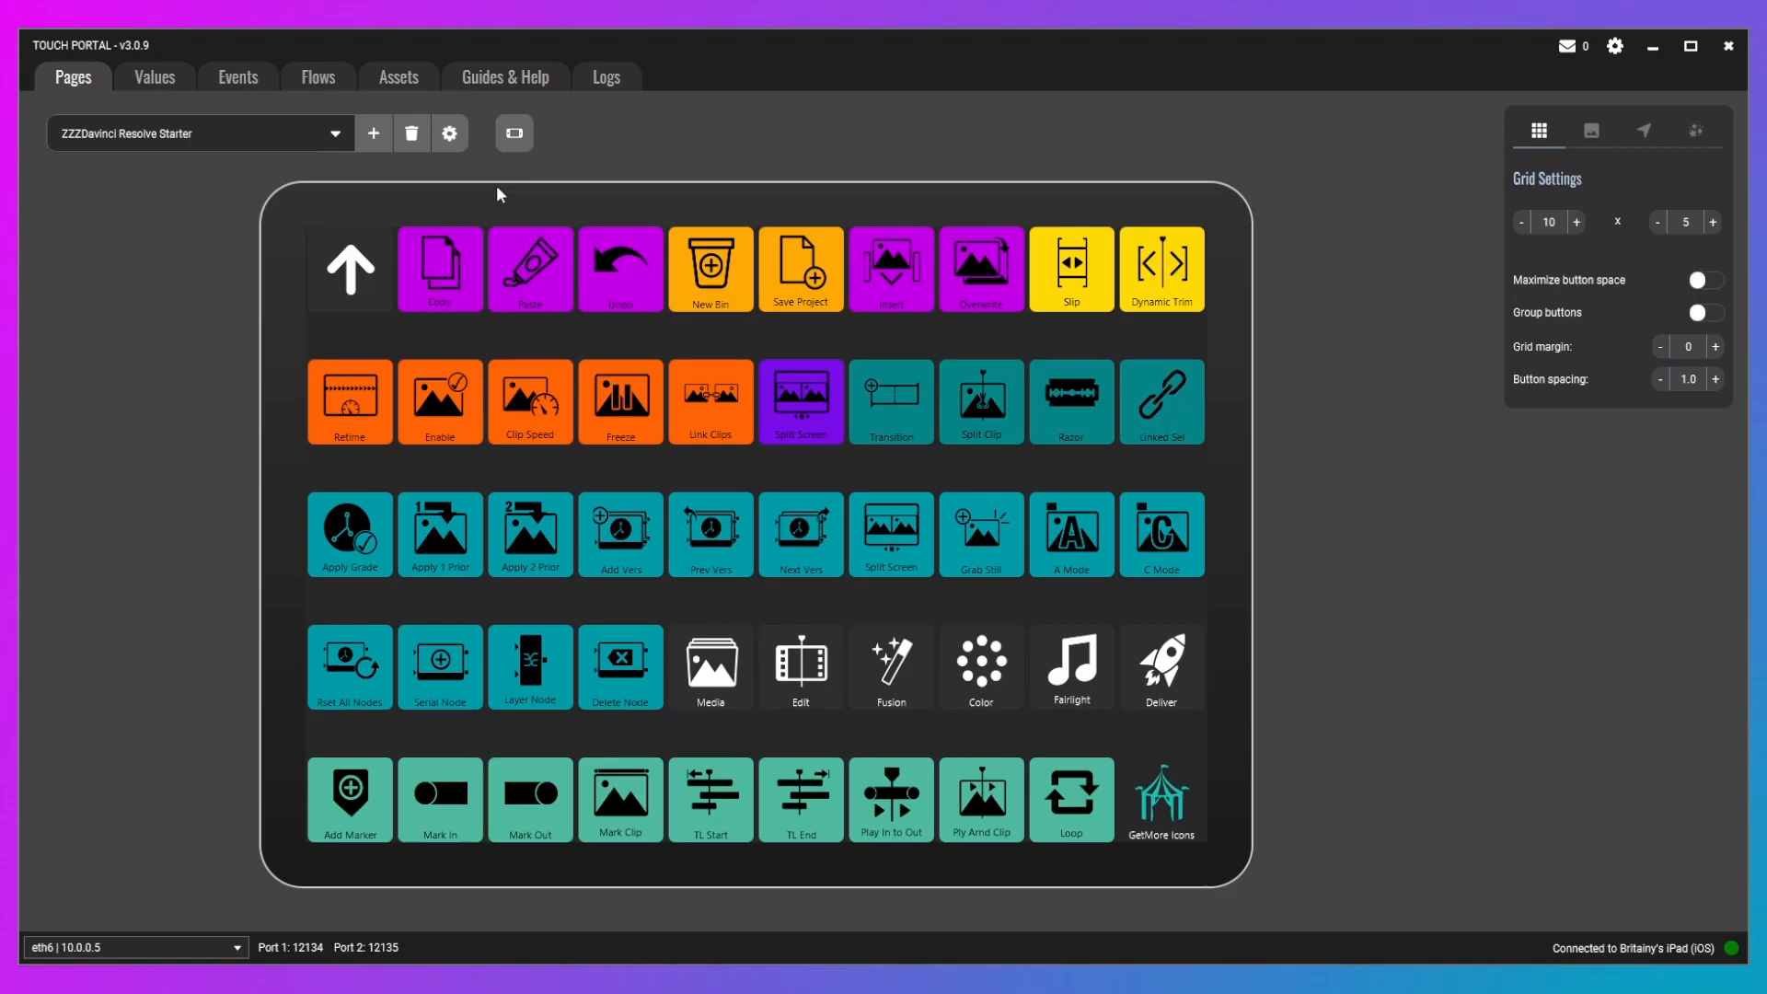
pyautogui.moveTo(524, 264)
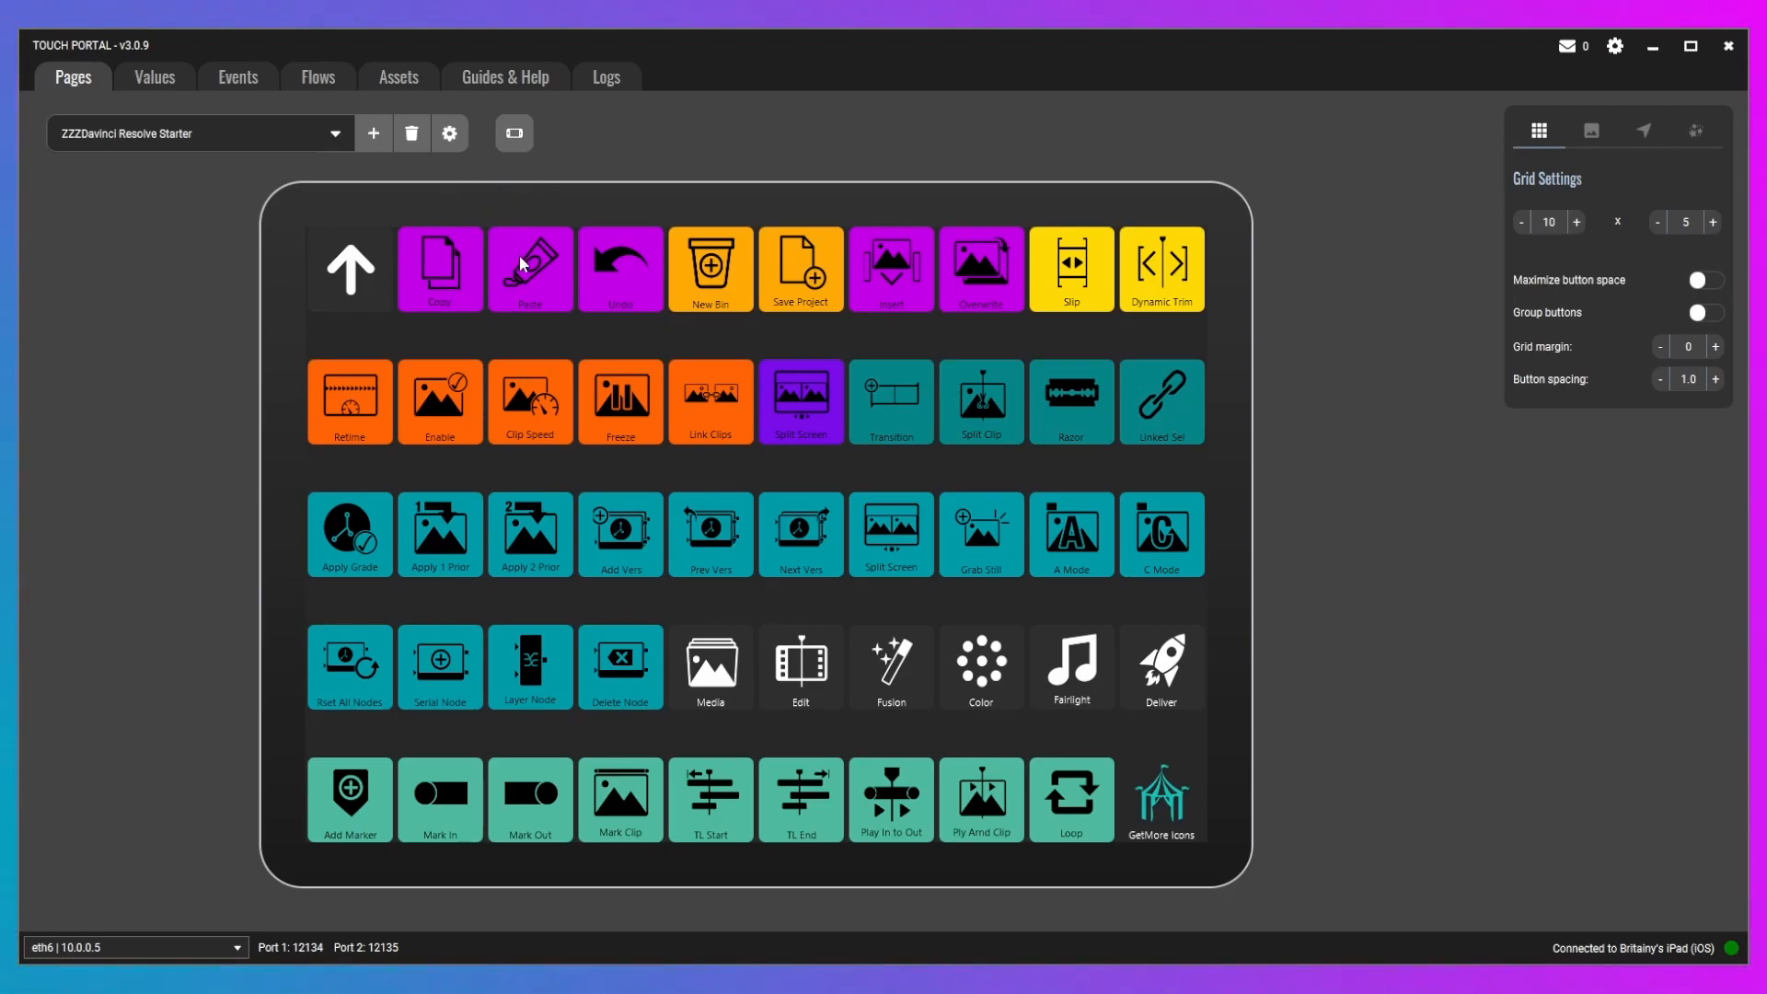
pyautogui.moveTo(509, 197)
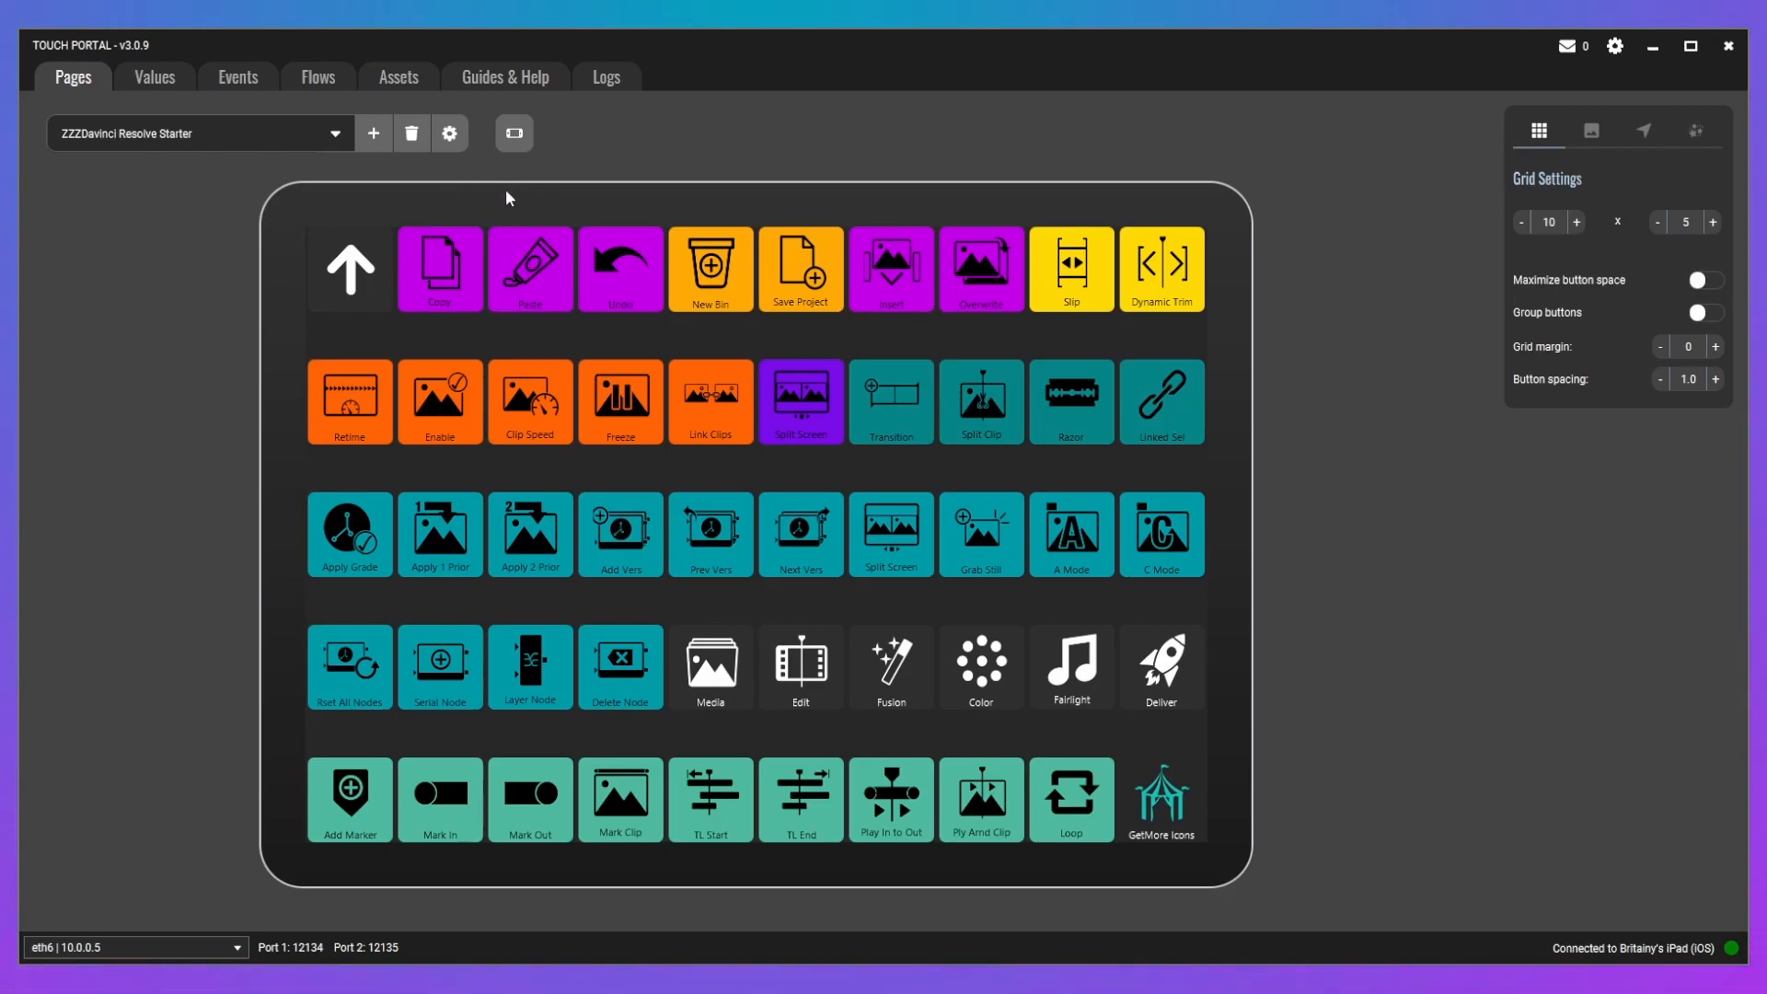
pyautogui.moveTo(518, 242)
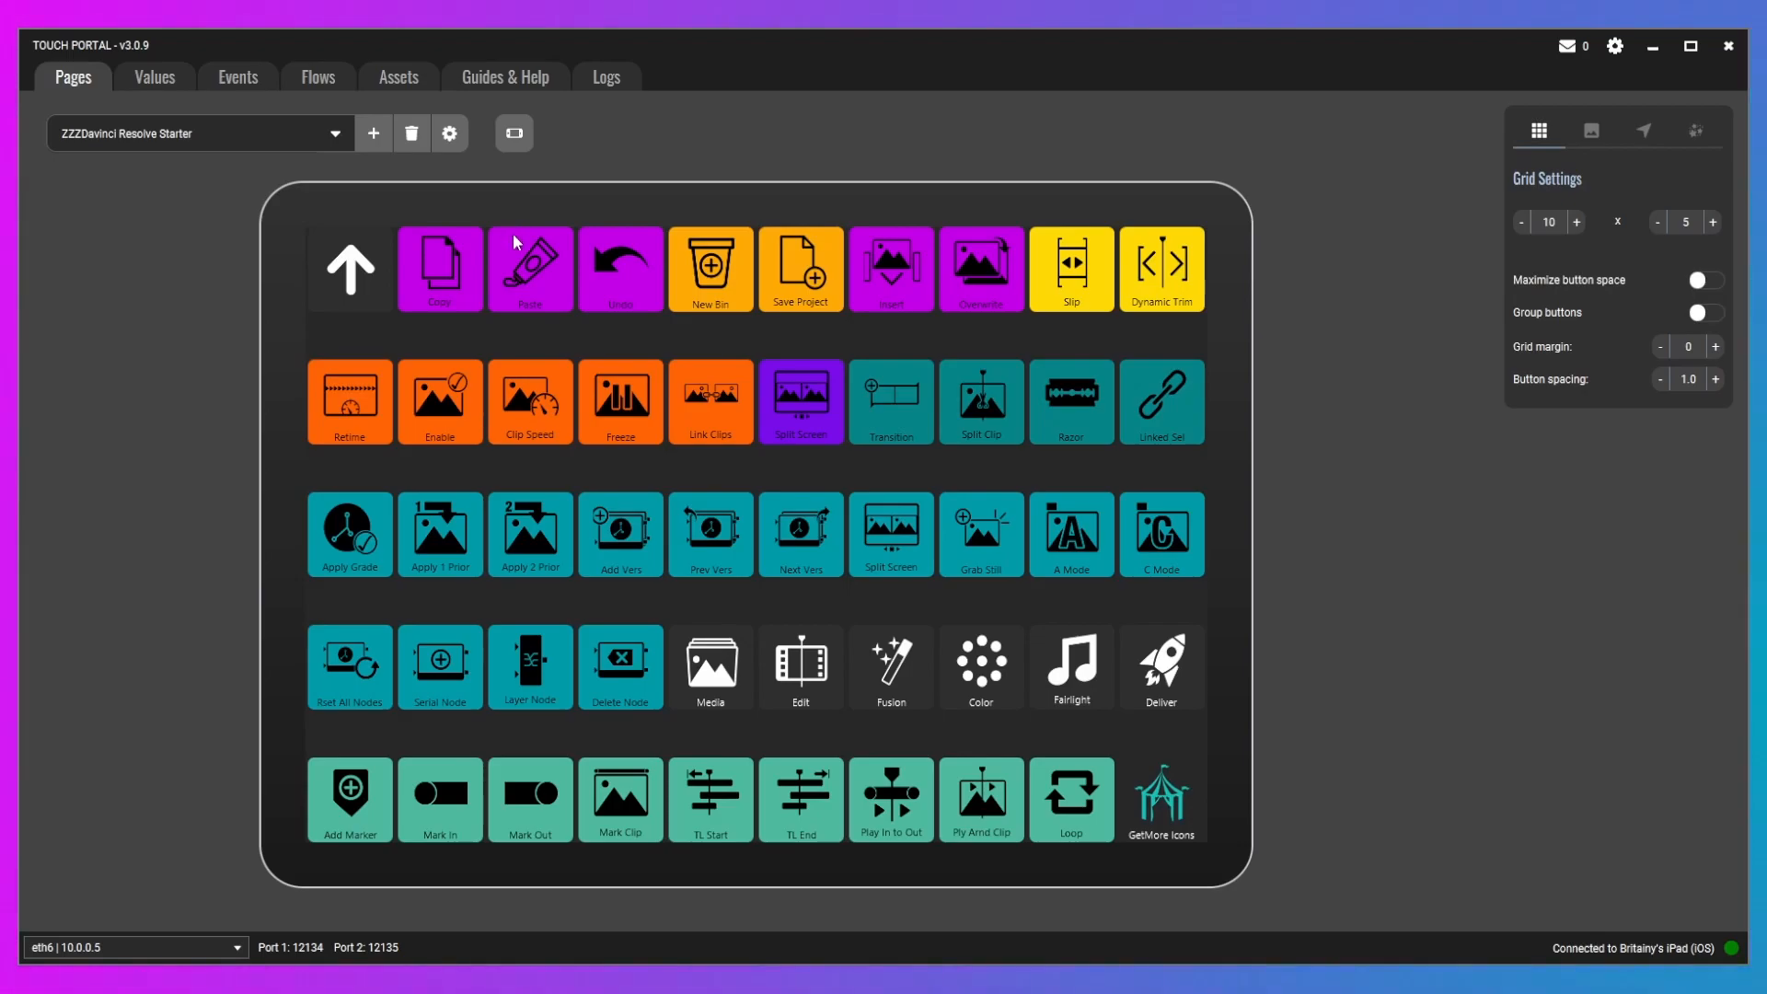
pyautogui.moveTo(519, 242)
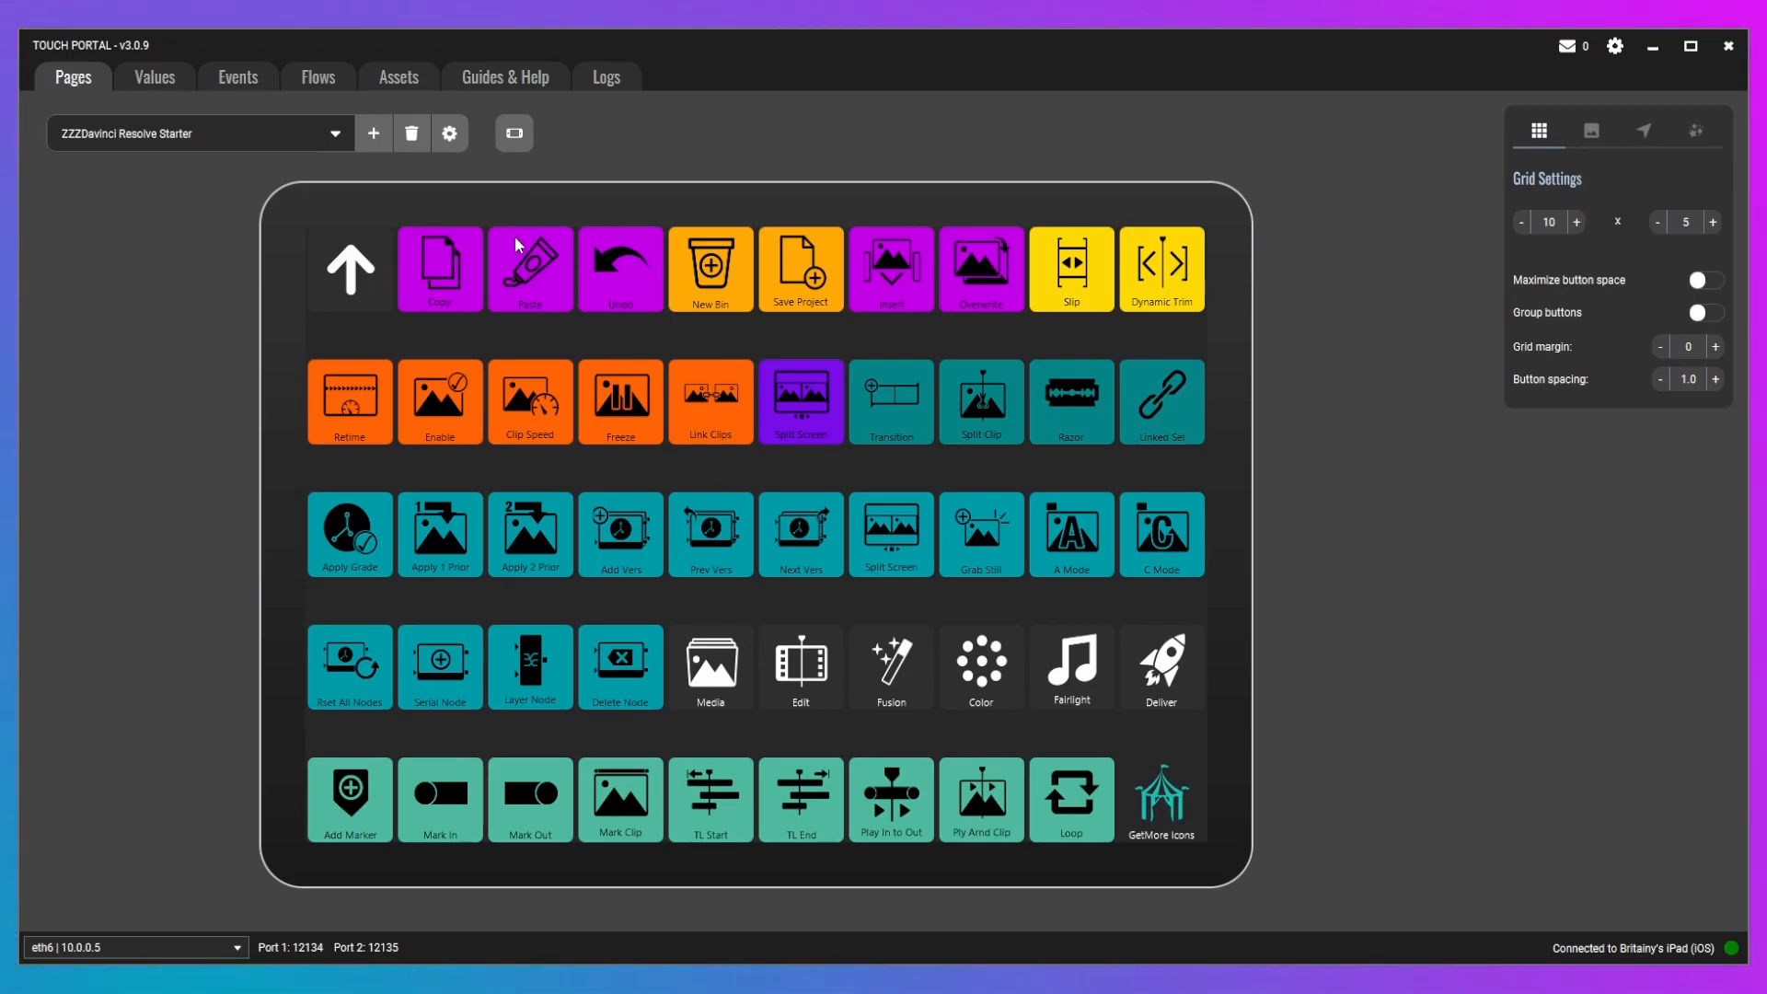
pyautogui.moveTo(506, 295)
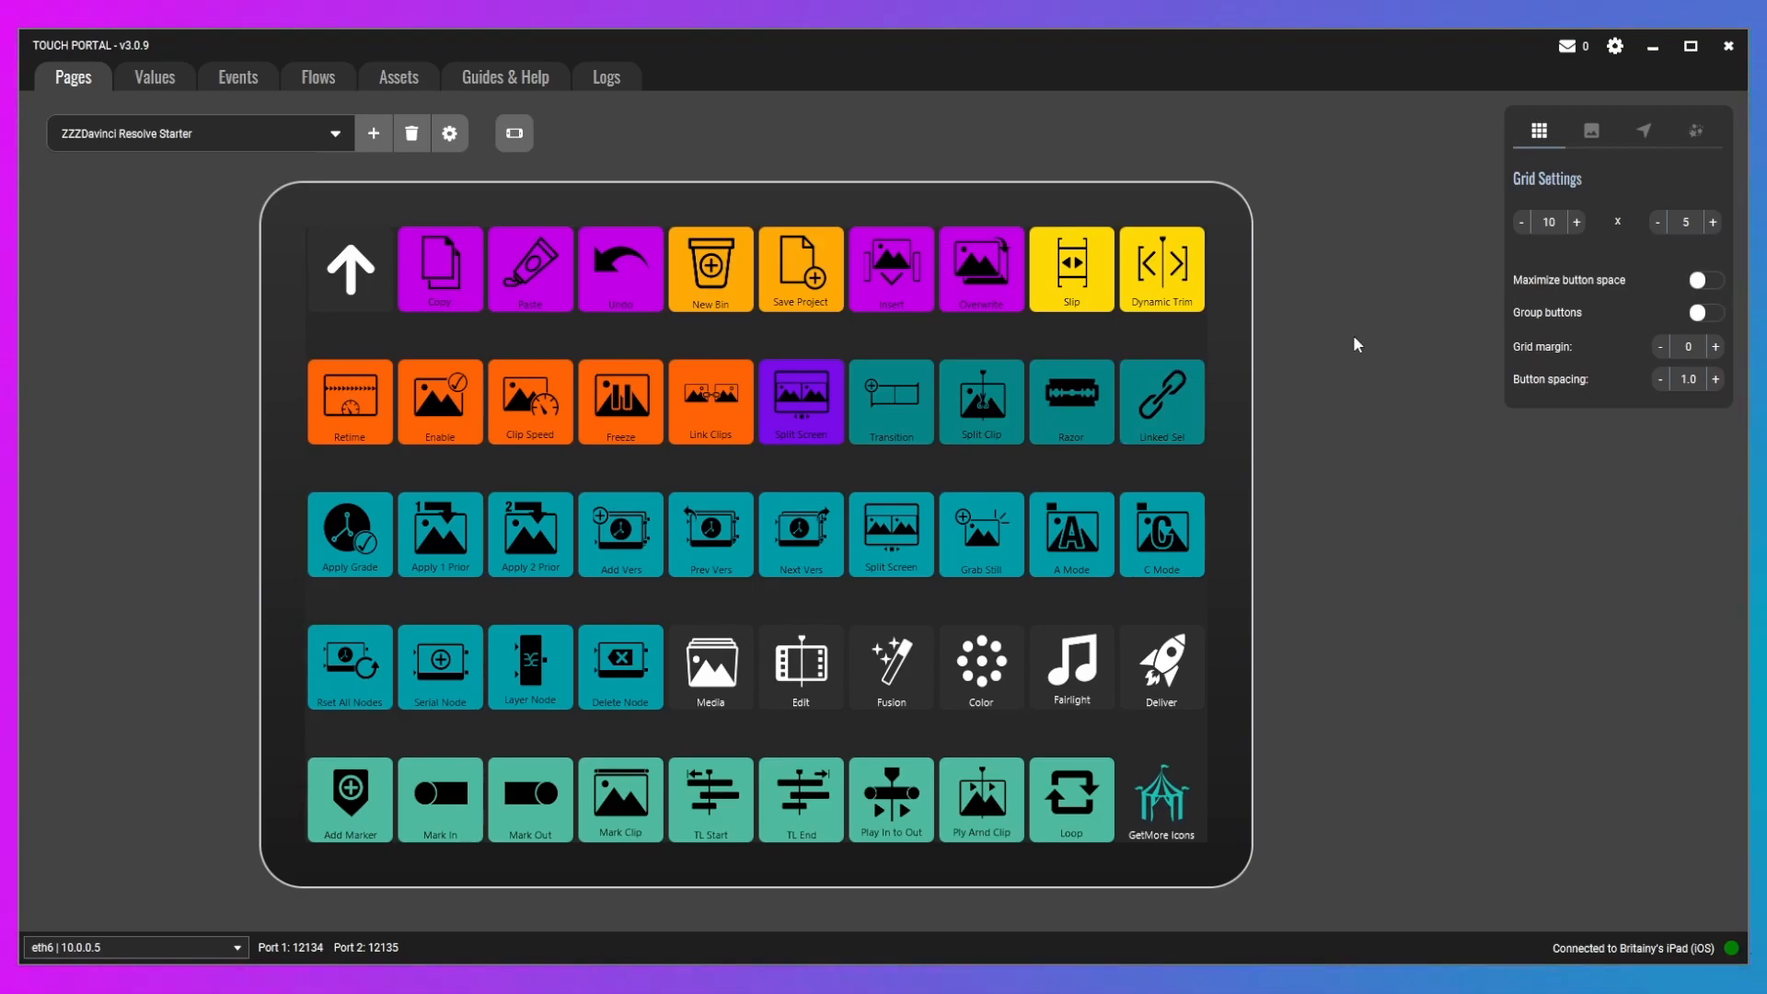
pyautogui.moveTo(214, 438)
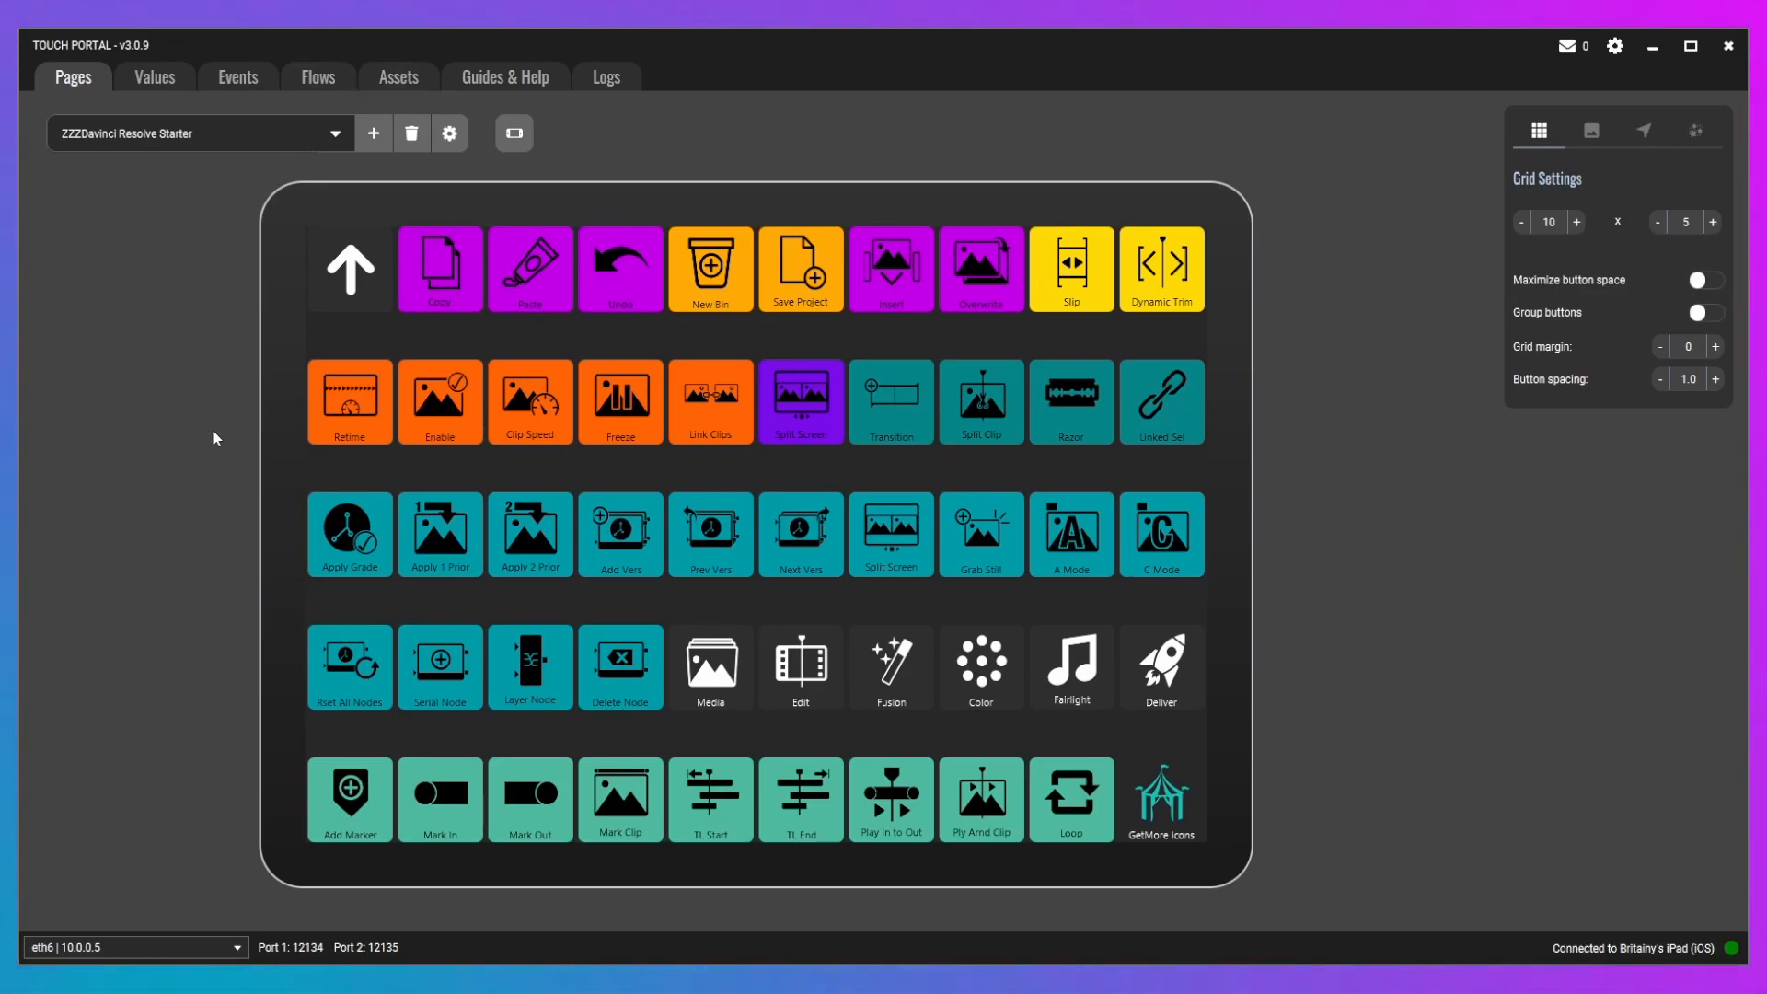
pyautogui.moveTo(1498, 320)
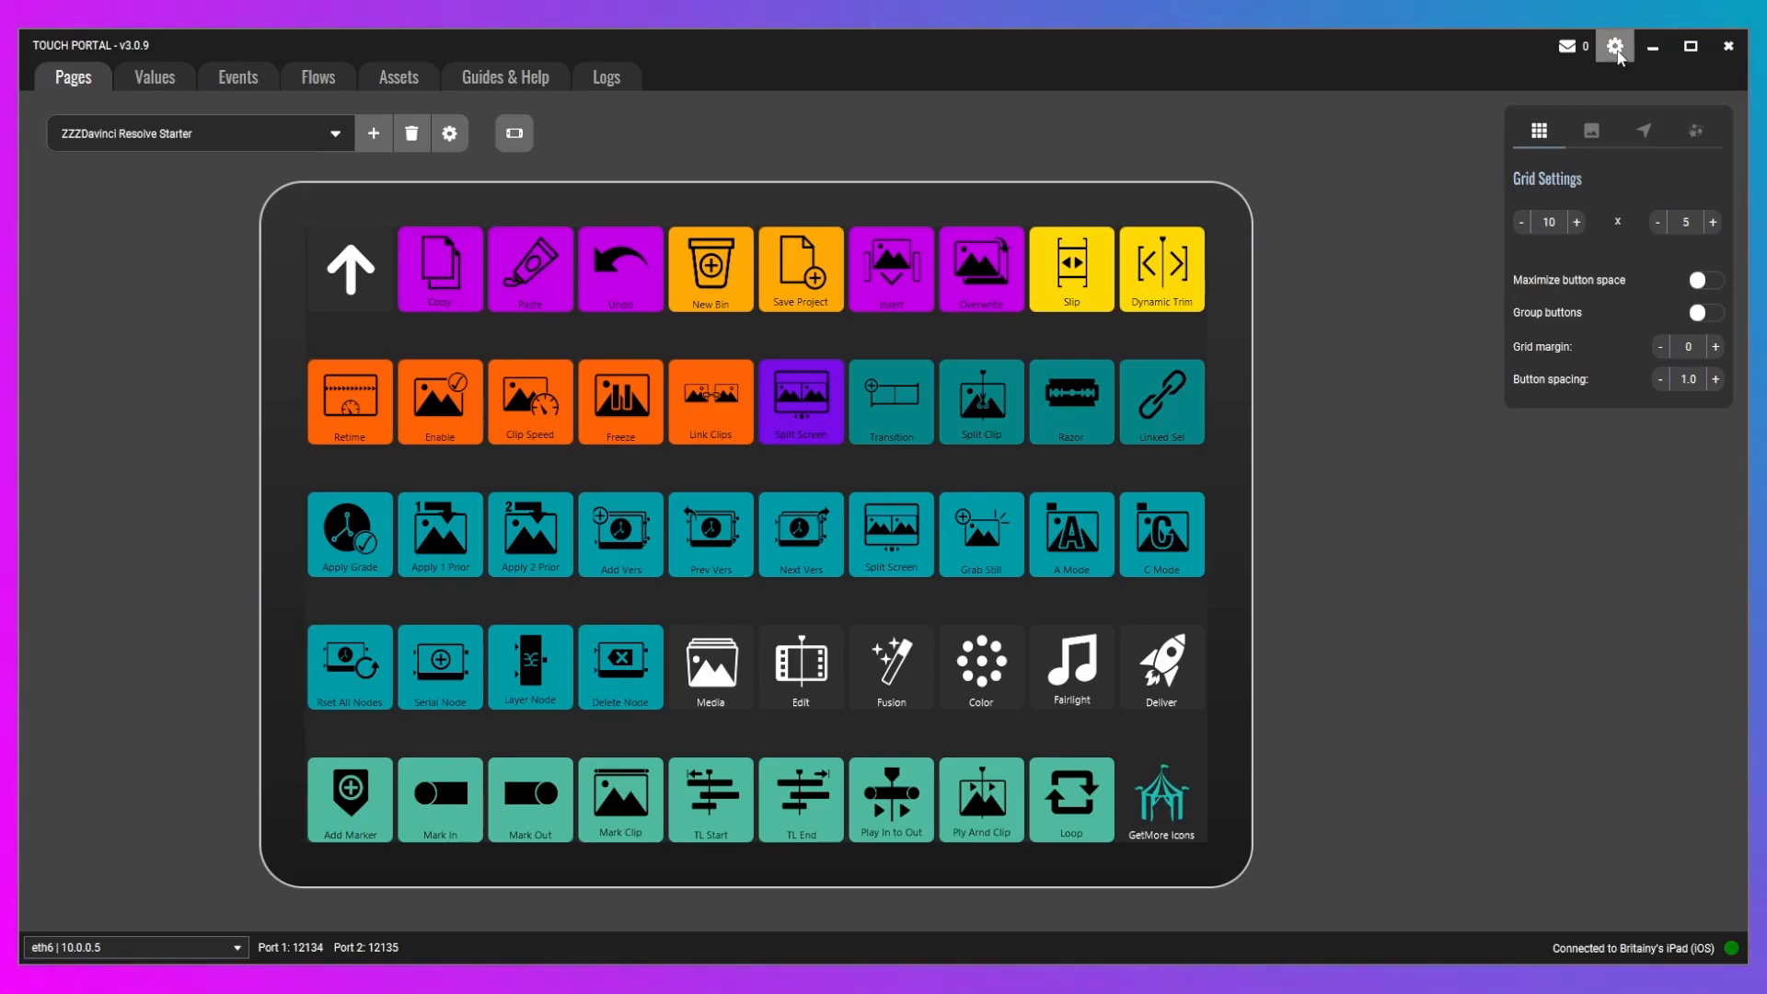
pyautogui.moveTo(1619, 106)
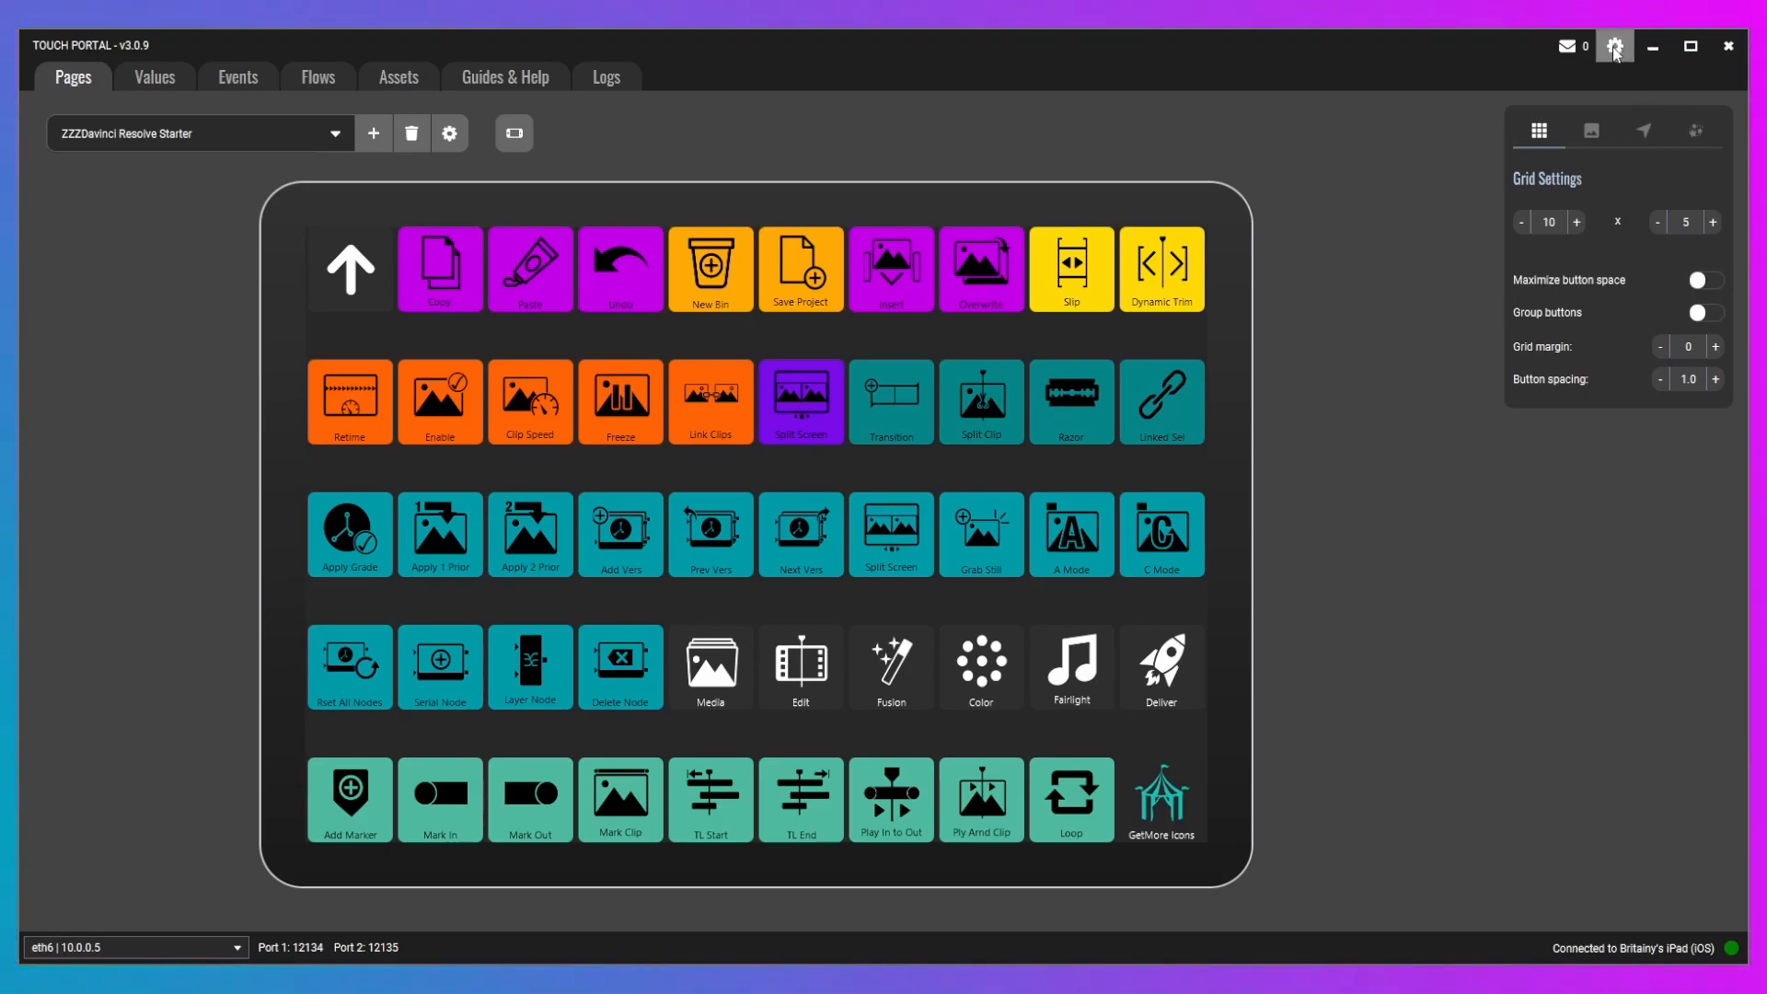
pyautogui.moveTo(1621, 169)
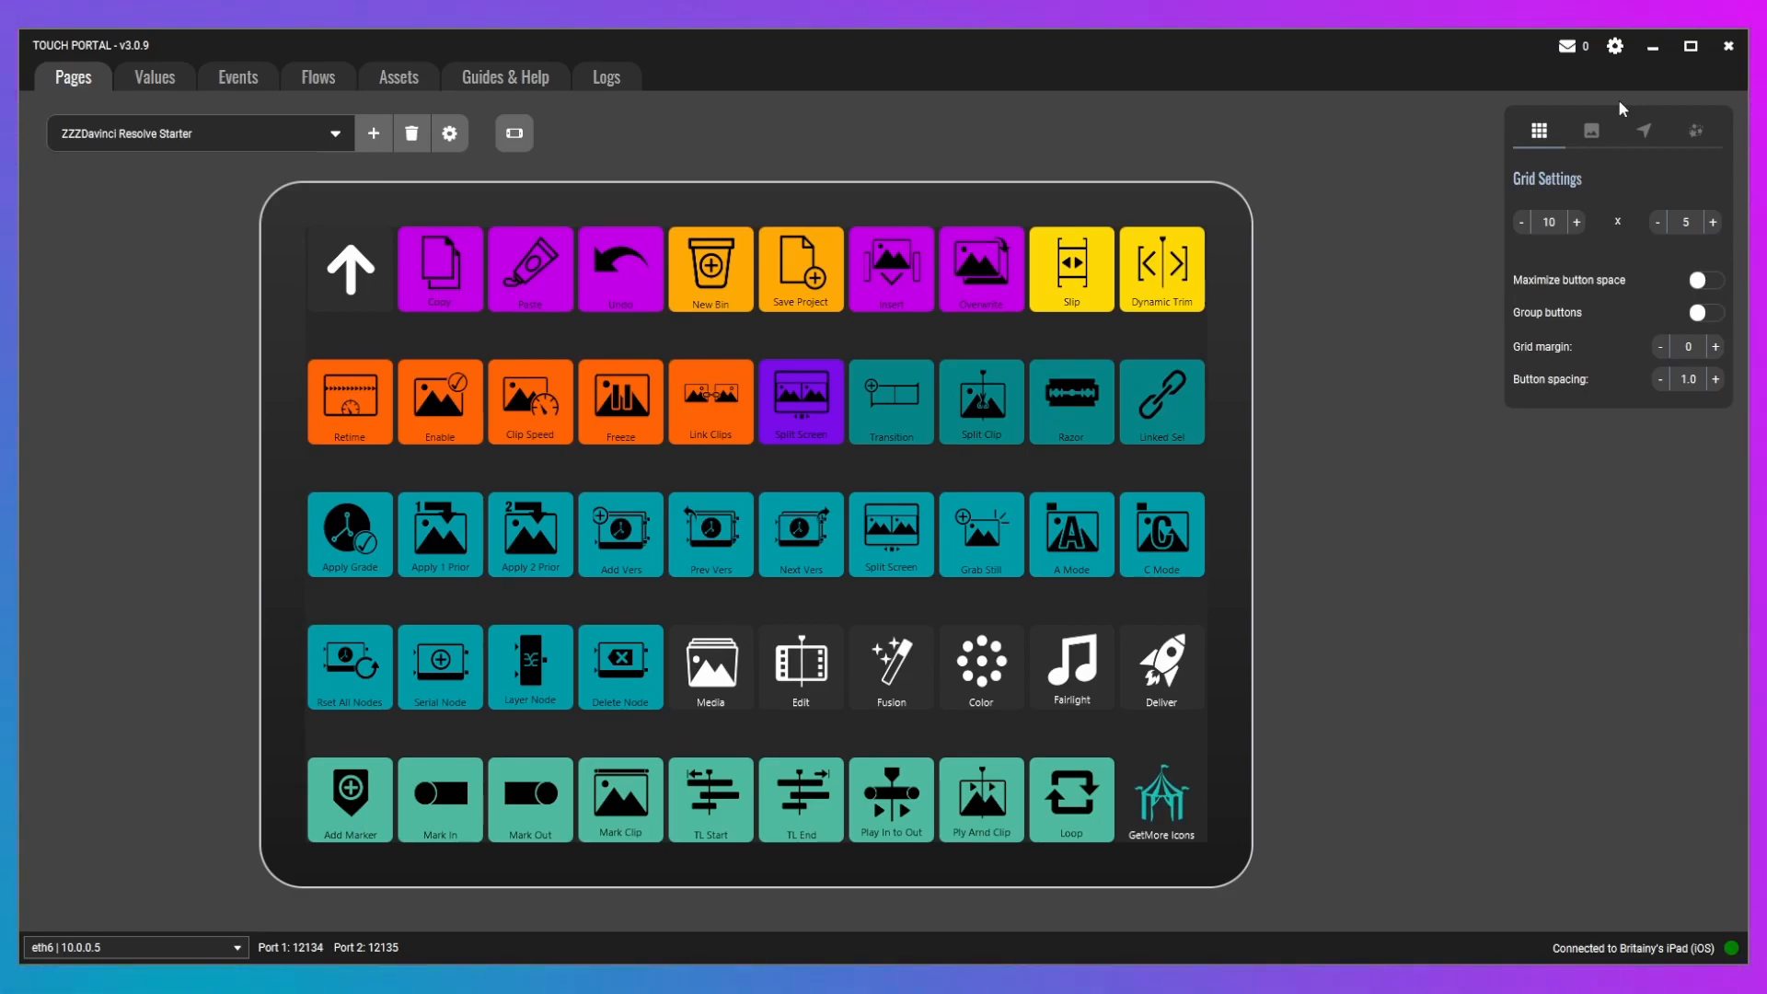
pyautogui.moveTo(1678, 109)
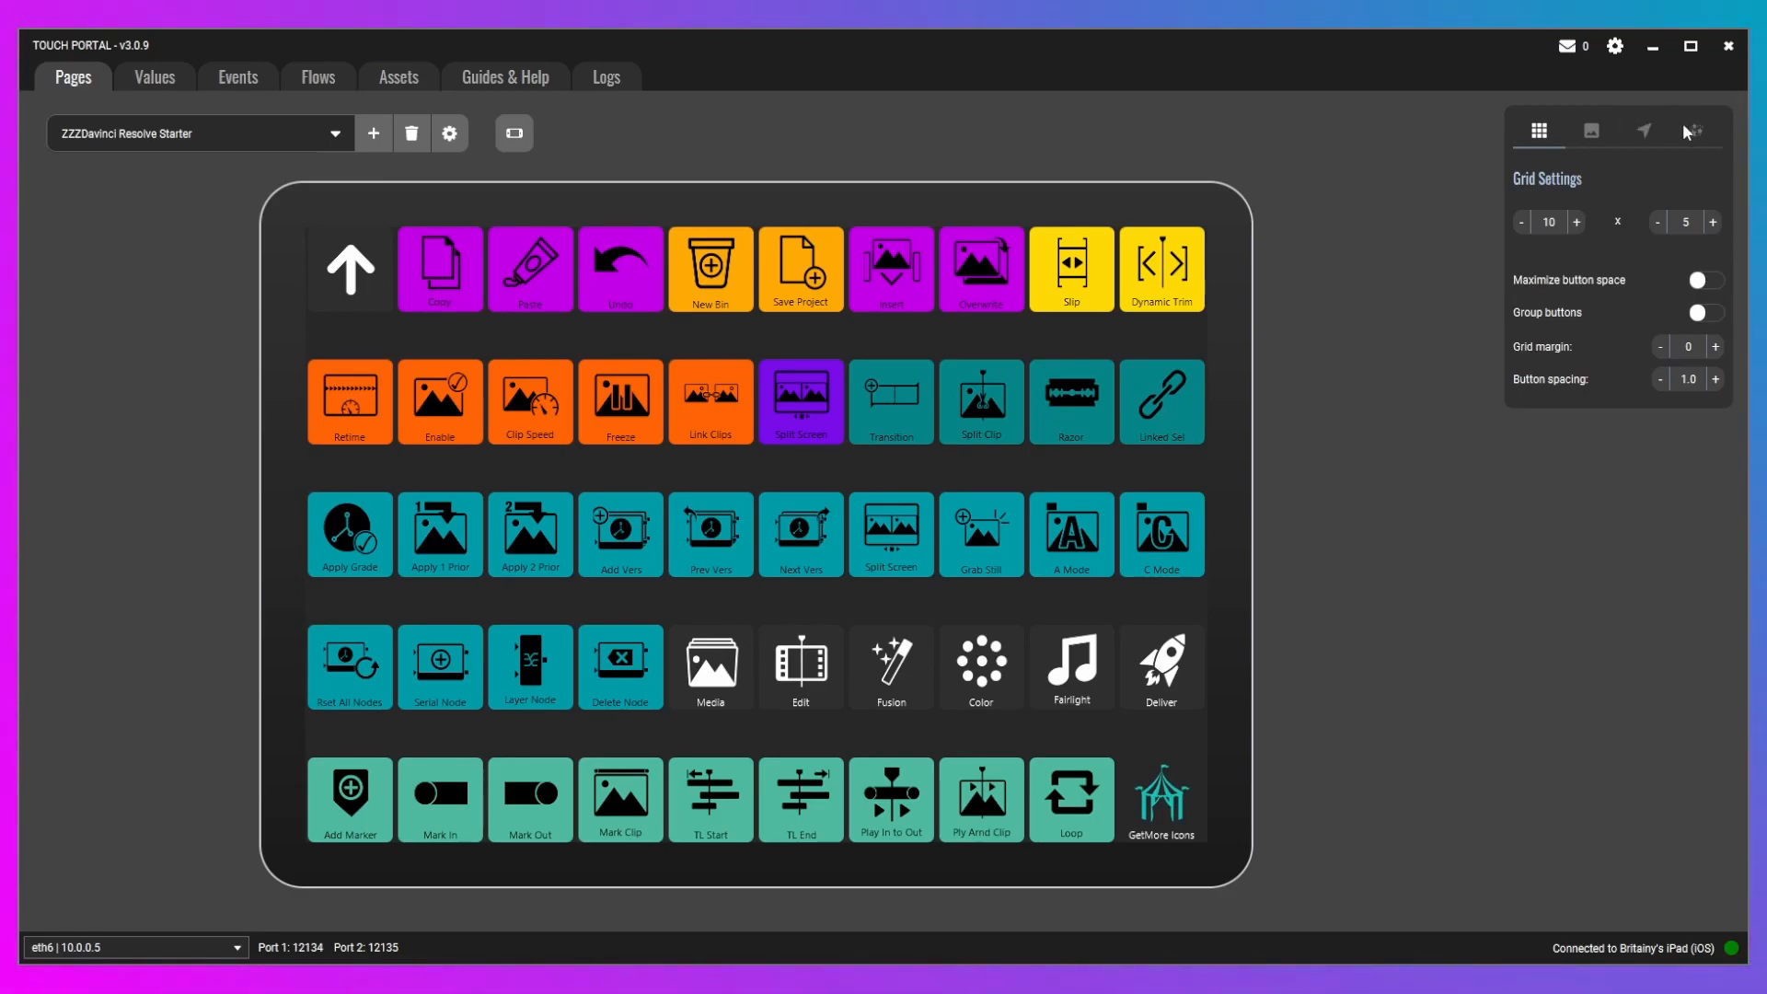
pyautogui.moveTo(1658, 84)
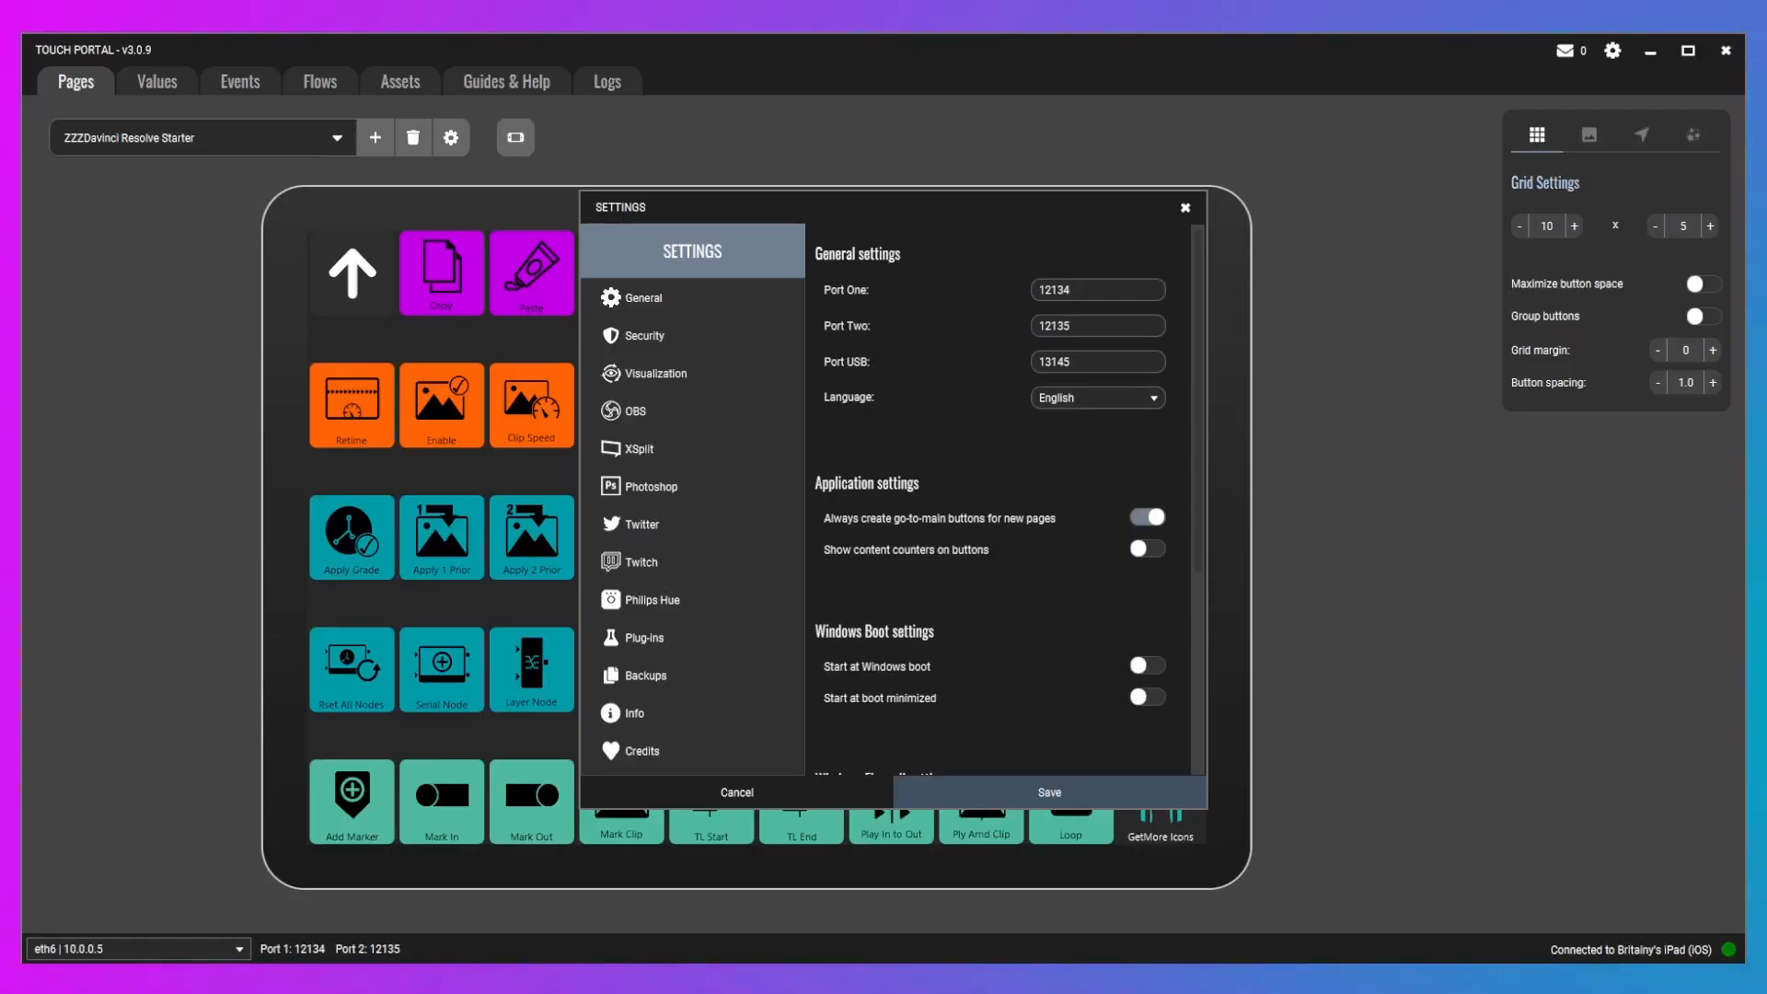
pyautogui.moveTo(1006, 324)
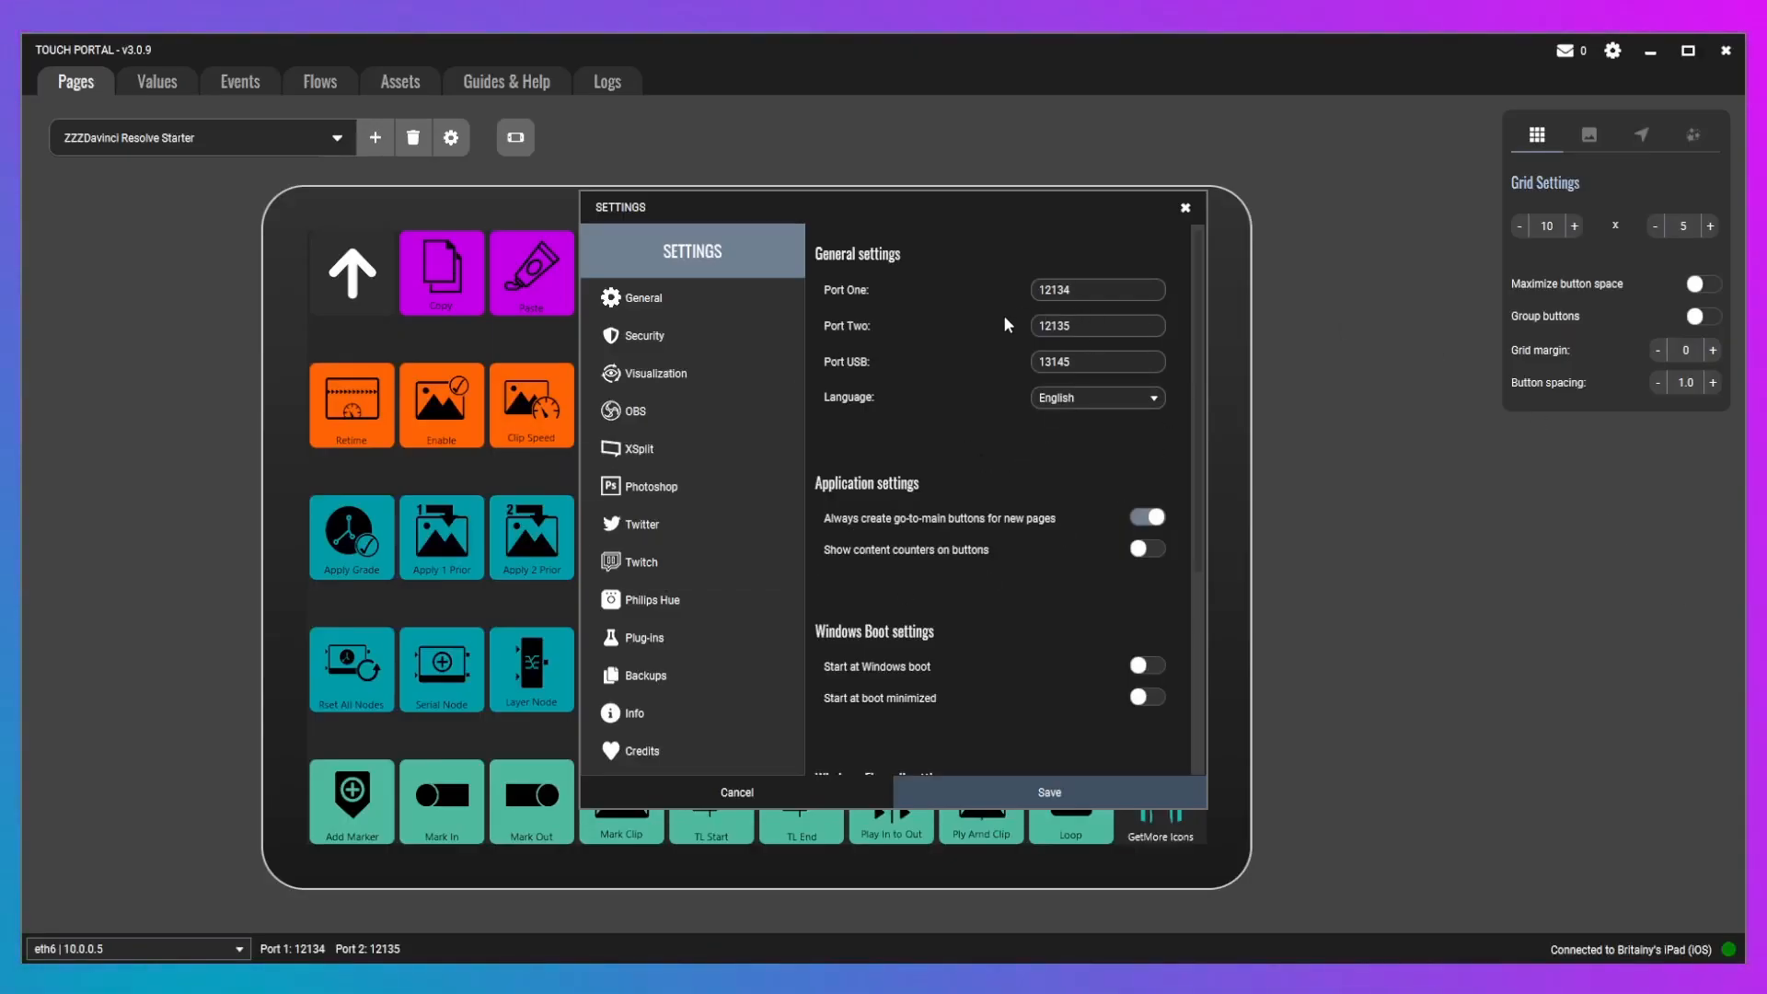
pyautogui.moveTo(782, 277)
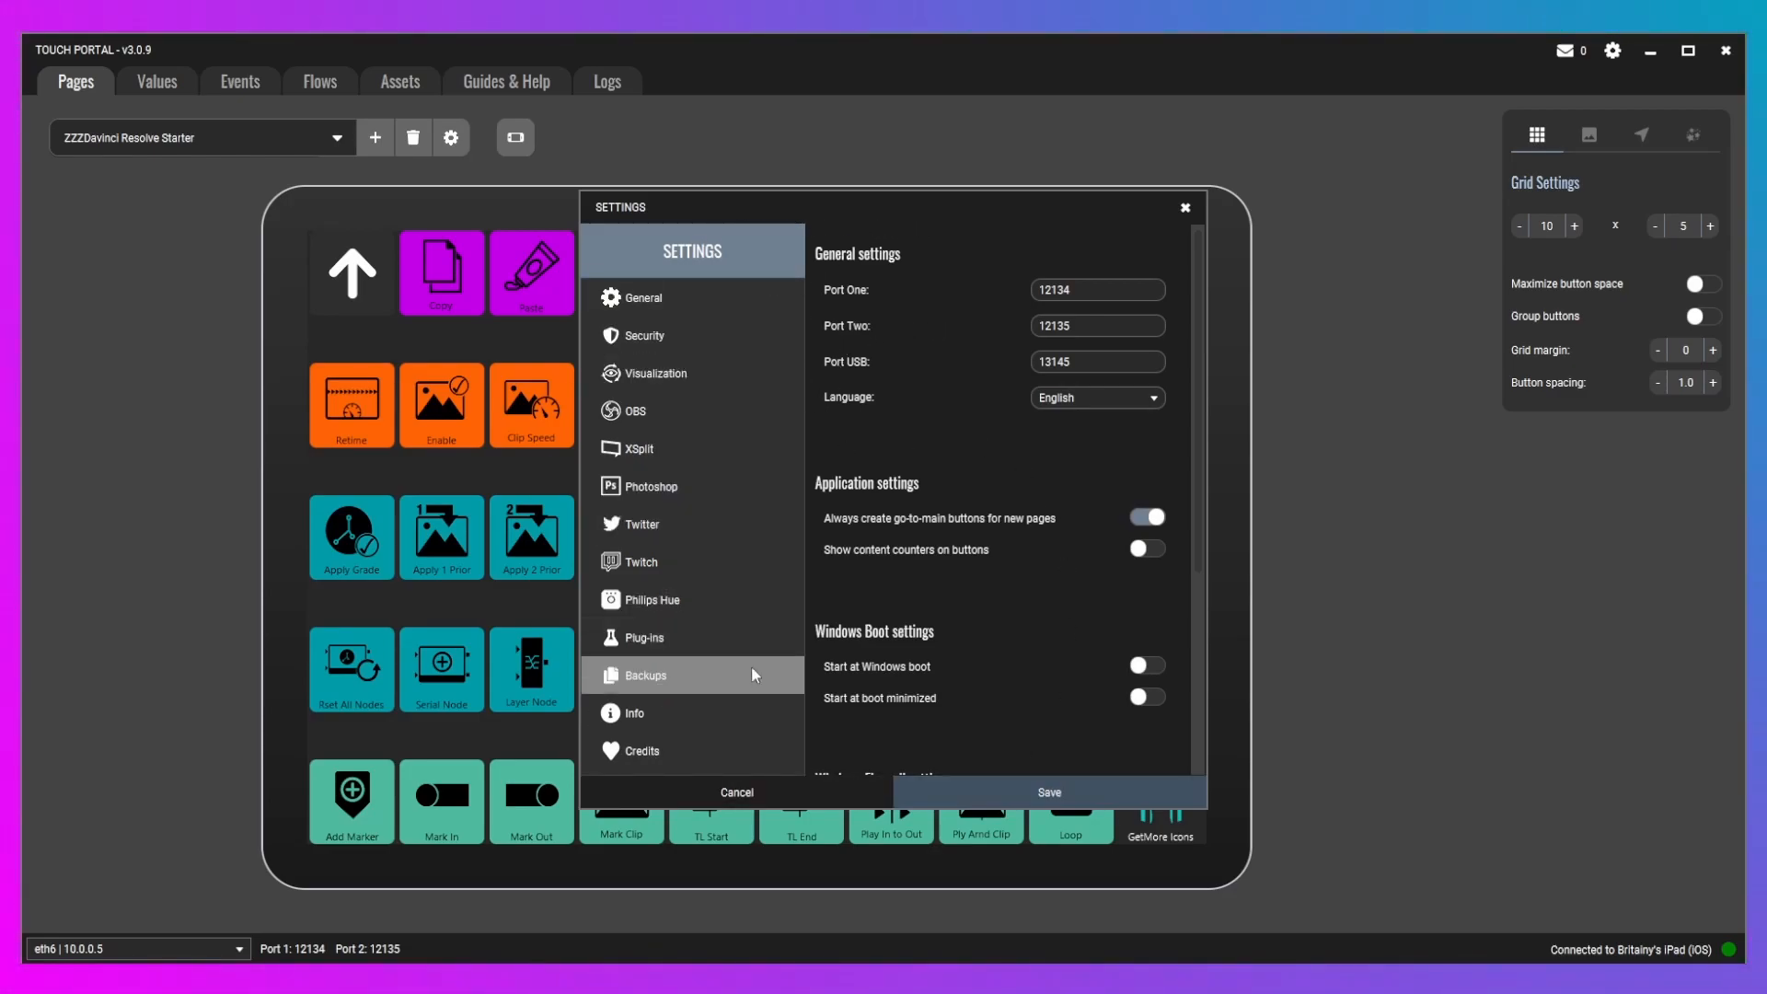
# - Show the Plug-in Settings section with its plug-in chooser and import option
pyautogui.click(643, 638)
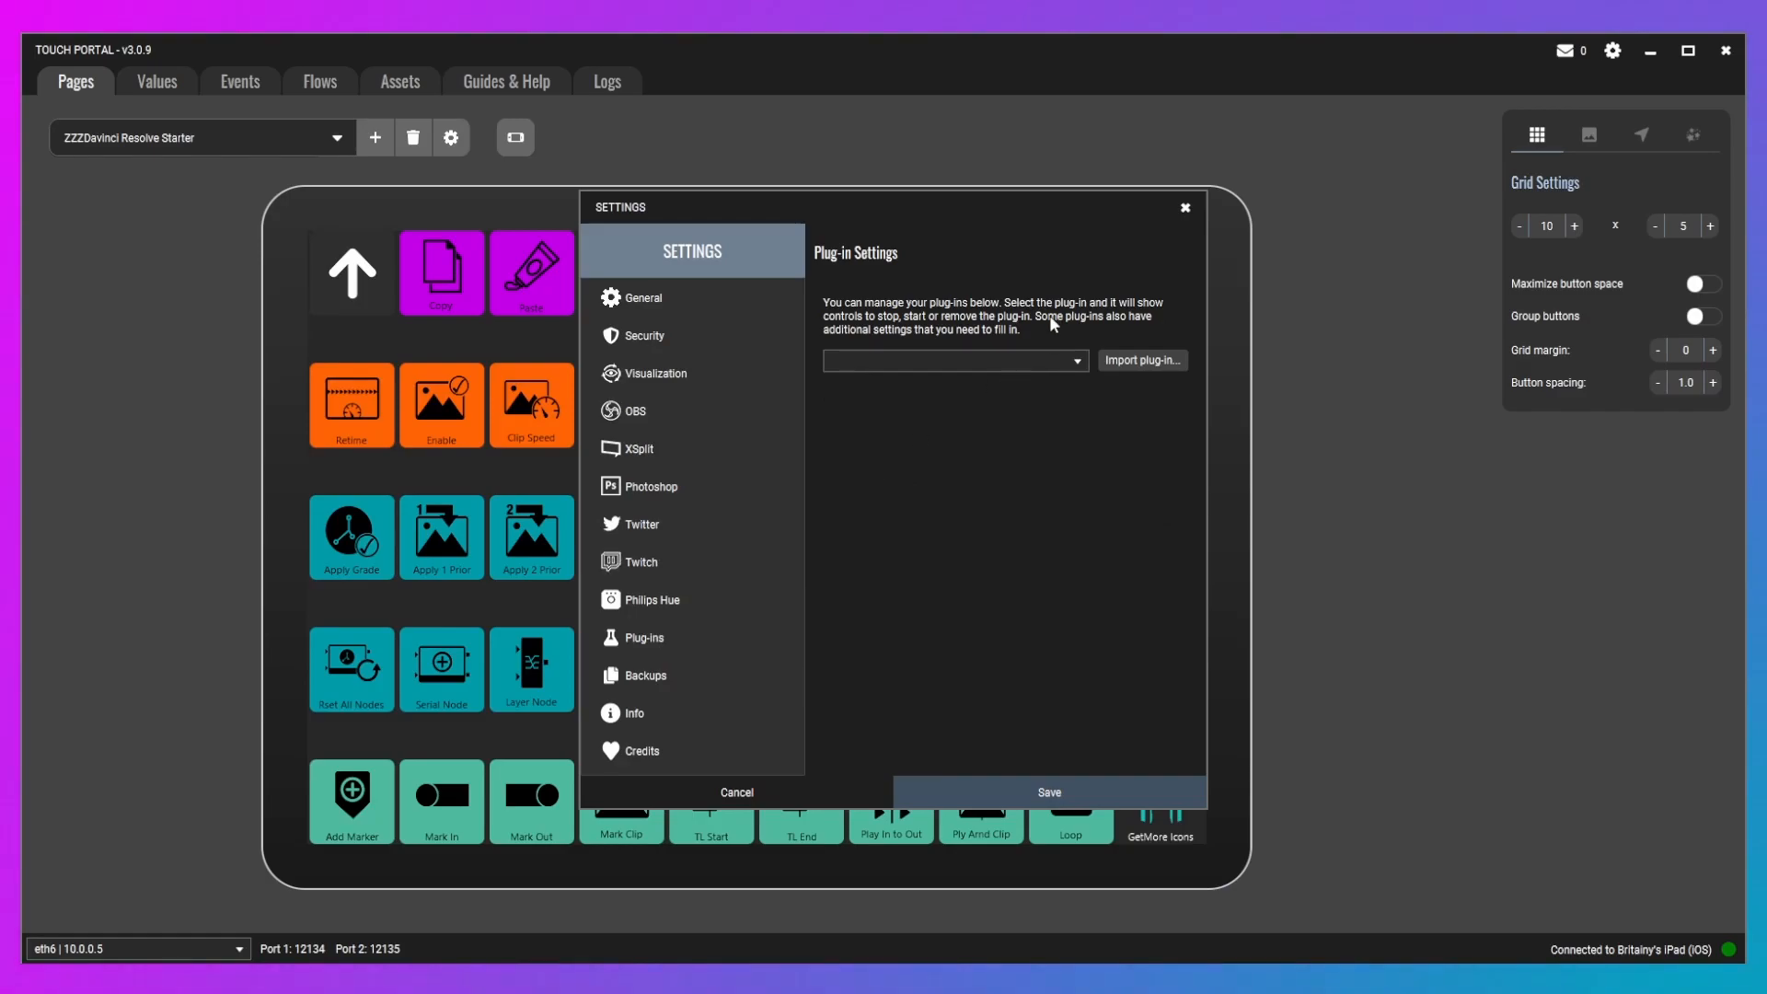
pyautogui.moveTo(1194, 209)
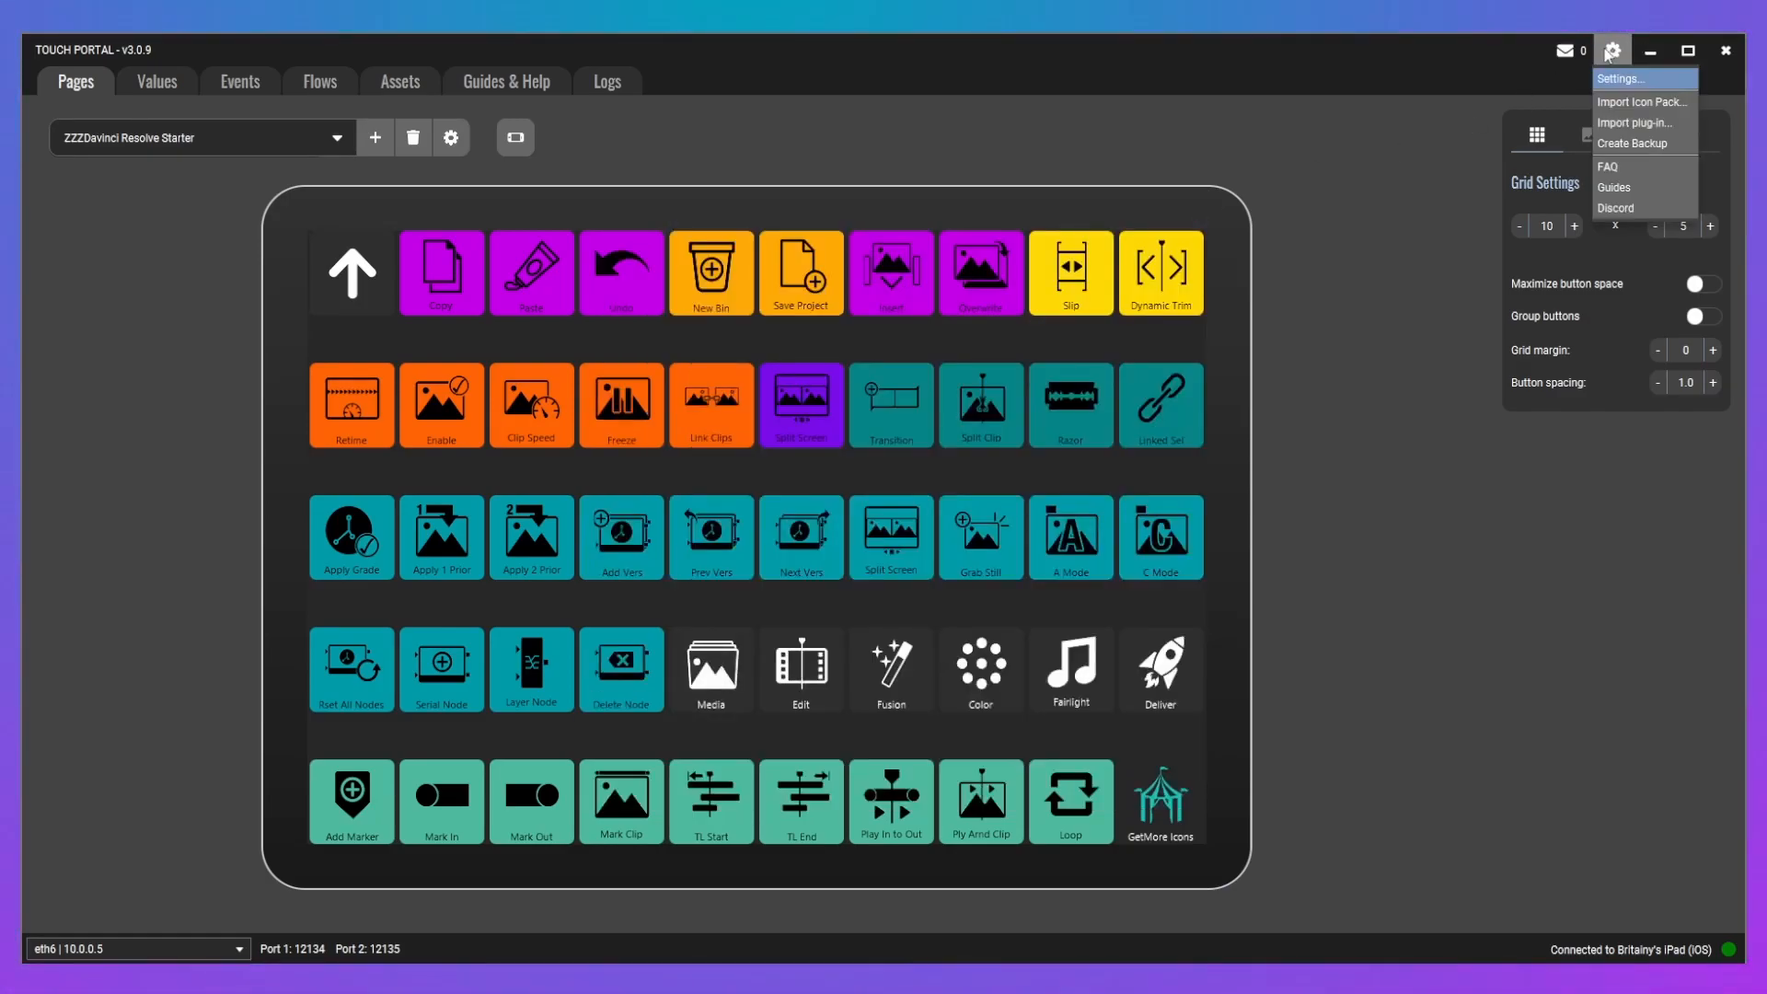
pyautogui.moveTo(1649, 101)
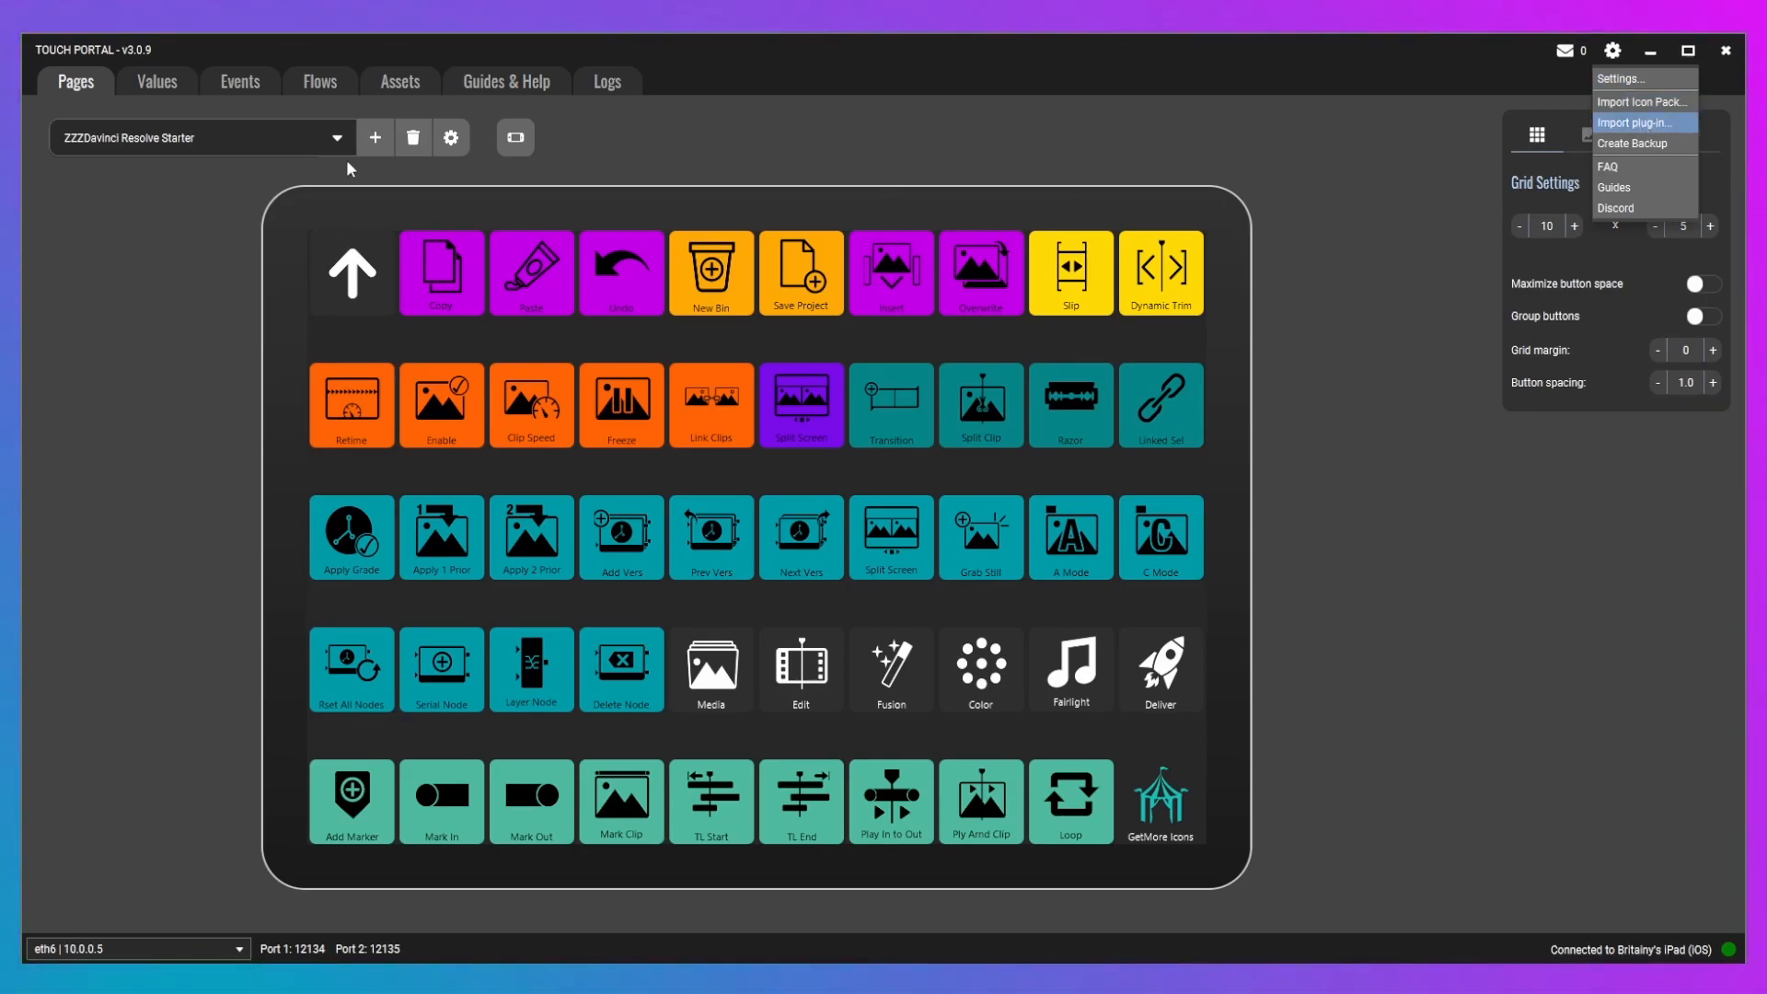
# - Dismiss the import and backup menu, leaving the Davinci Resolve Starter page grid
pyautogui.click(450, 137)
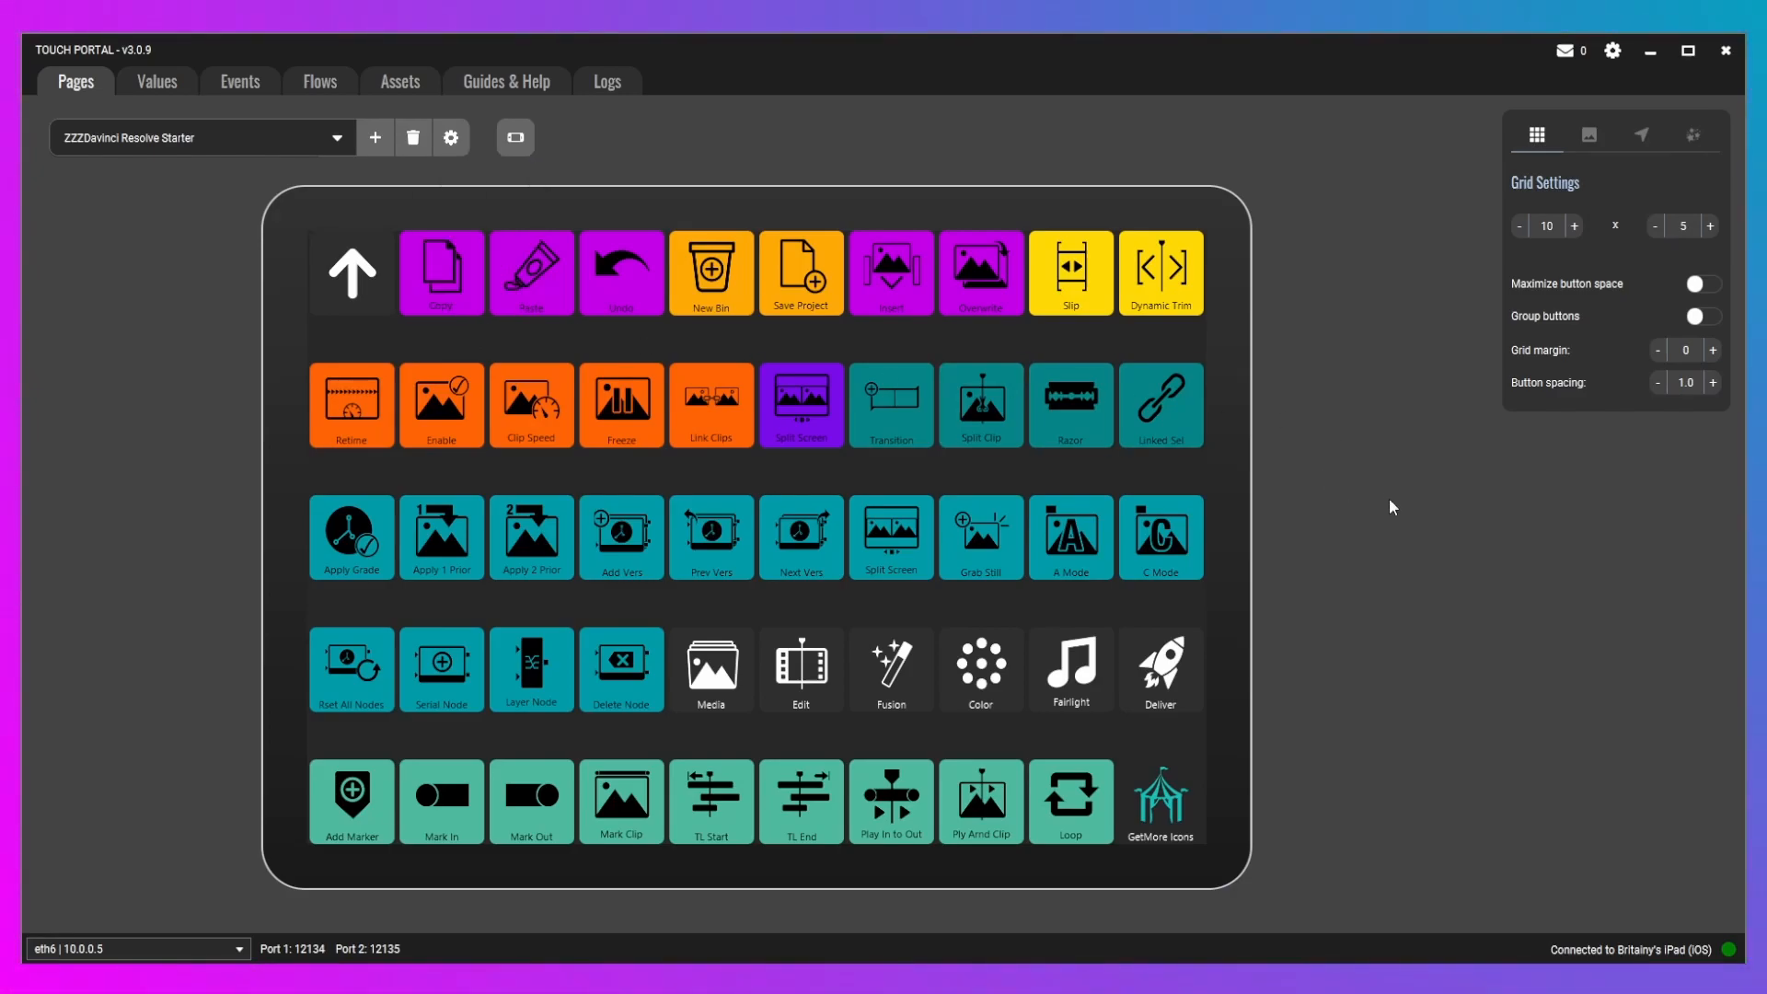
pyautogui.moveTo(1405, 394)
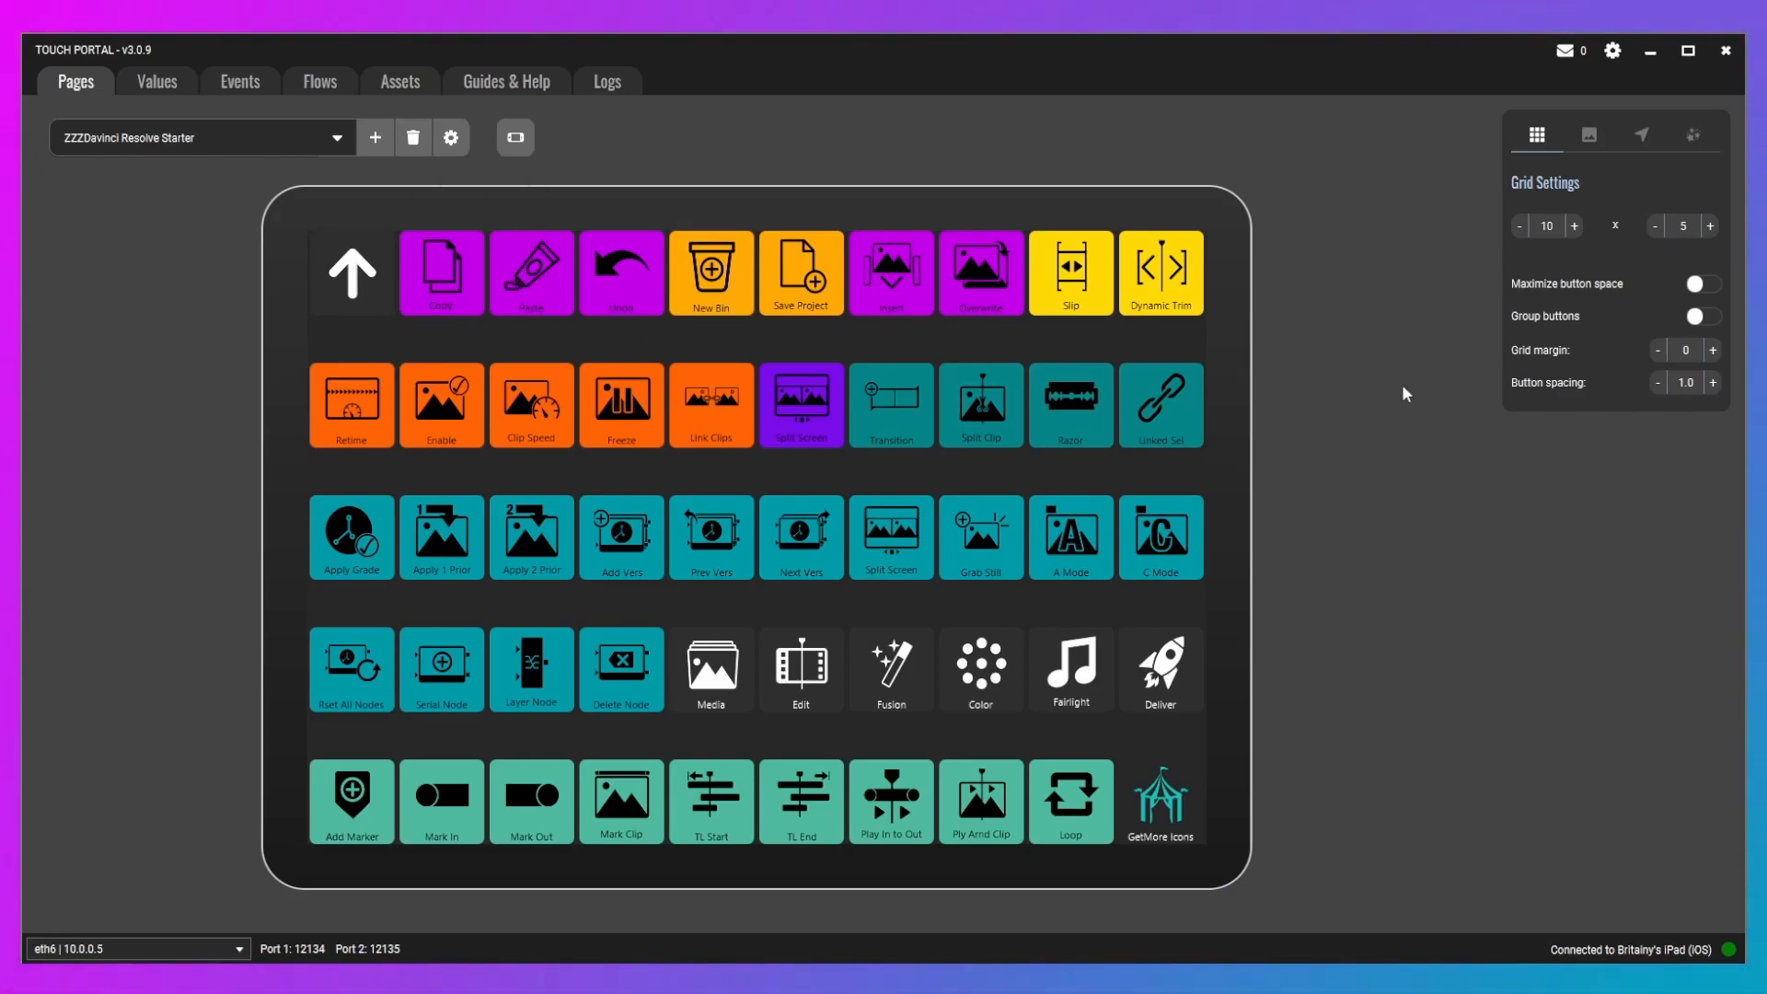